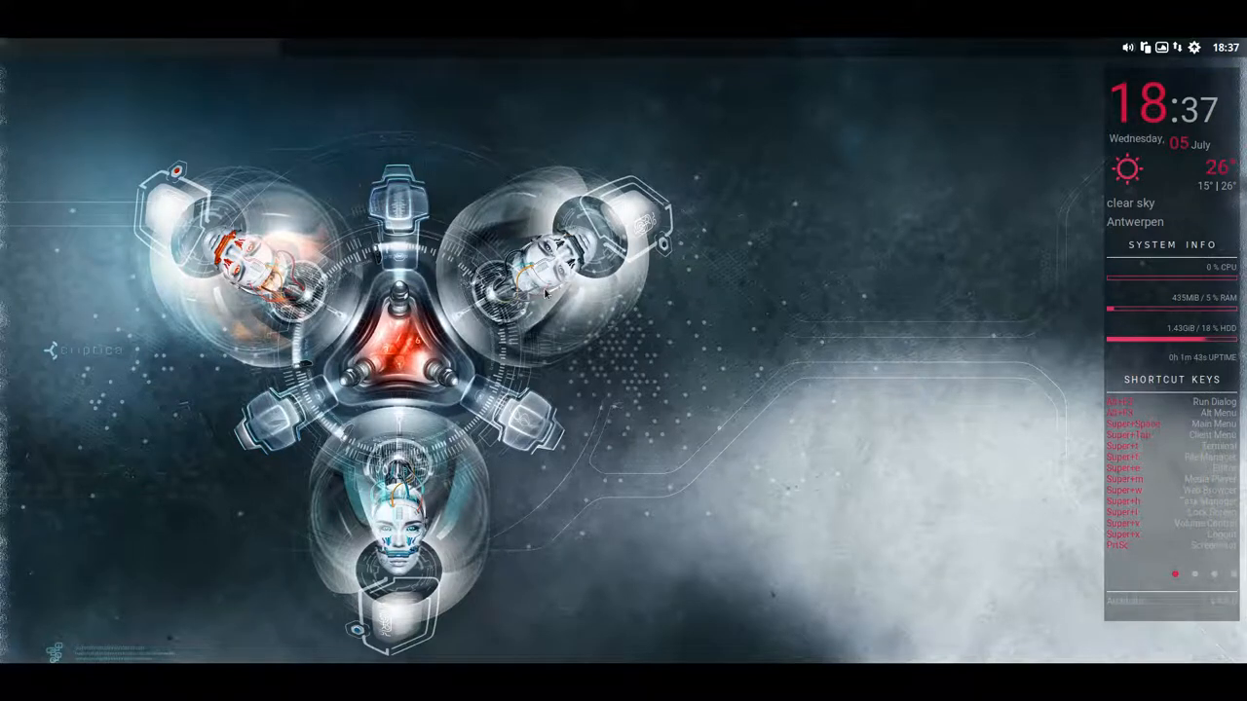
{"action": "mouse_move", "coordinate": [511, 347]}
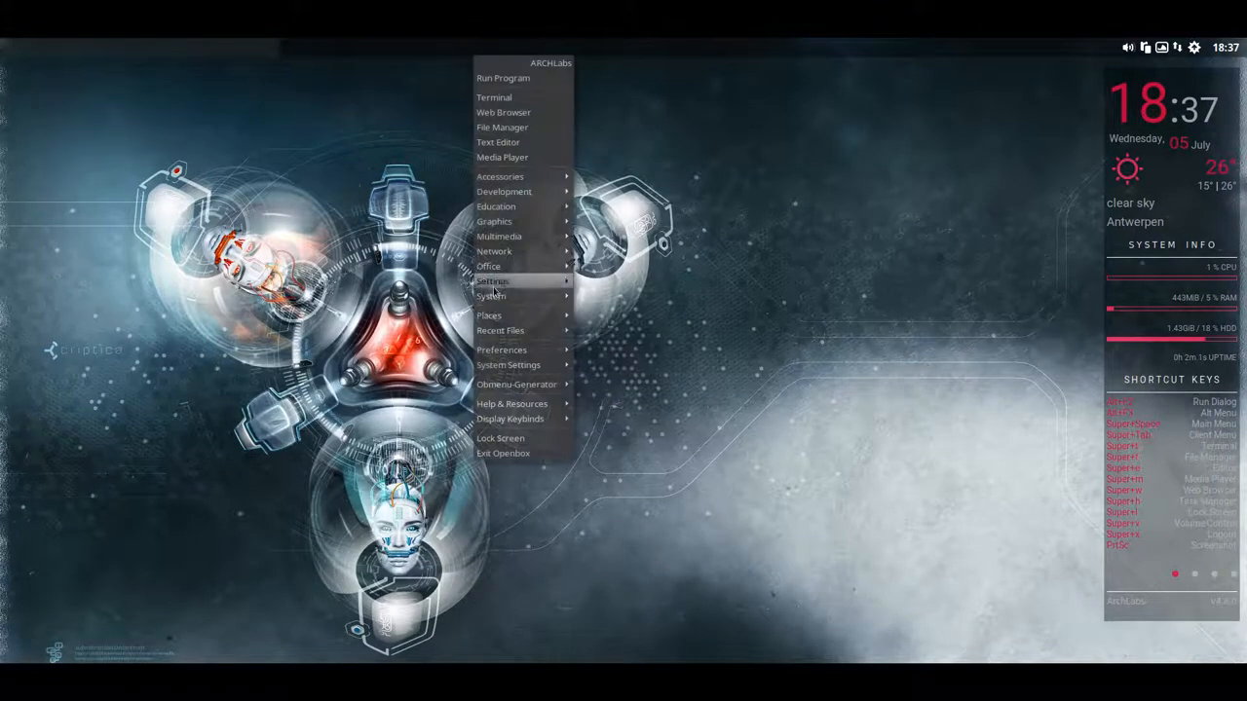
{"action": "mouse_move", "coordinate": [503, 452]}
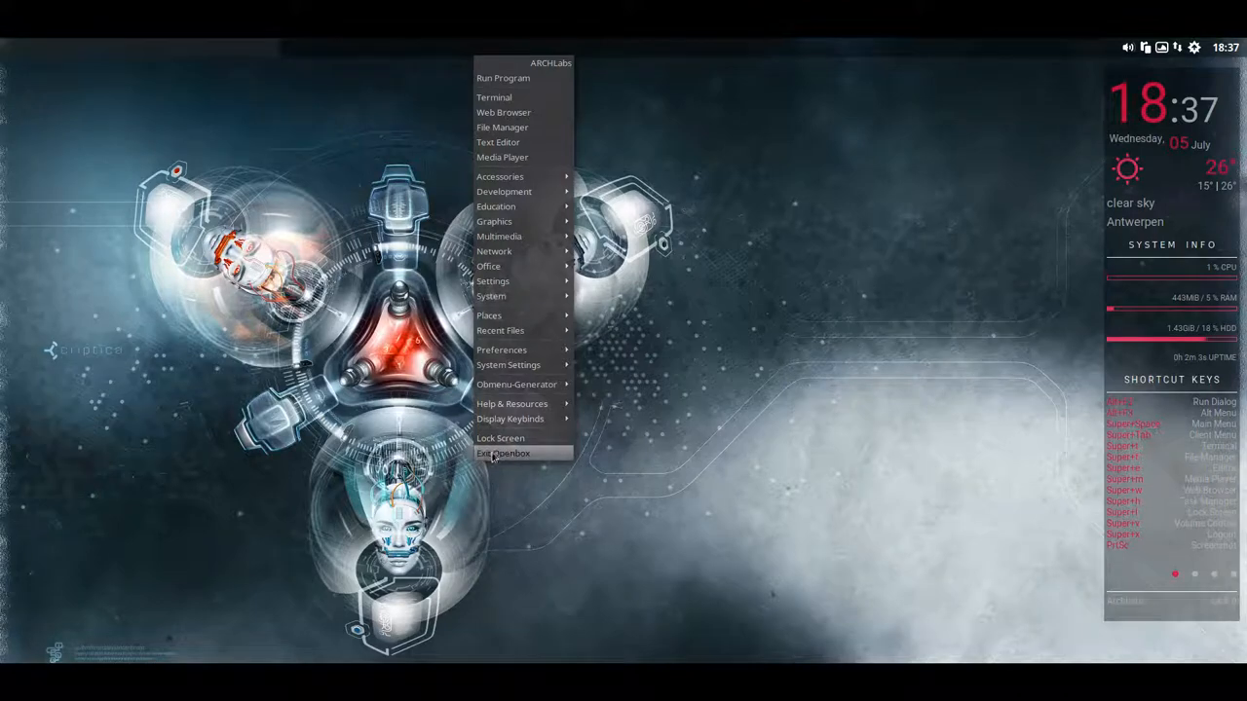
- Log out of the Openbox session via the desktop Exit menu, returning to the login screen
{"action": "left_click", "coordinate": [503, 452]}
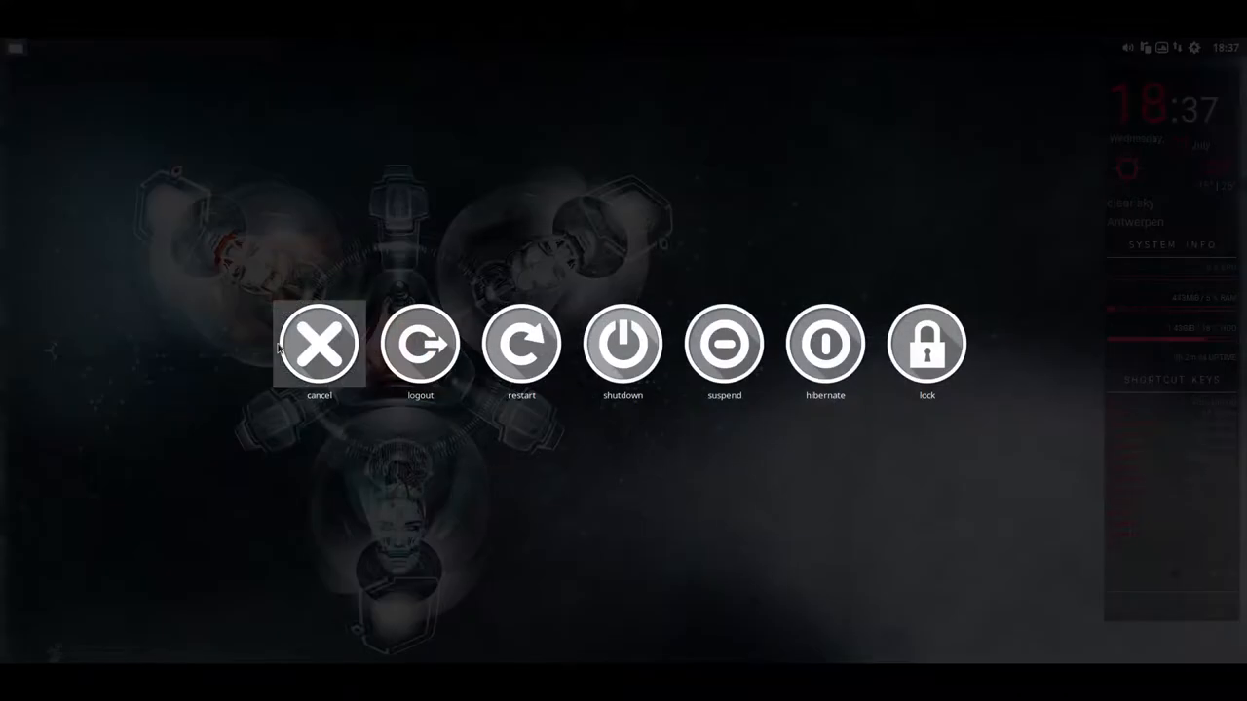
{"action": "mouse_move", "coordinate": [421, 343]}
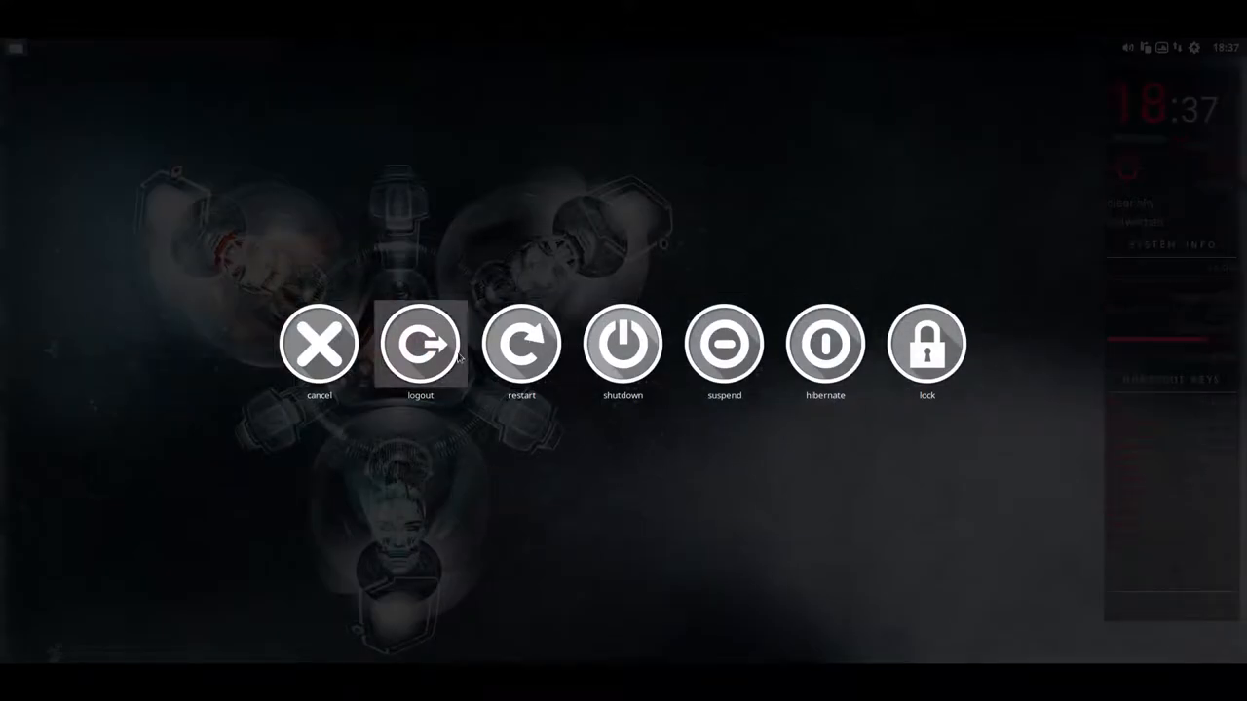
{"action": "left_click", "coordinate": [421, 343]}
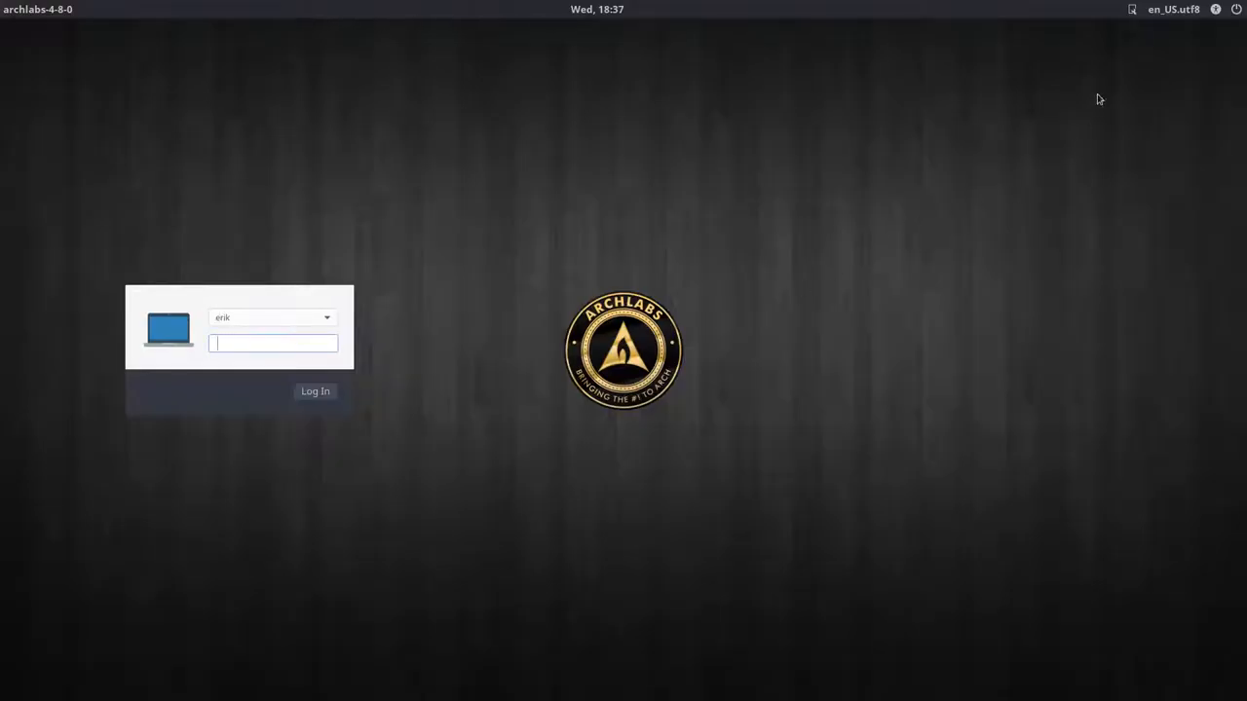
- Select the i3 session from the LightDM session list instead of Openbox
{"action": "left_click", "coordinate": [1132, 7]}
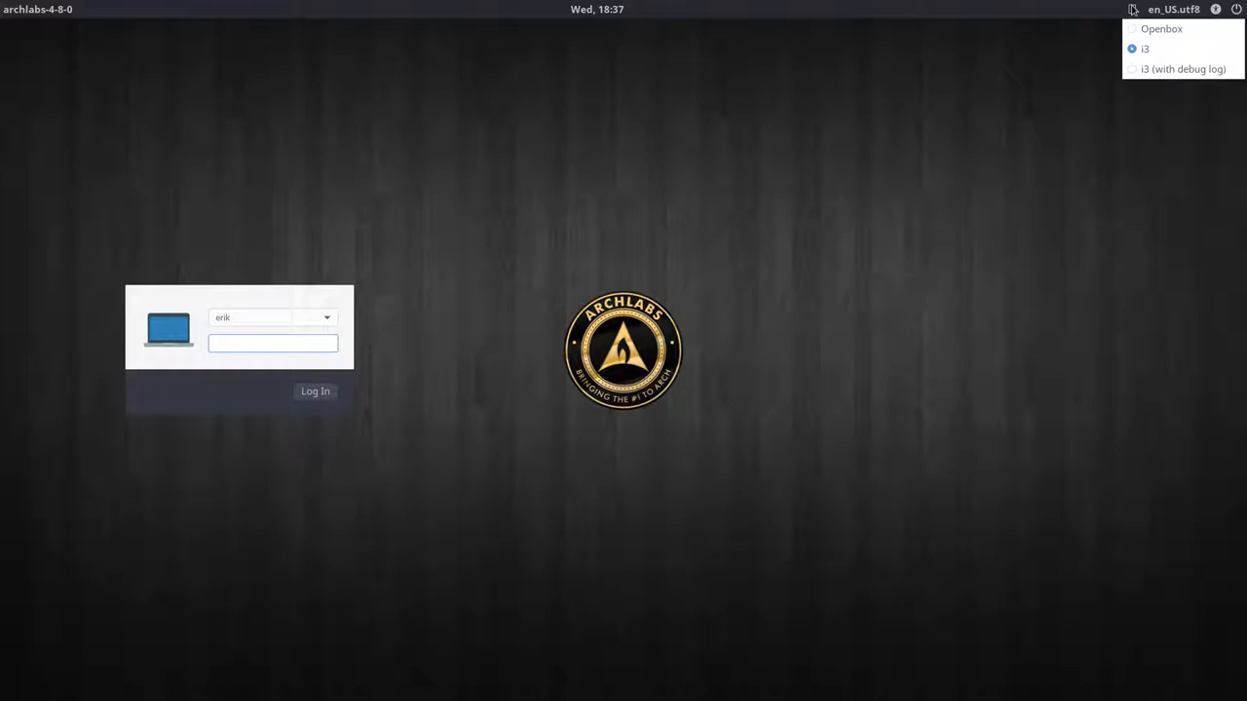
{"action": "left_click", "coordinate": [273, 343]}
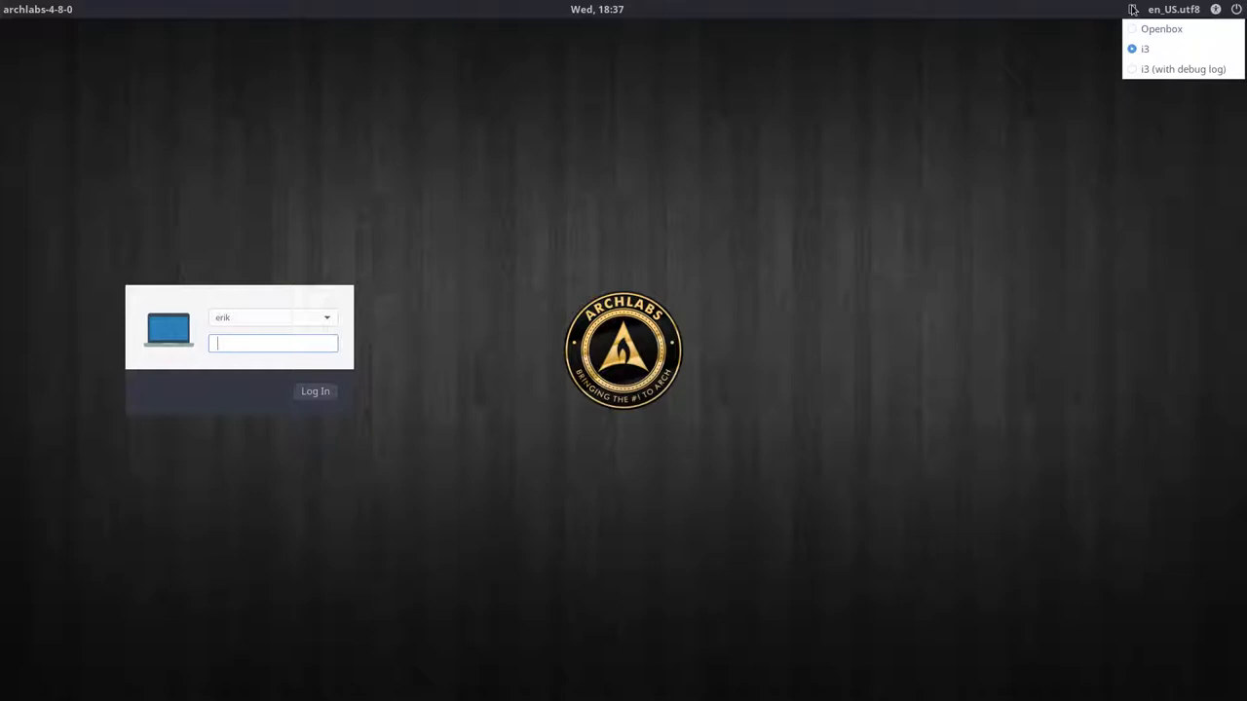
{"action": "mouse_move", "coordinate": [1162, 29]}
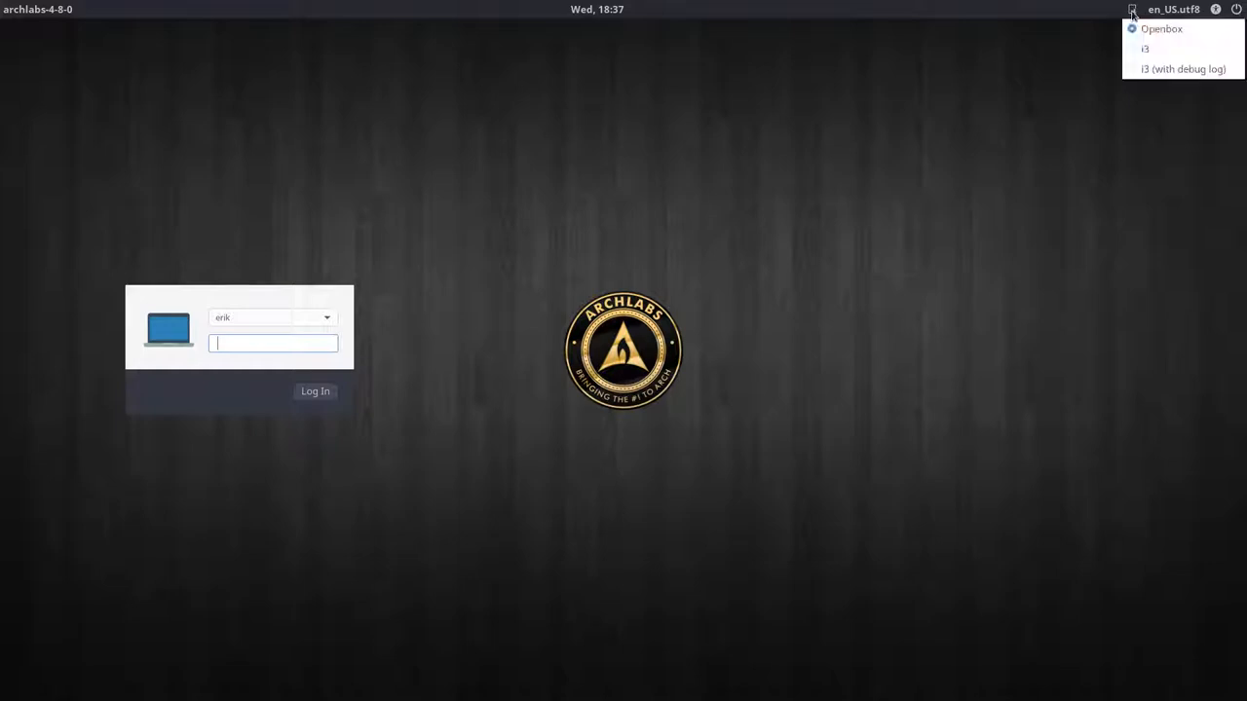
{"action": "left_click", "coordinate": [463, 296]}
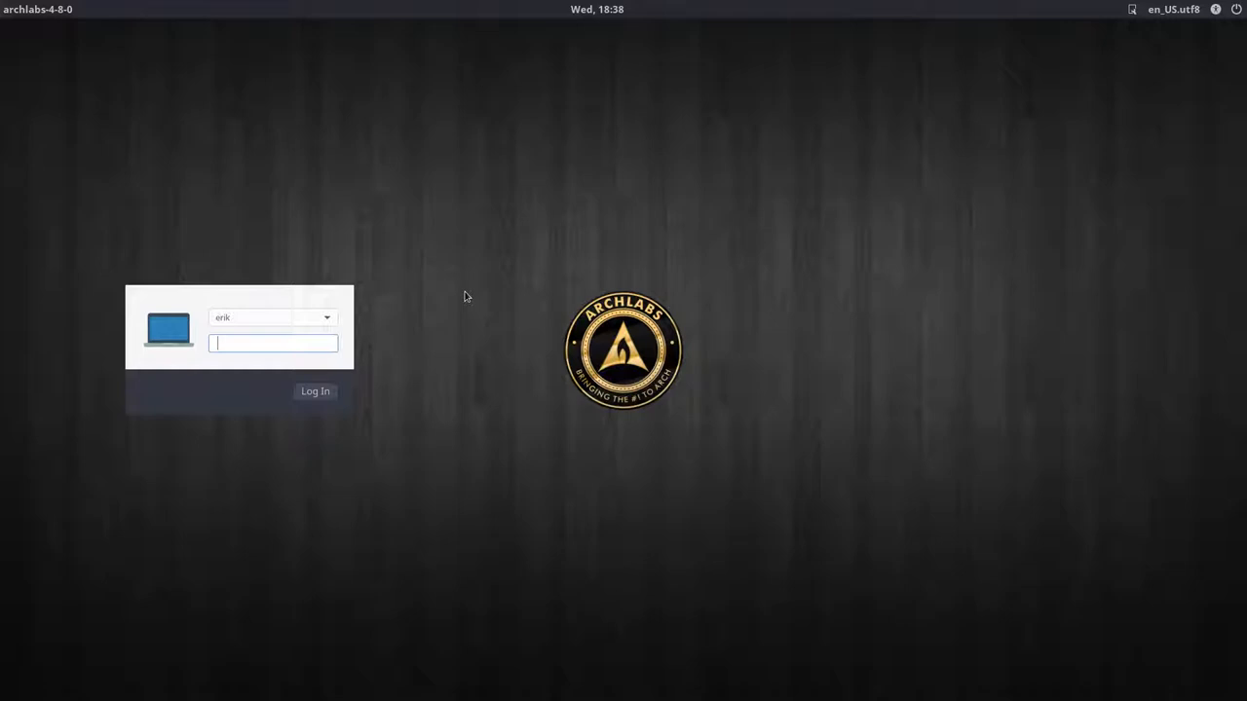
{"action": "mouse_move", "coordinate": [1134, 12]}
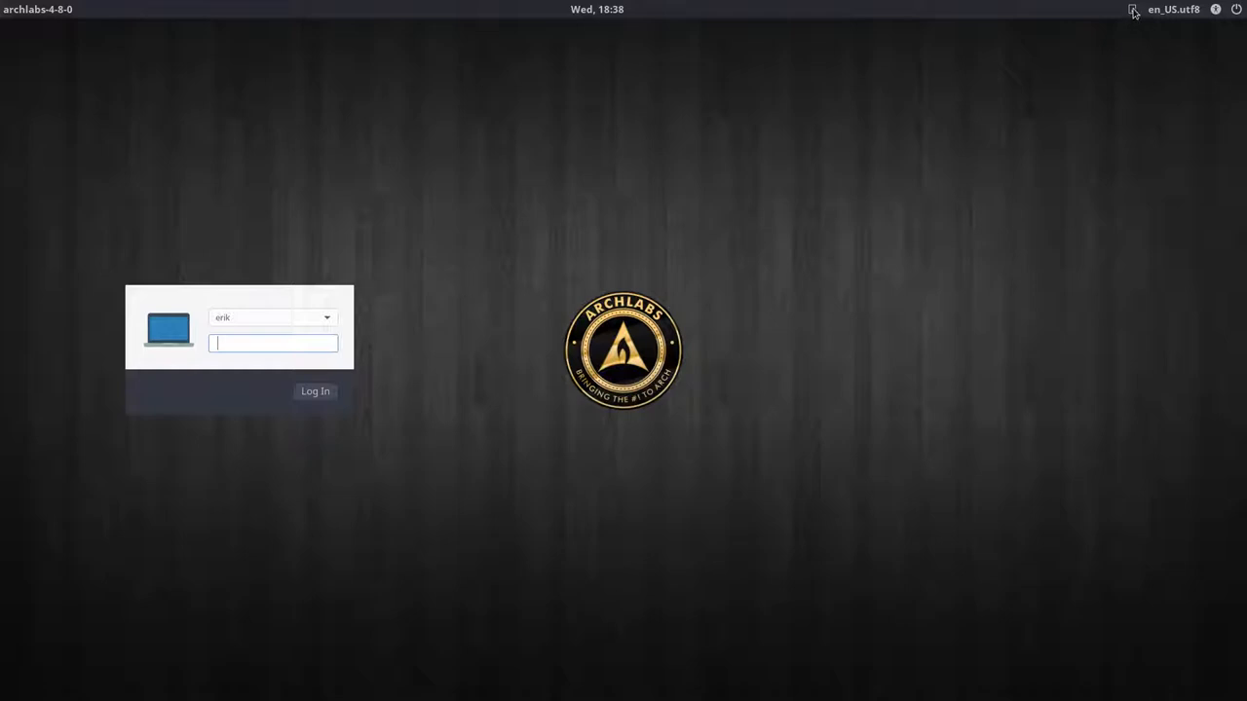
- Enter the account password in the login field
{"action": "left_click", "coordinate": [1134, 8]}
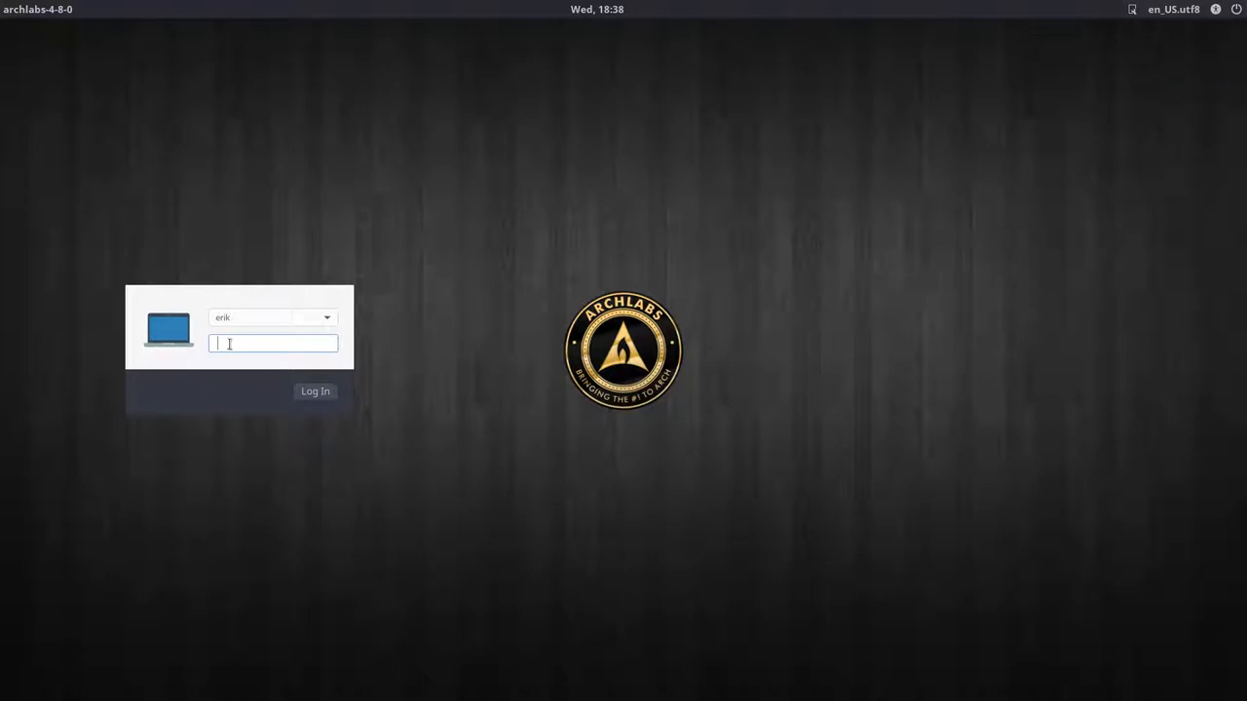
{"action": "type", "text": "password"}
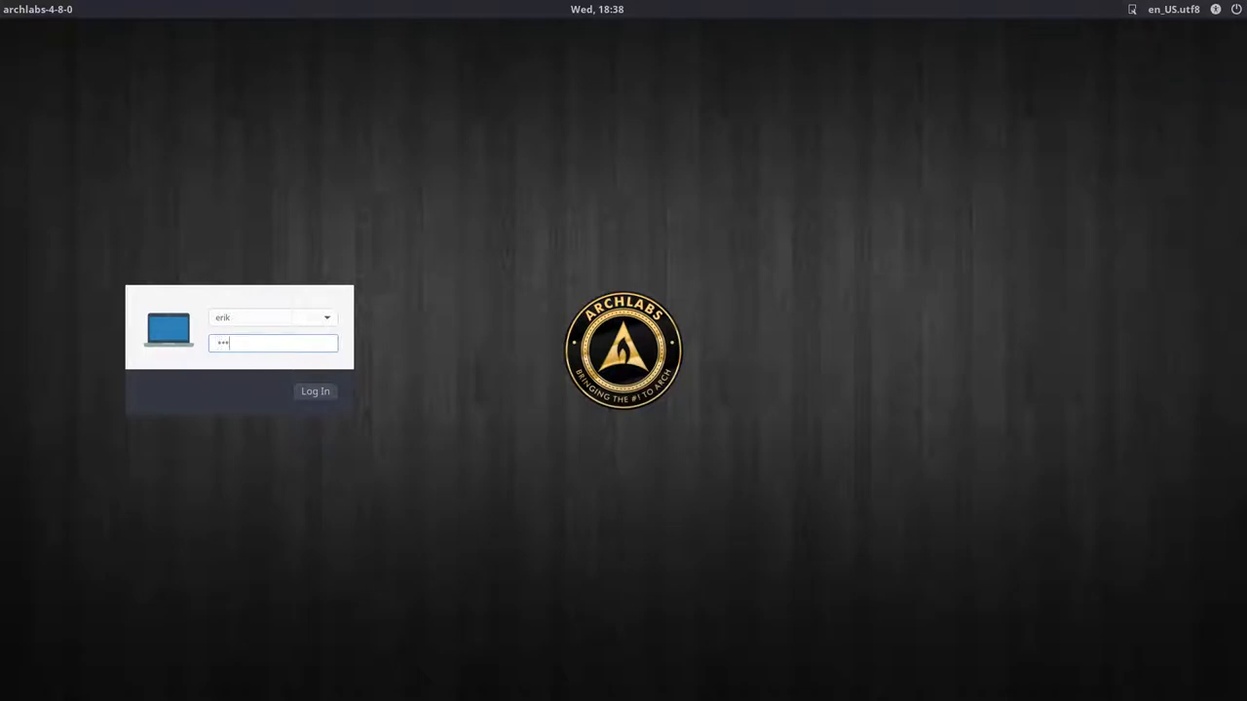
- Log in to start the i3 session, with Vivaldi opening on its welcome page
{"action": "left_click", "coordinate": [315, 390]}
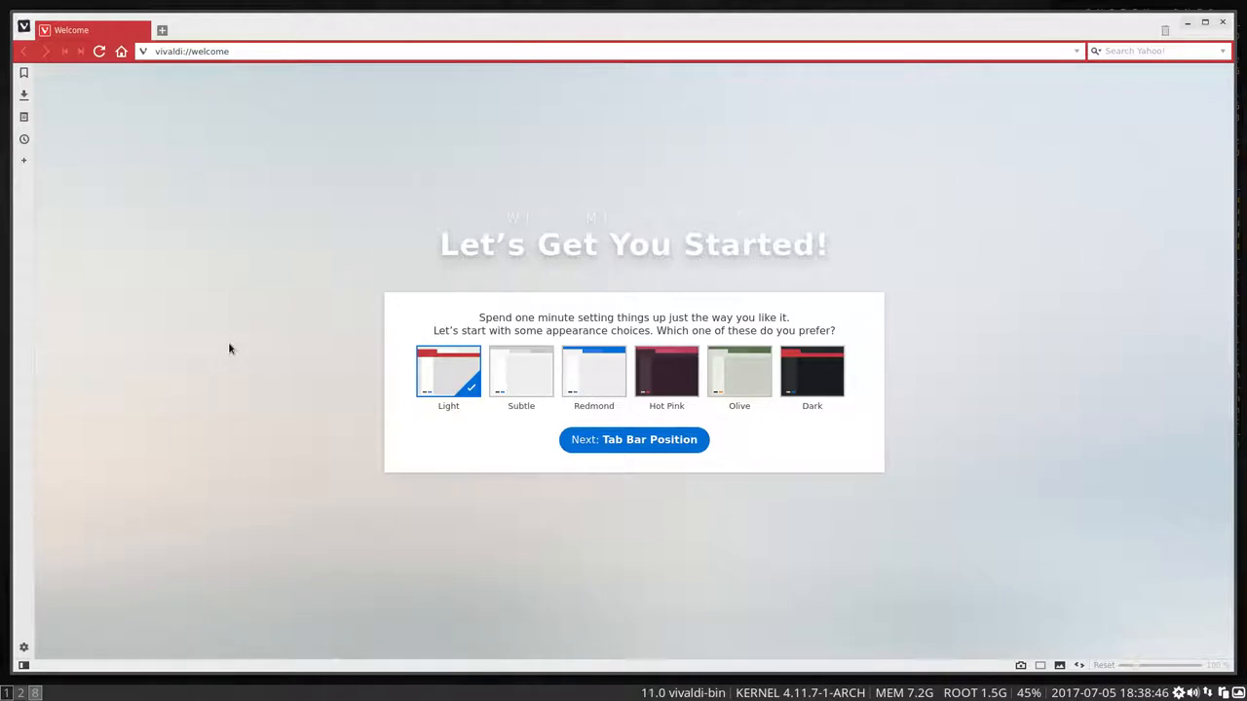
{"action": "mouse_move", "coordinate": [16, 682]}
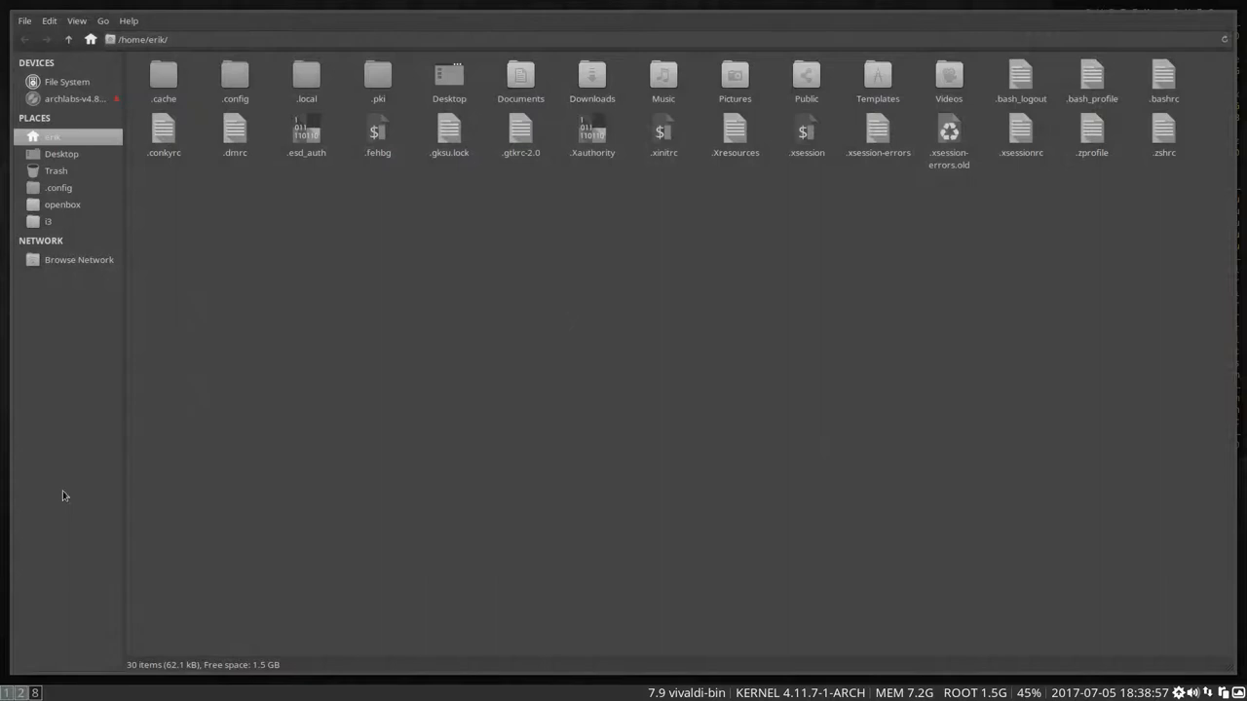
{"action": "mouse_move", "coordinate": [78, 655]}
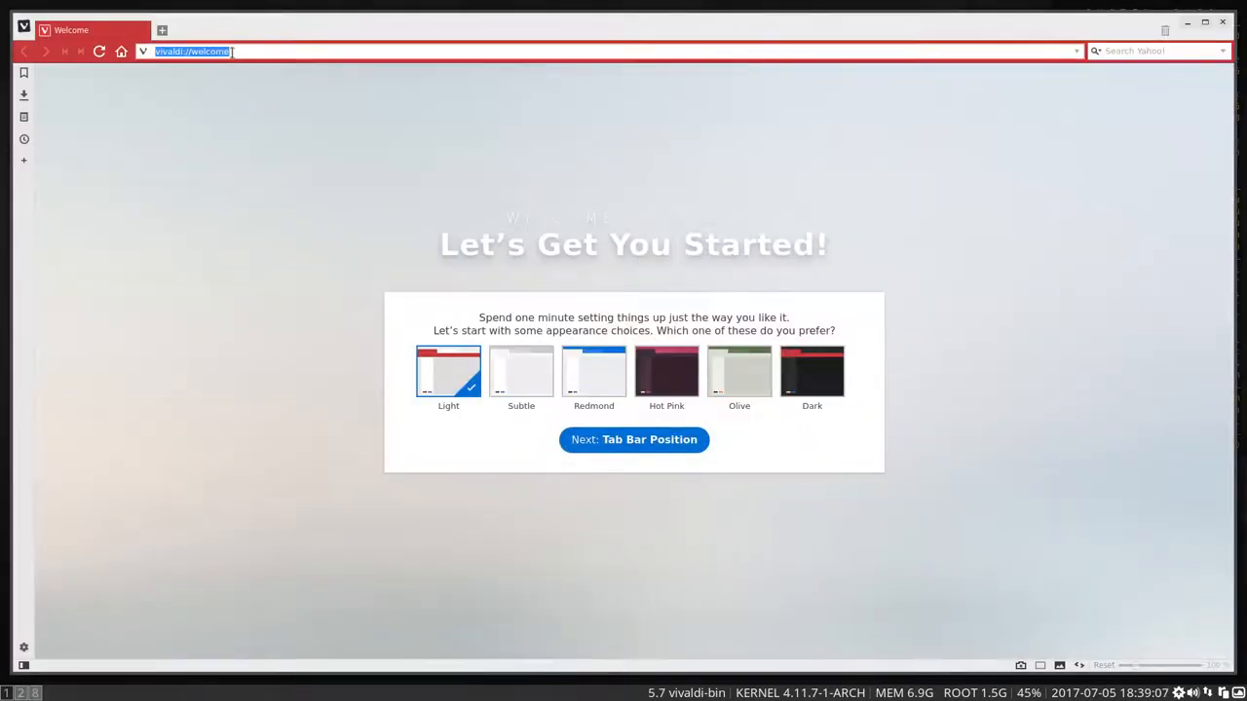
- Search github.com, reach the profile page and enter the Archlabs-Nemesis repository
{"action": "type", "text": "github.com/"}
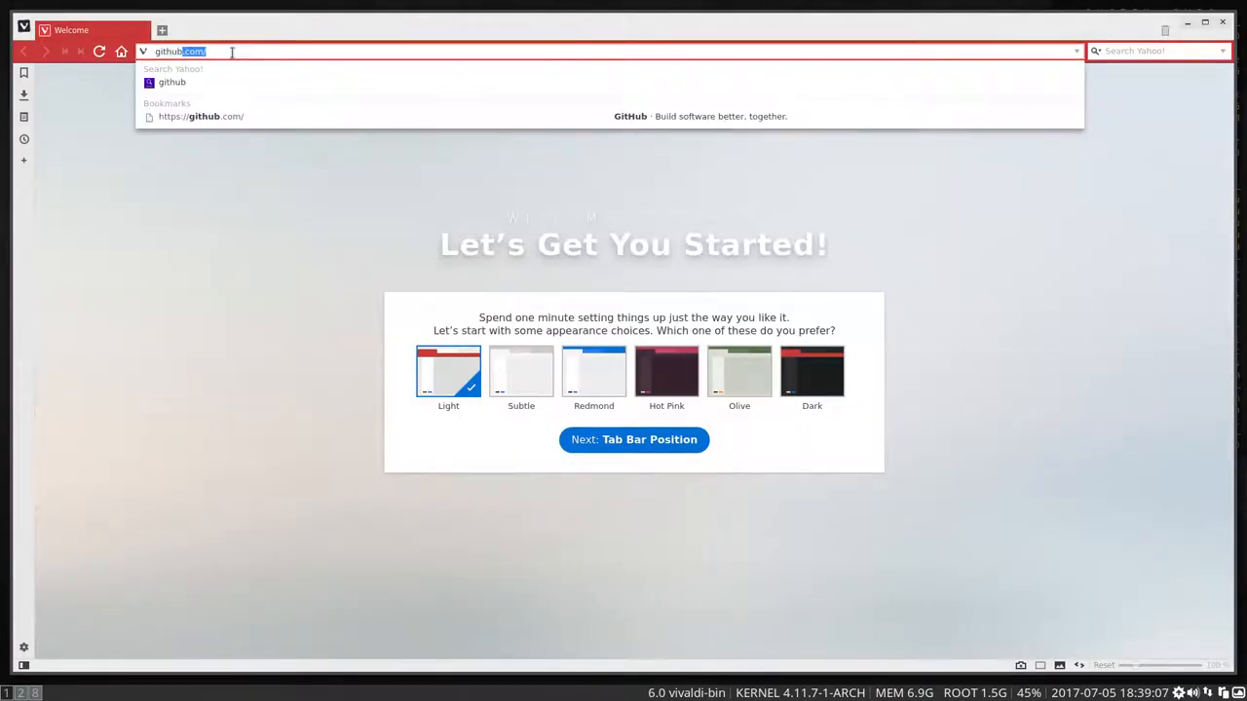
{"action": "key", "text": "Return"}
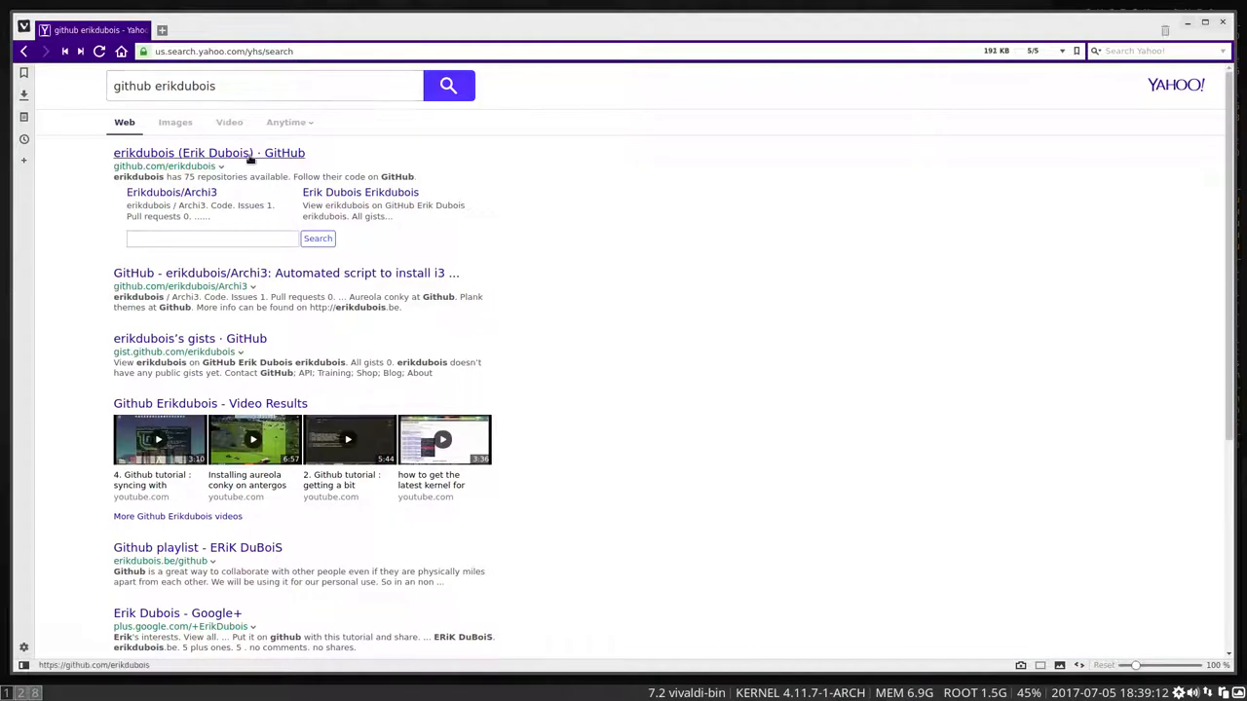
{"action": "left_click", "coordinate": [208, 152]}
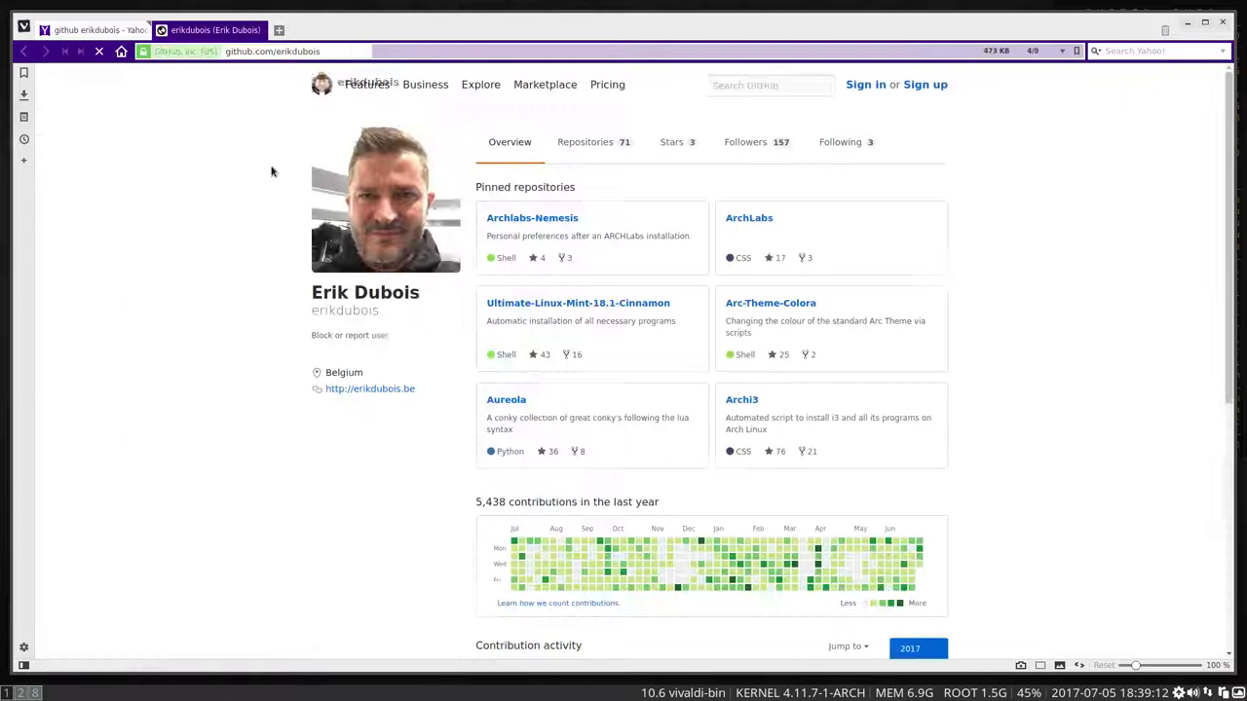
{"action": "left_click", "coordinate": [532, 218]}
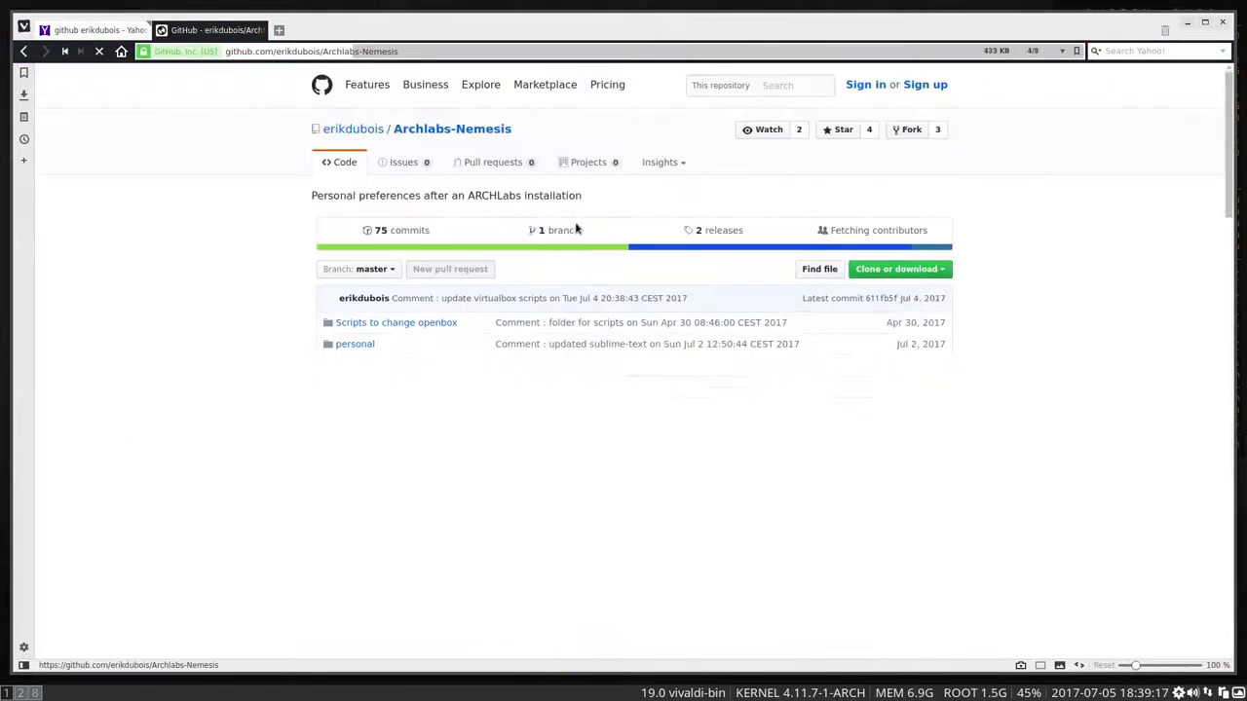
- Bring up the repository's HTTPS clone address from Clone or download
{"action": "left_click", "coordinate": [893, 269]}
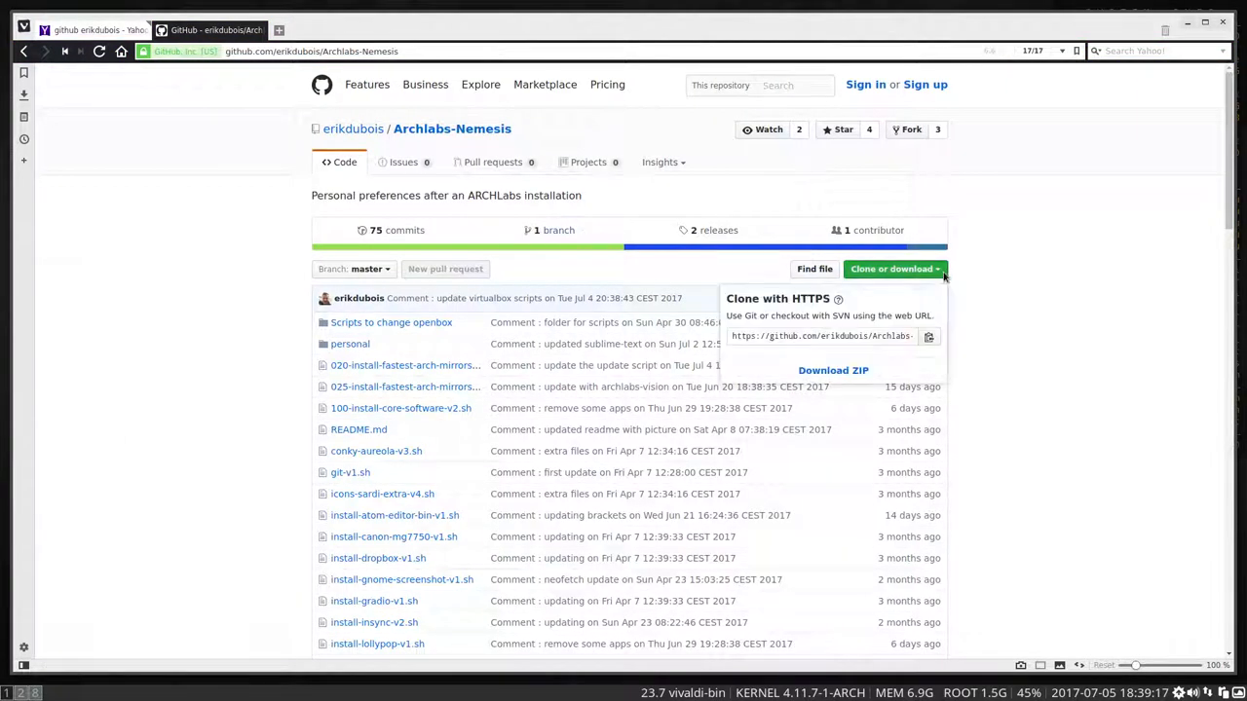
{"action": "left_click", "coordinate": [822, 336]}
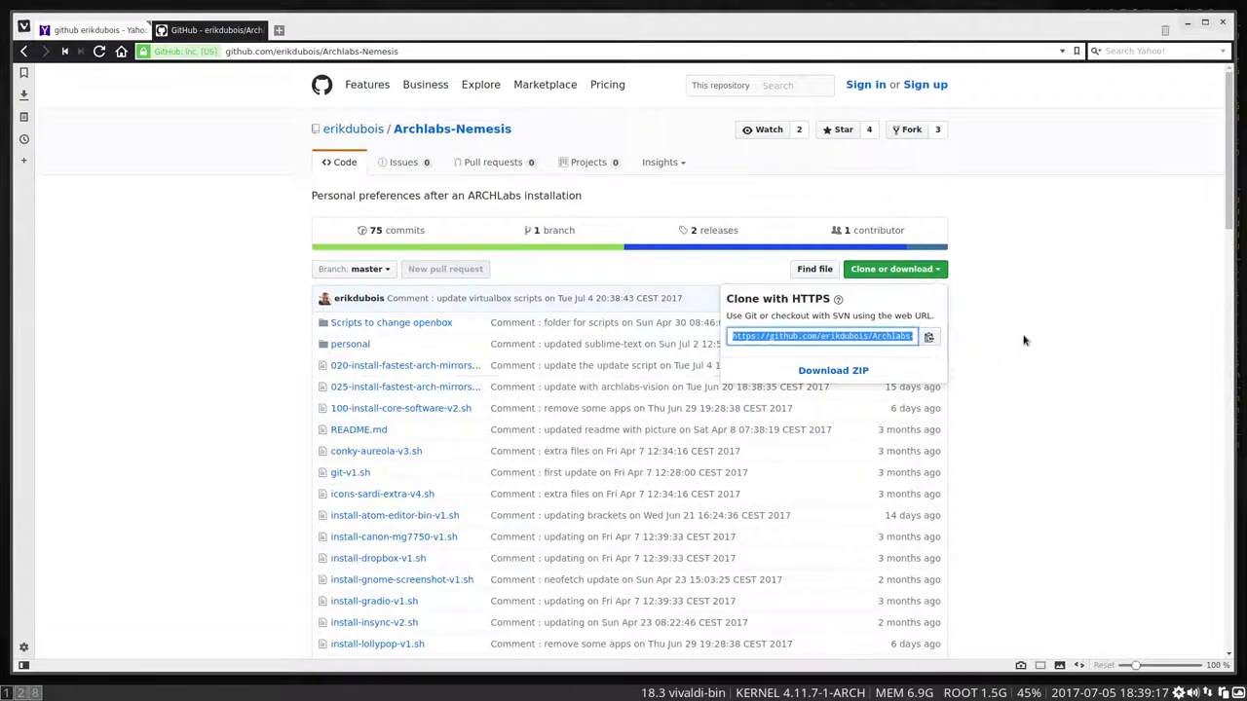
{"action": "left_click", "coordinate": [1016, 113]}
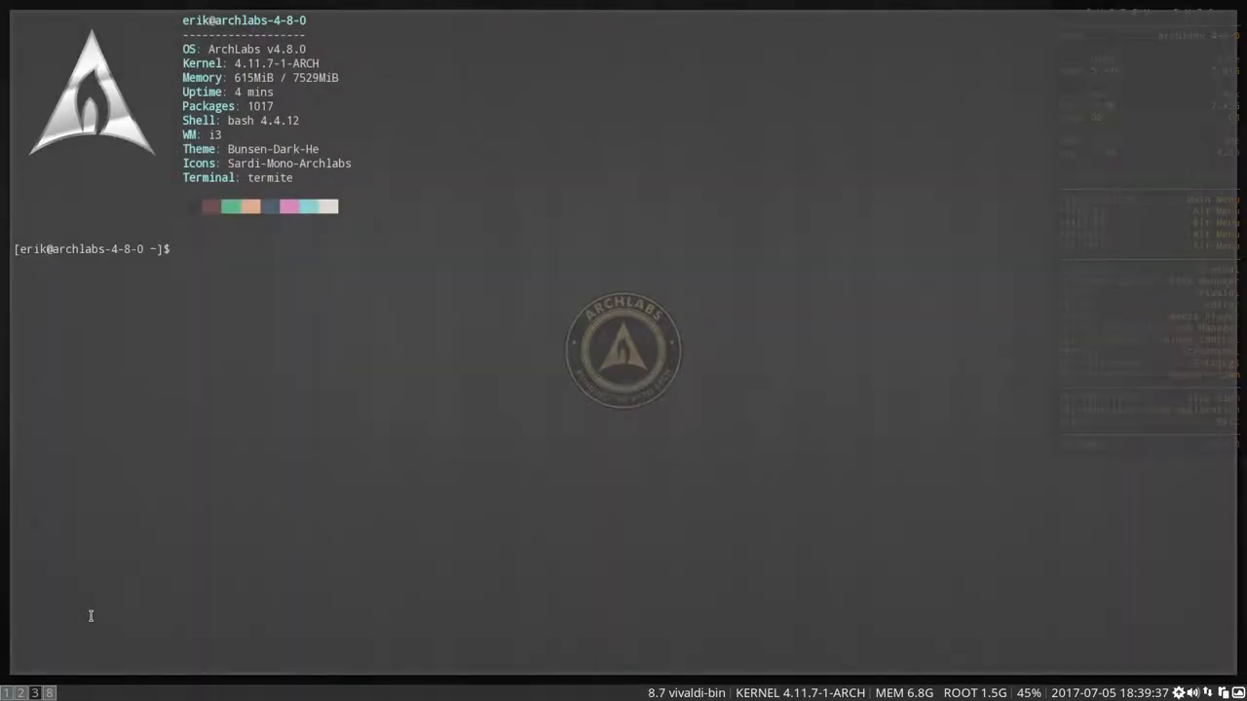
- Create a DATA folder in the home directory and confirm the current path with pwd
{"action": "type", "text": "git l"}
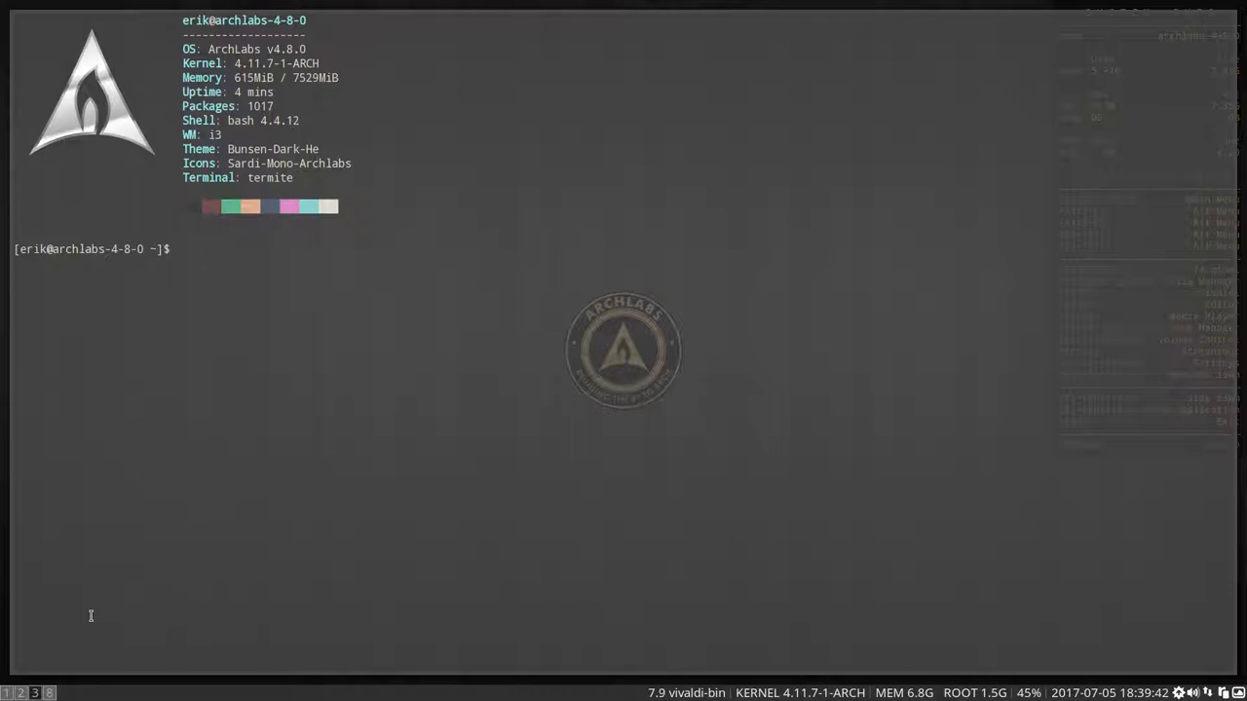
{"action": "type", "text": "pwd"}
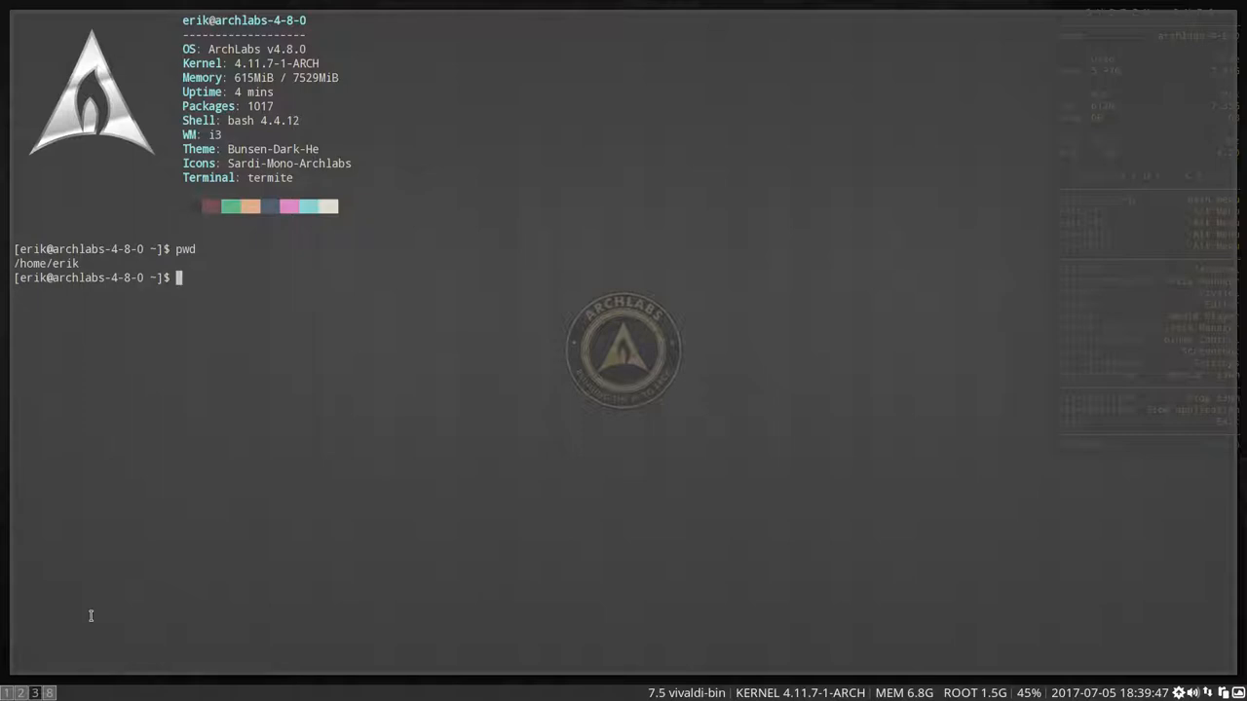
{"action": "type", "text": "mkdir"}
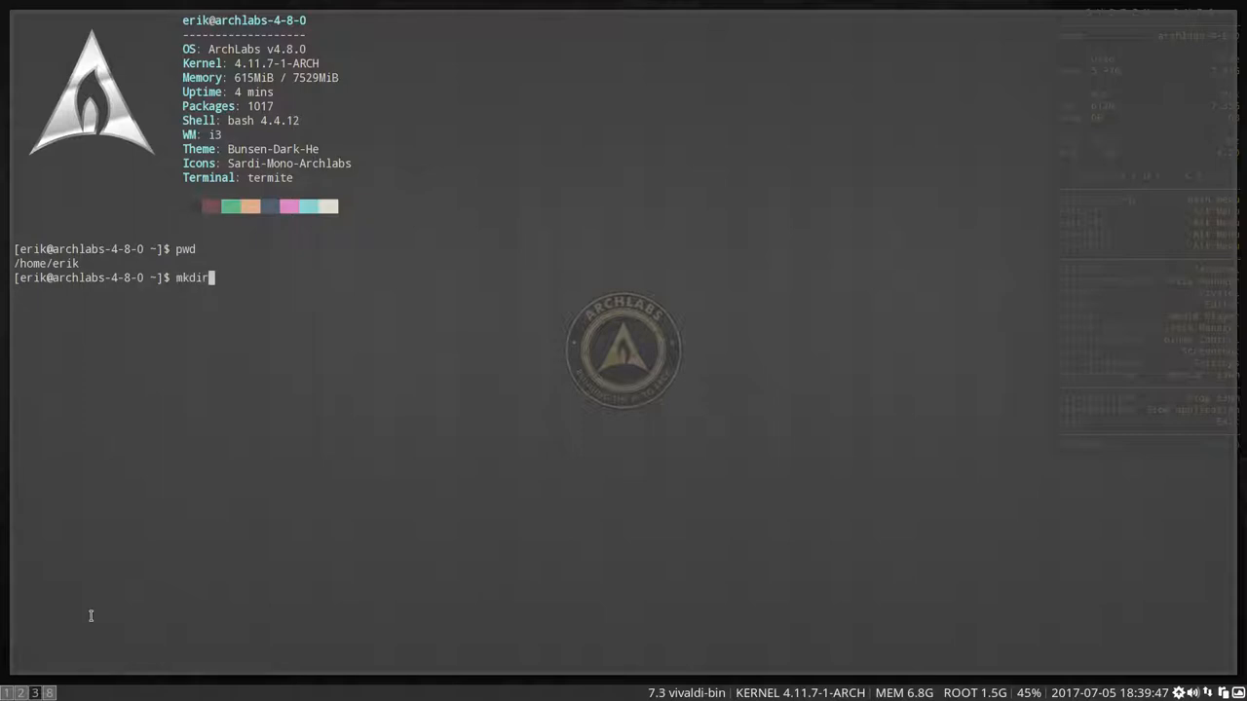
{"action": "type", "text": "DAA"}
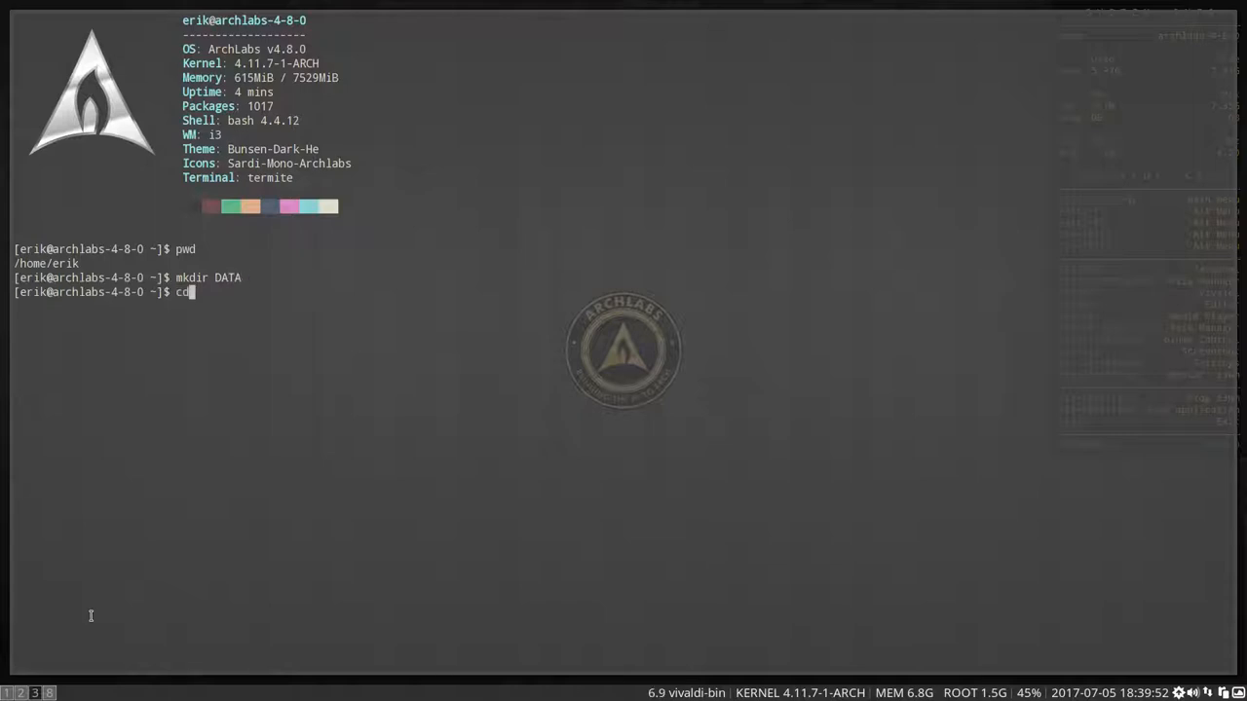
{"action": "type", "text": "DA"}
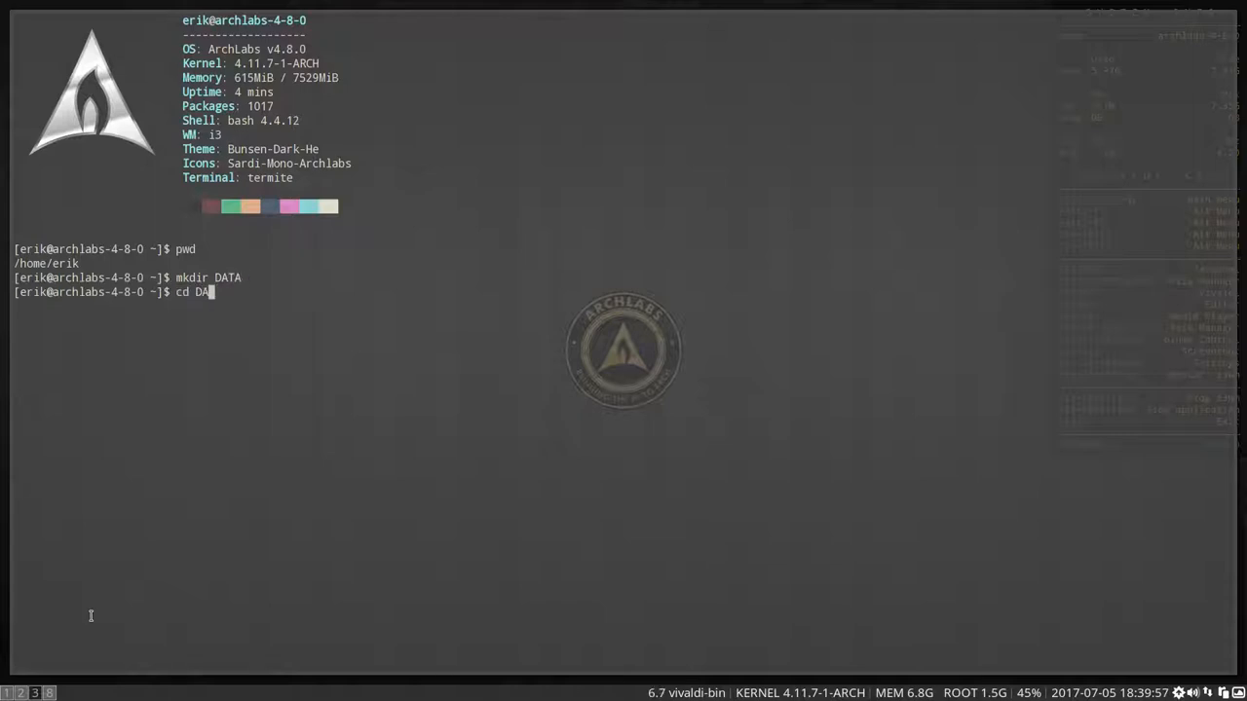
{"action": "type", "text": "pwd"}
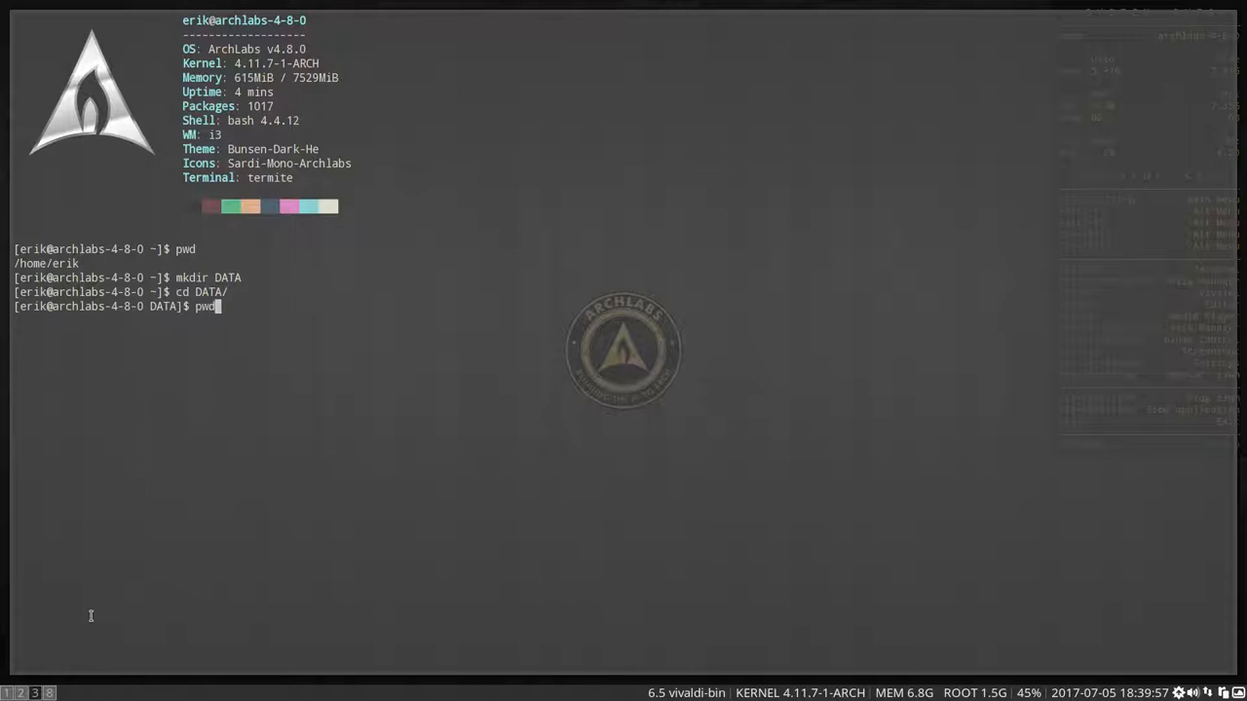
{"action": "key", "text": "Return"}
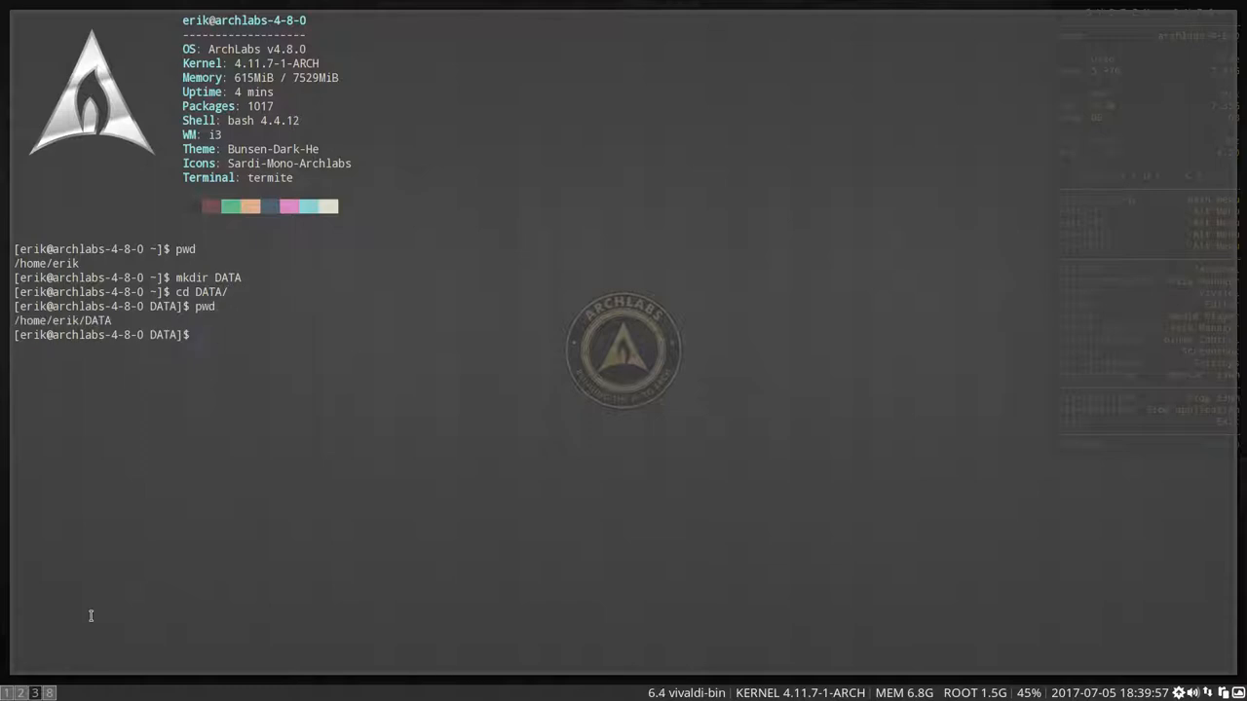
- Git clone the Archlabs-Nemesis repository into DATA and cd into the cloned folder
{"action": "type", "text": "g"}
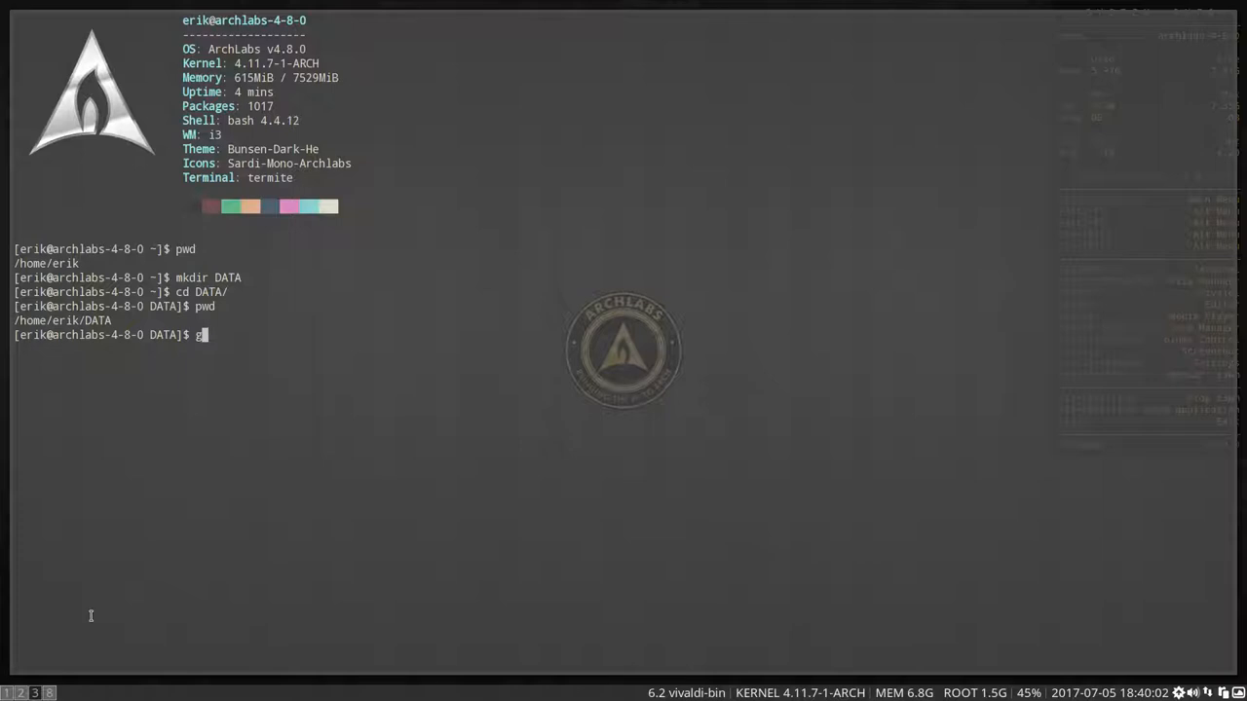
{"action": "type", "text": "it clone https://github.com/erikdubois/Archlabs-Nemesis.git"}
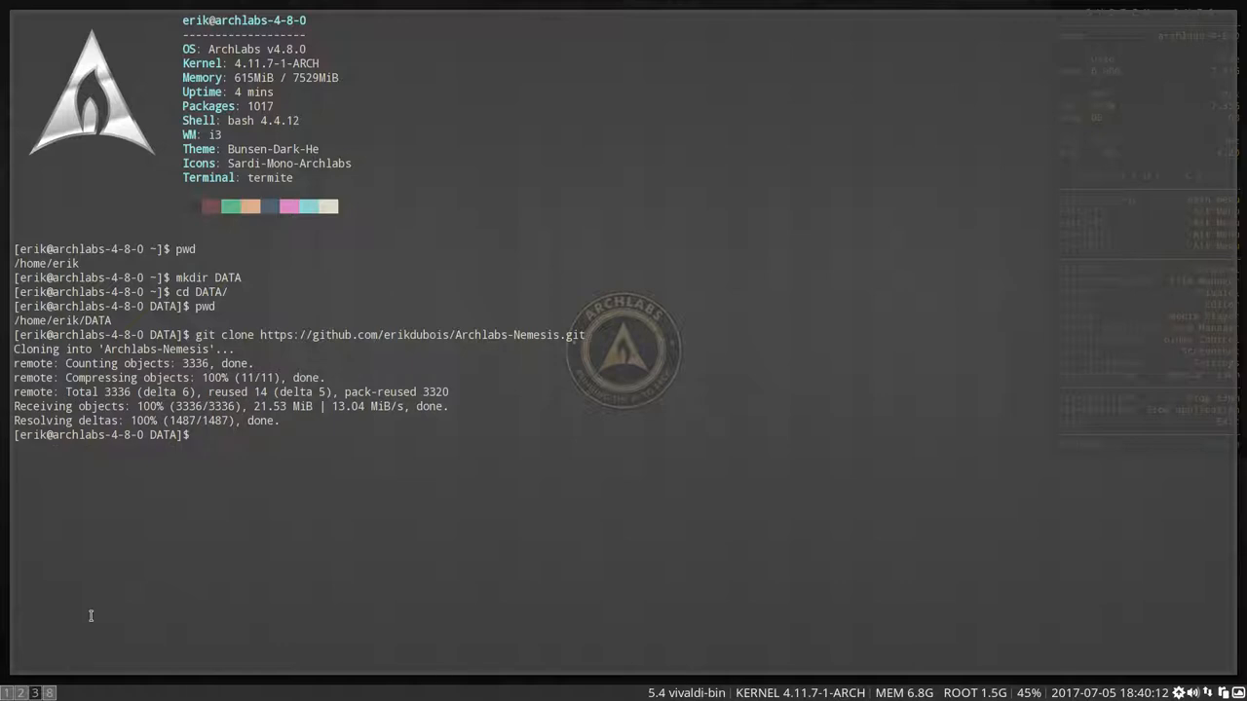
{"action": "type", "text": "ls"}
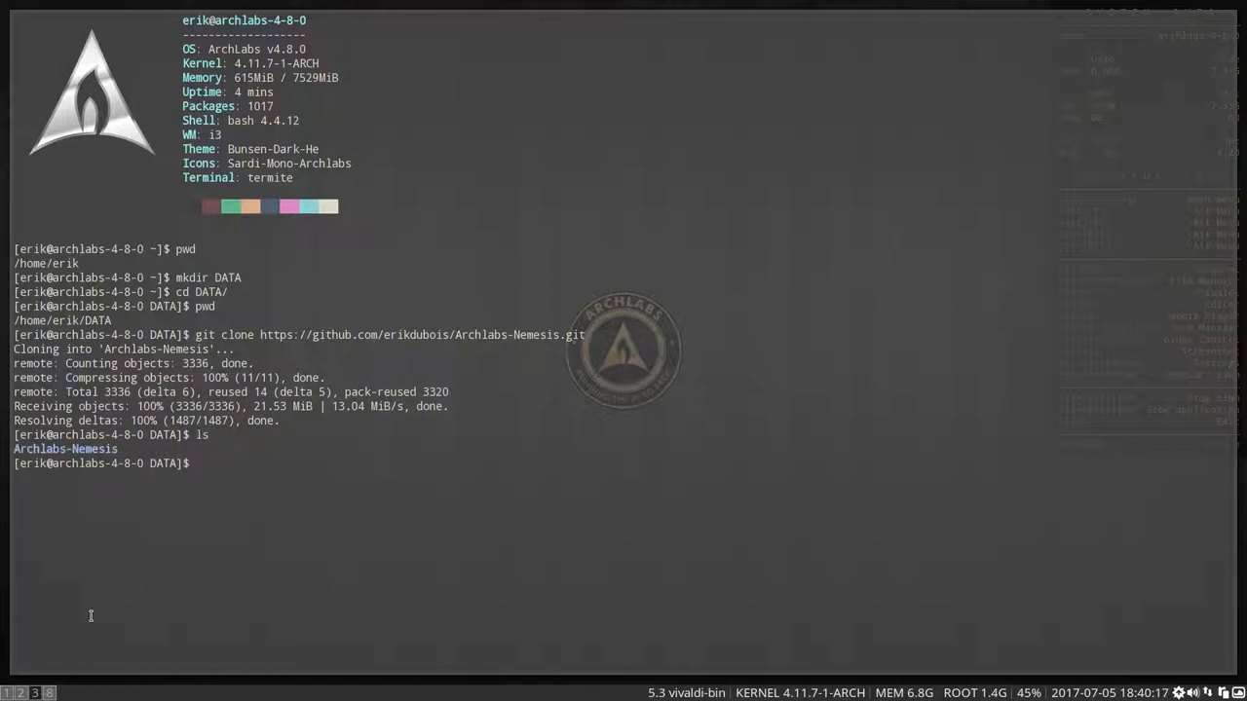
{"action": "type", "text": "cd"}
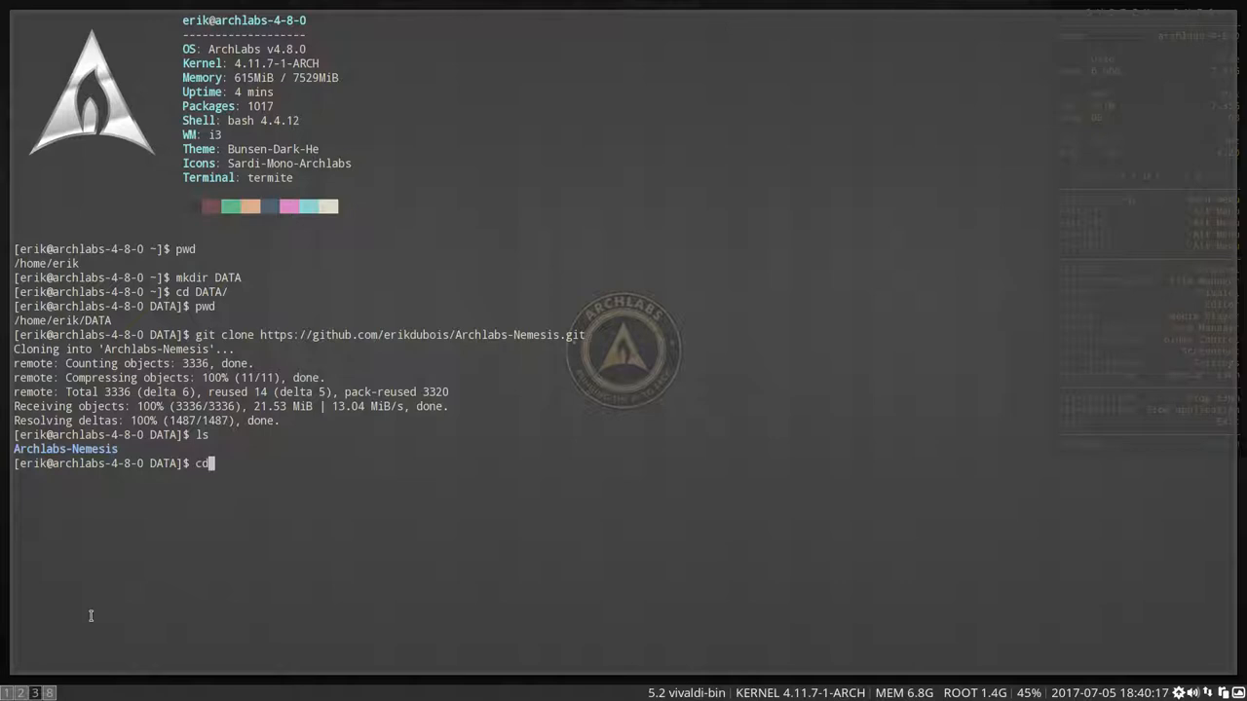
{"action": "type", "text": "Ar"}
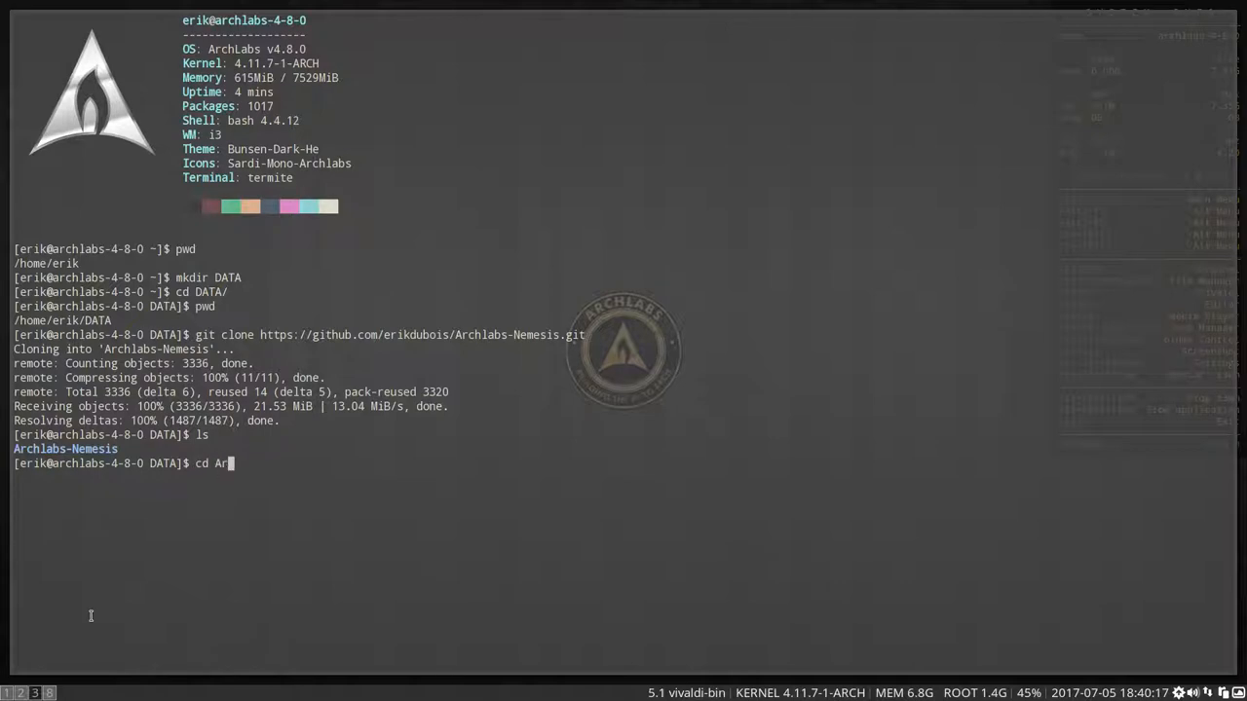
{"action": "key", "text": "Return"}
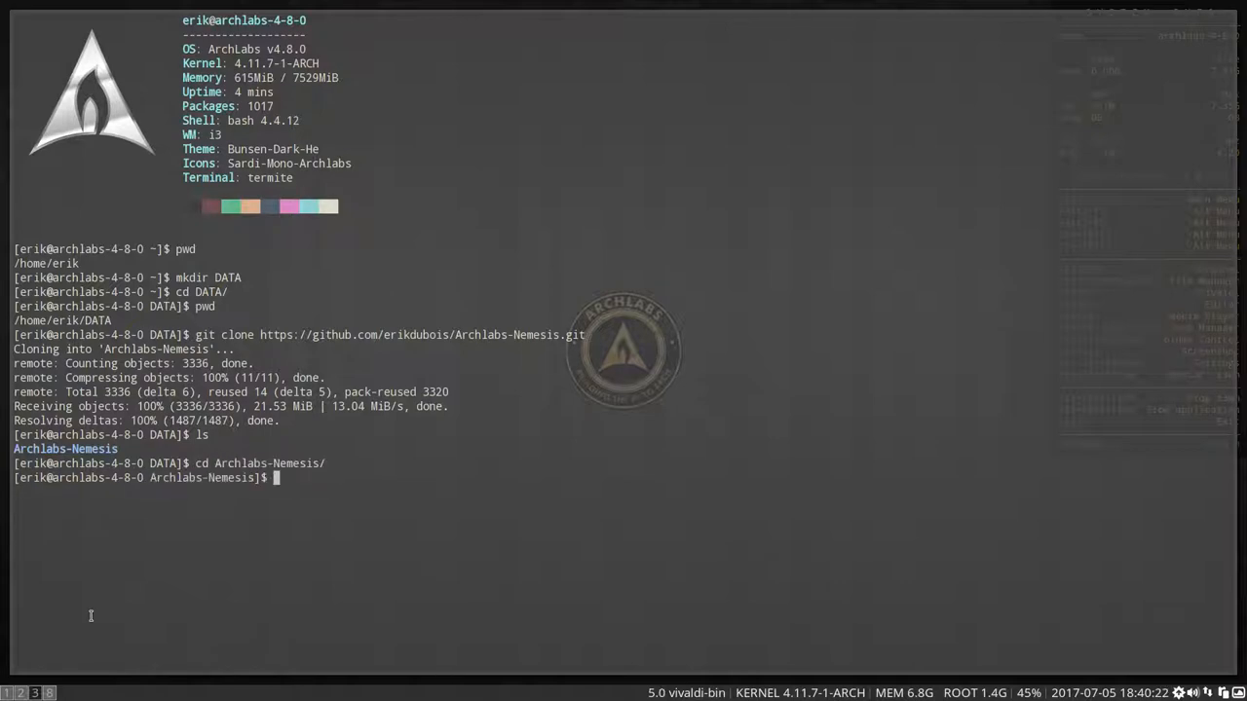
- List the repository's install scripts with dir and ls, then start the screenkey install script
{"action": "type", "text": "dir"}
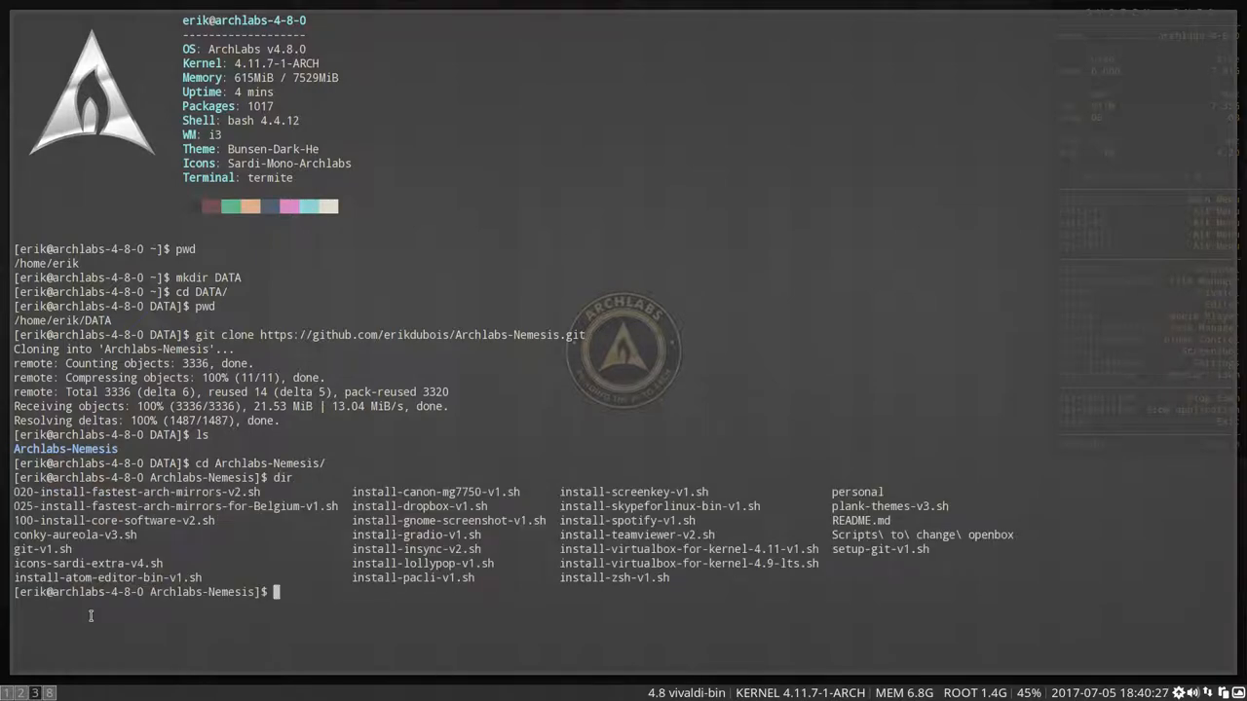
{"action": "type", "text": "ls -al"}
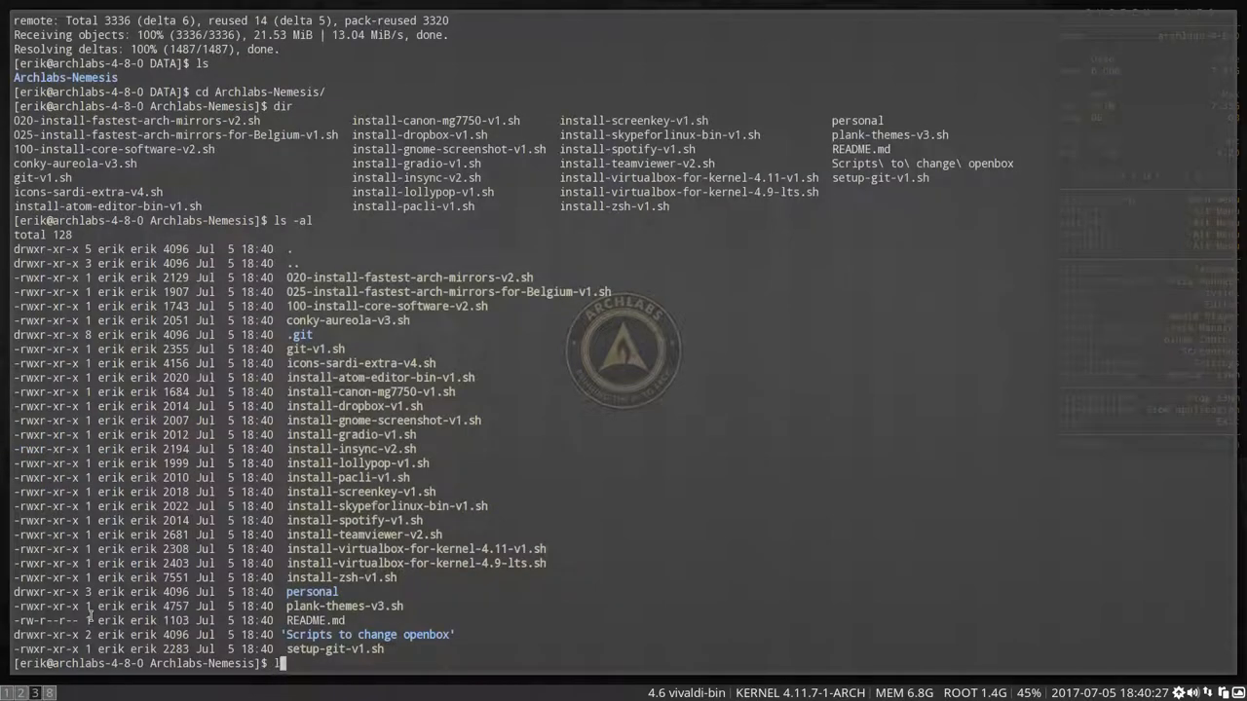
{"action": "type", "text": "s -aux"}
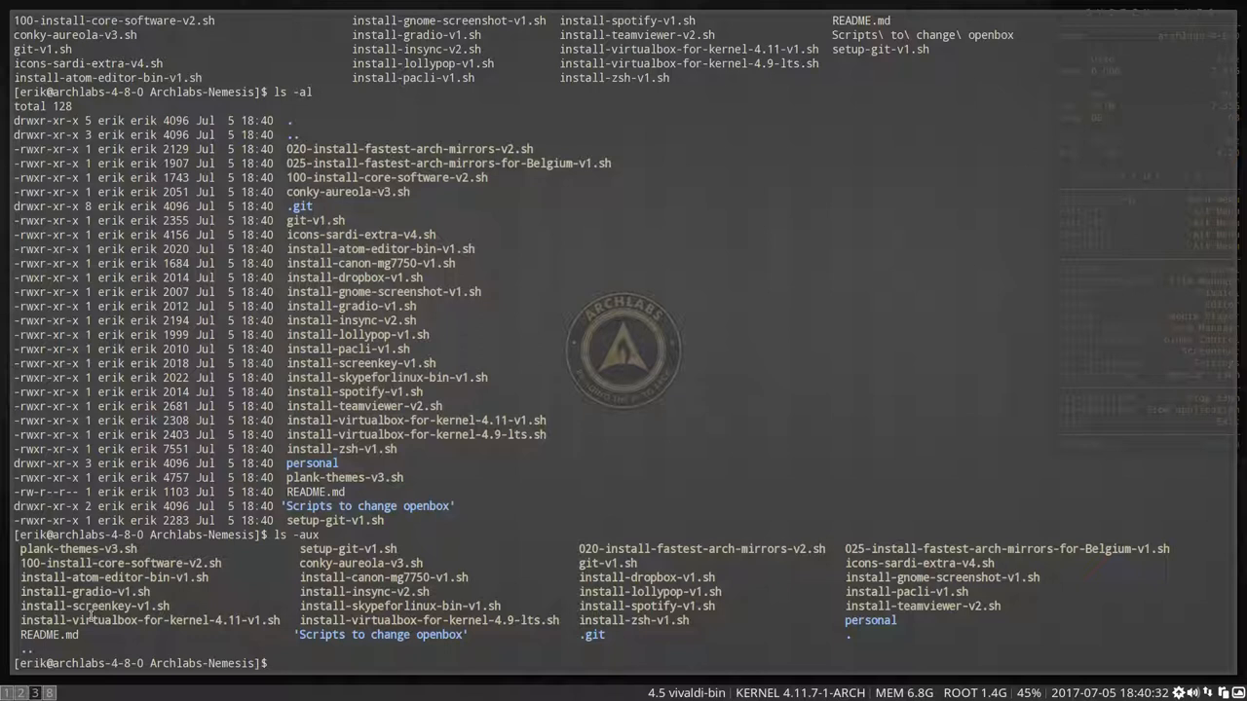
{"action": "type", "text": "./"}
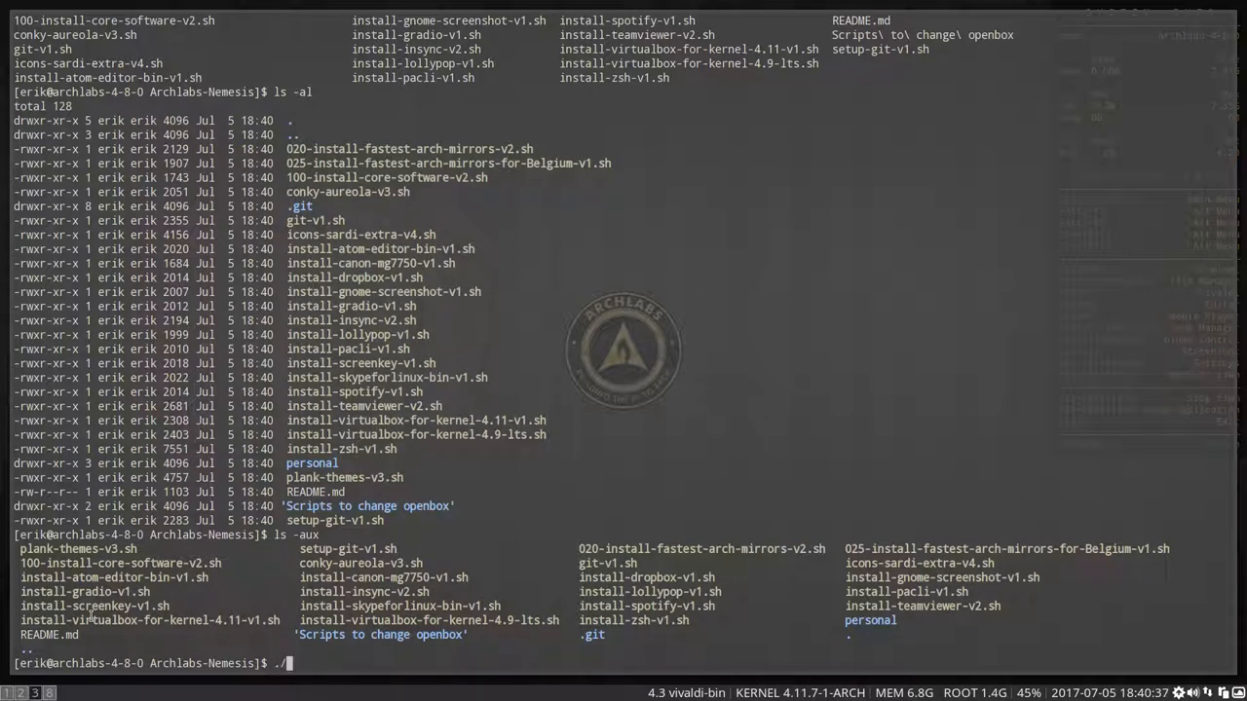
{"action": "type", "text": "install-screenkey-v1.sh"}
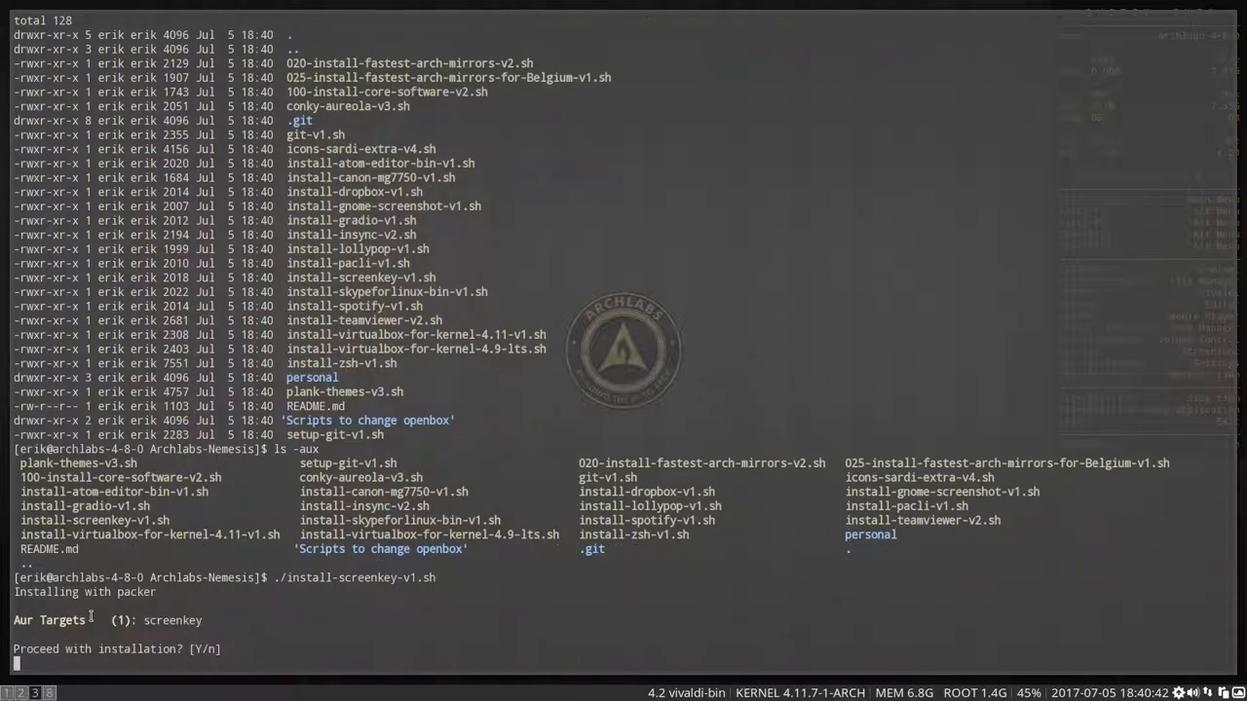
- Confirm the screenkey installation and close its preferences window once installed
{"action": "key", "text": "Return"}
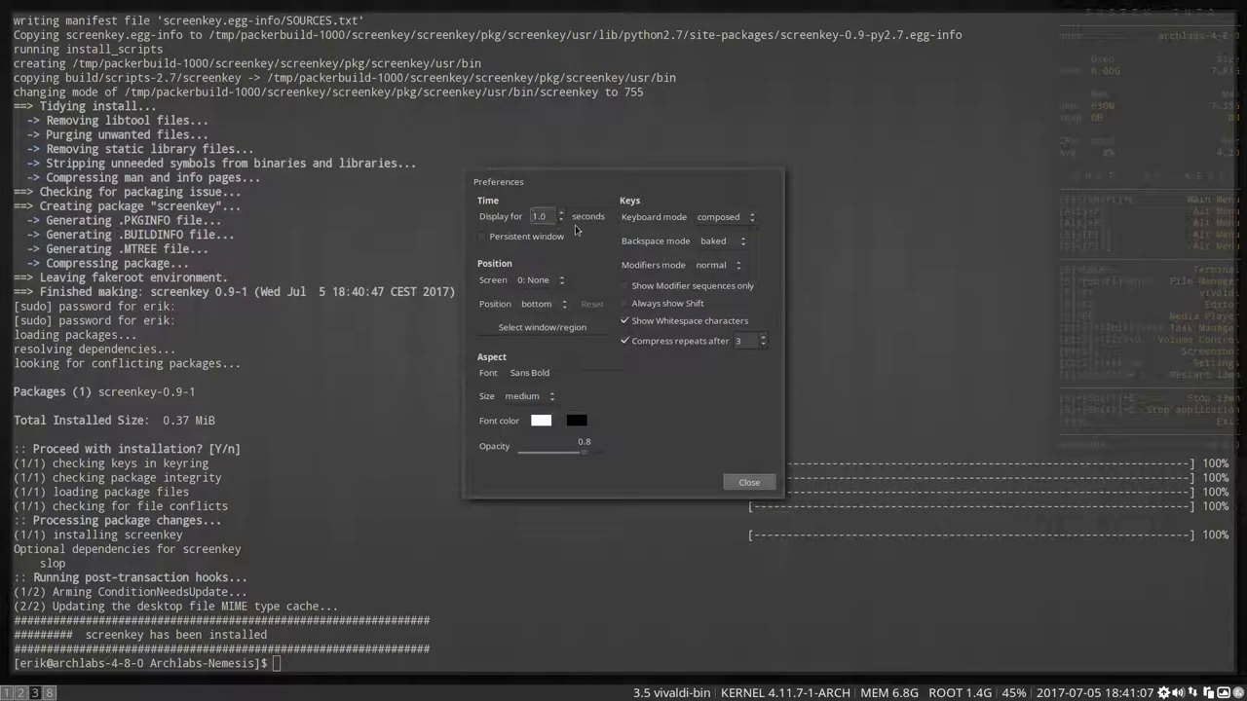
{"action": "left_click", "coordinate": [748, 483]}
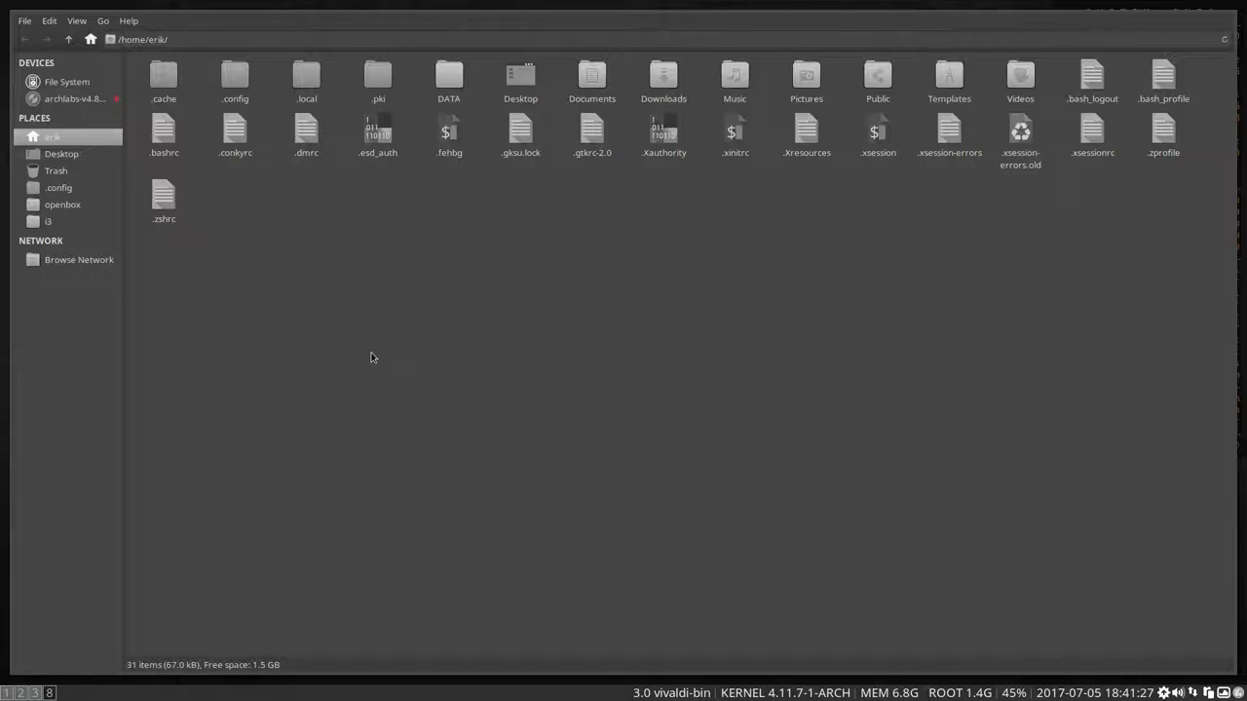
- In a terminal beside Thunar, type git clone with the Archlabs-Nemesis URL, then close it unrun
{"action": "key", "text": "ctrl+h"}
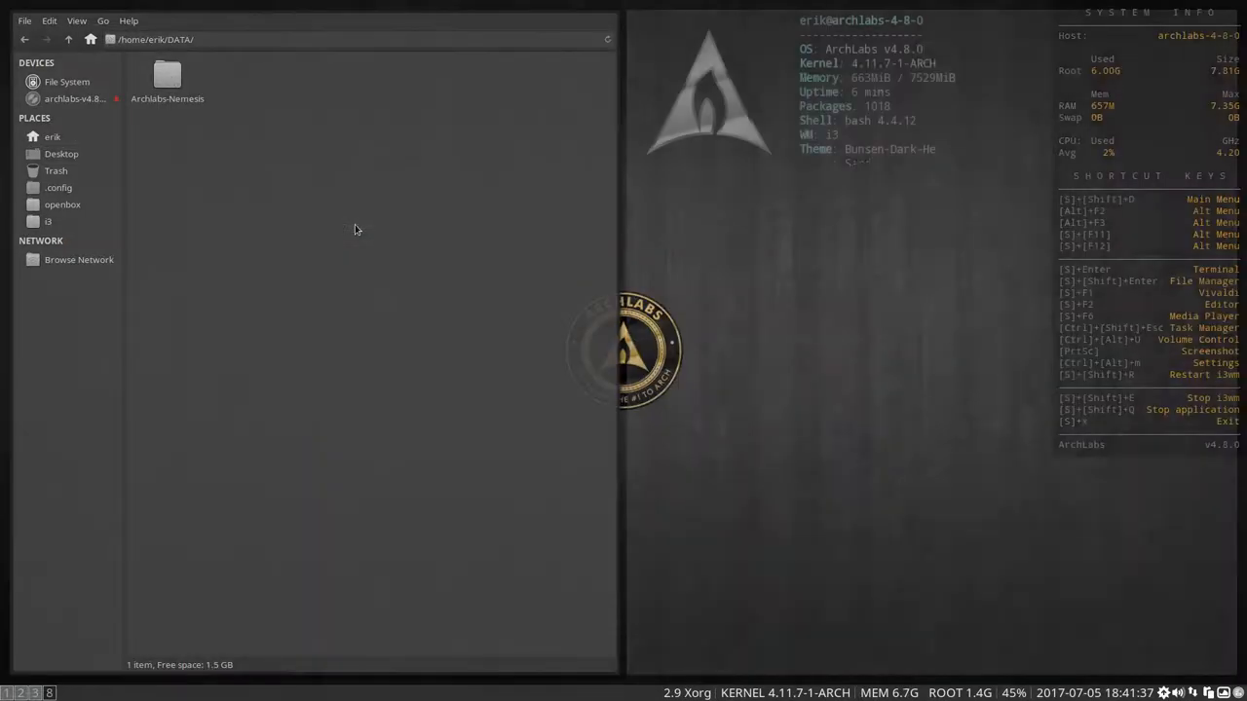
{"action": "type", "text": "git clone"}
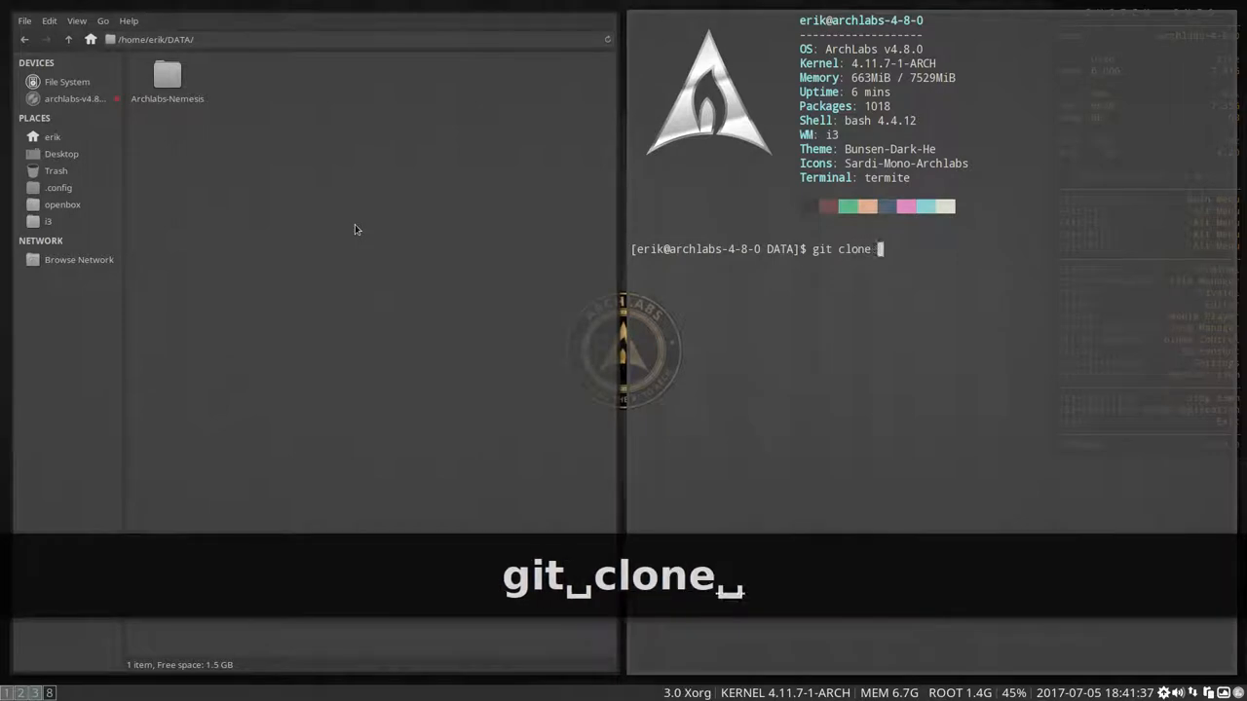
{"action": "type", "text": "https://github.com/erikdubois/Archlabs-Nemesis.git"}
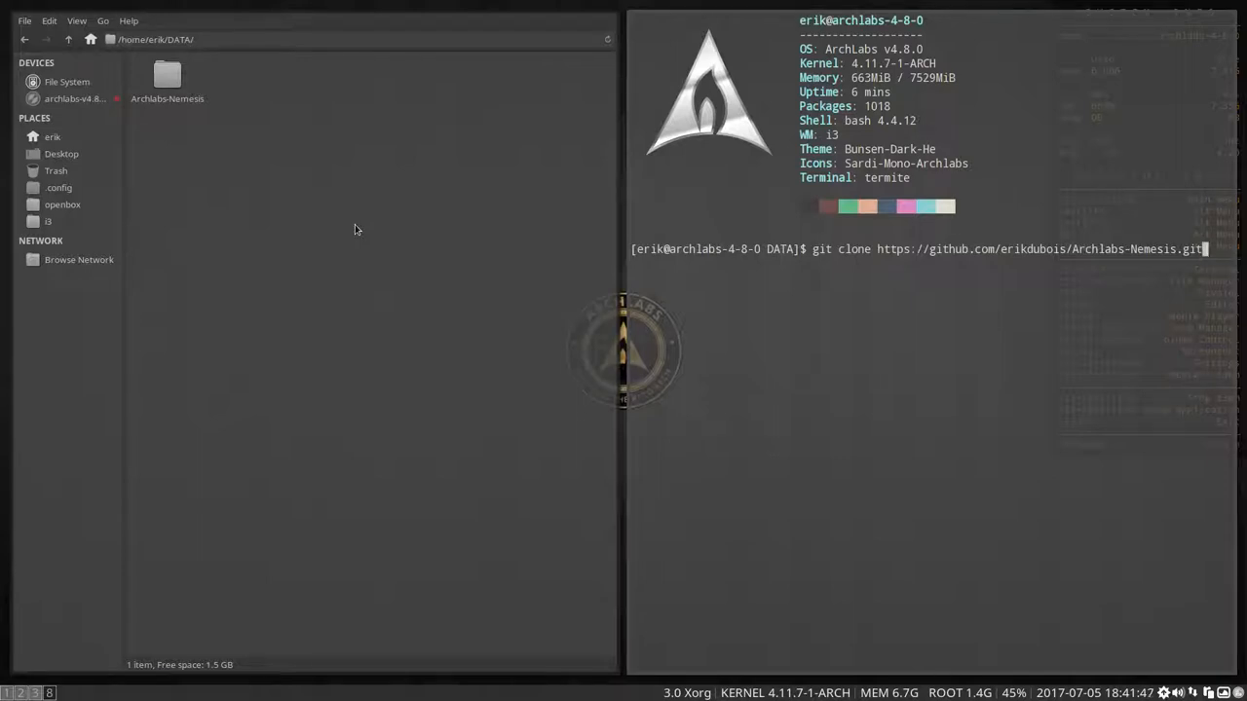
{"action": "key", "text": "Super+Shift+q"}
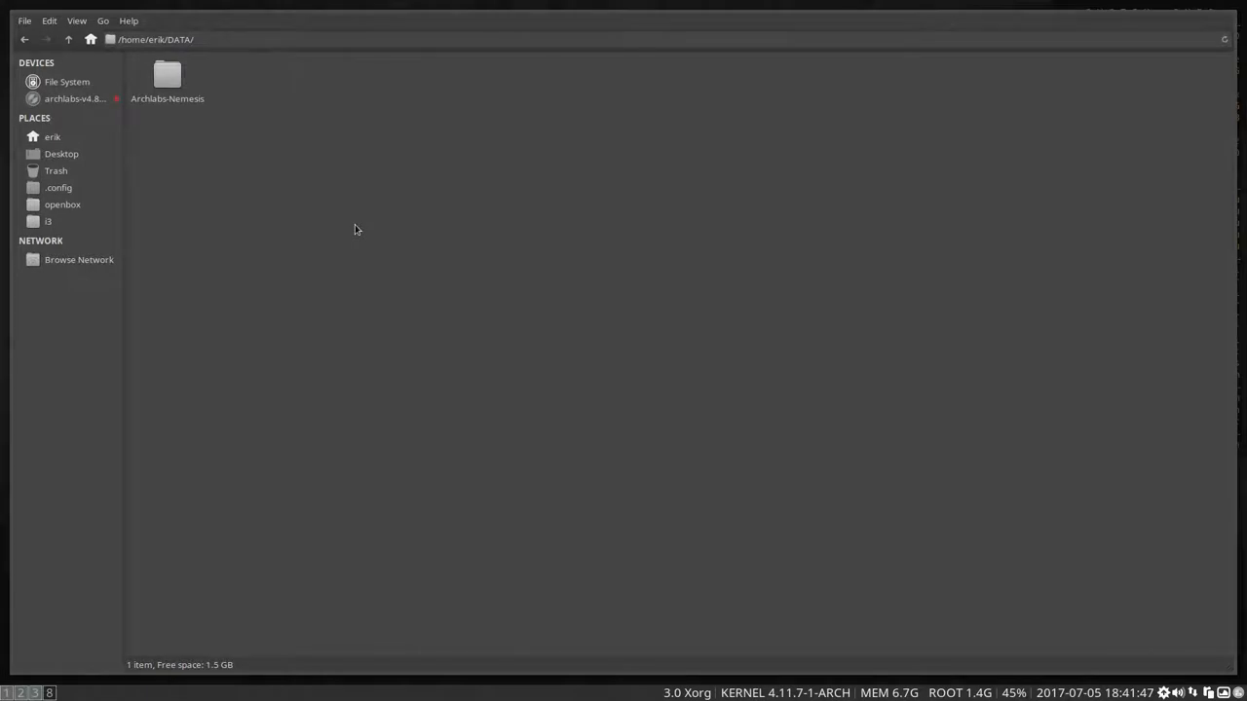
{"action": "mouse_move", "coordinate": [366, 213]}
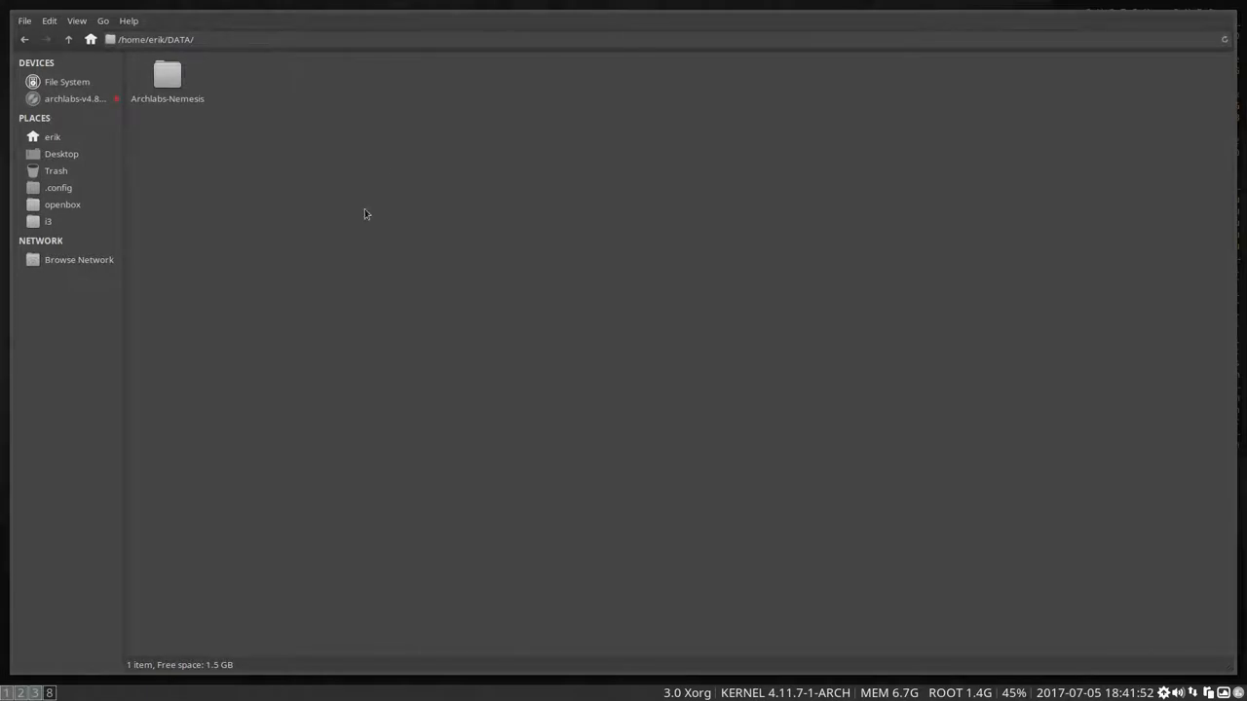
{"action": "mouse_move", "coordinate": [376, 177]}
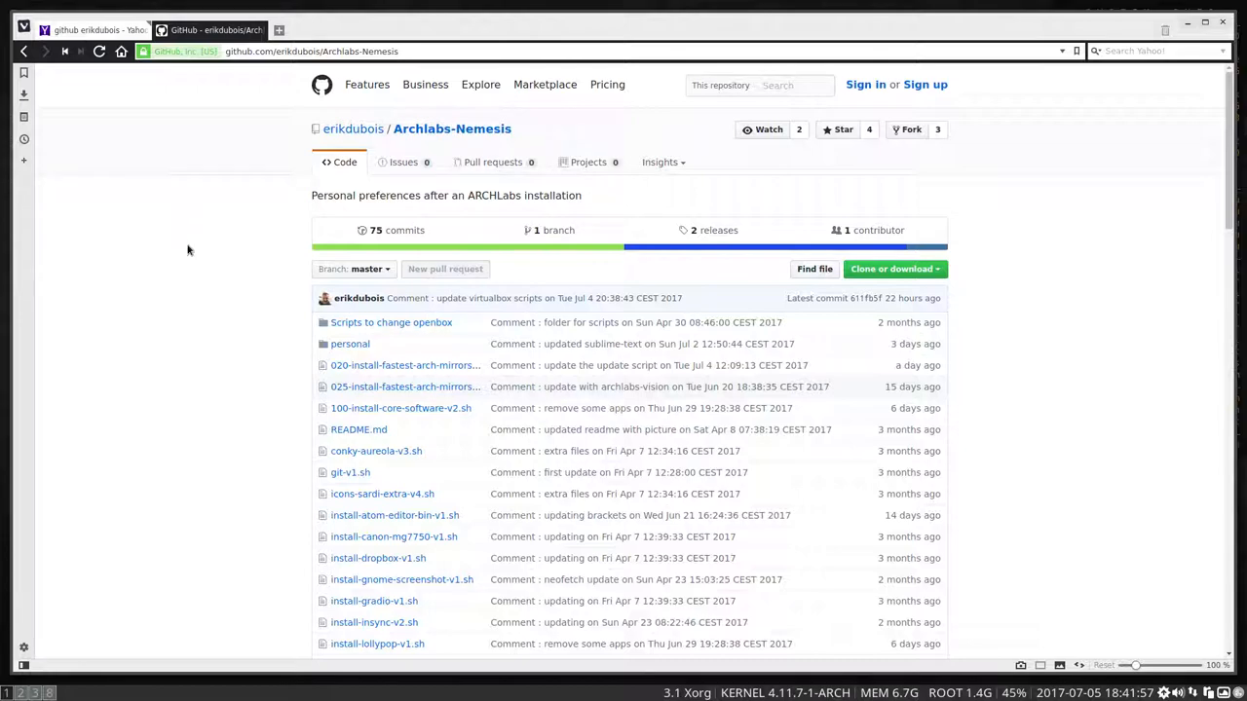
{"action": "mouse_move", "coordinate": [660, 431]}
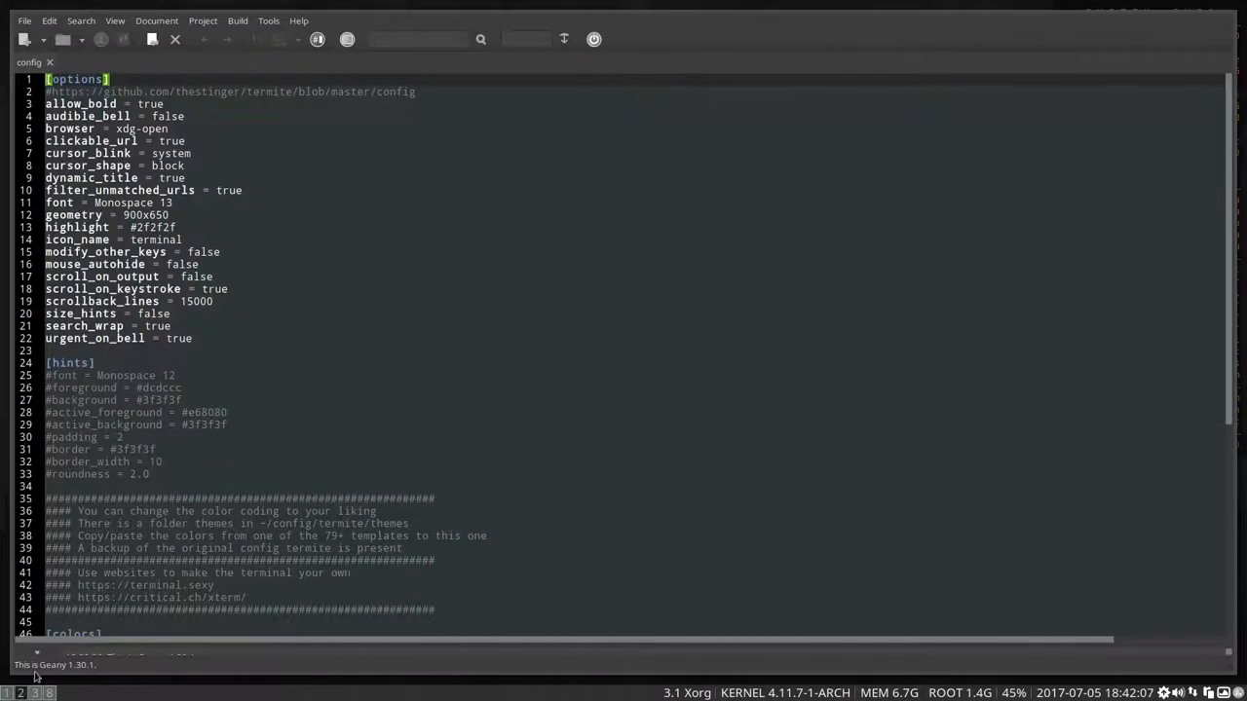
- Start Geany's File > Open dialog at the home folder with hidden files shown
{"action": "left_click", "coordinate": [23, 19]}
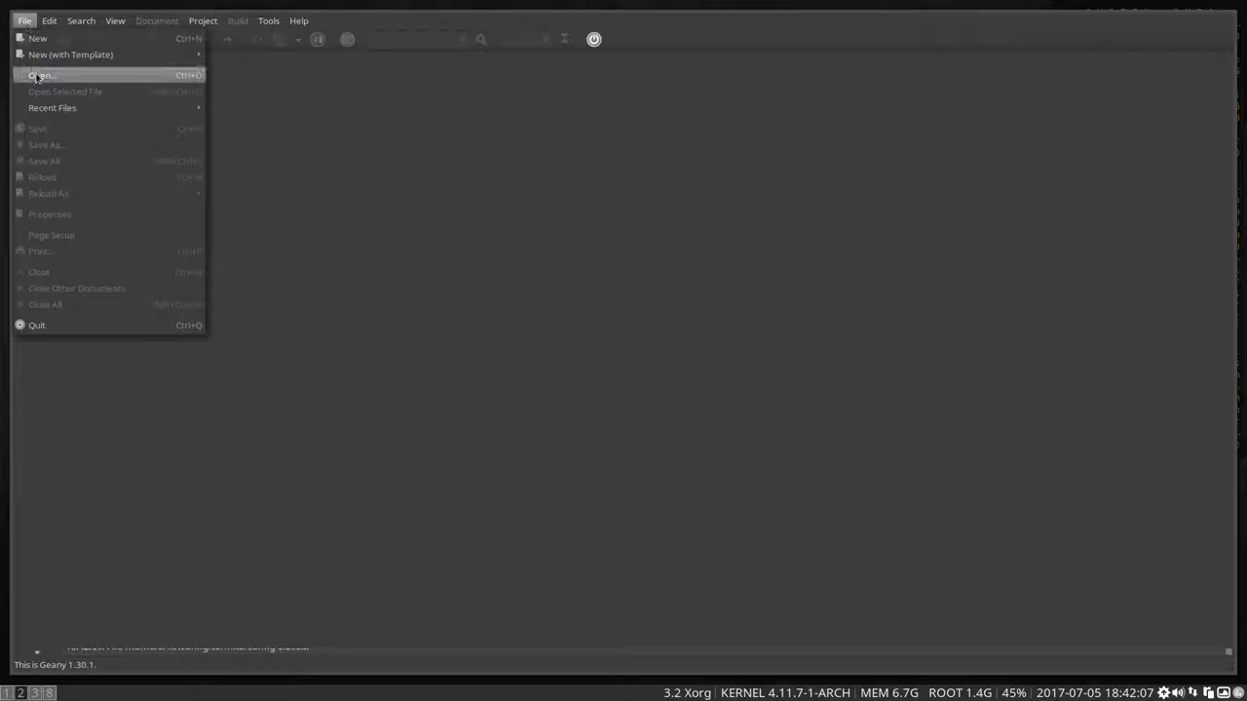
{"action": "left_click", "coordinate": [39, 74]}
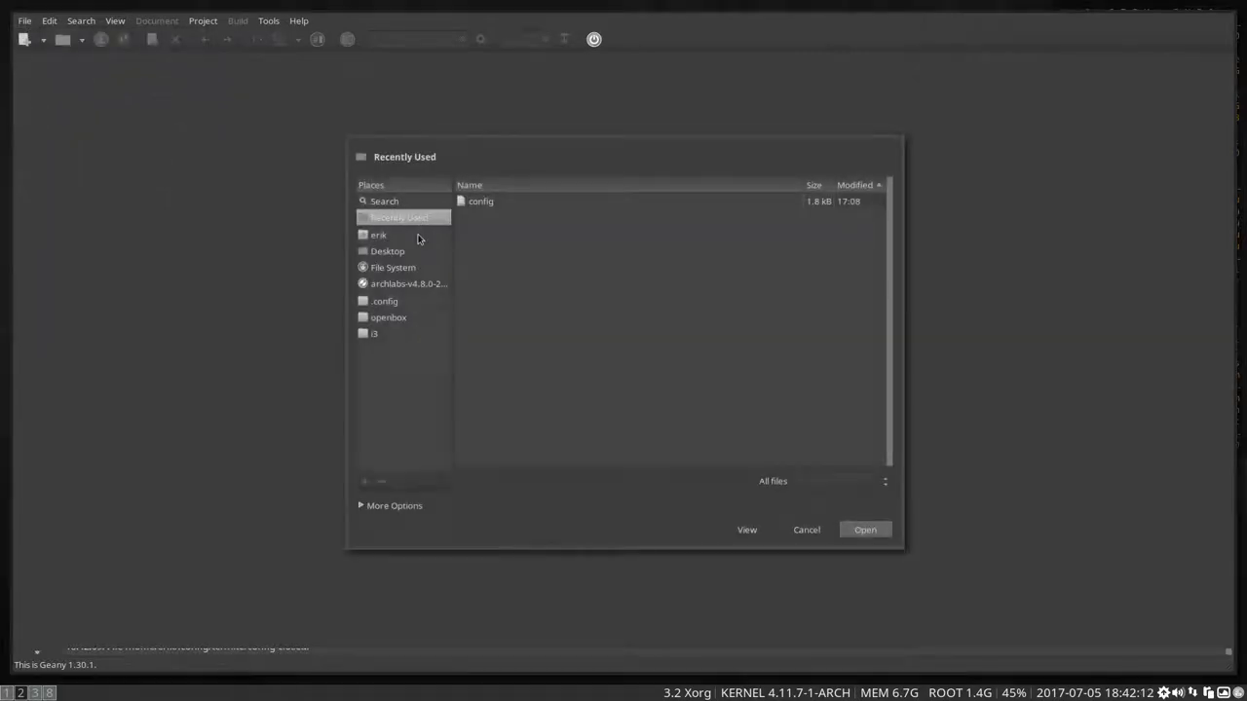
{"action": "left_click", "coordinate": [479, 200]}
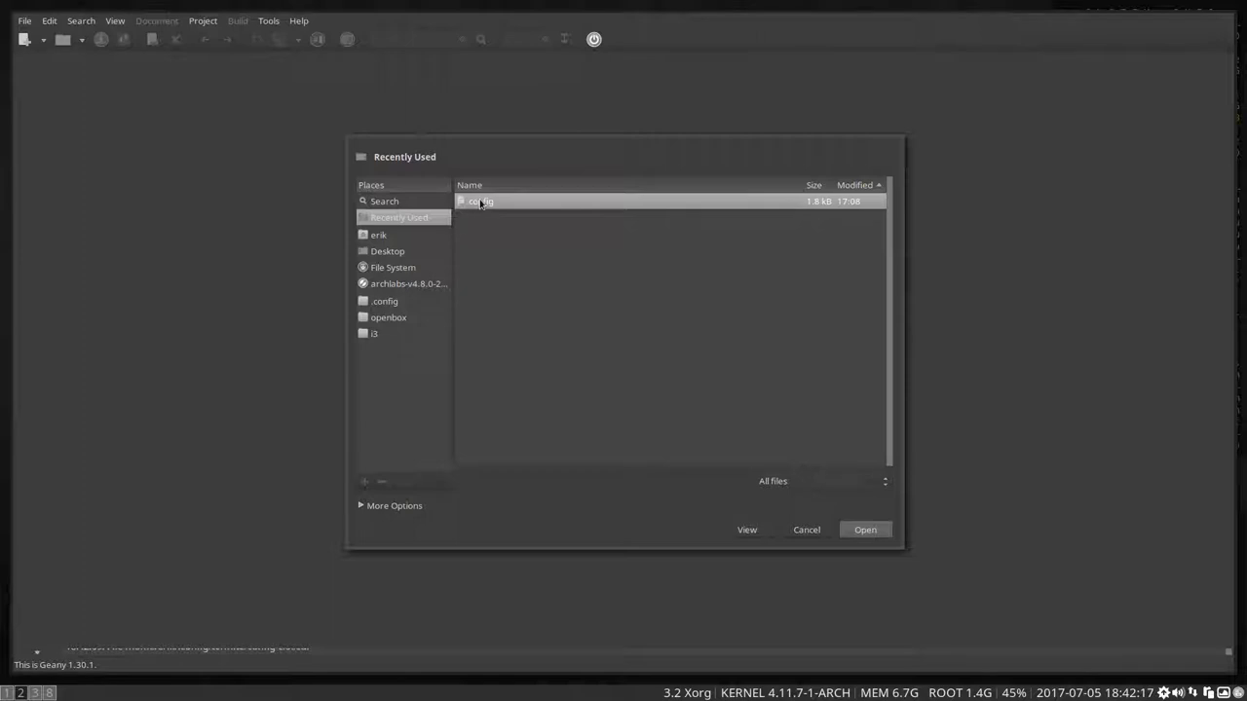
{"action": "mouse_move", "coordinate": [380, 241]}
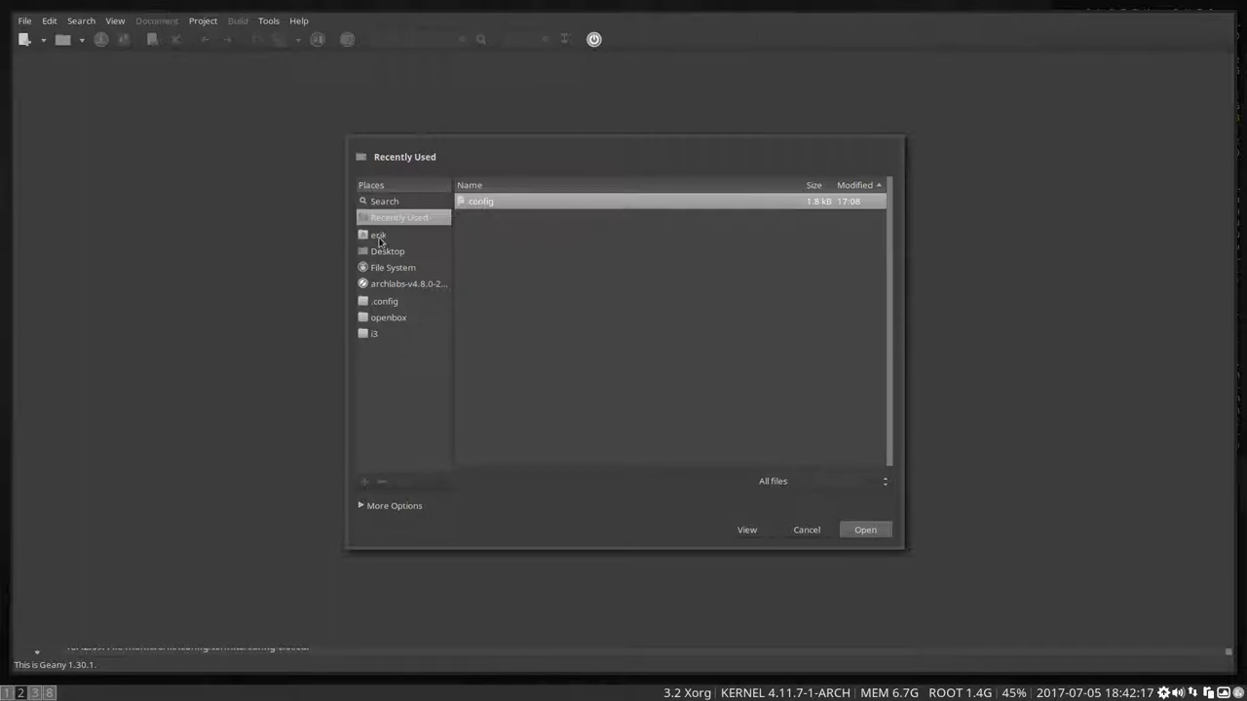
{"action": "left_click", "coordinate": [378, 234]}
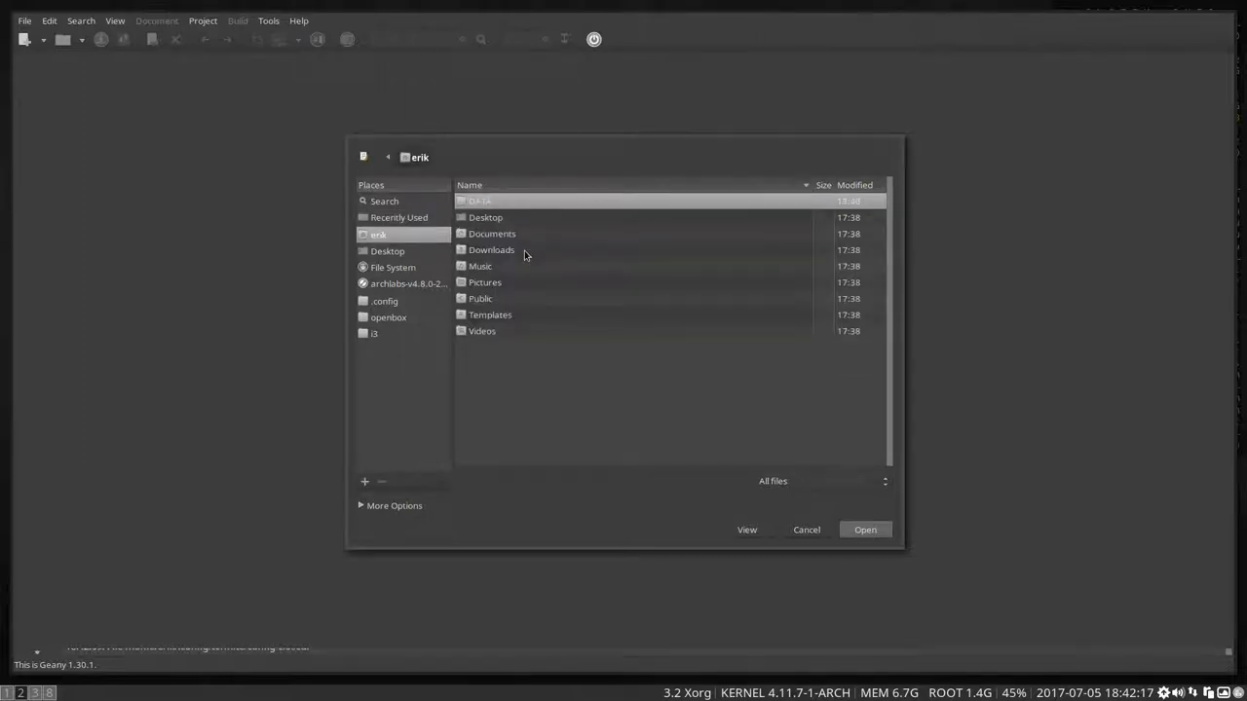
{"action": "key", "text": "ctrl+h"}
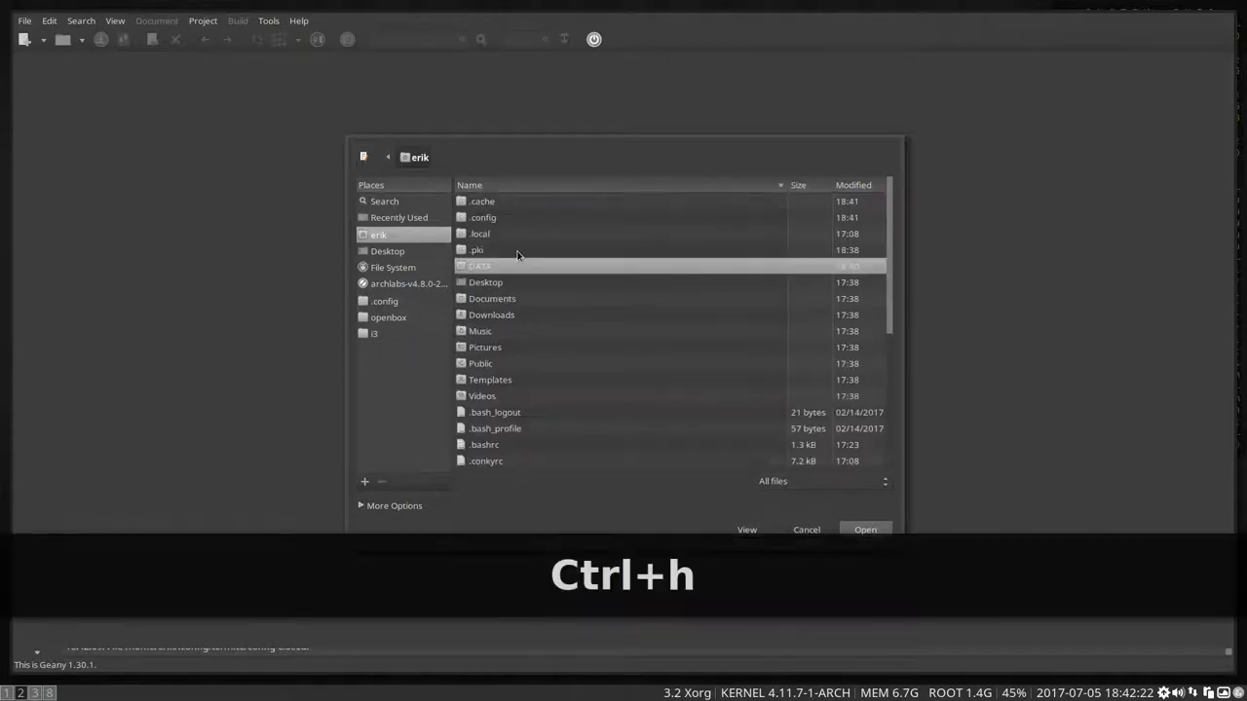
- Browse into .config/i3 and open its config file in Geany
{"action": "double_click", "coordinate": [483, 218]}
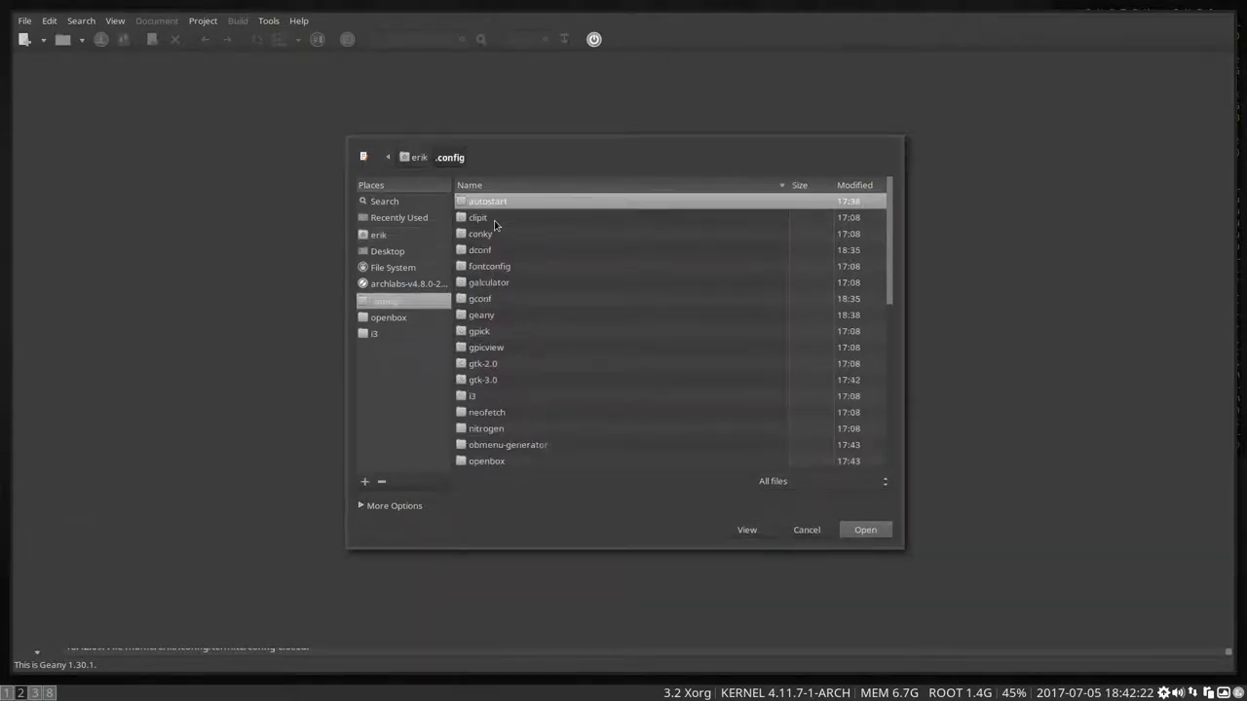
{"action": "double_click", "coordinate": [472, 396]}
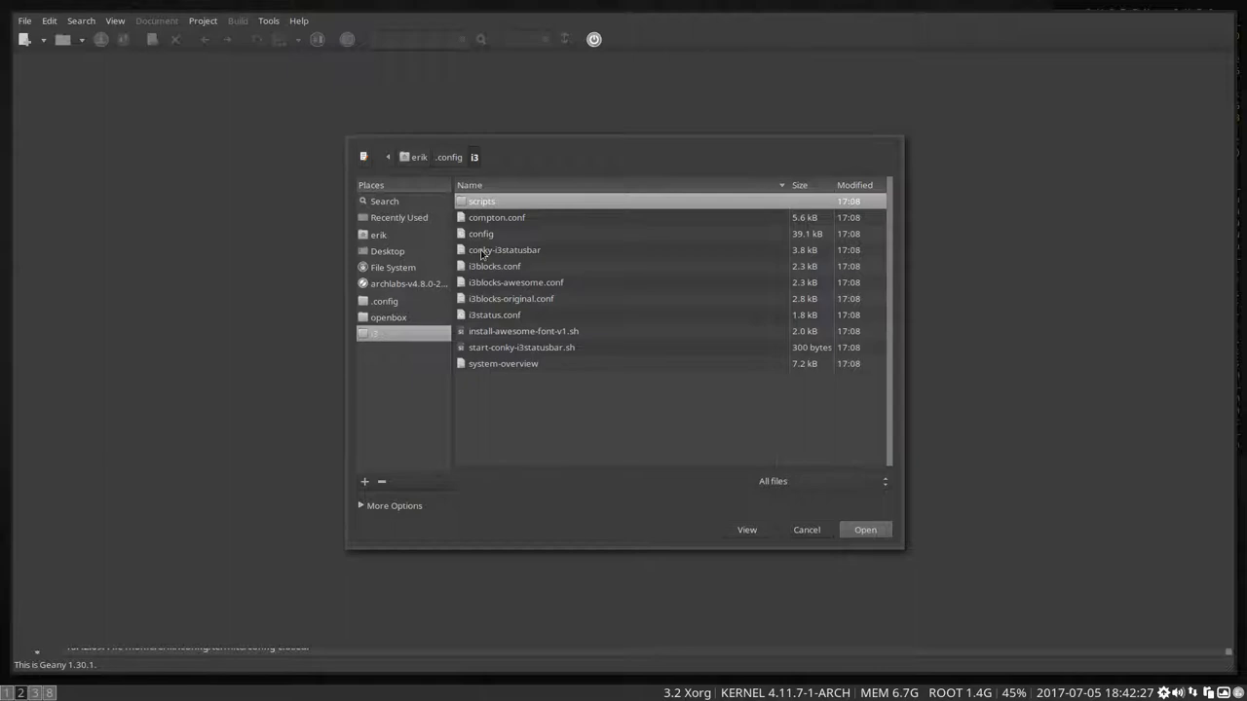
{"action": "left_click", "coordinate": [479, 234]}
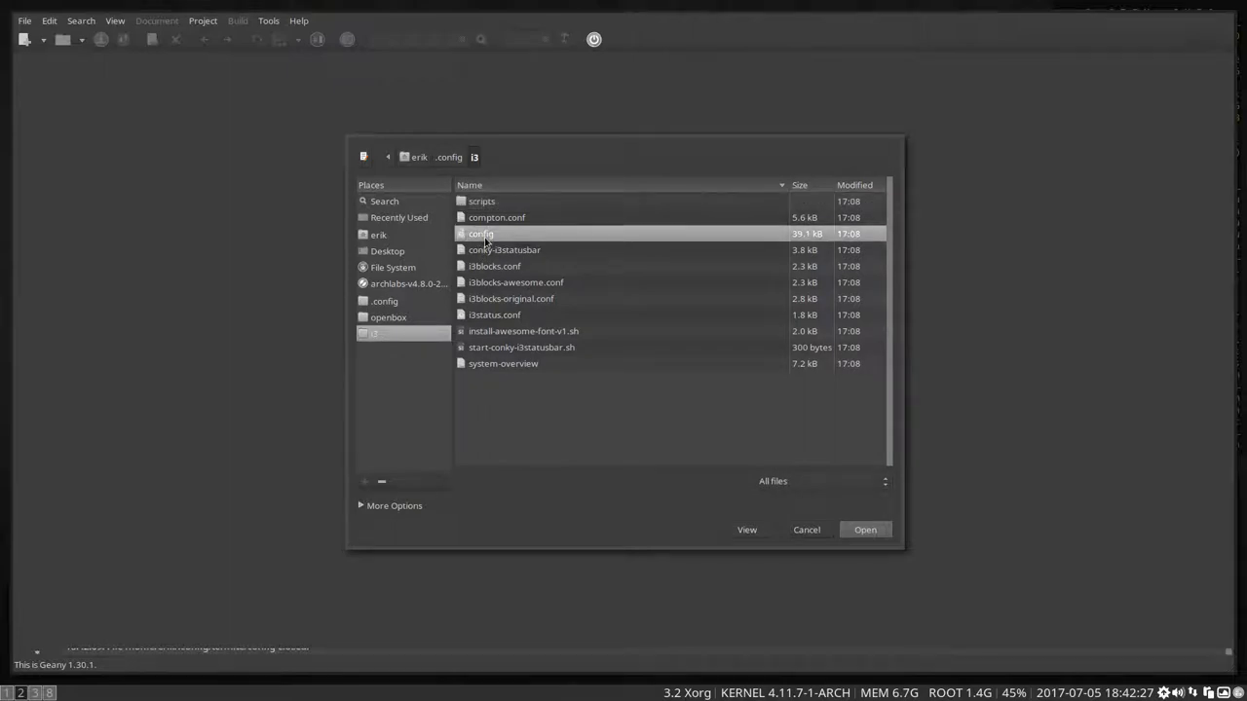
{"action": "mouse_move", "coordinate": [471, 171]}
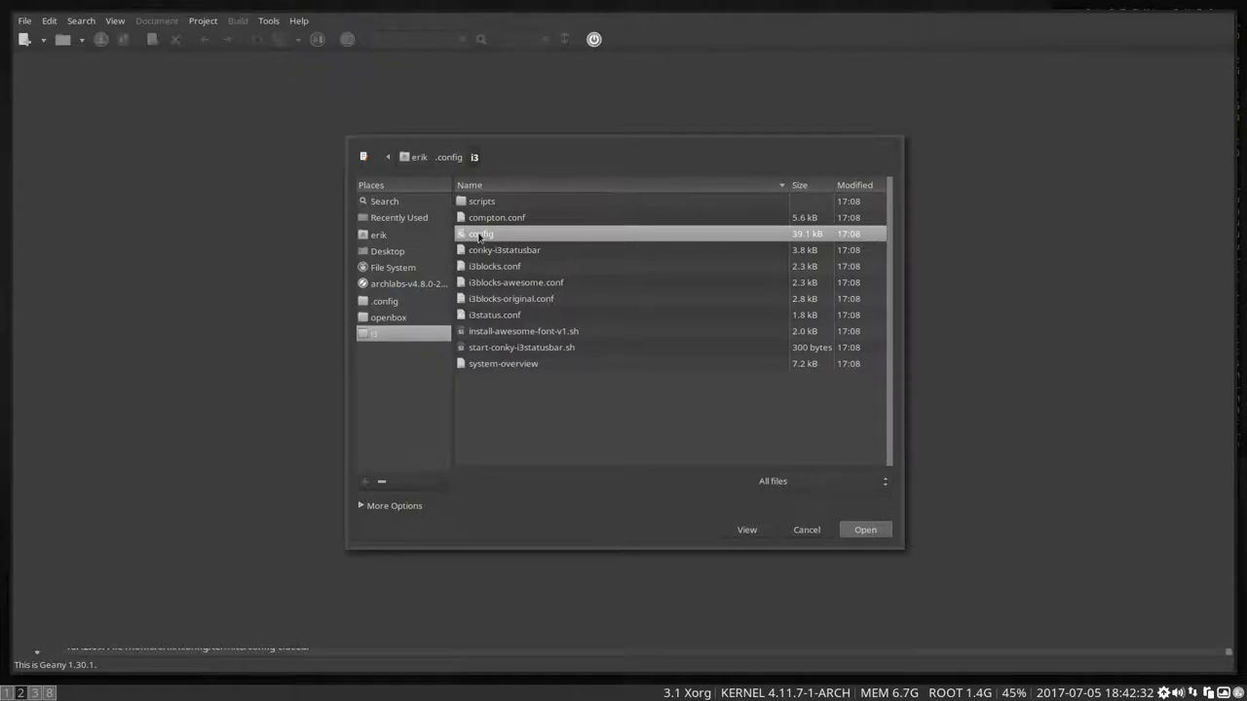
{"action": "left_click", "coordinate": [865, 530]}
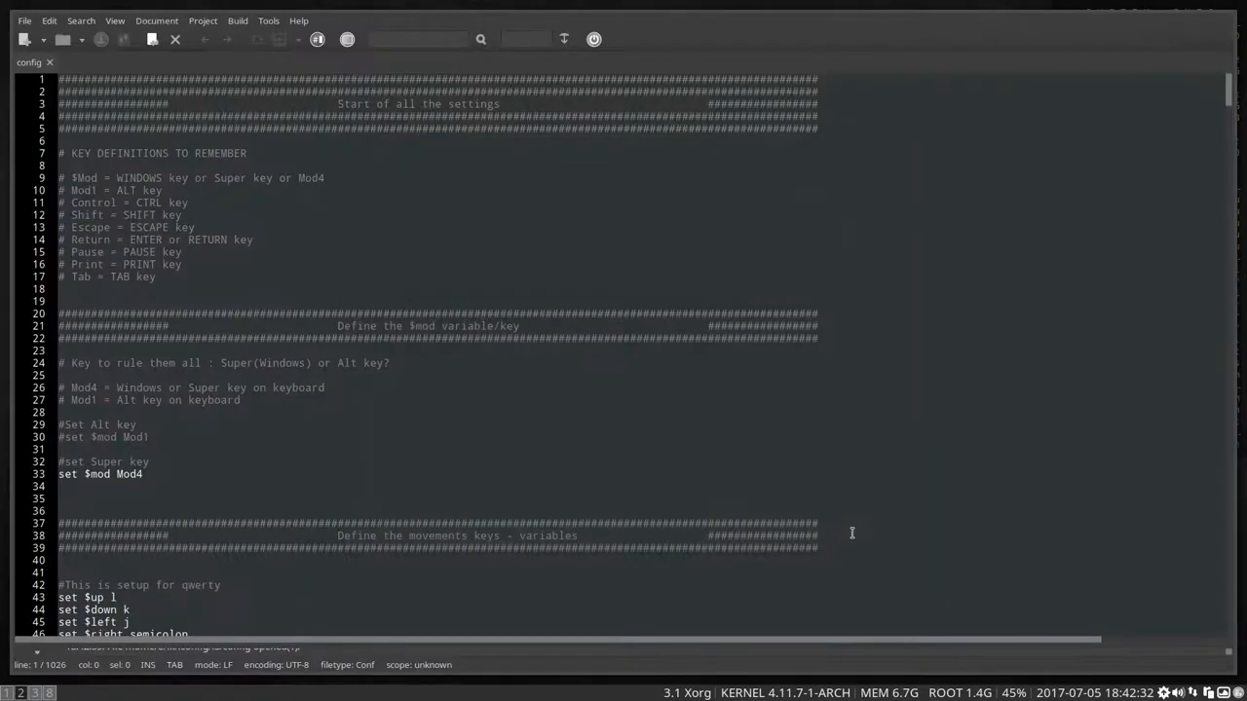
{"action": "scroll", "scroll_direction": "down", "scroll_amount": 3}
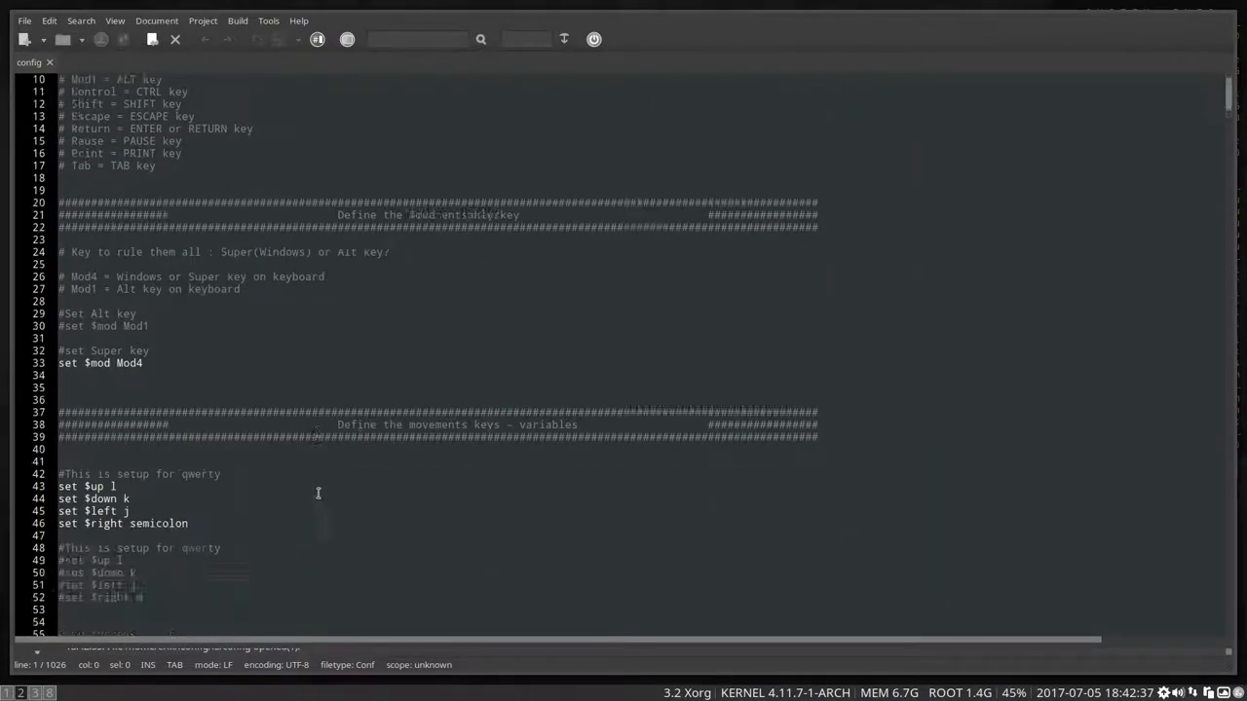
{"action": "scroll", "scroll_direction": "down", "scroll_amount": 3}
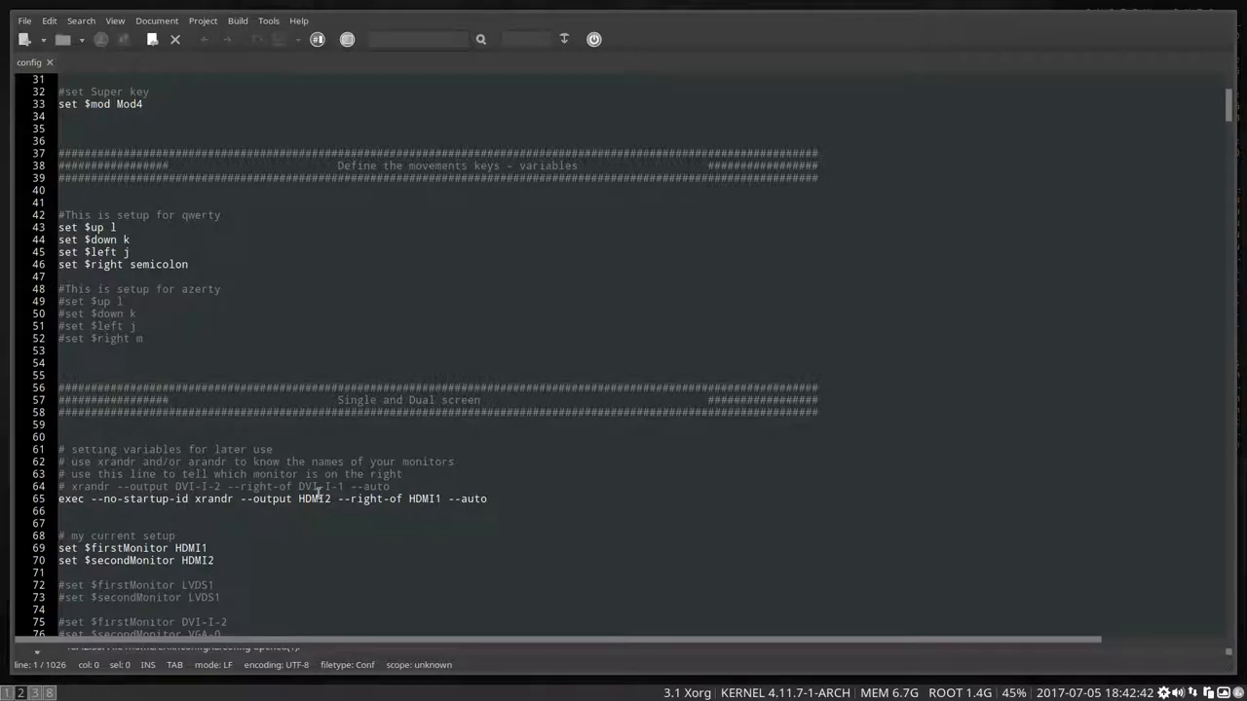
{"action": "scroll", "scroll_direction": "down", "scroll_amount": 3}
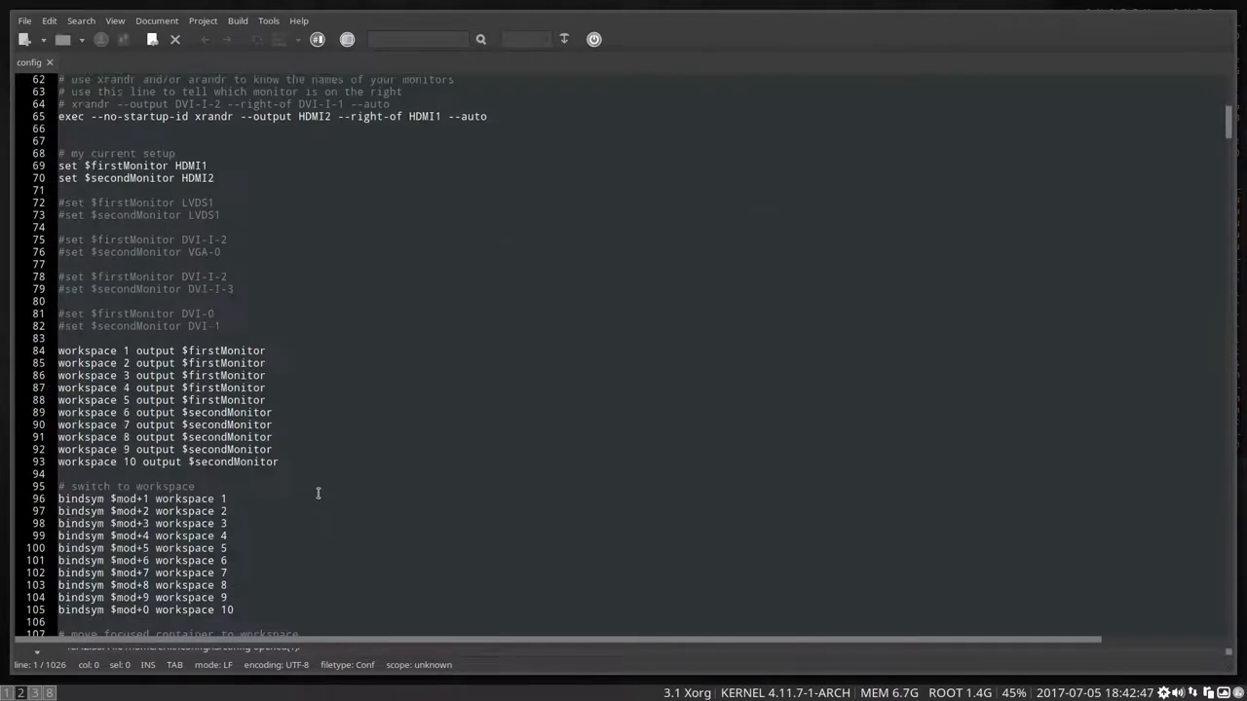
{"action": "scroll", "scroll_direction": "down", "scroll_amount": 3}
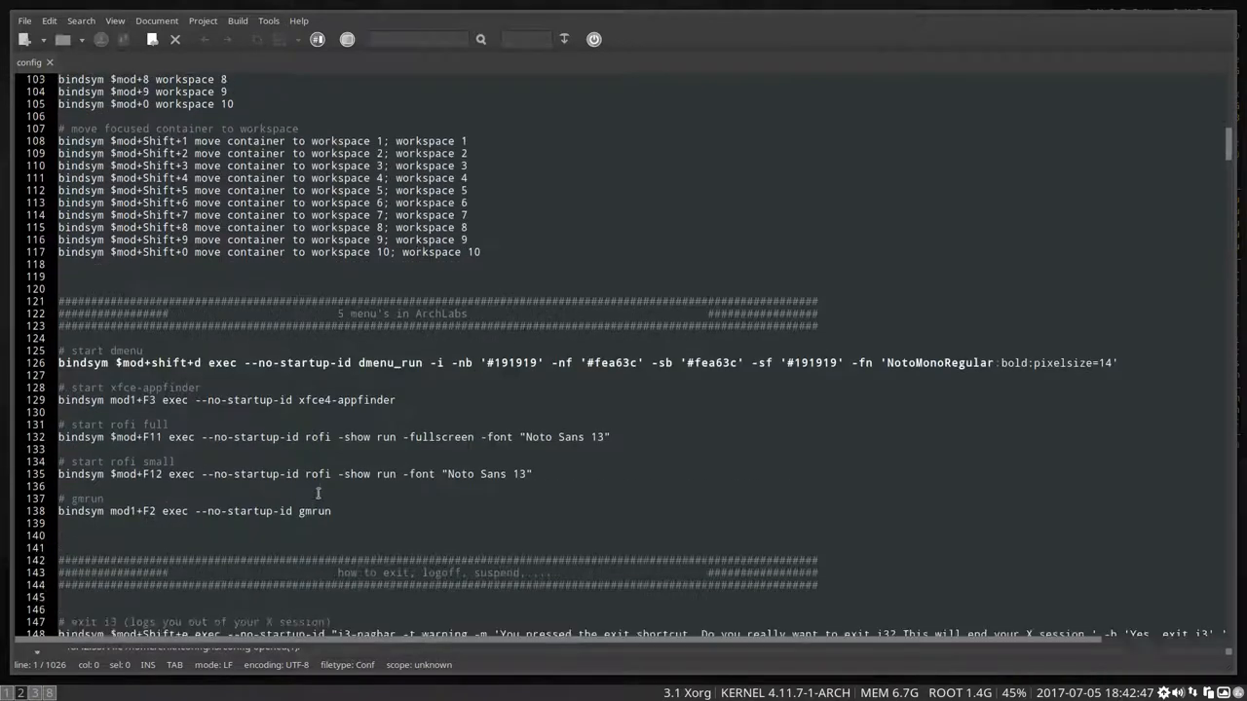
{"action": "scroll", "scroll_direction": "down", "scroll_amount": 3}
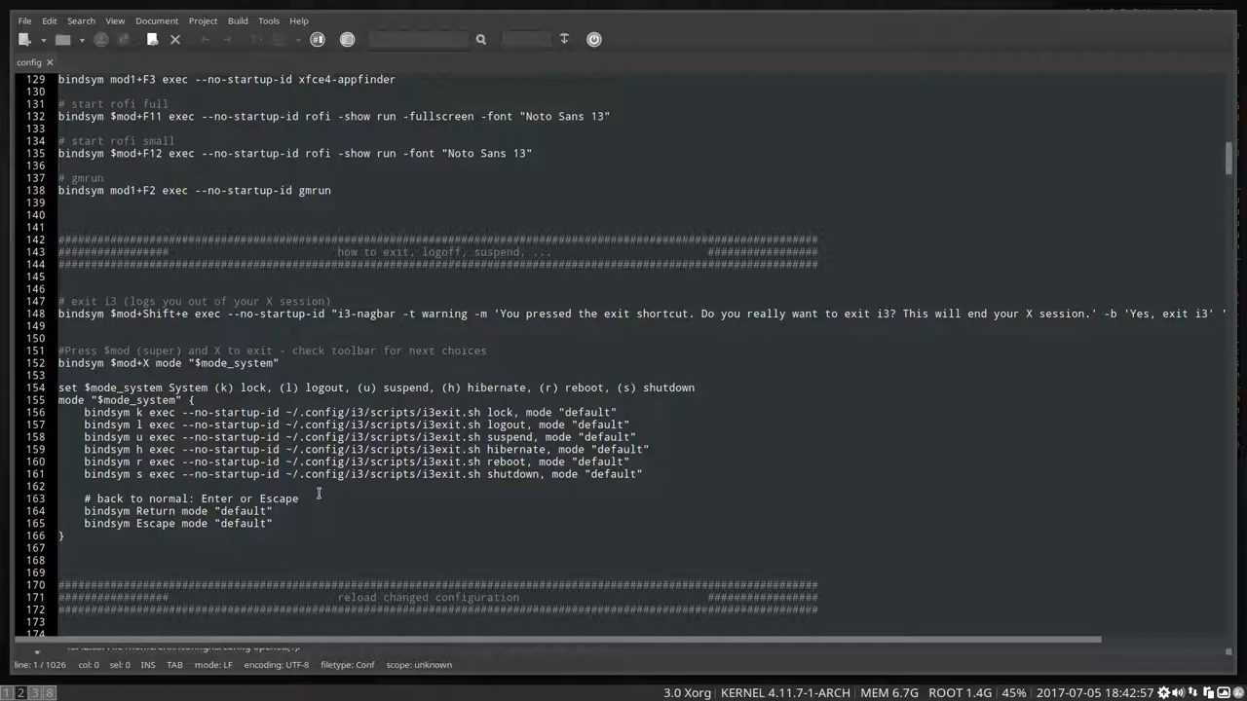
{"action": "scroll", "scroll_direction": "down", "scroll_amount": 3}
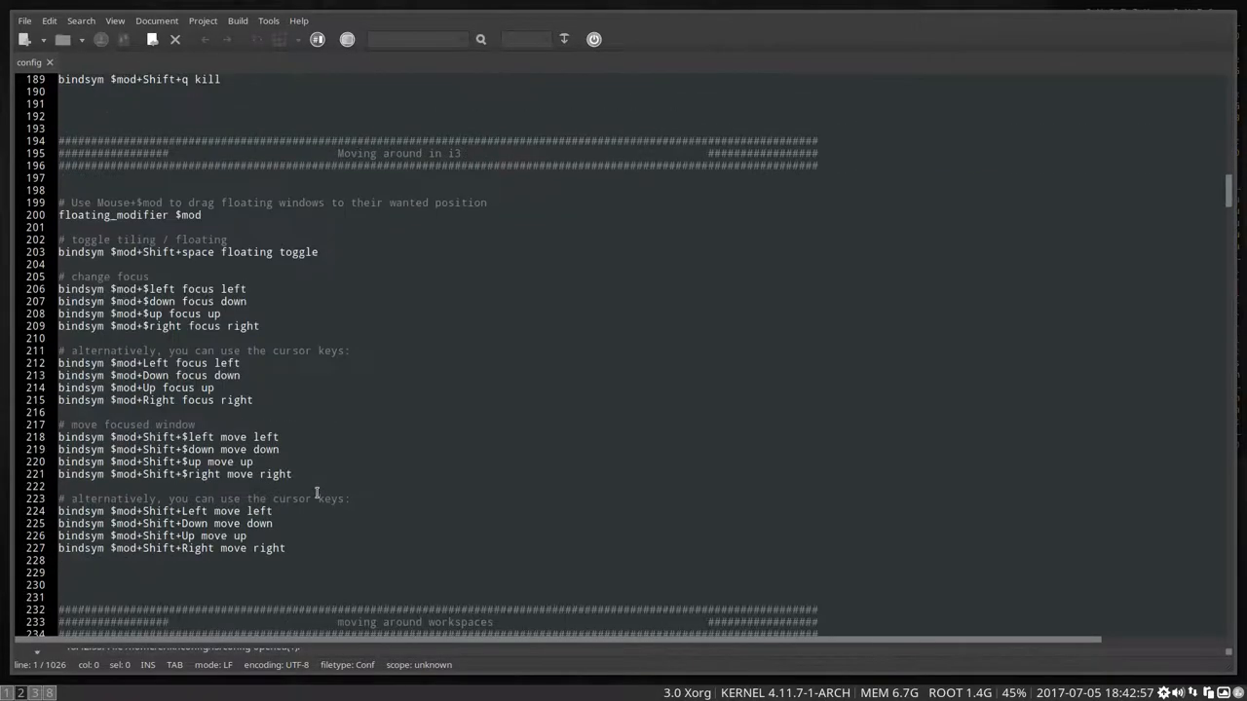
{"action": "scroll", "scroll_direction": "down", "scroll_amount": 3}
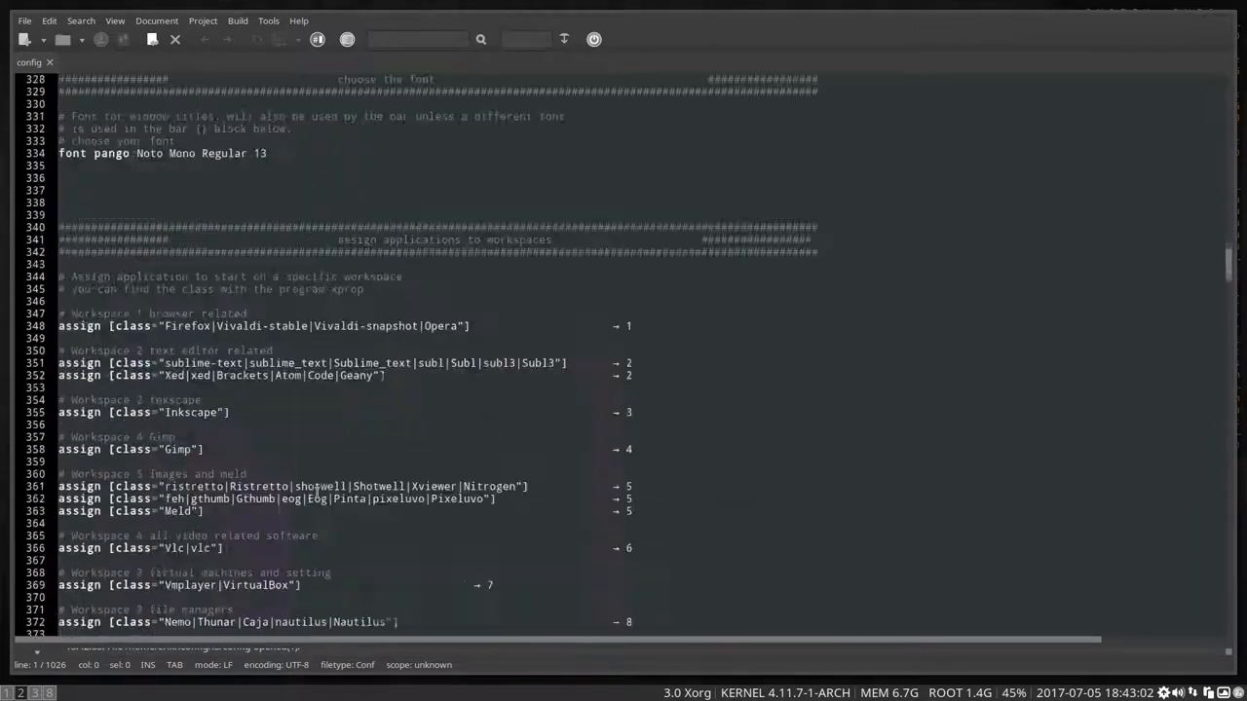
{"action": "scroll", "scroll_direction": "down", "scroll_amount": 3}
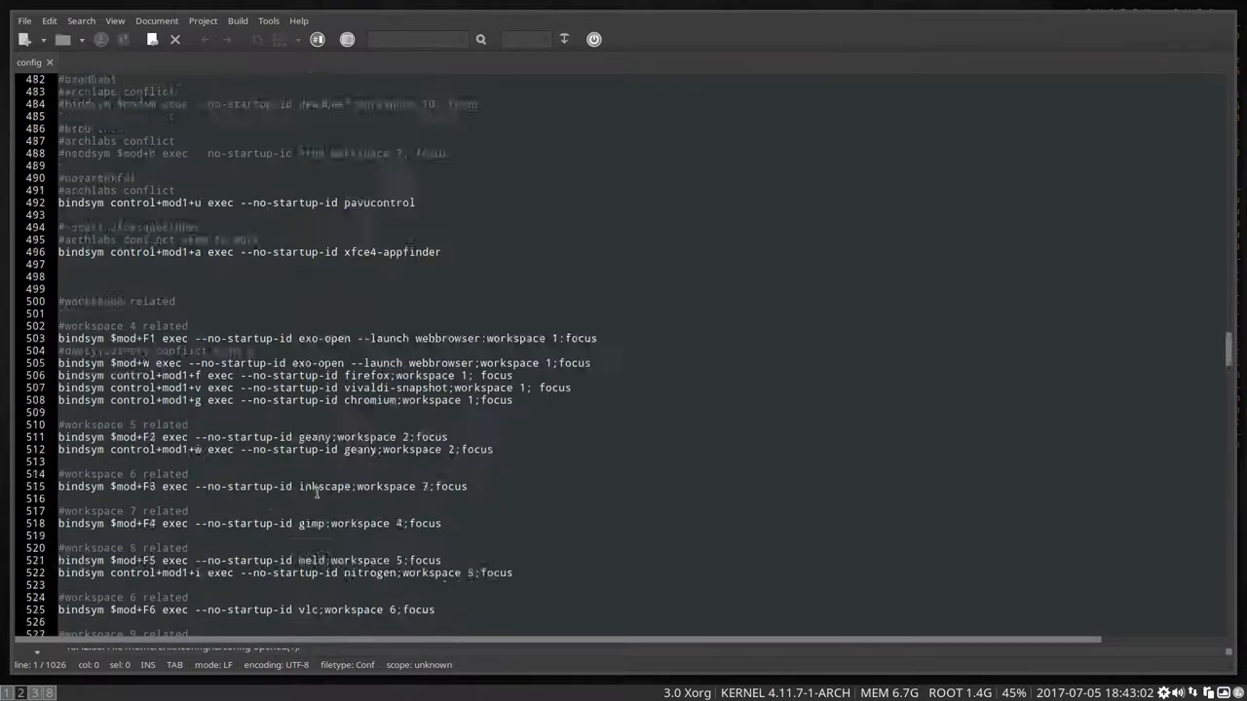
{"action": "scroll", "scroll_direction": "down", "scroll_amount": 3}
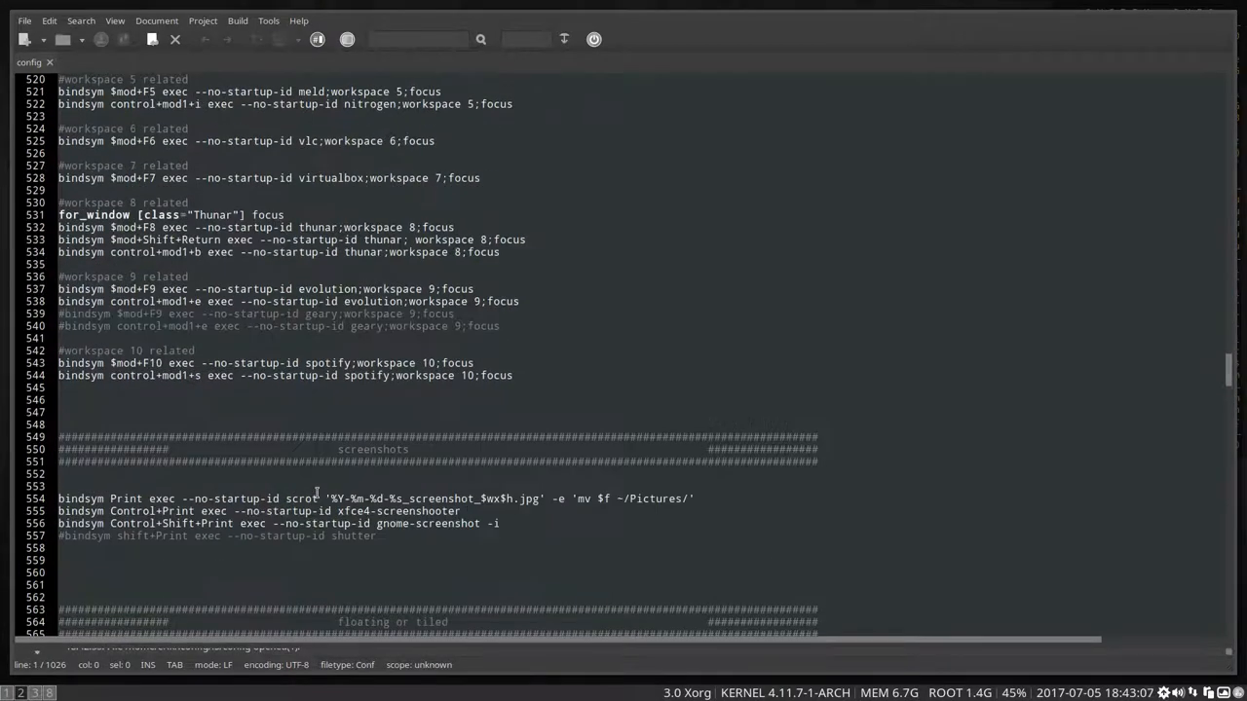
{"action": "scroll", "scroll_direction": "down", "scroll_amount": 3}
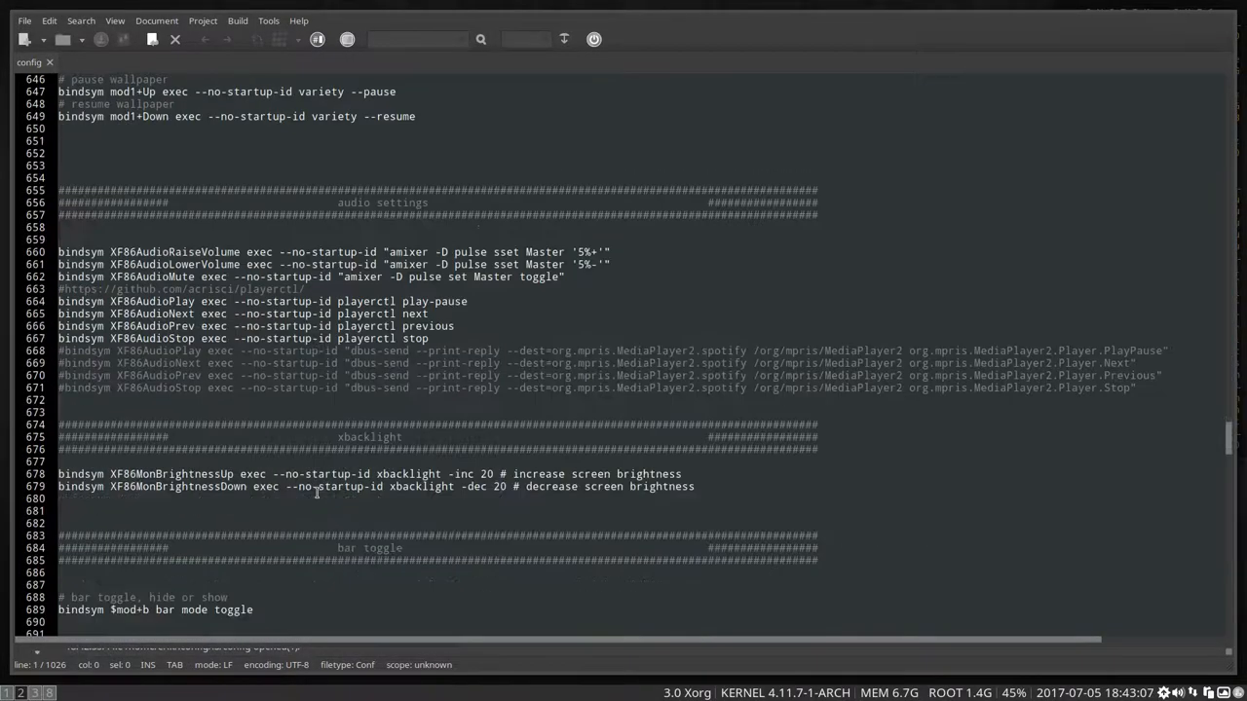
{"action": "scroll", "scroll_direction": "down", "scroll_amount": 3}
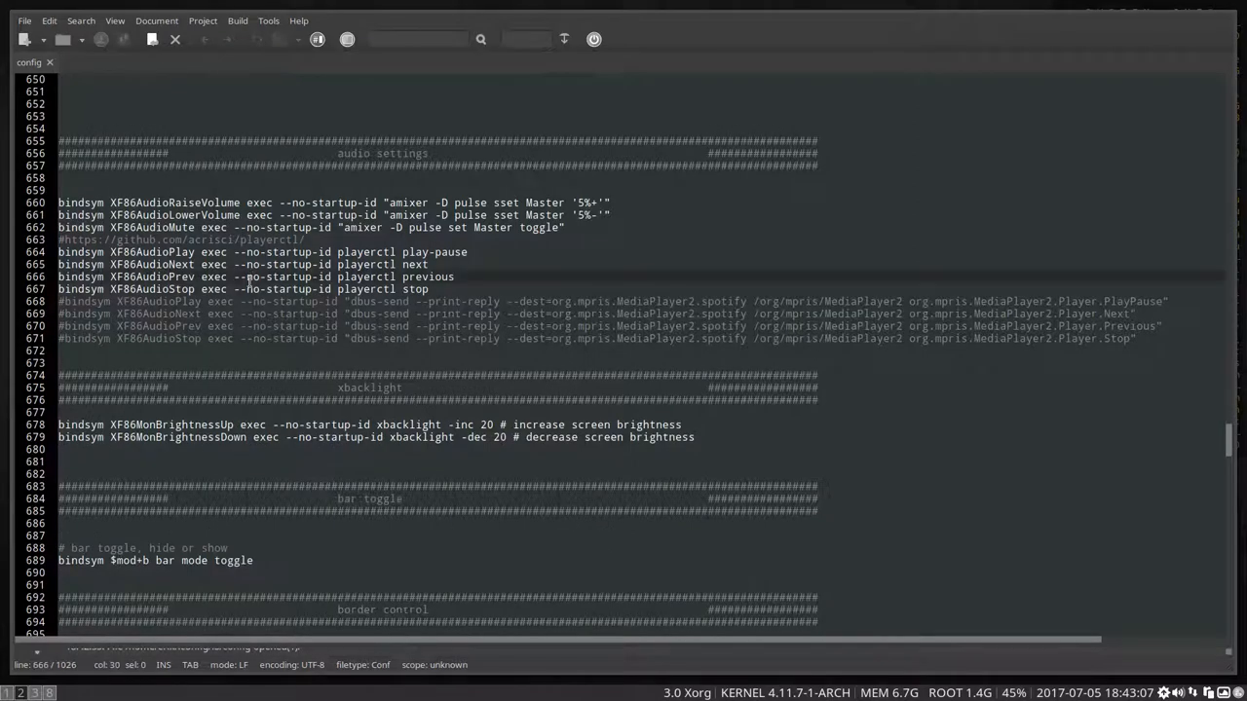
- Search the i3 config for 'startup' and 'applications' to reach the boot-time applications section
{"action": "type", "text": "s"}
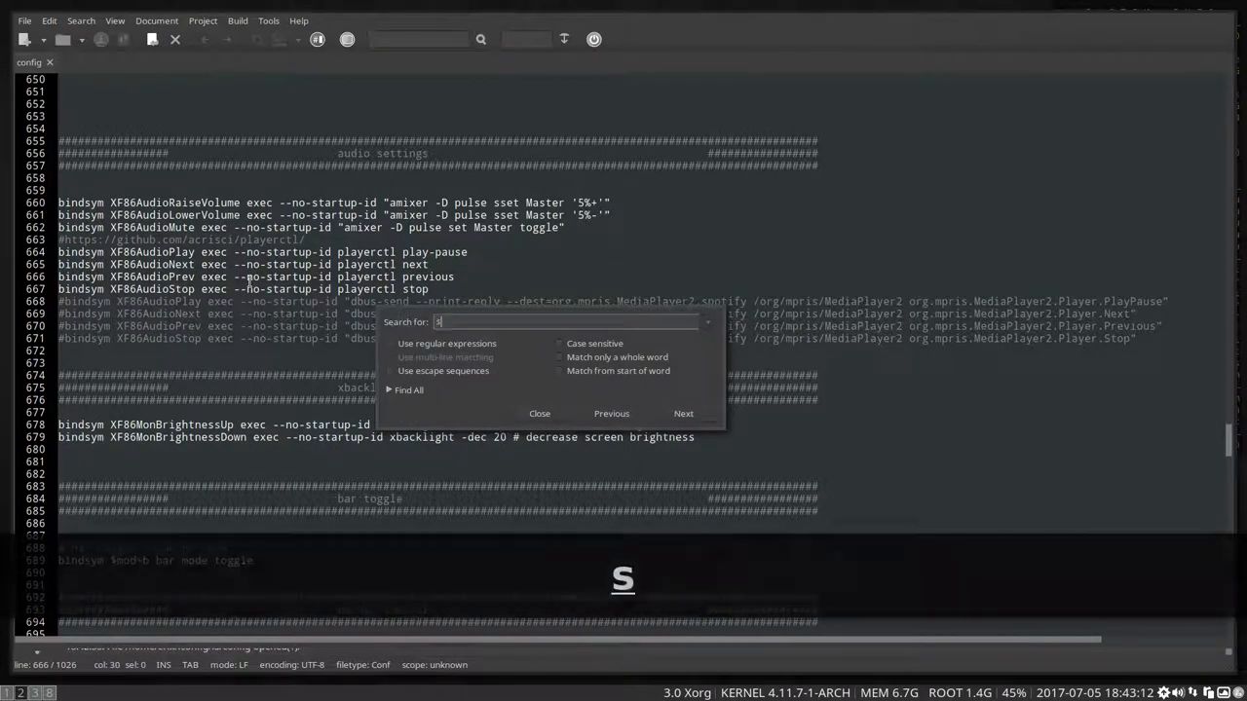
{"action": "type", "text": "tartup"}
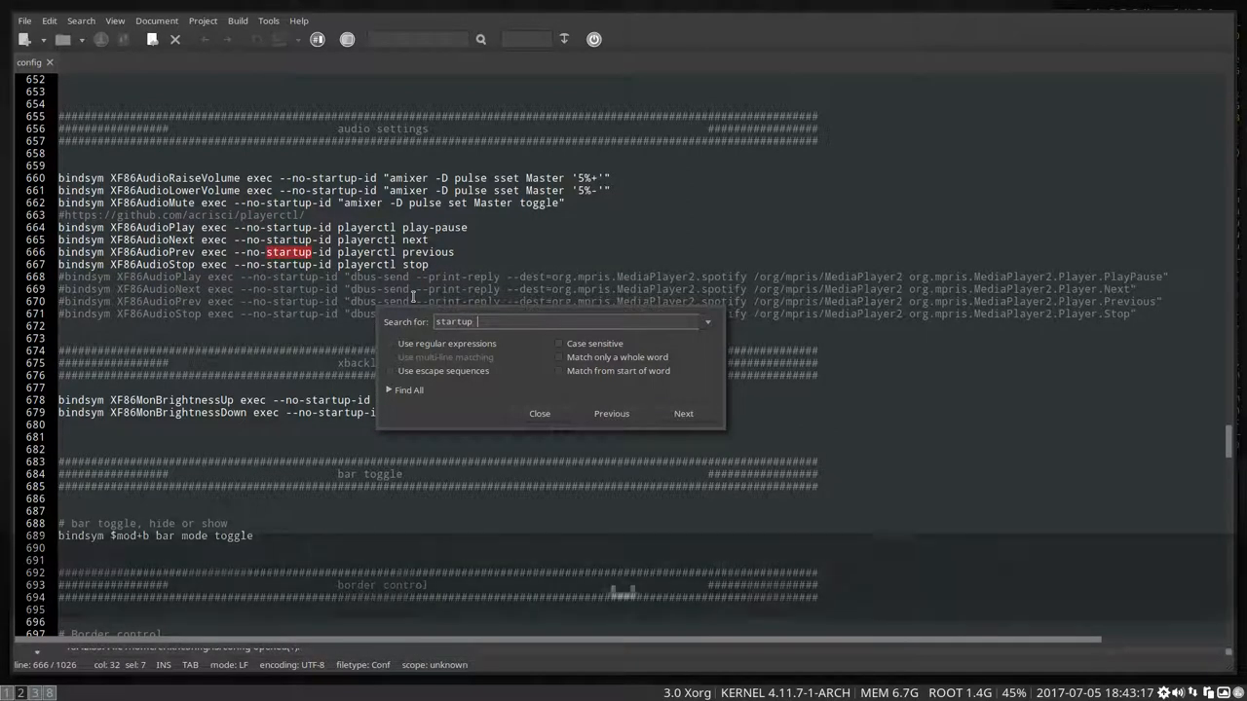
{"action": "type", "text": "applications"}
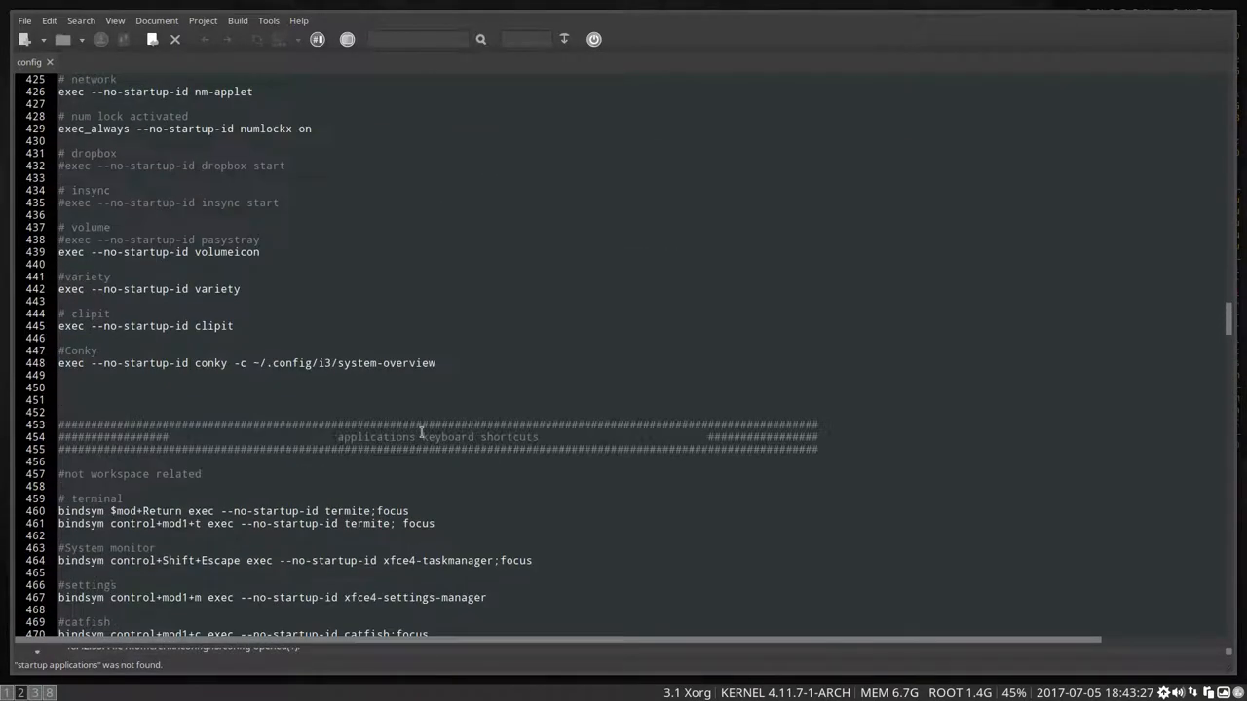
{"action": "scroll", "scroll_direction": "up", "scroll_amount": 3}
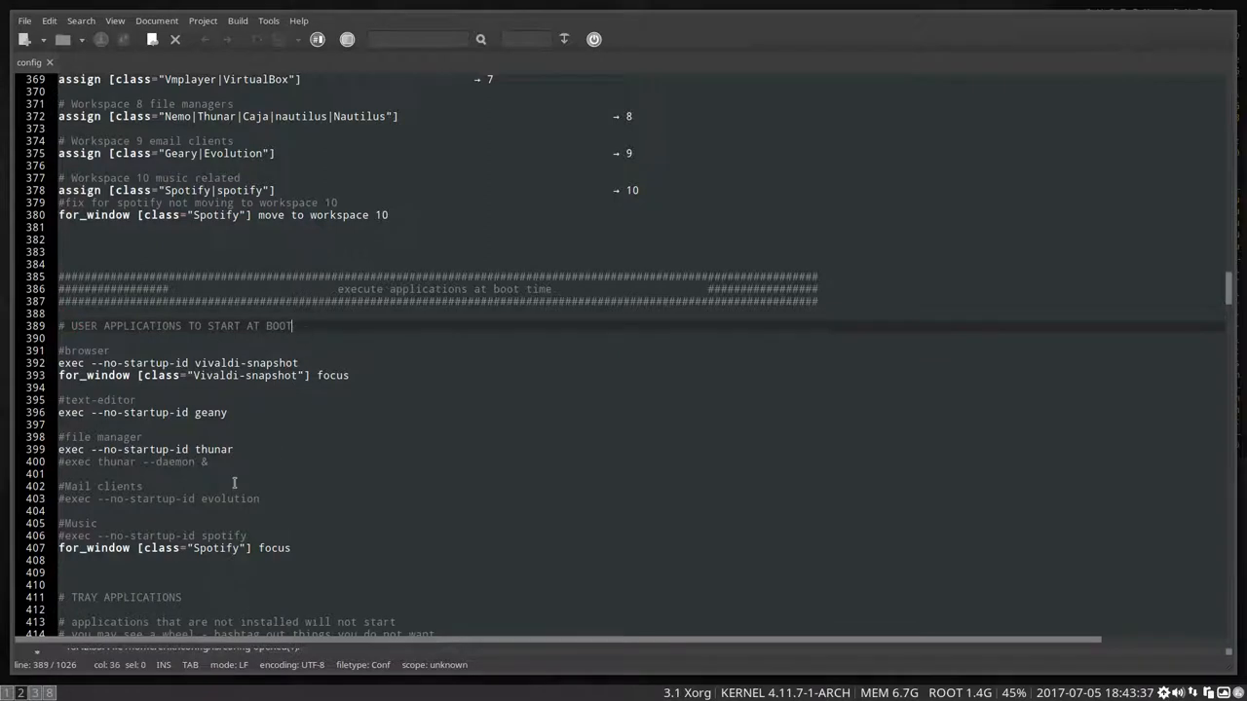
{"action": "scroll", "scroll_direction": "down", "scroll_amount": 3}
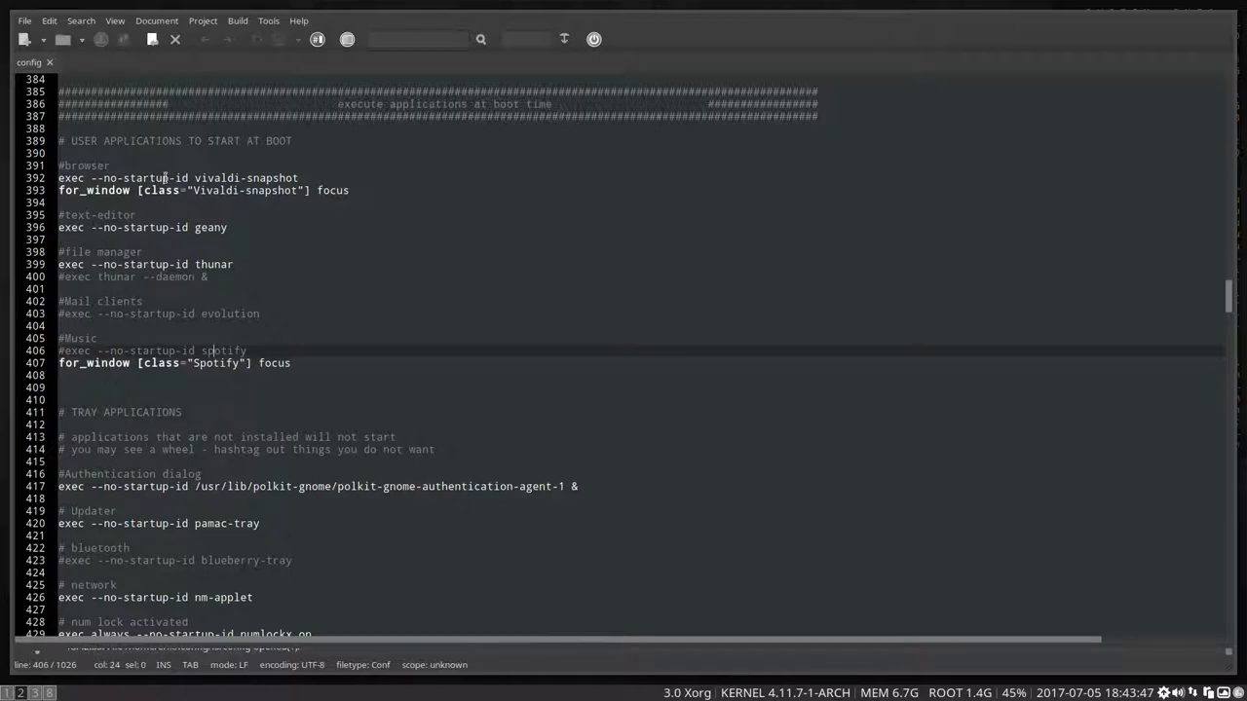
{"action": "left_click_drag", "start_coordinate": [172, 178], "coordinate": [302, 177]}
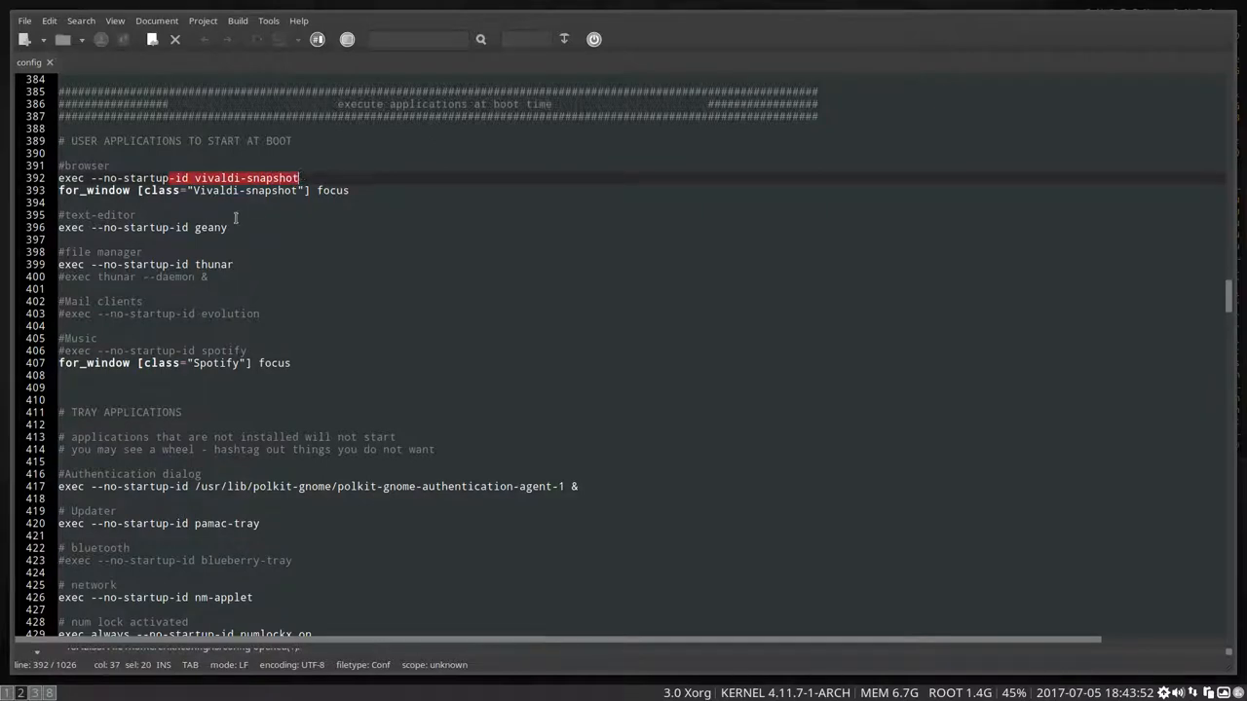
{"action": "double_click", "coordinate": [210, 226]}
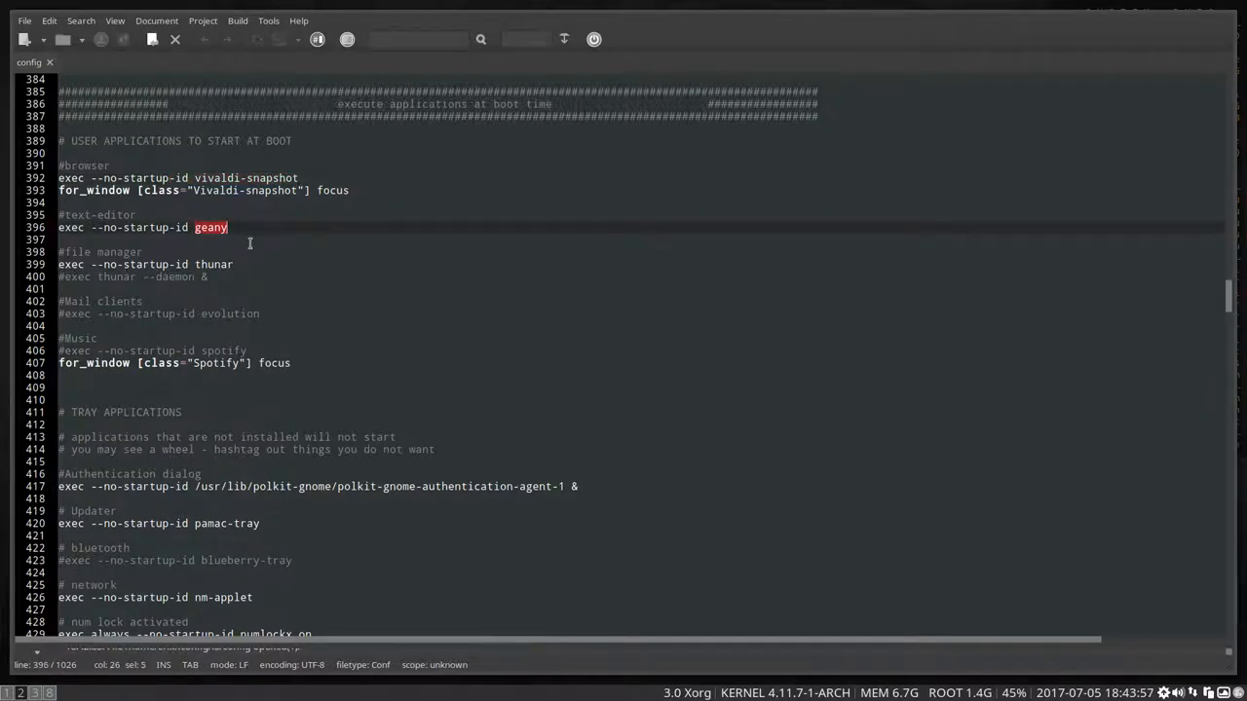
{"action": "left_click", "coordinate": [214, 265]}
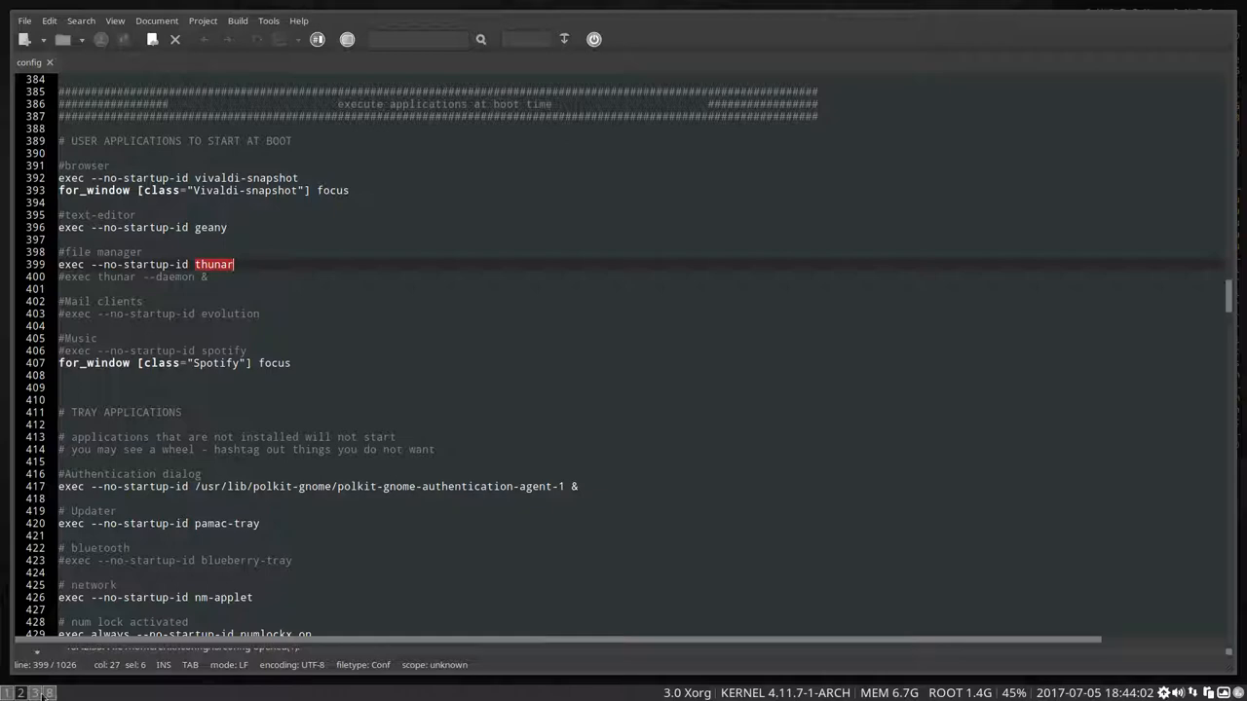
{"action": "mouse_move", "coordinate": [267, 419]}
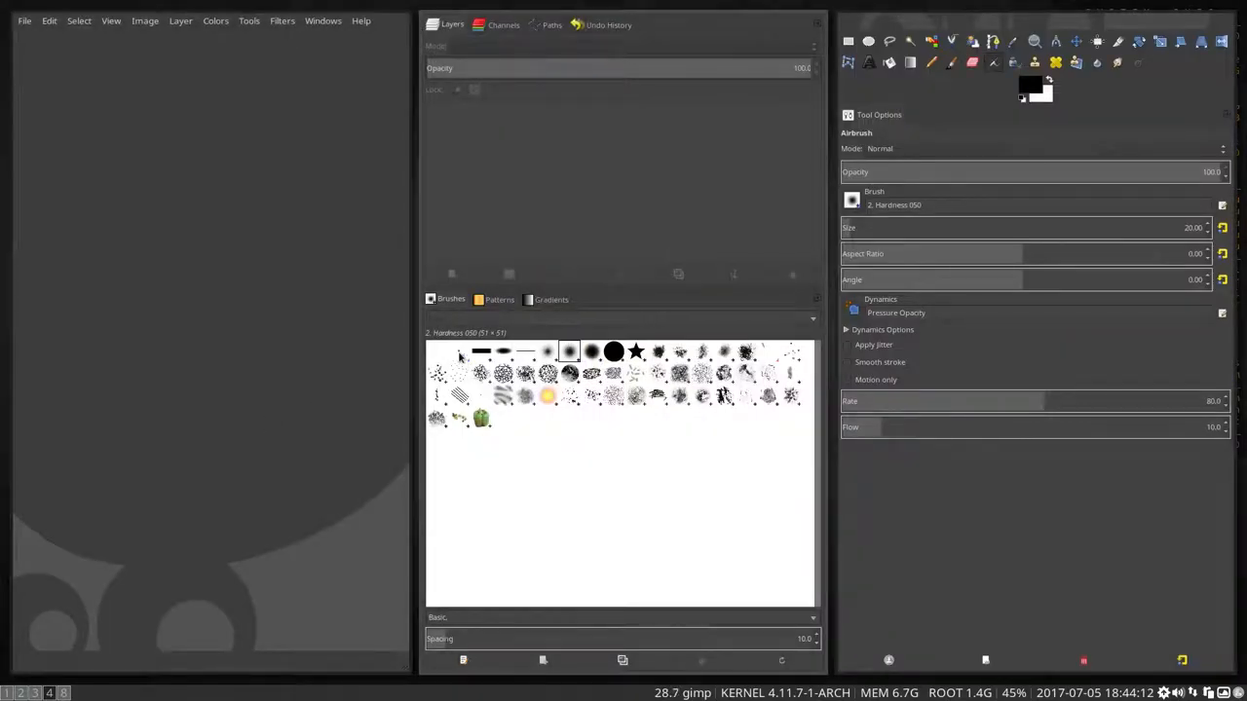
- Pick an entry from GIMP's Windows menu, then switch with Super to the workspace holding Inkscape
{"action": "left_click", "coordinate": [324, 19]}
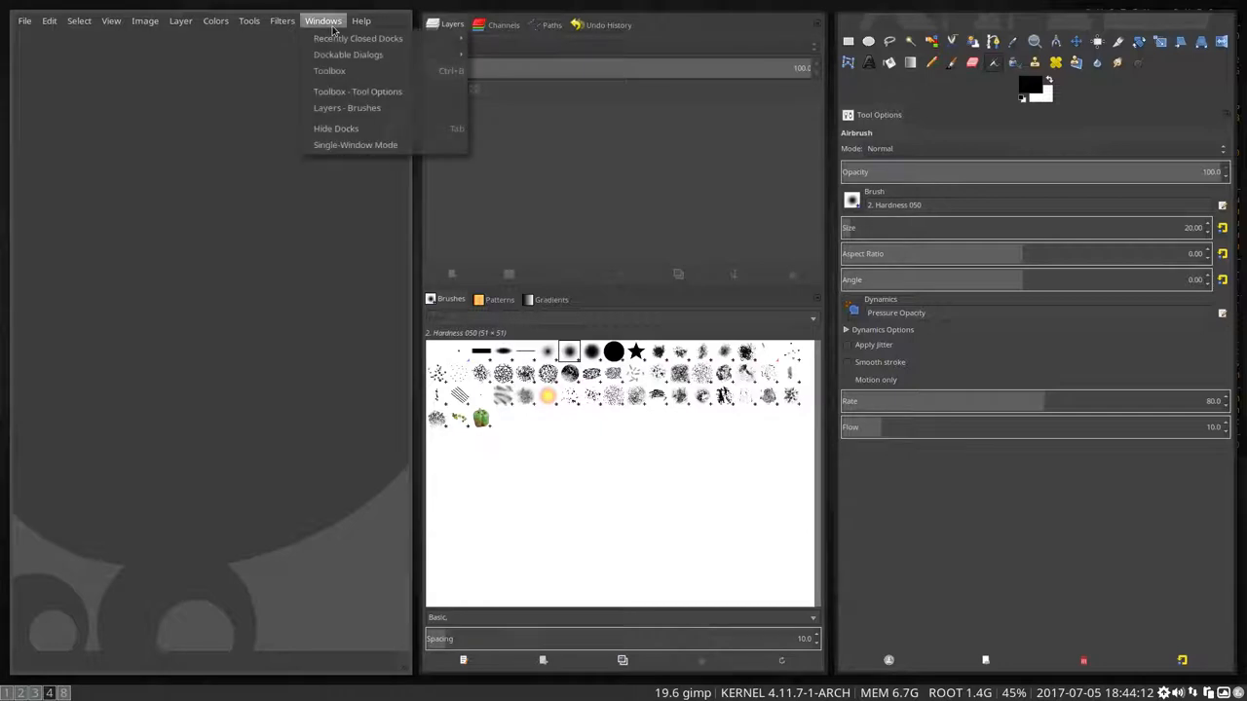
{"action": "left_click", "coordinate": [355, 144]}
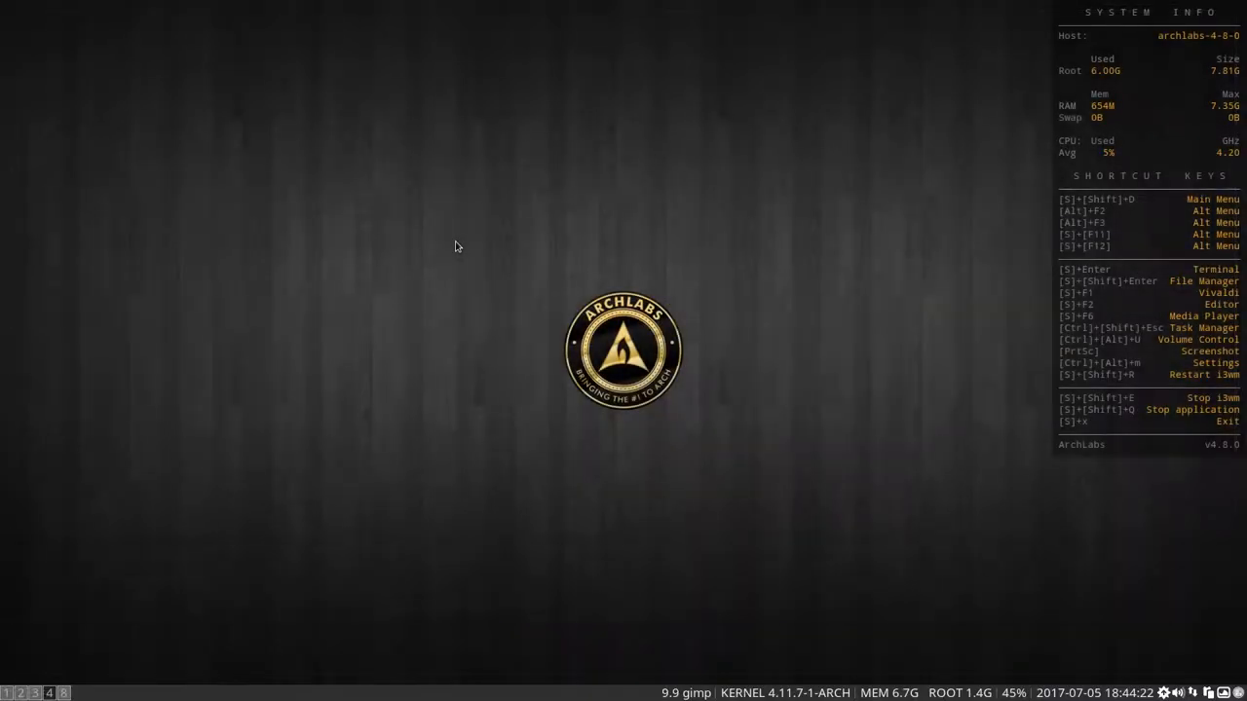
{"action": "key", "text": "super+f4"}
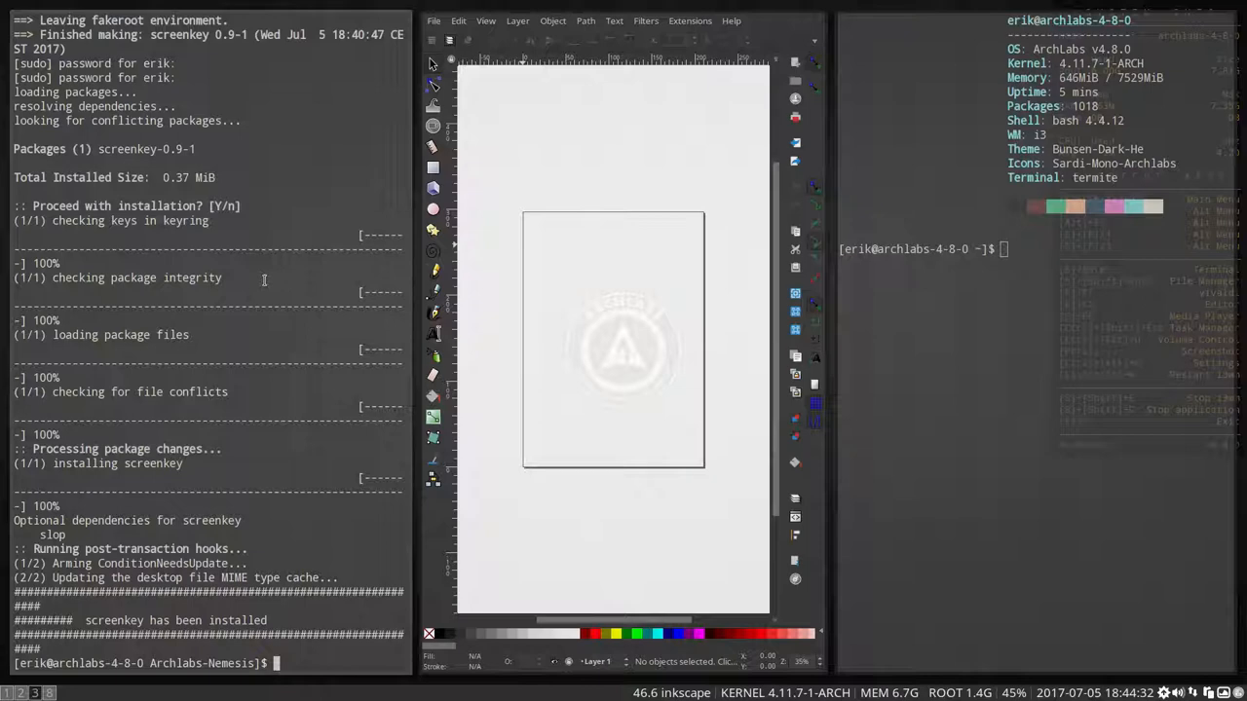
- Kill both terminals beside Inkscape with Super+Shift+Q, toggle Inkscape full screen on and off, leaving the empty desktop
{"action": "key", "text": "Super+Shift+q"}
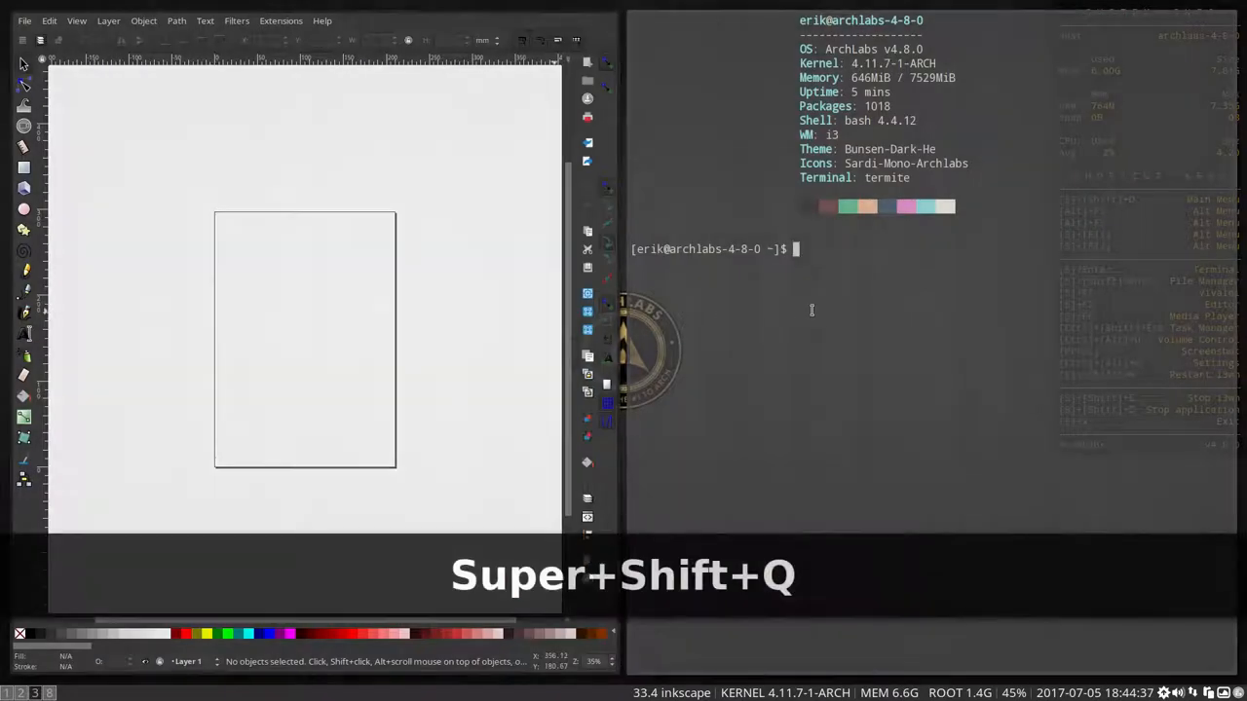
{"action": "key", "text": "super+shift+q"}
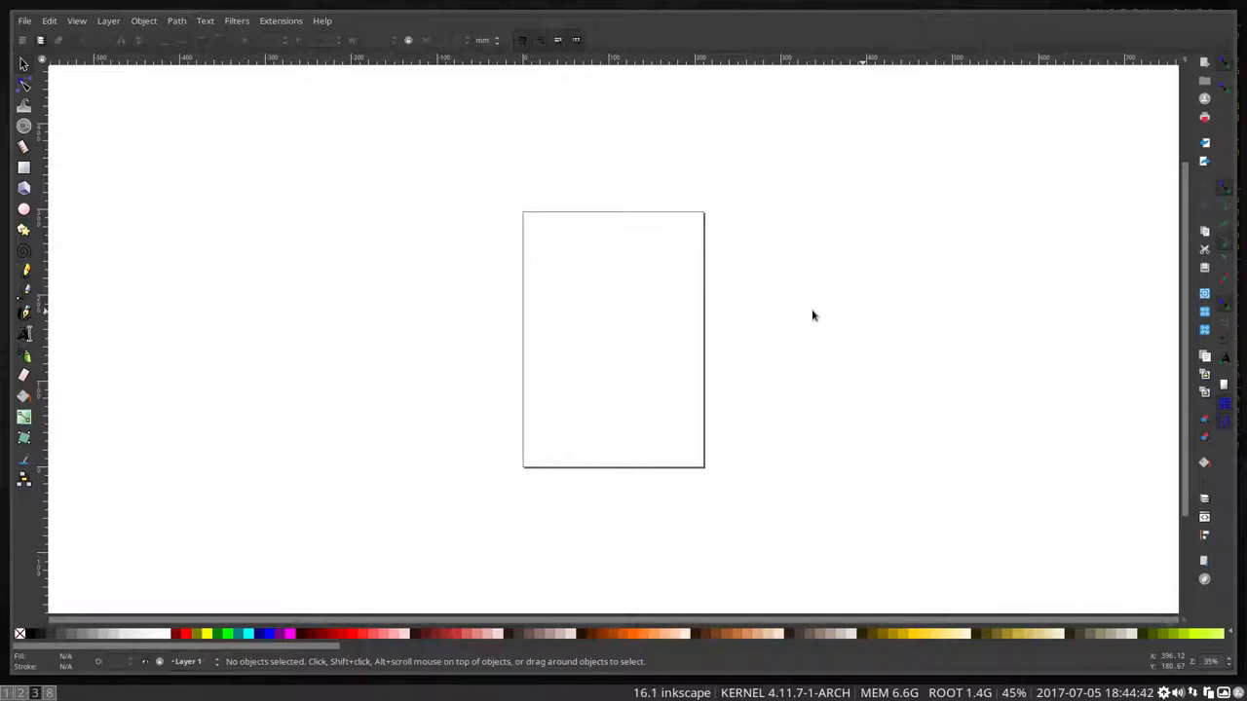
{"action": "key", "text": "Super+f"}
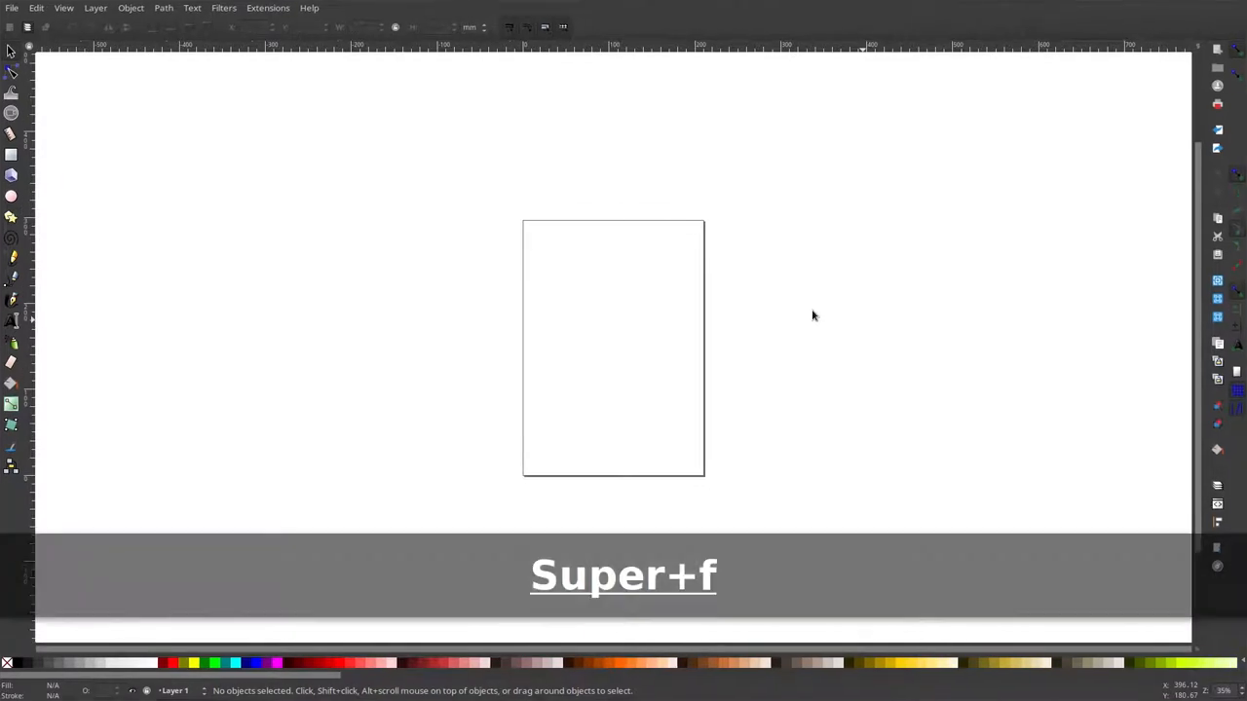
{"action": "key", "text": "Super+f"}
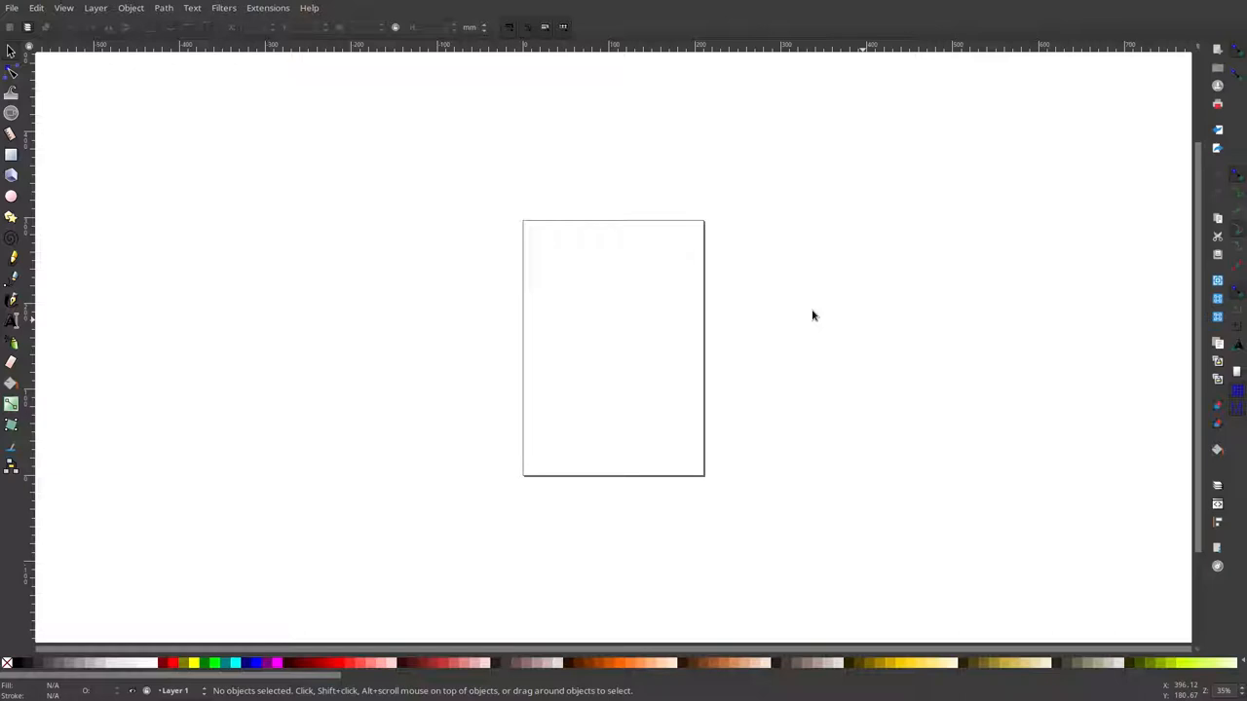
{"action": "key", "text": "Super+f"}
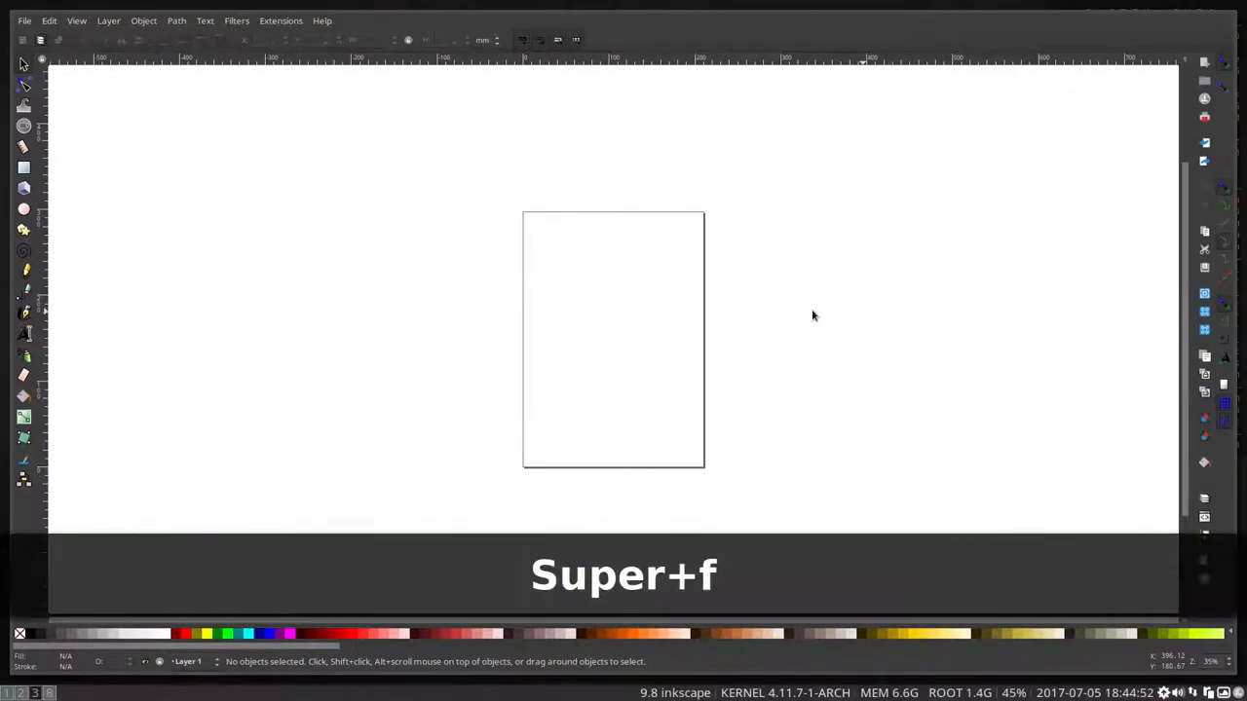
{"action": "key", "text": "Super+f"}
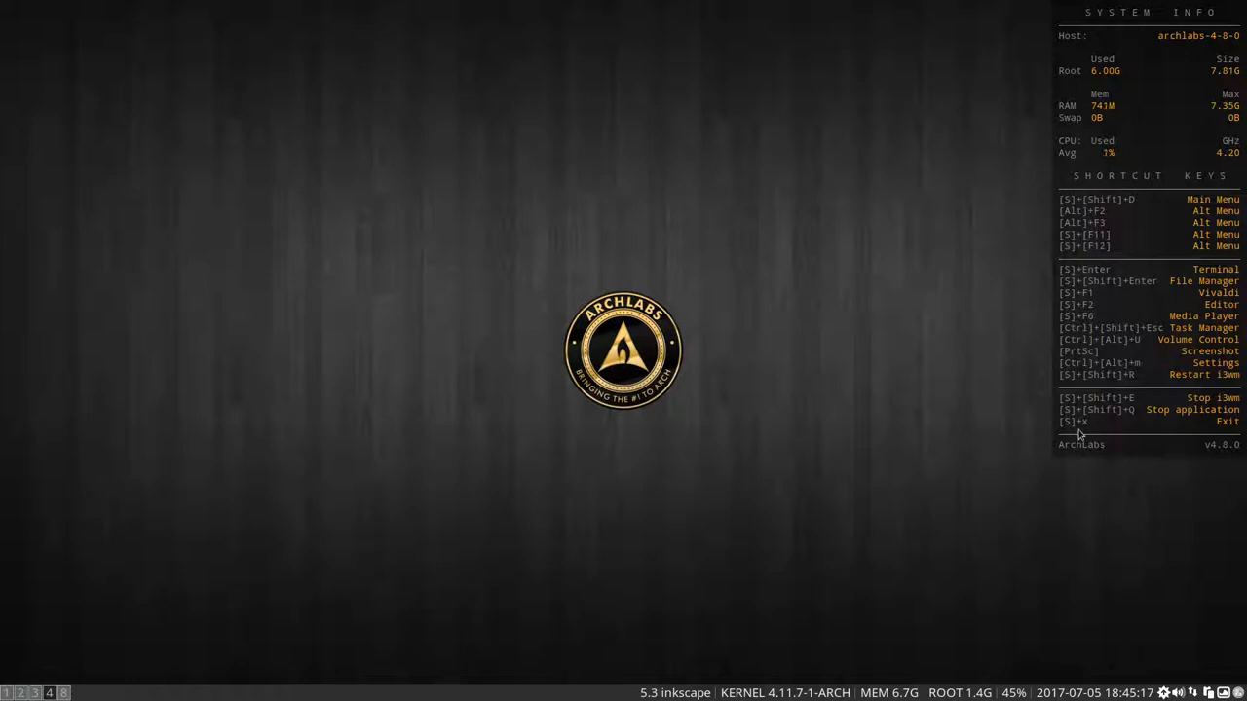
{"action": "mouse_move", "coordinate": [848, 436]}
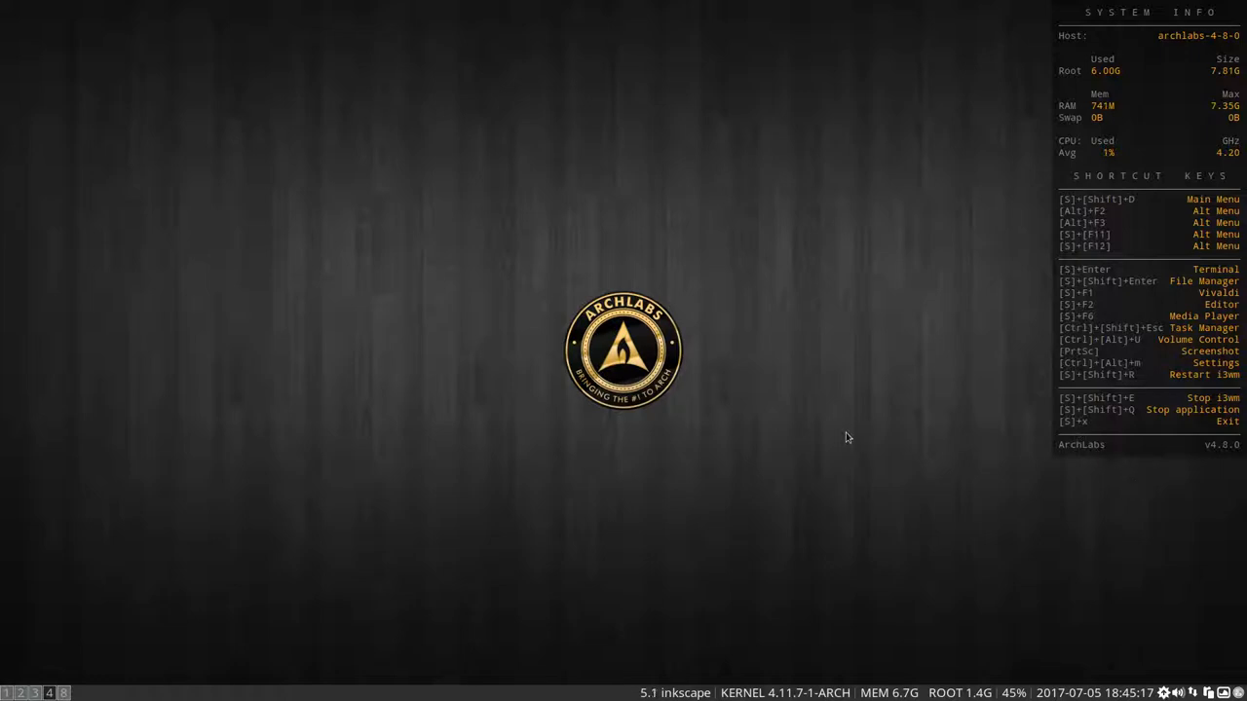
- View the Super+X system lock/logout/shutdown mode, then exit i3 via Super+Shift+E and 'Yes, exit i3'
{"action": "key", "text": "super+x"}
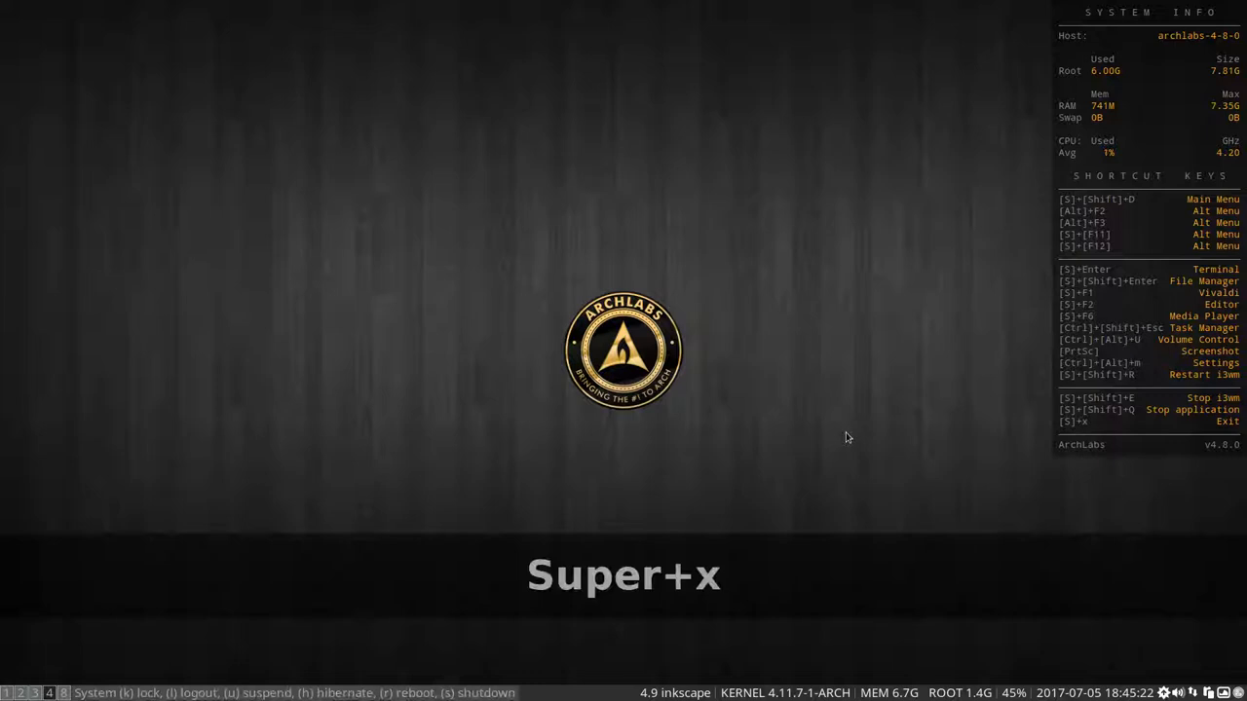
{"action": "key", "text": "Super+x"}
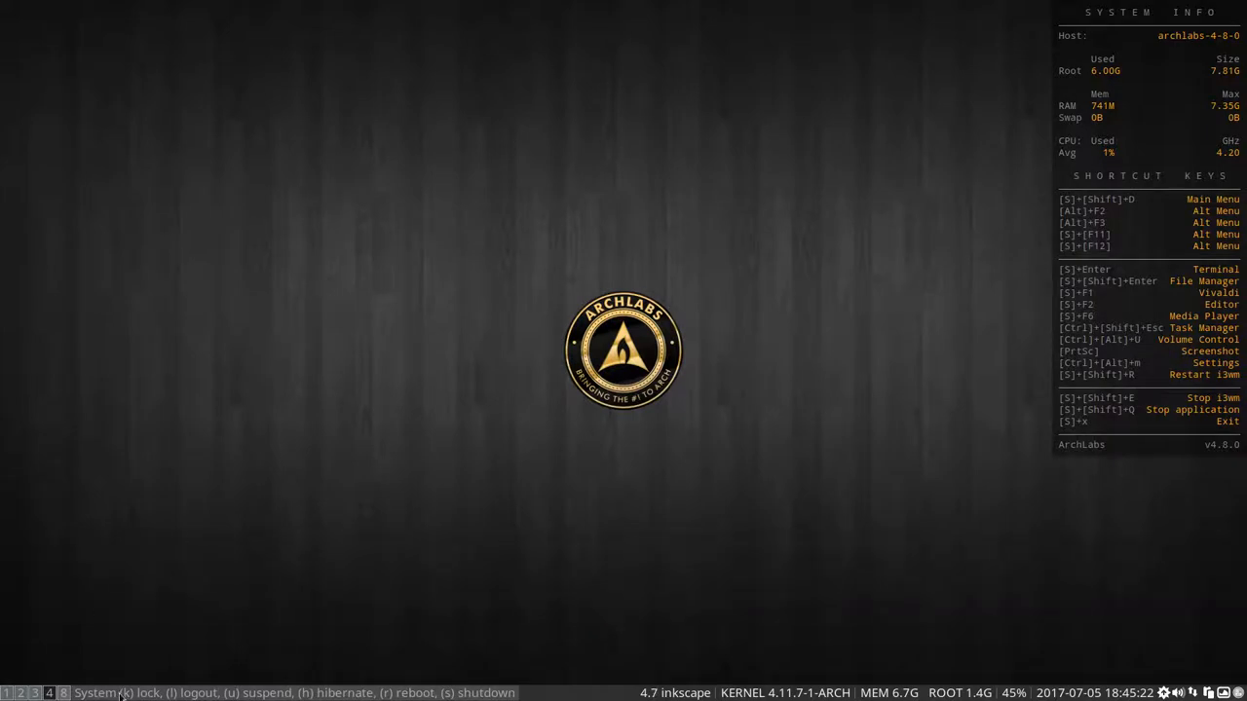
{"action": "mouse_move", "coordinate": [257, 693]}
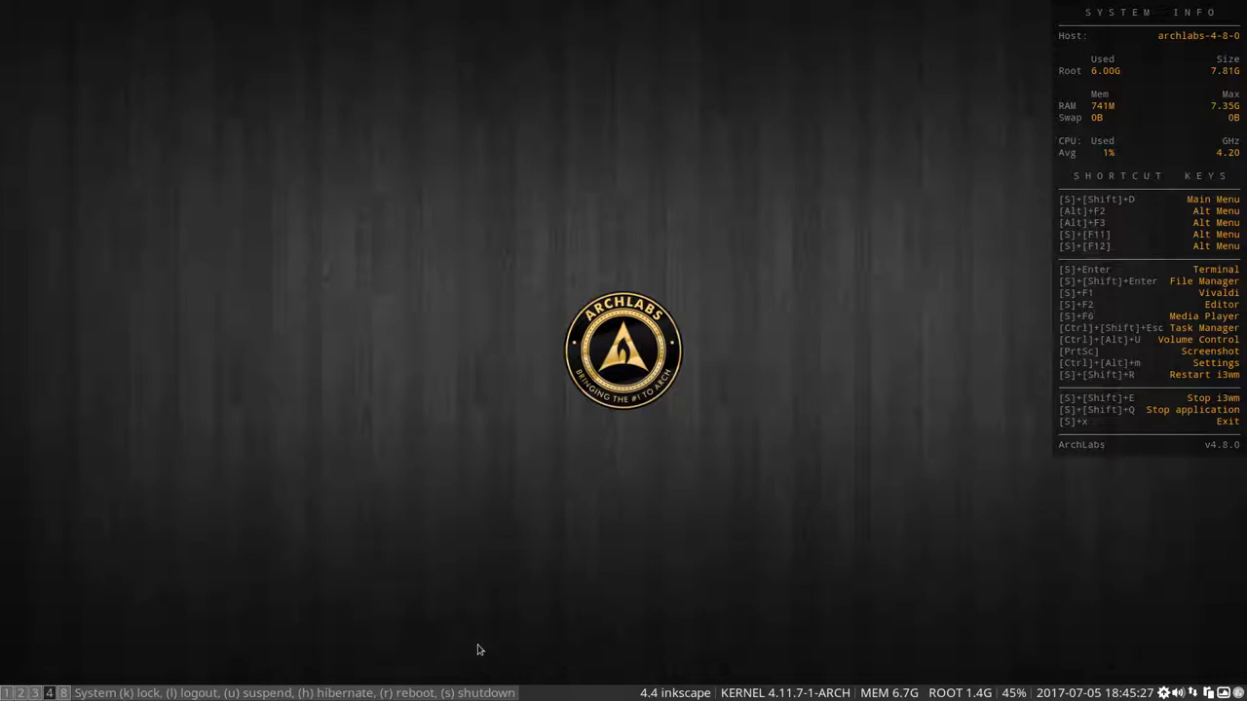
{"action": "mouse_move", "coordinate": [971, 441]}
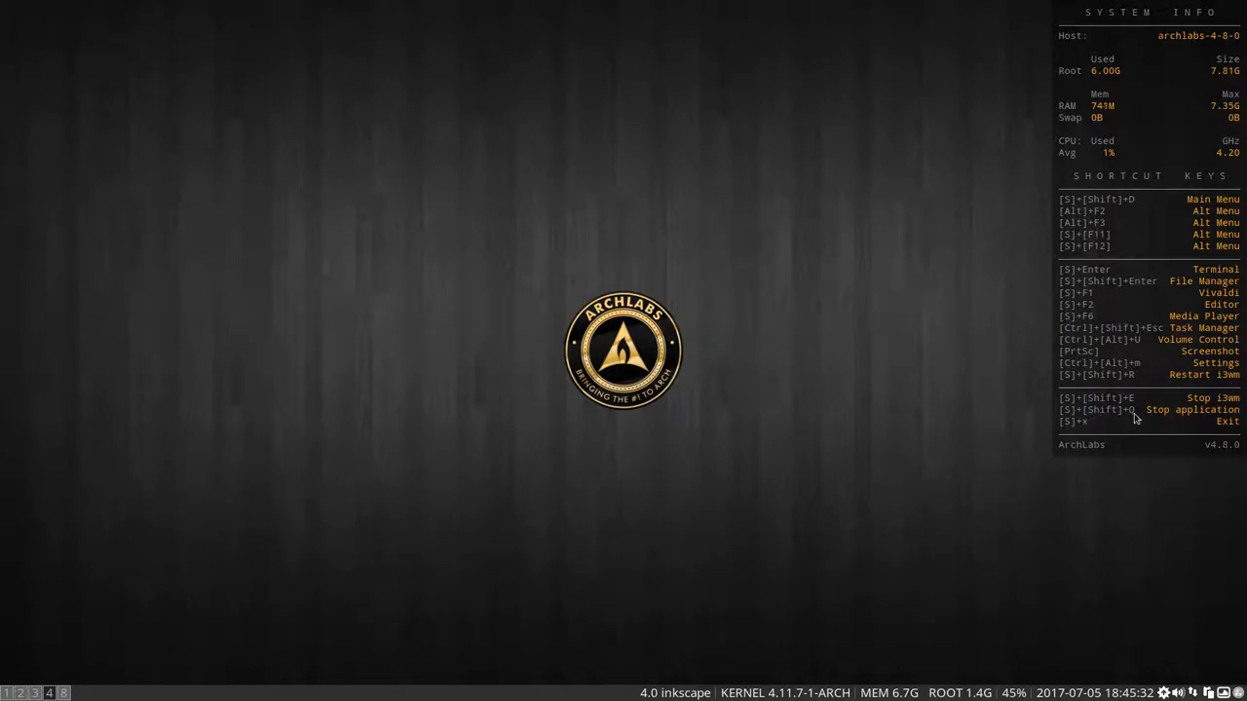
{"action": "mouse_move", "coordinate": [1087, 403]}
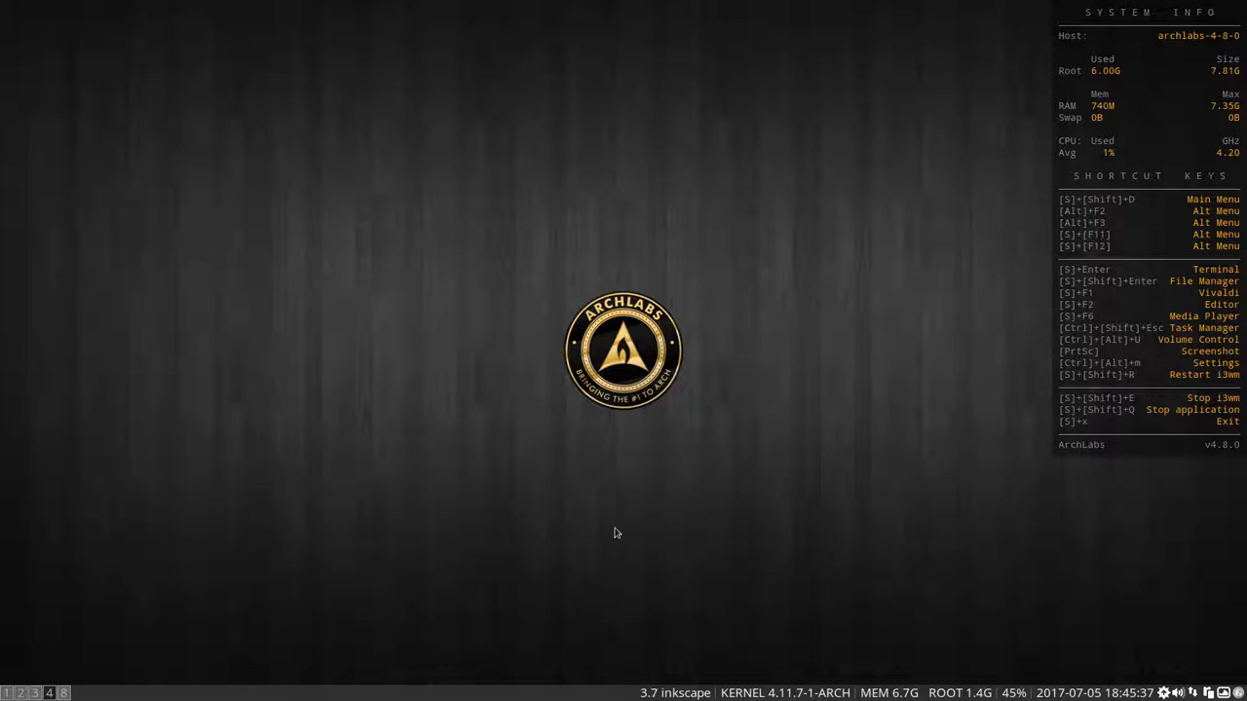
{"action": "key", "text": "super+shift+e"}
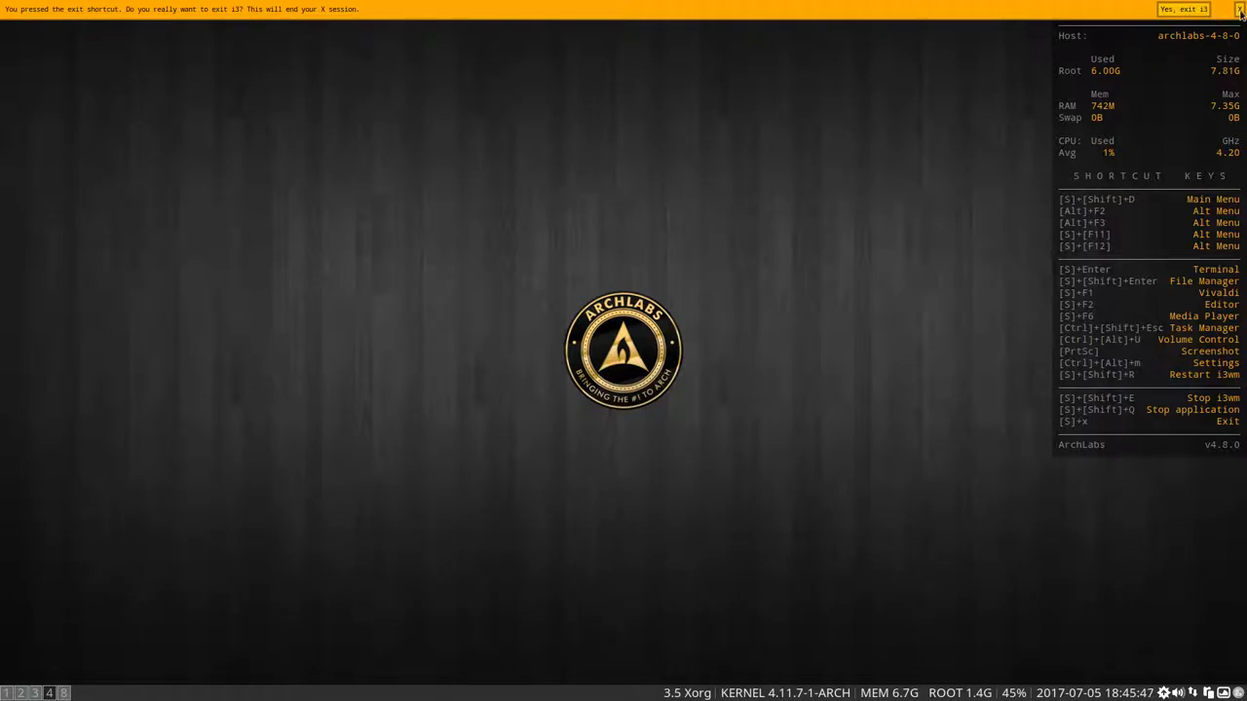
{"action": "left_click", "coordinate": [1242, 8]}
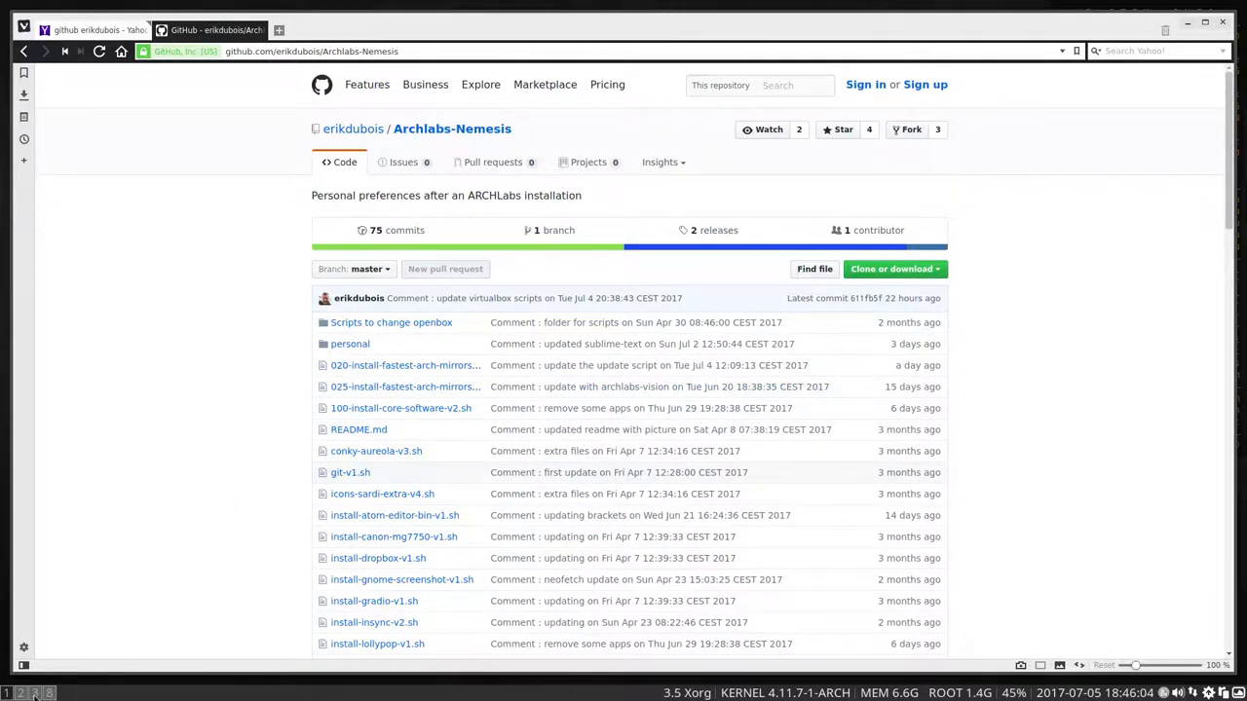
- Kill the Firefox window showing the Archlabs-Nemesis GitHub repository with Super+Shift+Q
{"action": "key", "text": "Super+Shift+q"}
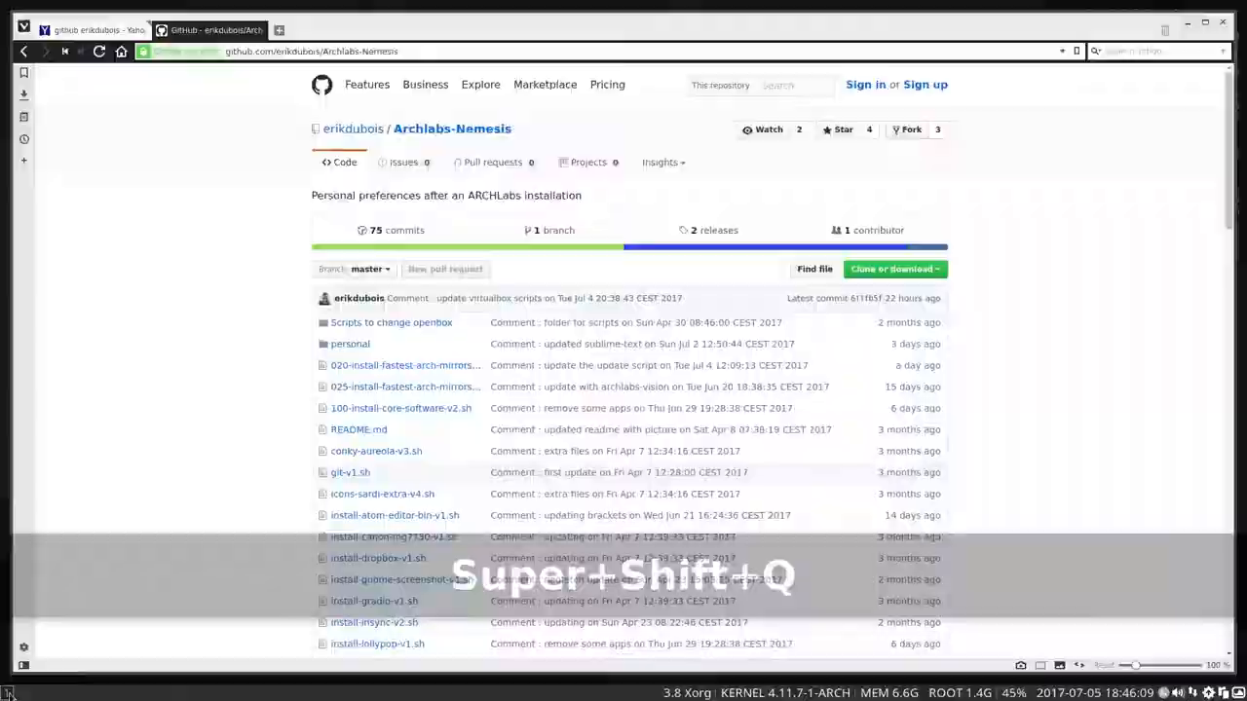
{"action": "key", "text": "super+shift+q"}
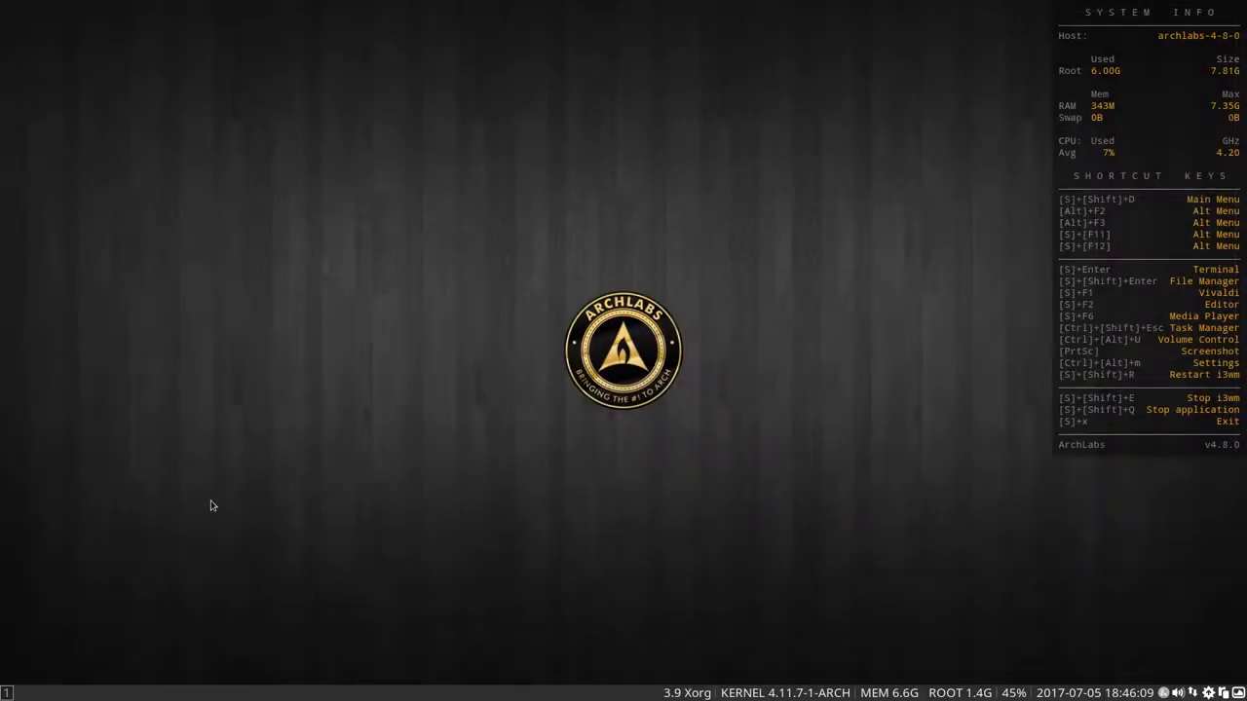
{"action": "mouse_move", "coordinate": [854, 413]}
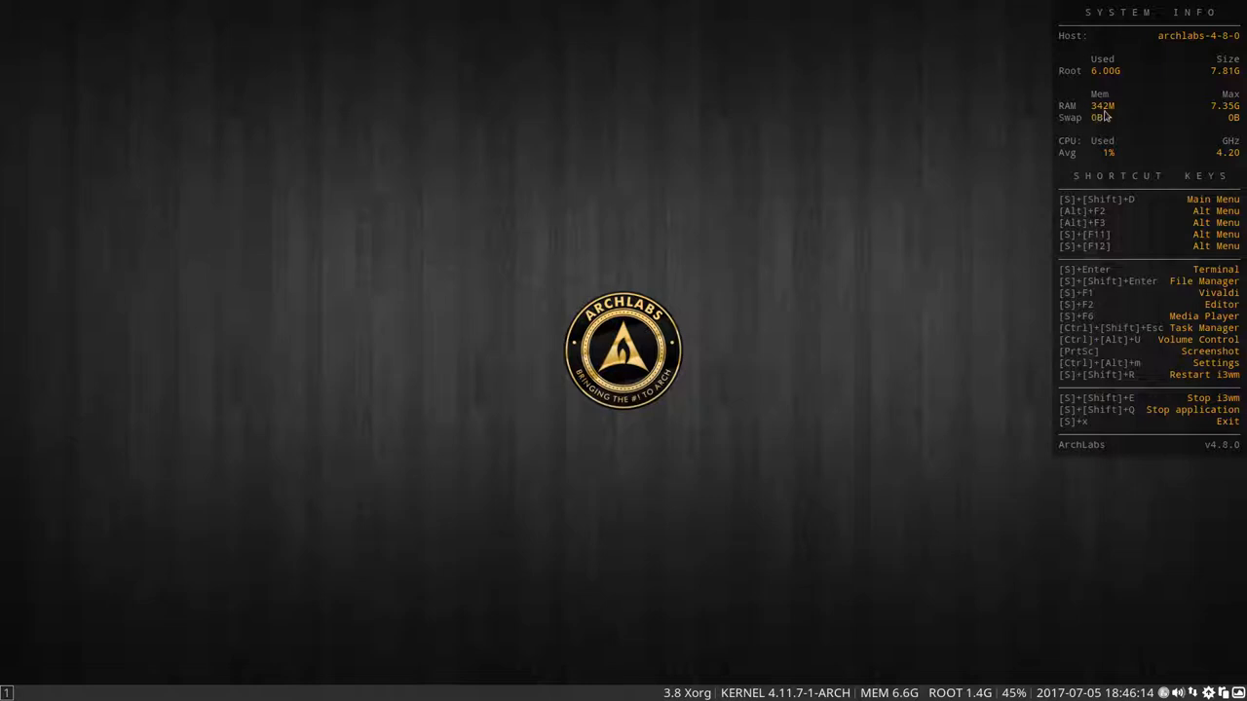
{"action": "mouse_move", "coordinate": [1109, 113]}
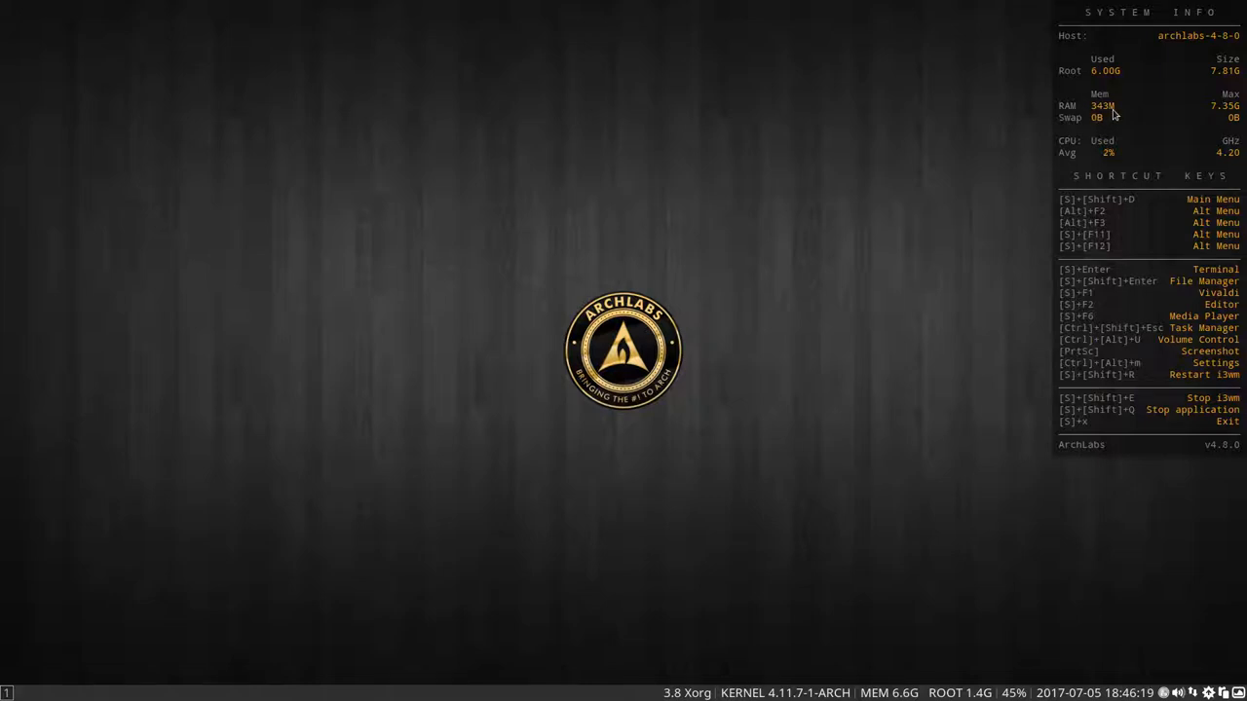
{"action": "mouse_move", "coordinate": [1109, 316]}
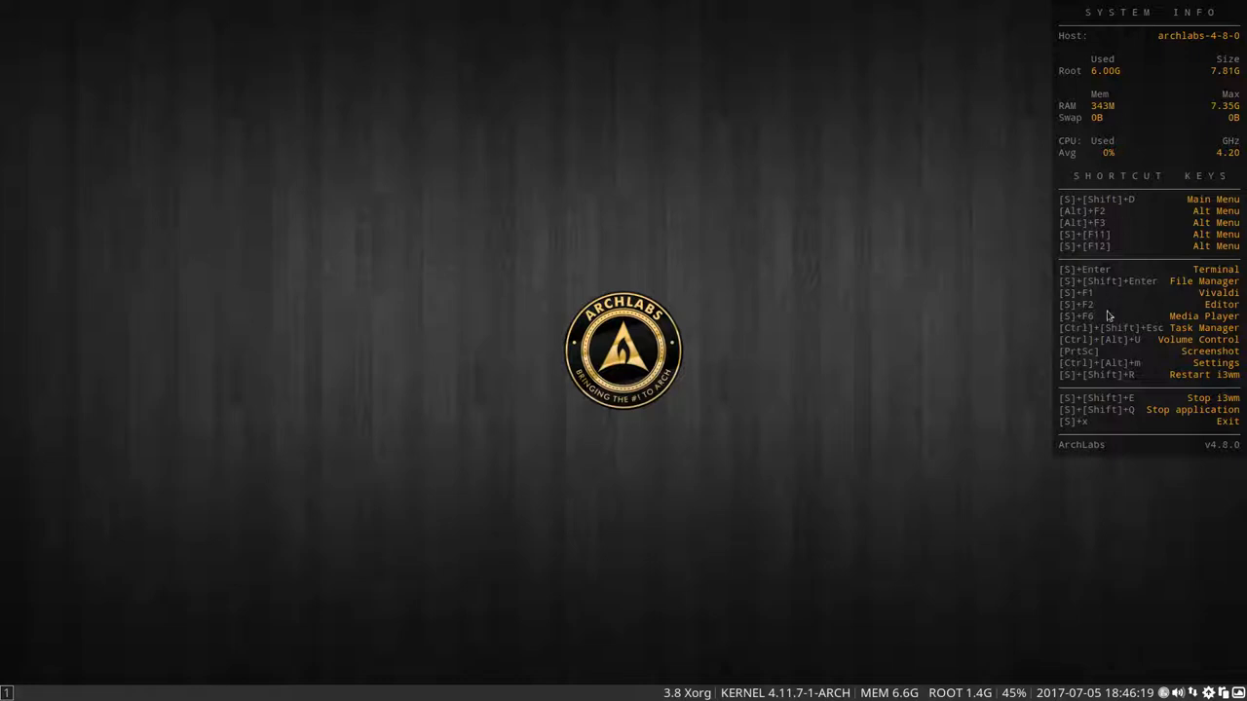
{"action": "mouse_move", "coordinate": [1099, 273]}
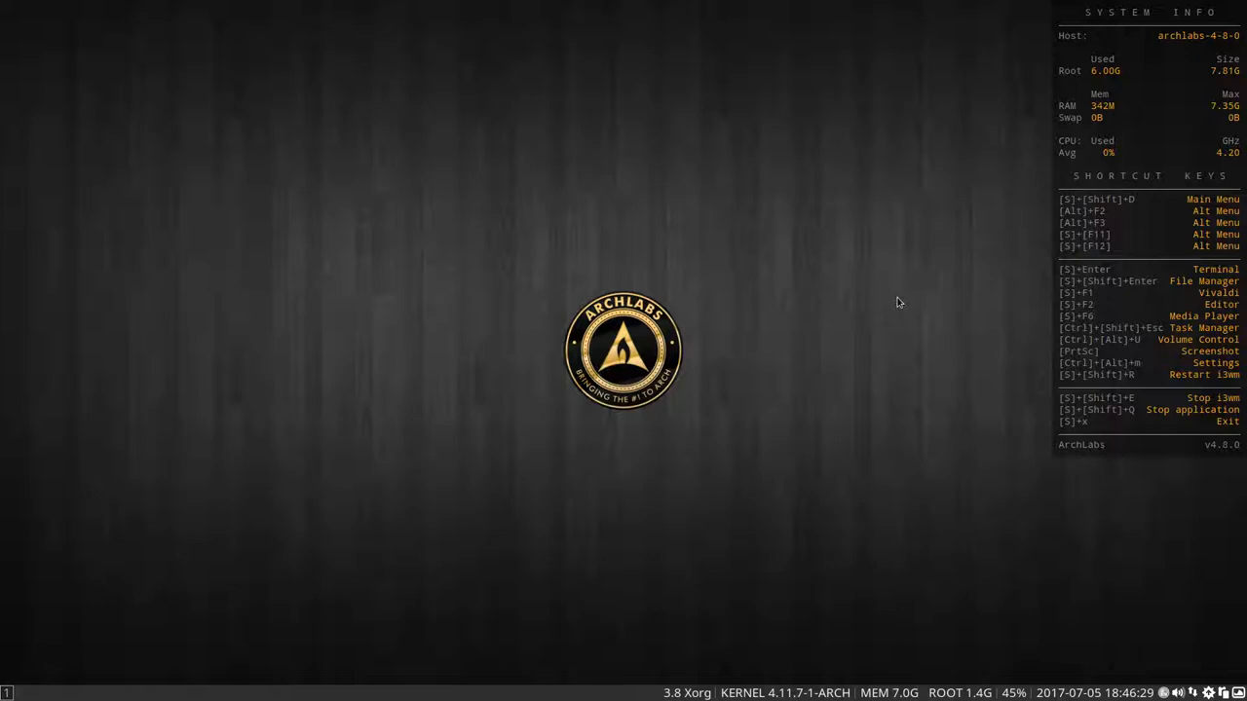
{"action": "key", "text": "Alt+F3"}
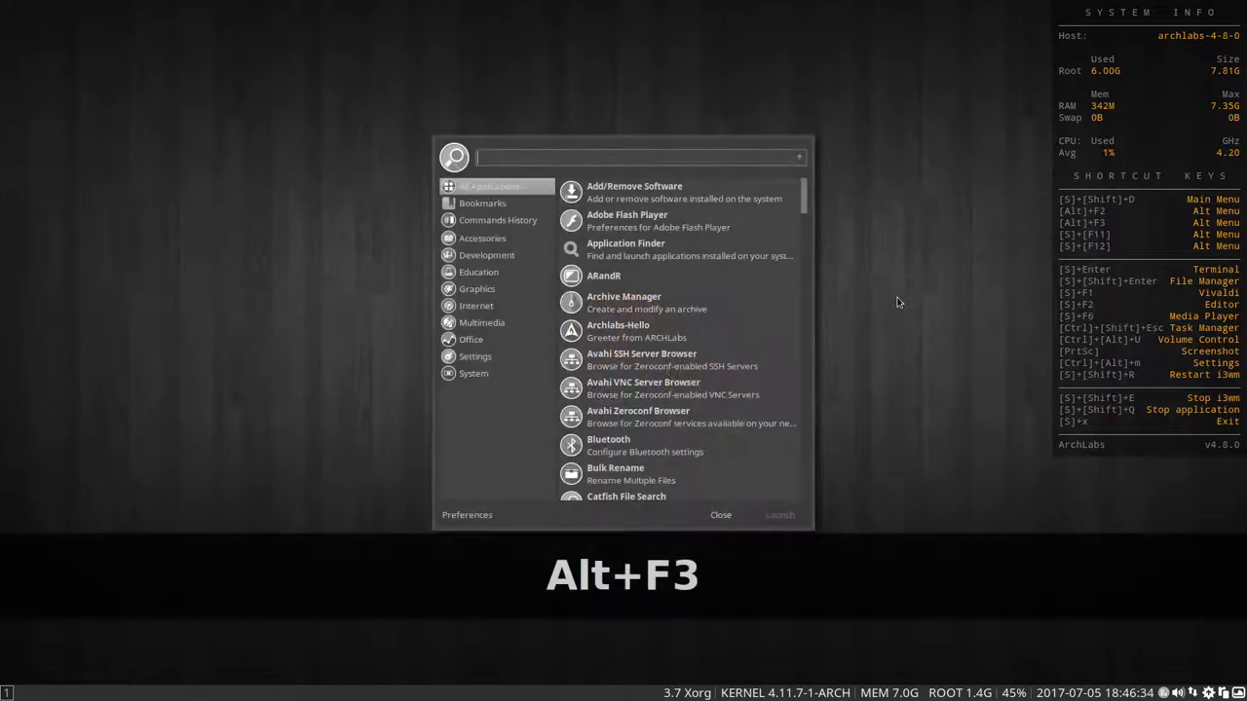
{"action": "key", "text": "Escape"}
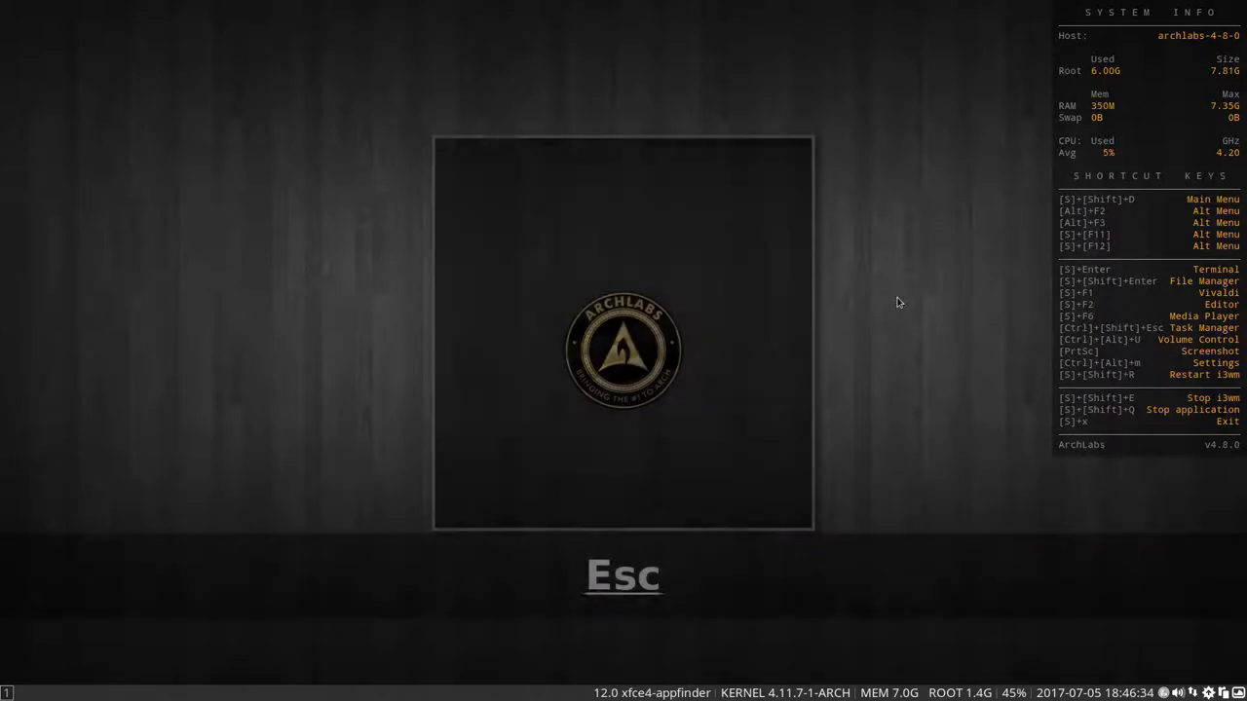
{"action": "key", "text": "Alt+F2"}
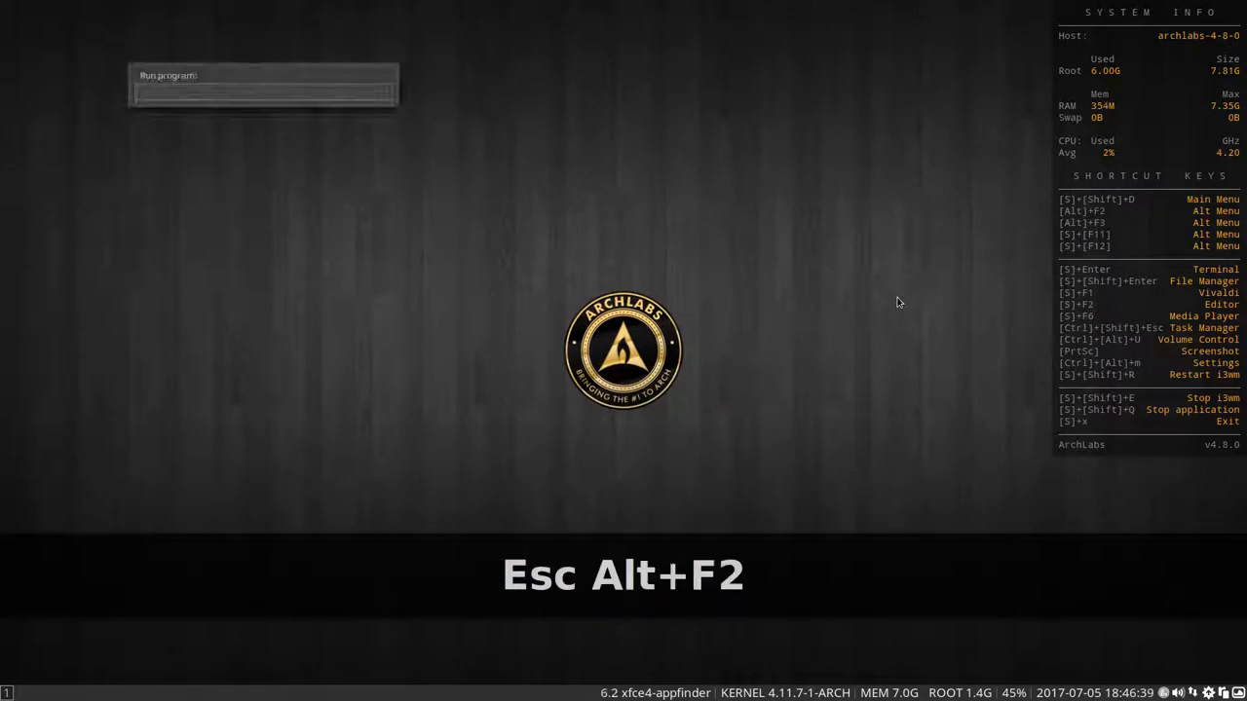
{"action": "key", "text": "Escape"}
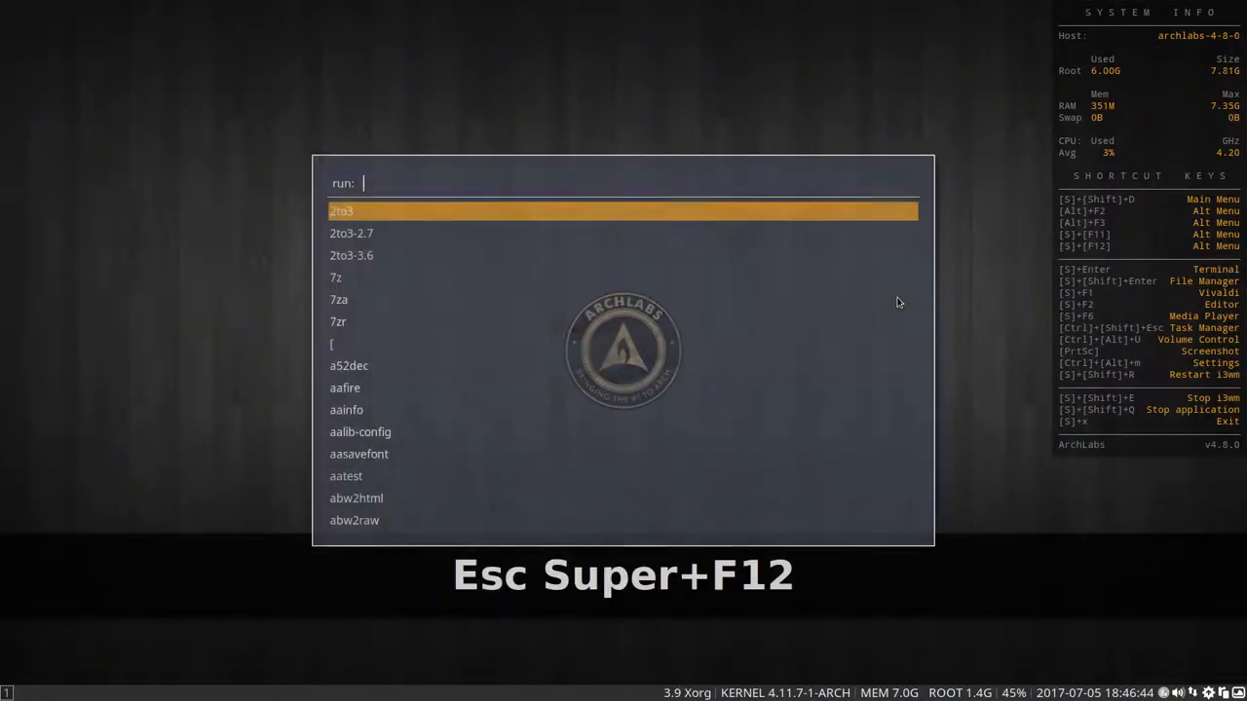
{"action": "key", "text": "Escape"}
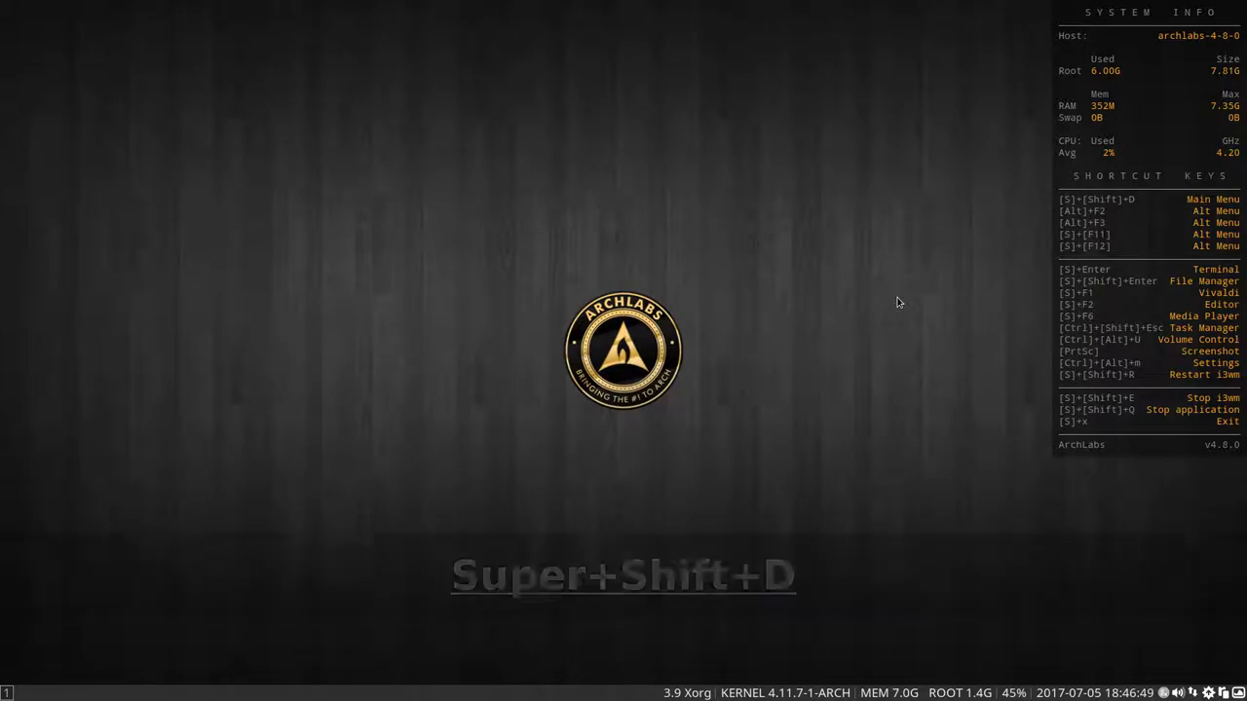
{"action": "key", "text": "Super+Shift+d"}
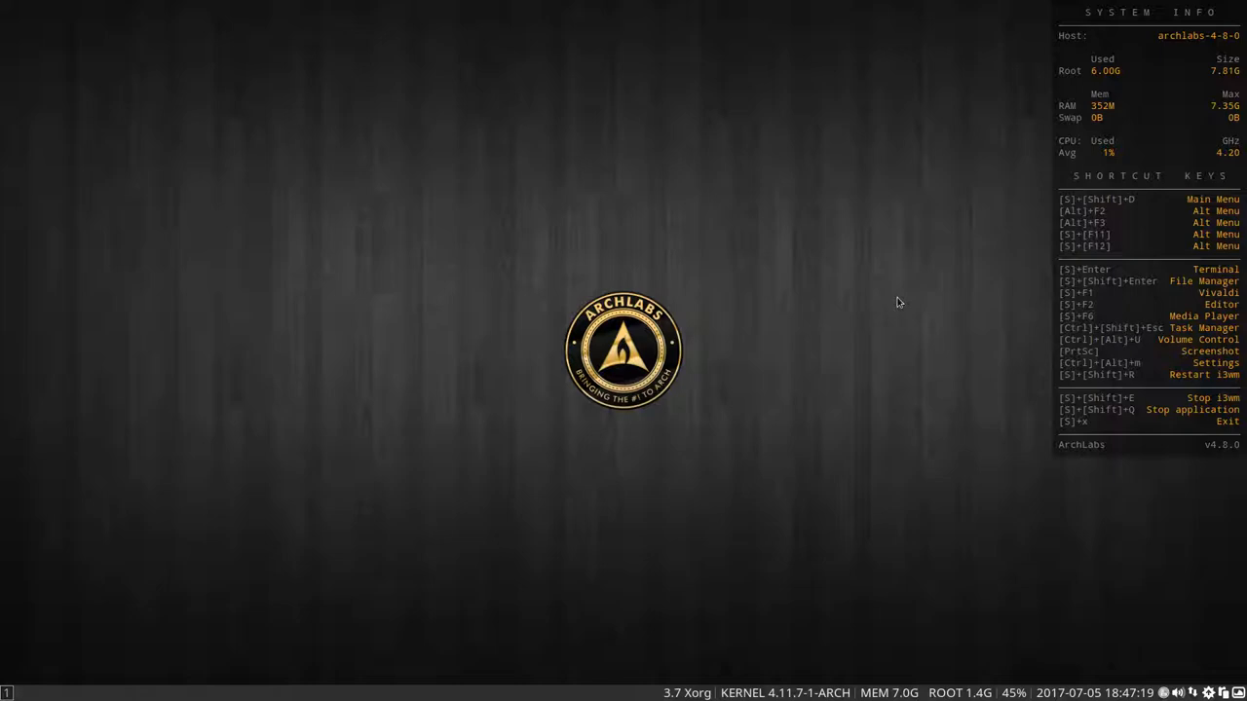
- Try a few launcher shortcuts, then start Geany from the matching dmenu entry
{"action": "key", "text": "super+w"}
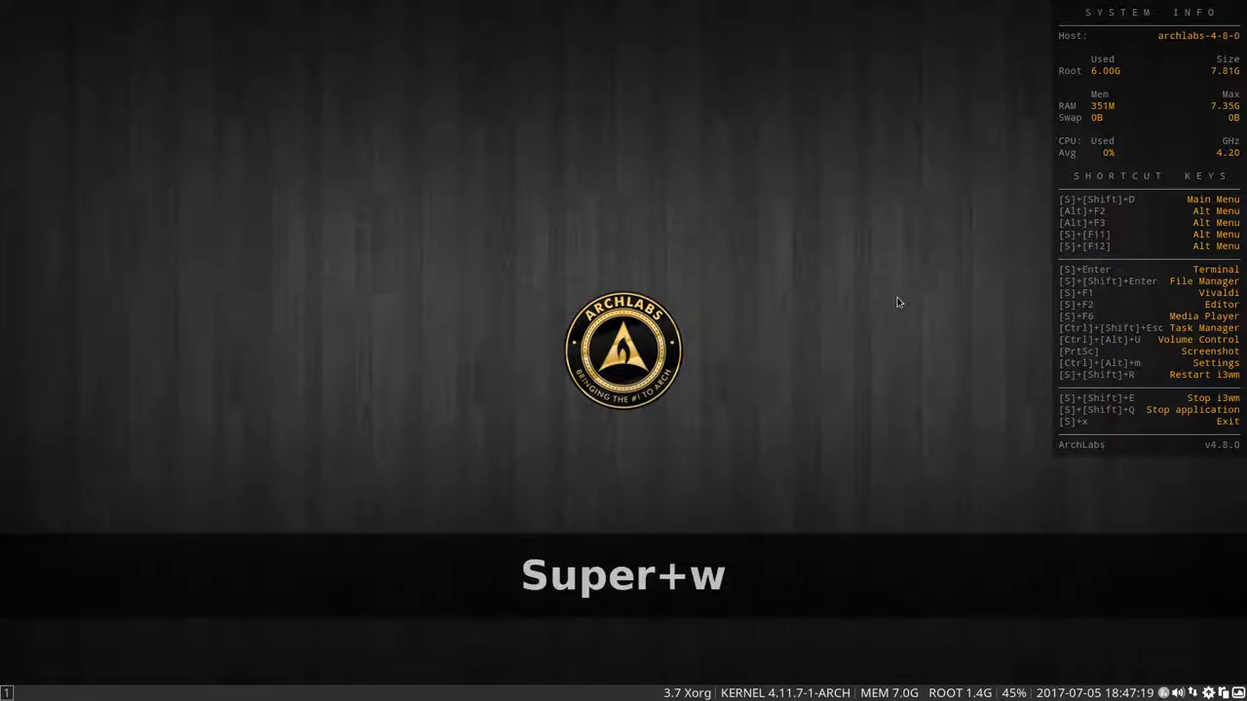
{"action": "key", "text": "super+w"}
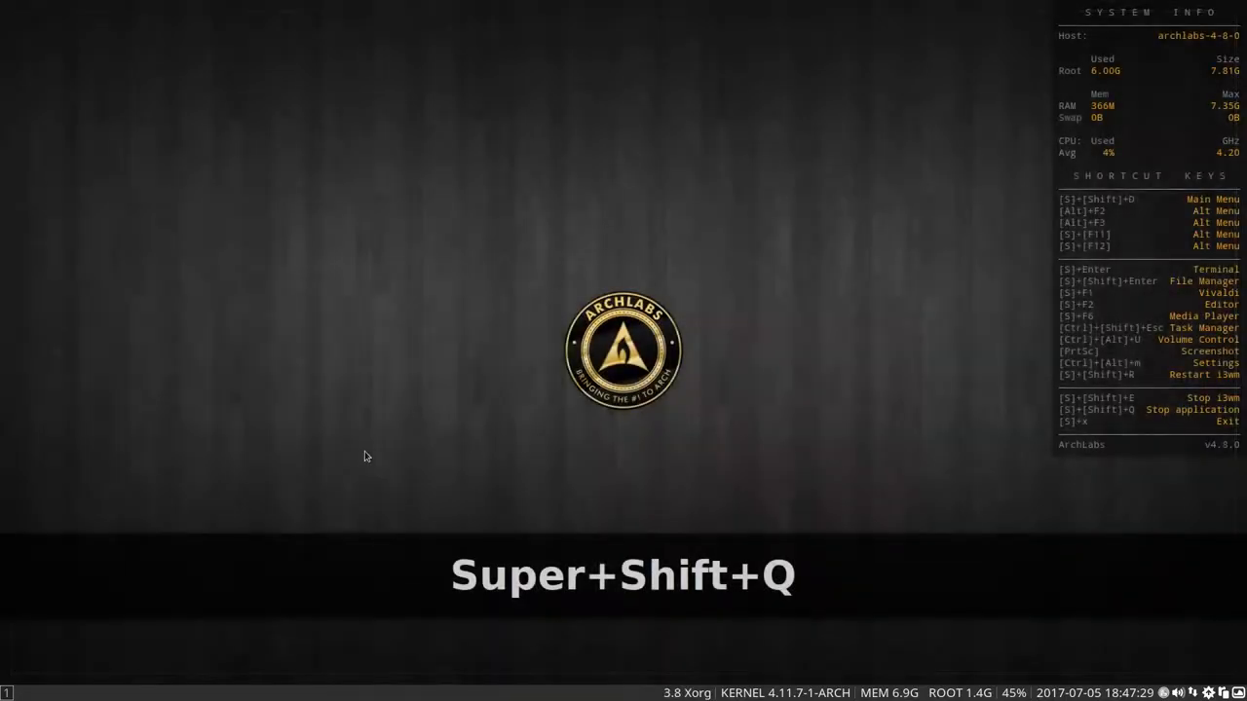
{"action": "key", "text": "Super+Shift+q"}
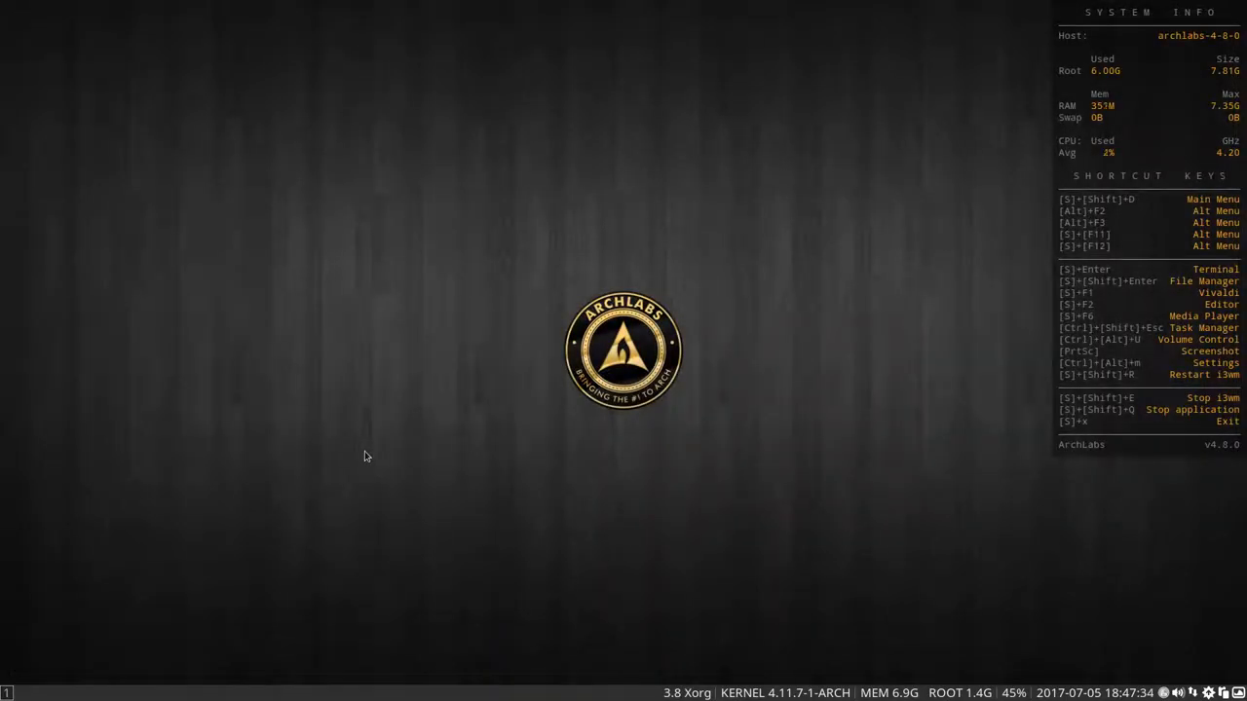
{"action": "key", "text": "Super+e"}
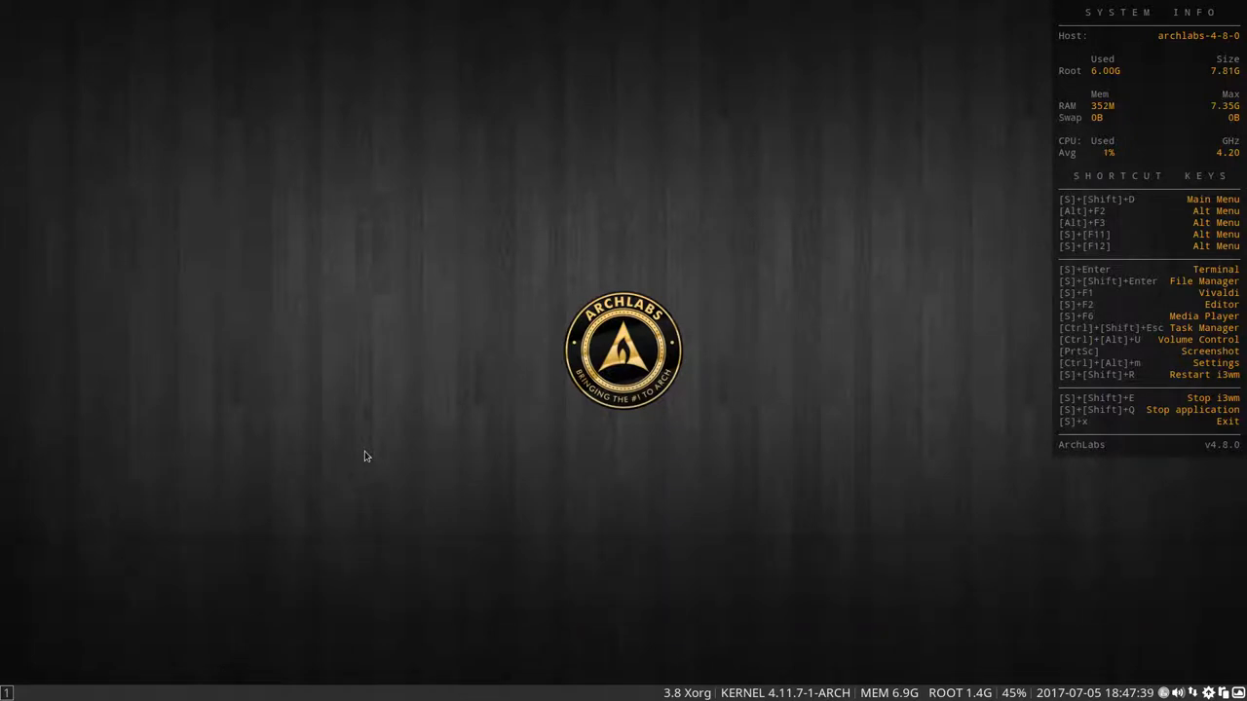
{"action": "key", "text": "ctrl+alt+e"}
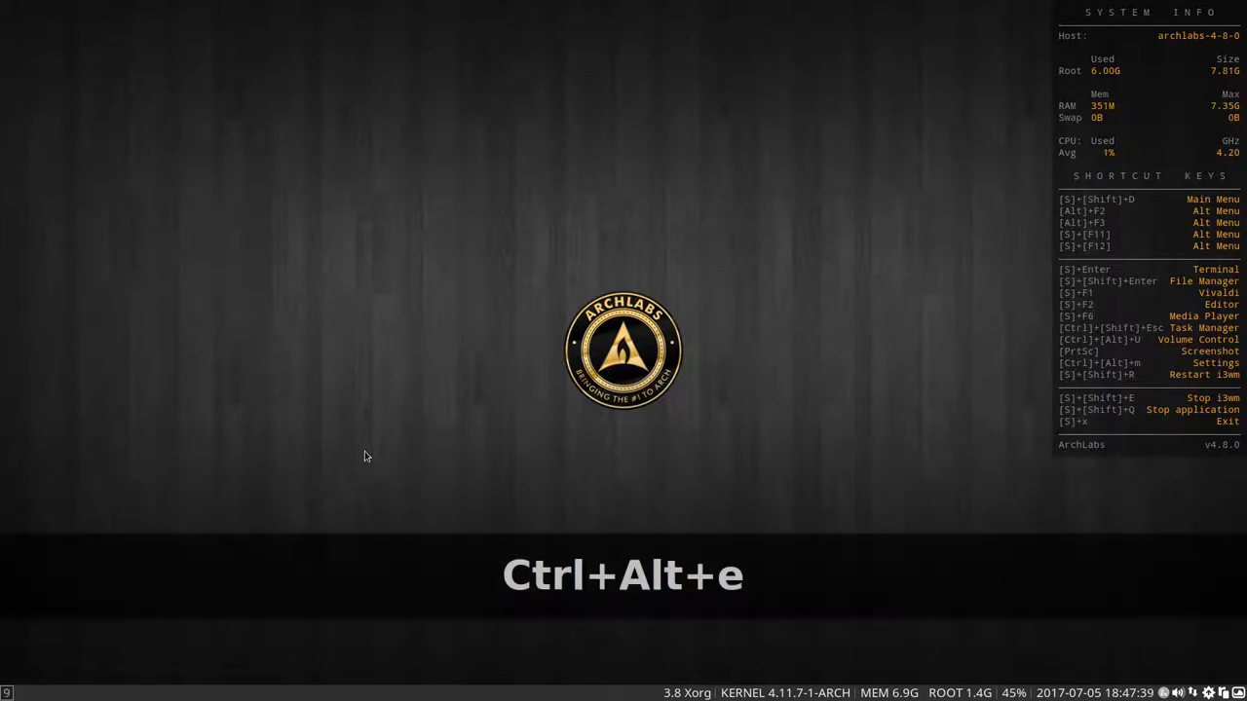
{"action": "key", "text": "ctrl+alt+e"}
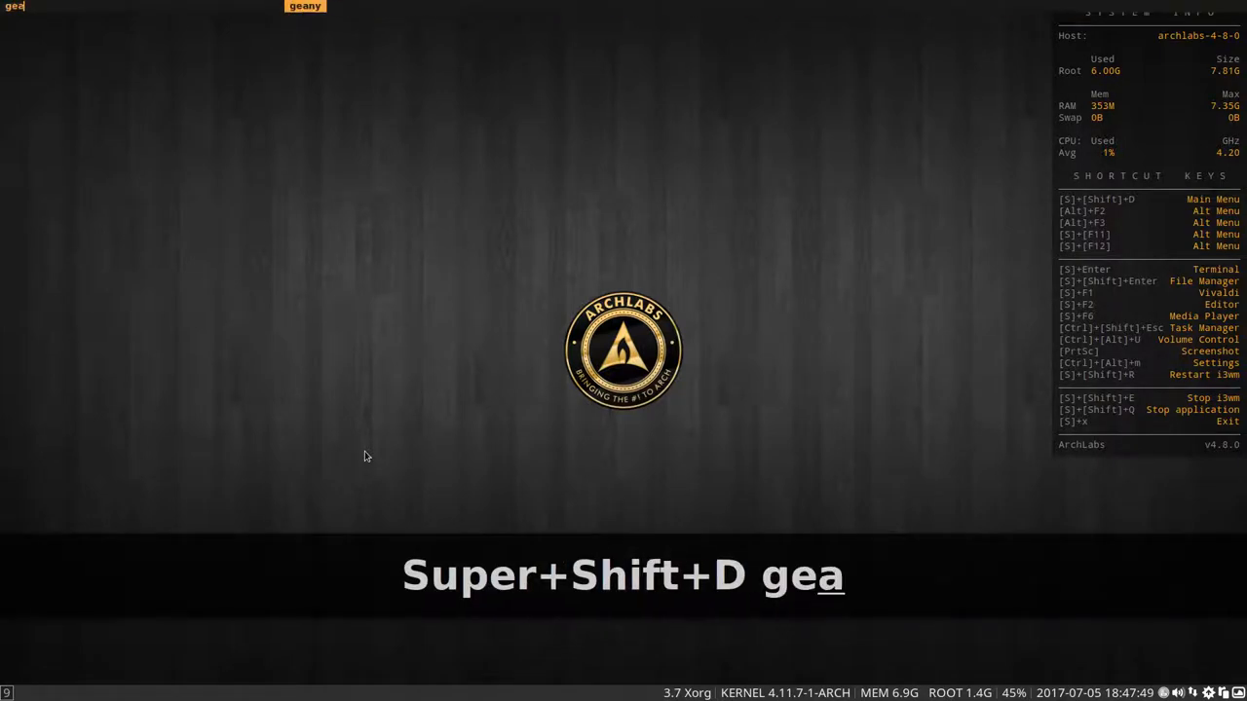
{"action": "key", "text": "Return"}
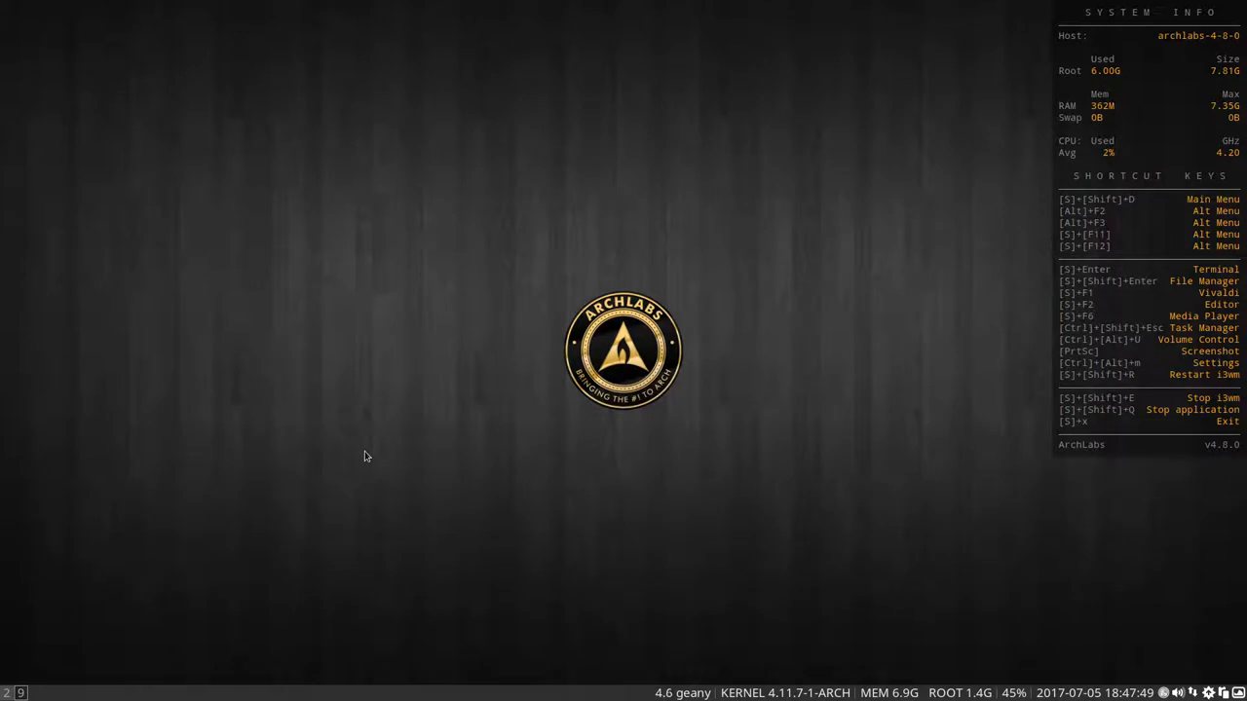
{"action": "mouse_move", "coordinate": [181, 628]}
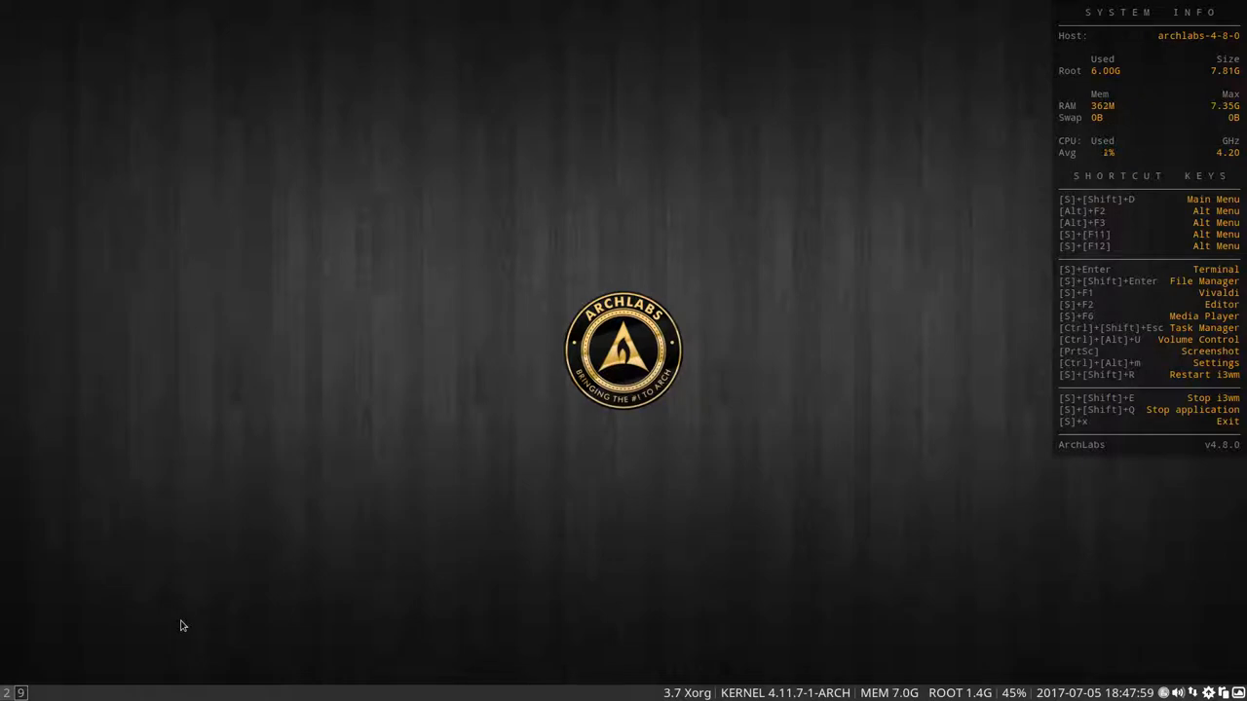
{"action": "mouse_move", "coordinate": [86, 647]}
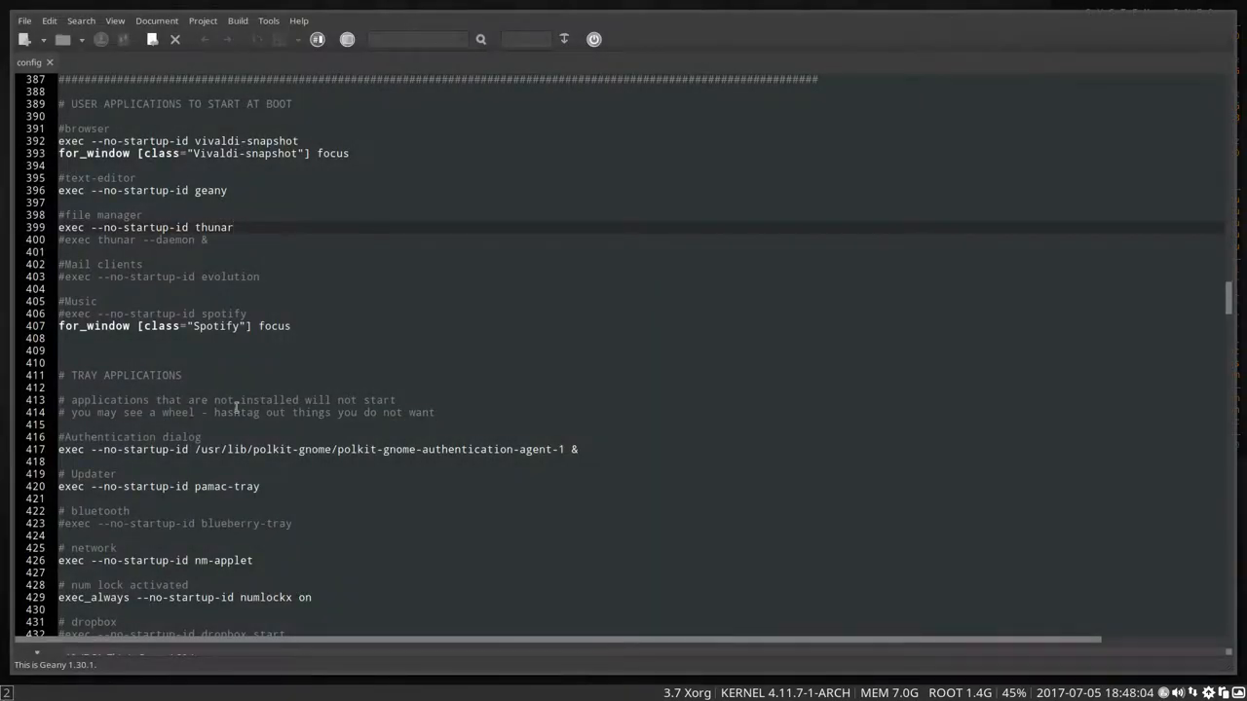
- Scroll the i3 config to the '#workspace related' section with the workspace 1 browser bindings
{"action": "scroll", "scroll_direction": "down", "scroll_amount": 3}
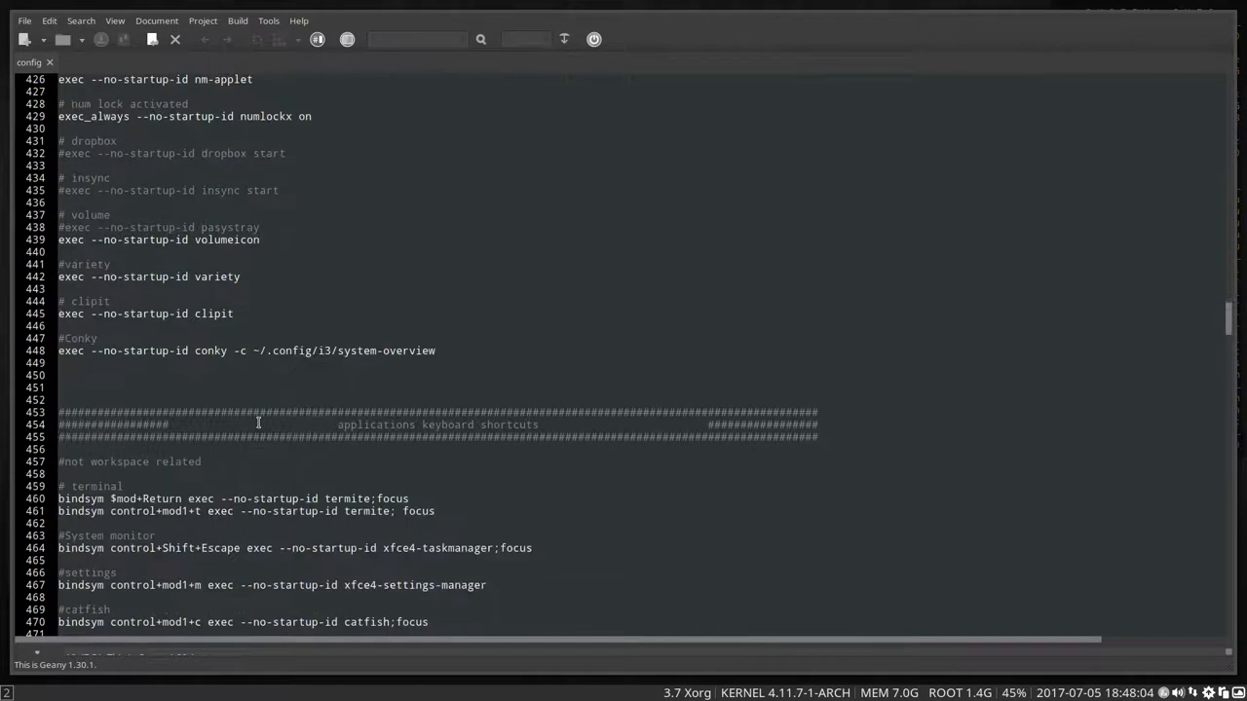
{"action": "scroll", "scroll_direction": "down", "scroll_amount": 3}
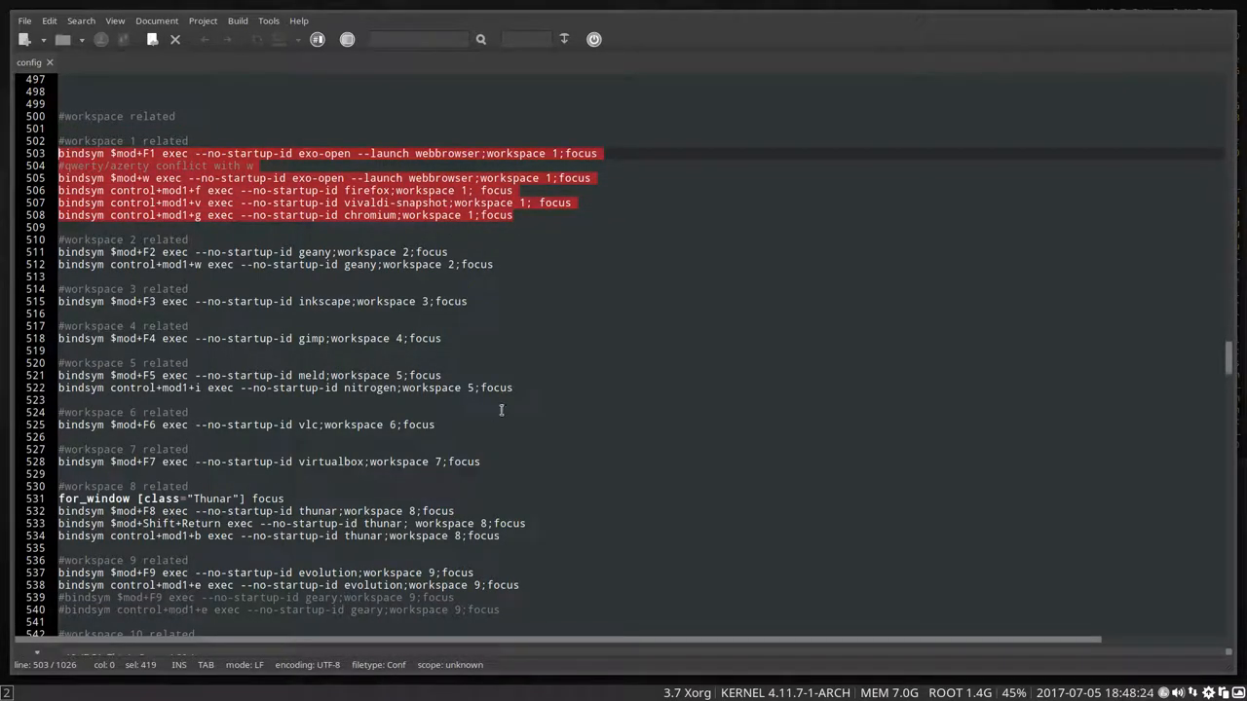
- Launch Firefox with Ctrl+Alt+F and choose 'Don't import anything' in its import wizard
{"action": "key", "text": "Ctrl+Alt+f"}
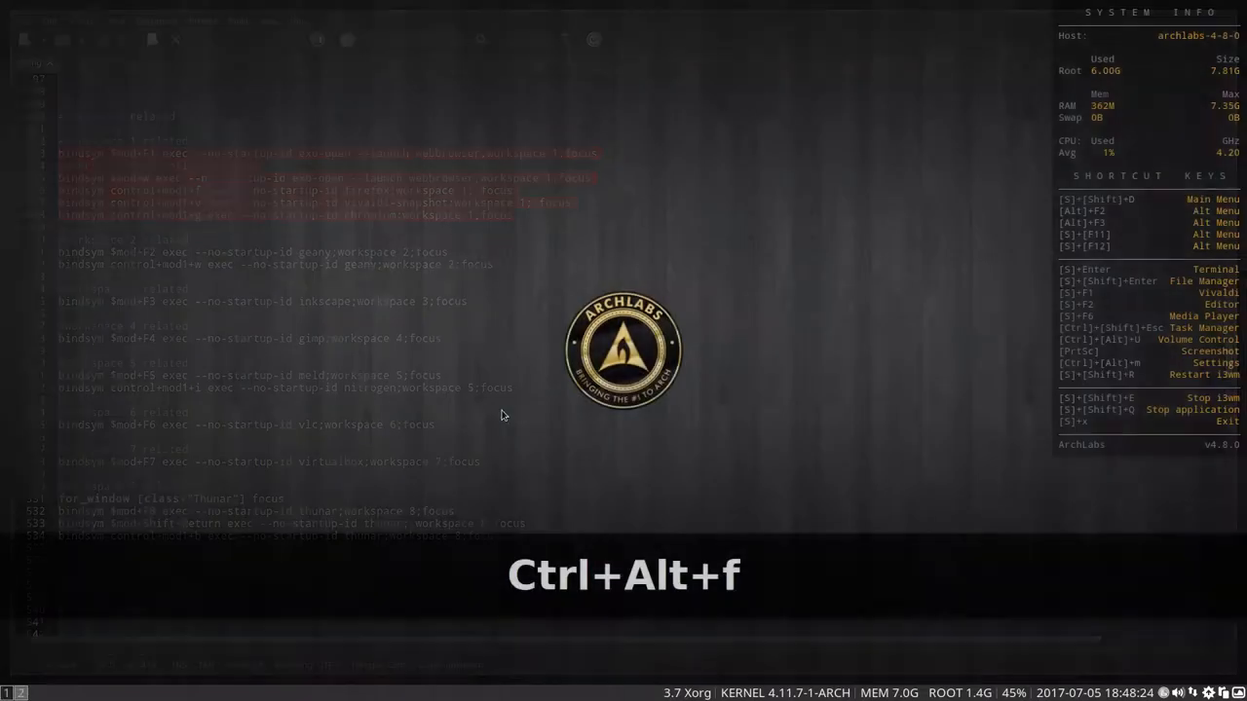
{"action": "key", "text": "ctrl+alt+f"}
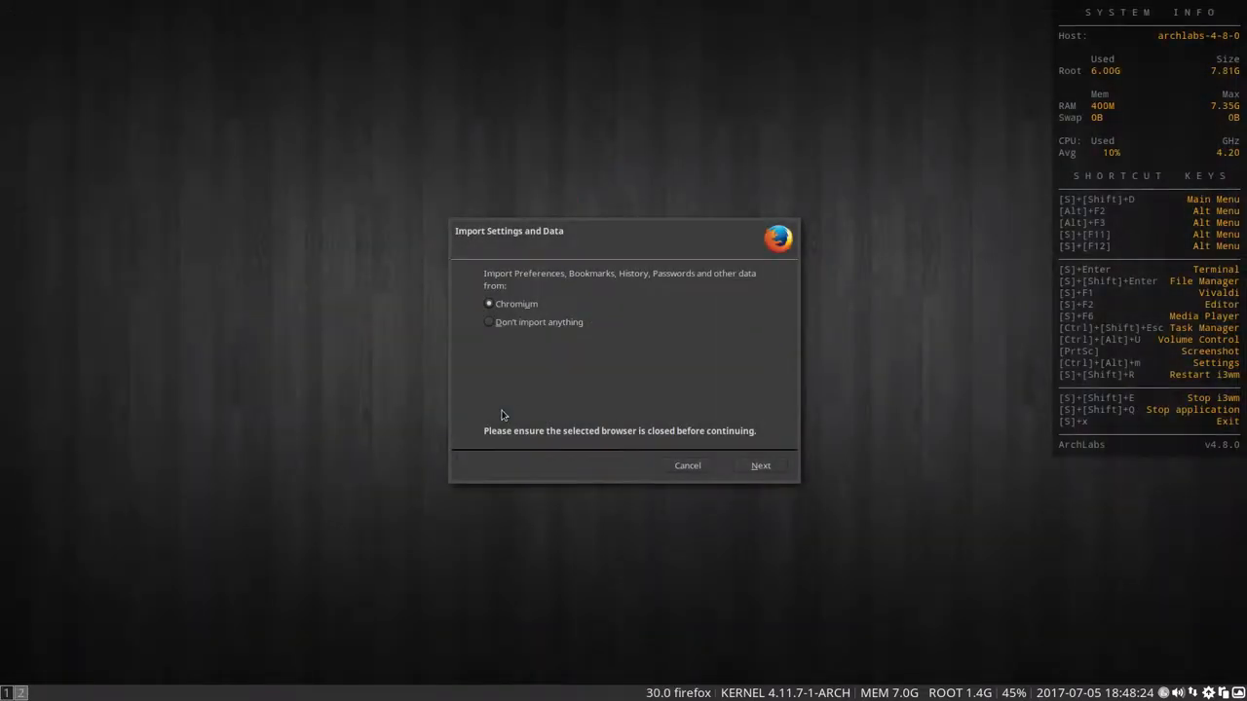
{"action": "left_click", "coordinate": [487, 321]}
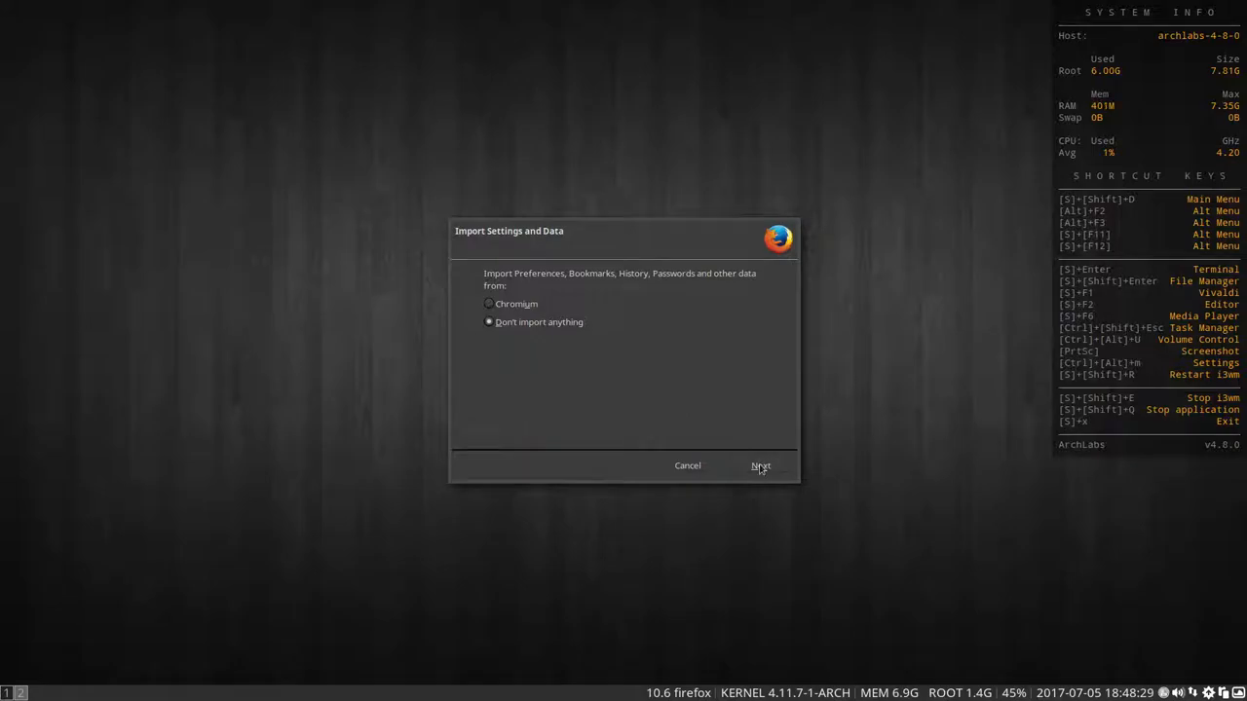
{"action": "left_click", "coordinate": [760, 466]}
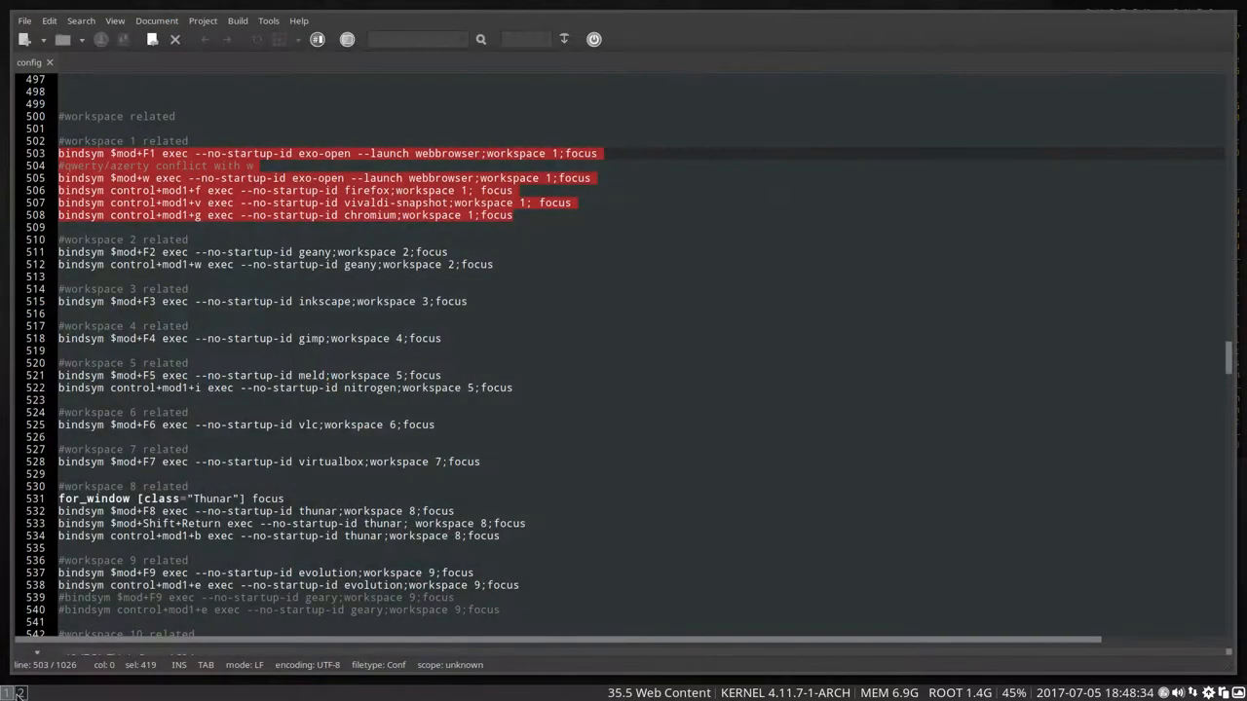
- Point out the gimp (ws4), vlc (ws6), virtualbox (ws7) and spotify (ws10) bindsym lines
{"action": "left_click", "coordinate": [527, 215]}
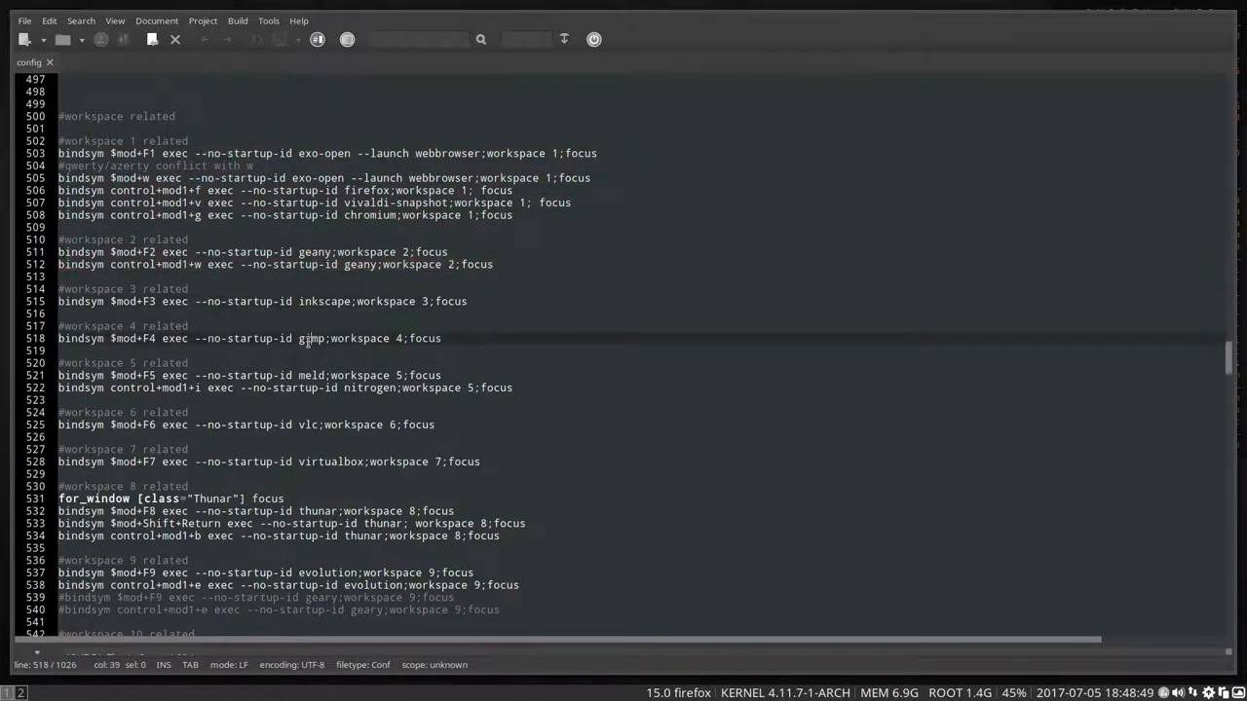
{"action": "left_click", "coordinate": [397, 388]}
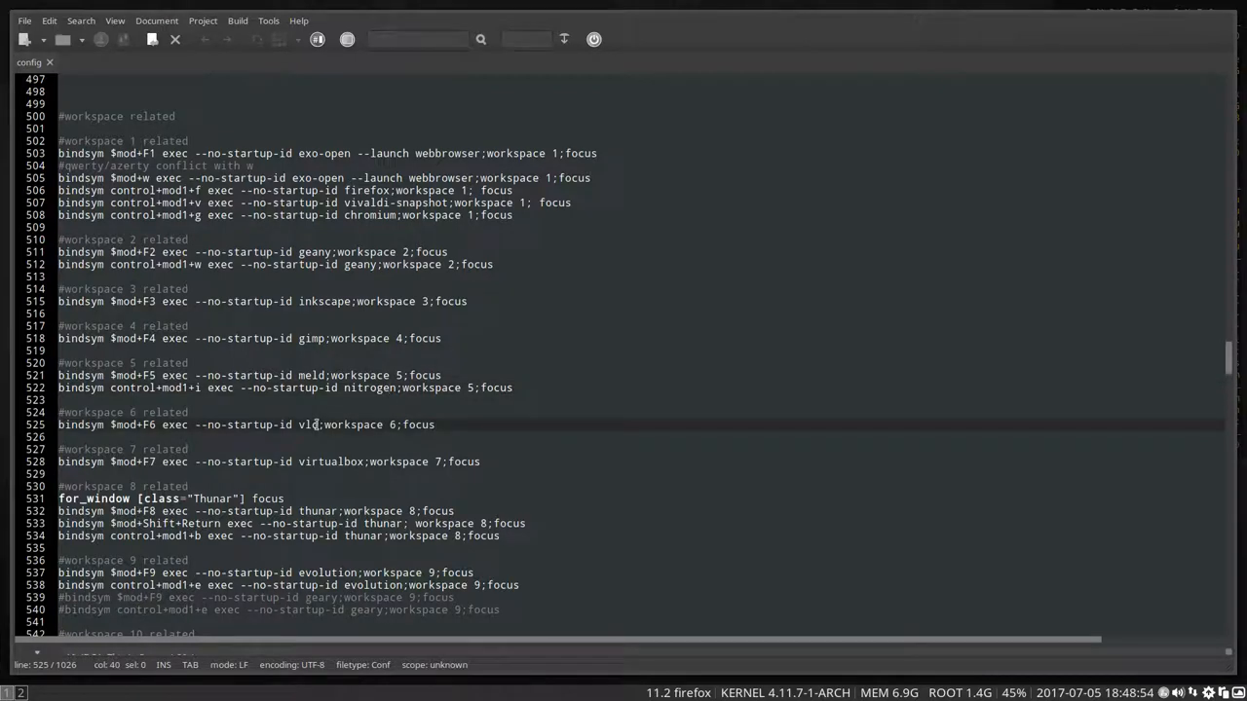
{"action": "left_click", "coordinate": [321, 462]}
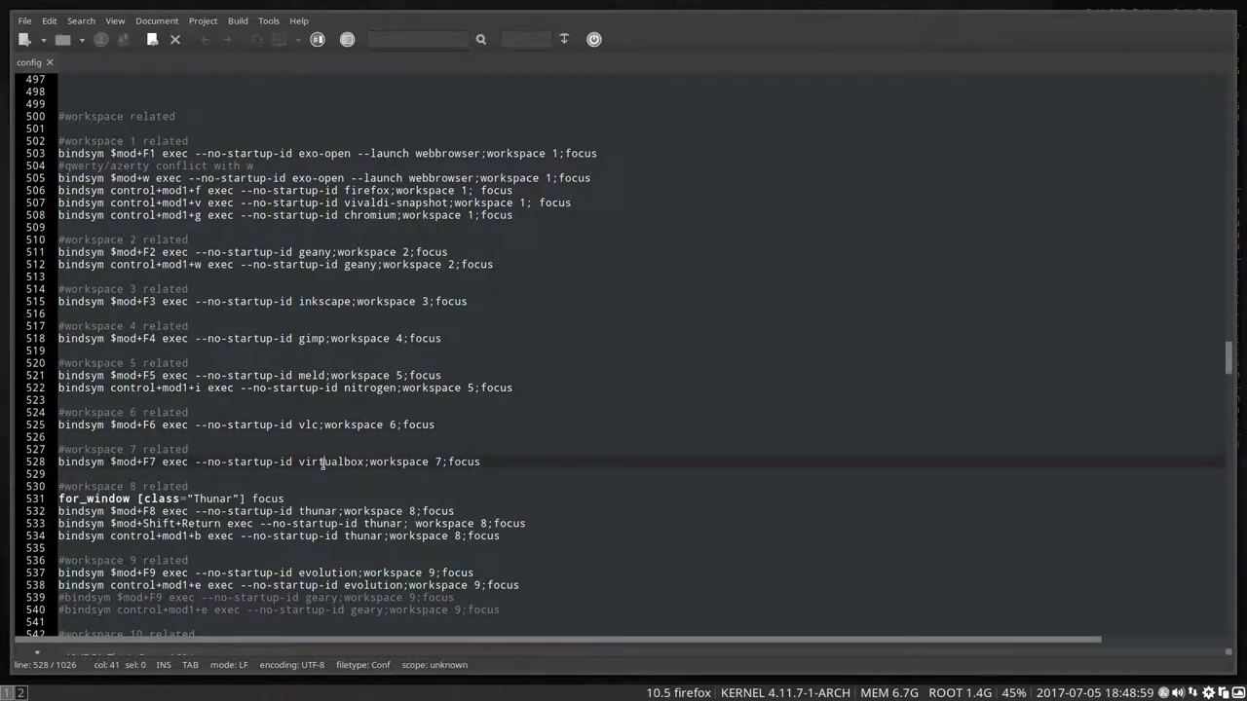
{"action": "scroll", "scroll_direction": "down", "scroll_amount": 3}
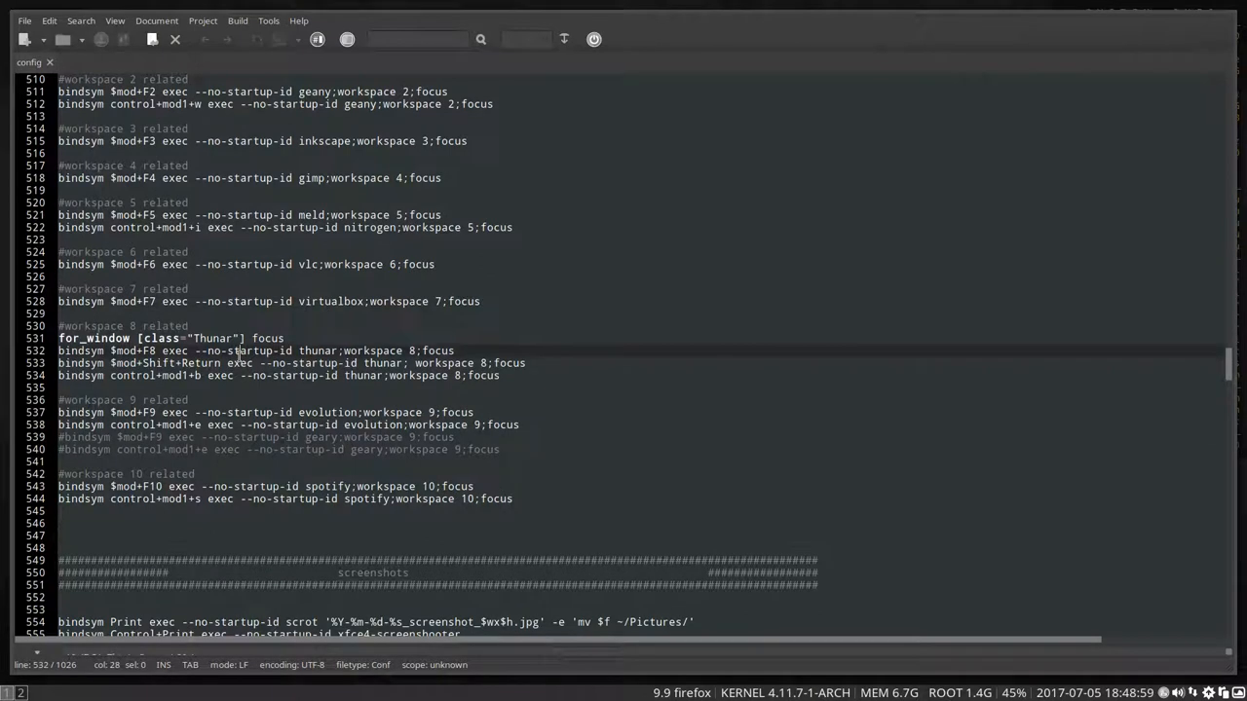
{"action": "left_click", "coordinate": [257, 413]}
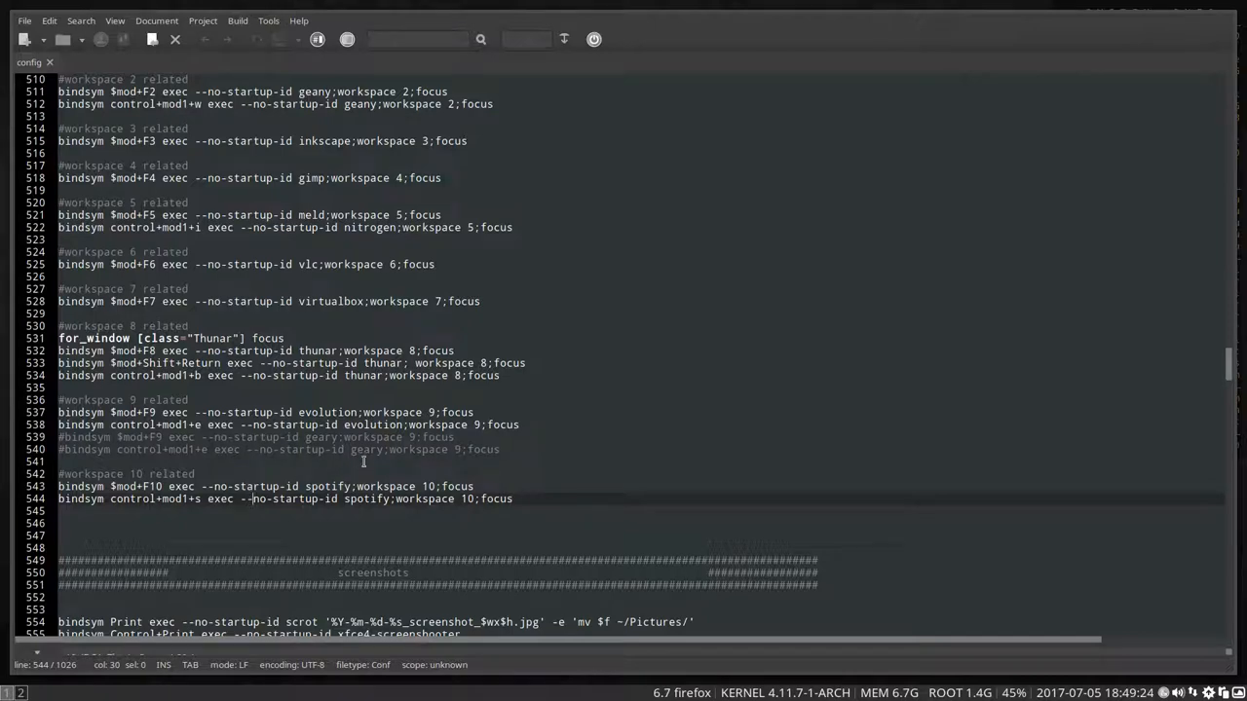
- Scroll through the screenshots, floating or tiled, give focus and variety wallpaper sections of the config
{"action": "scroll", "scroll_direction": "down", "scroll_amount": 3}
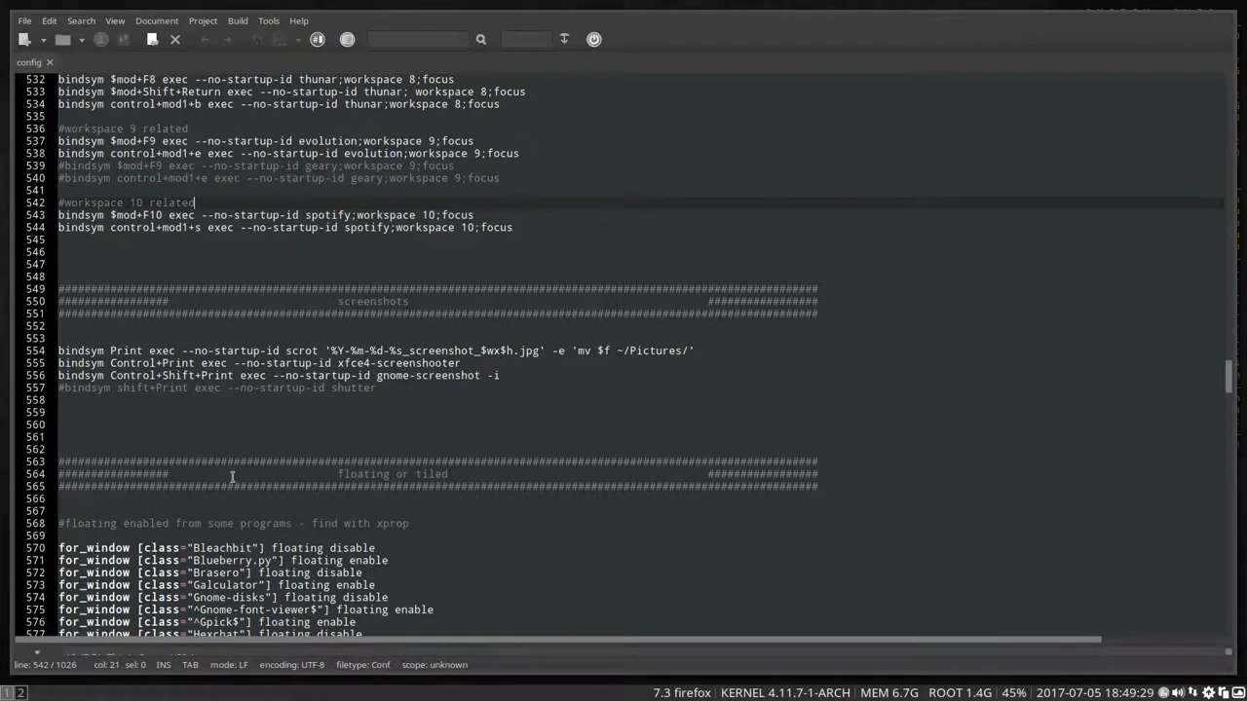
{"action": "scroll", "scroll_direction": "down", "scroll_amount": 3}
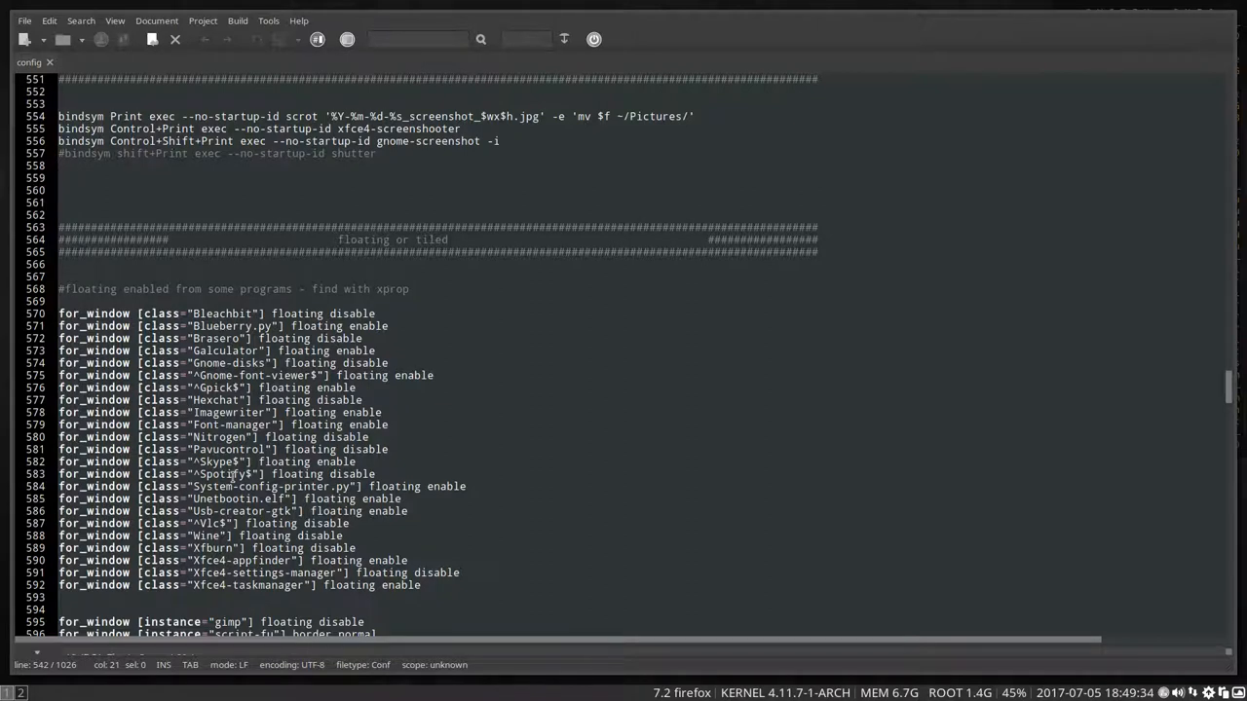
{"action": "scroll", "scroll_direction": "down", "scroll_amount": 3}
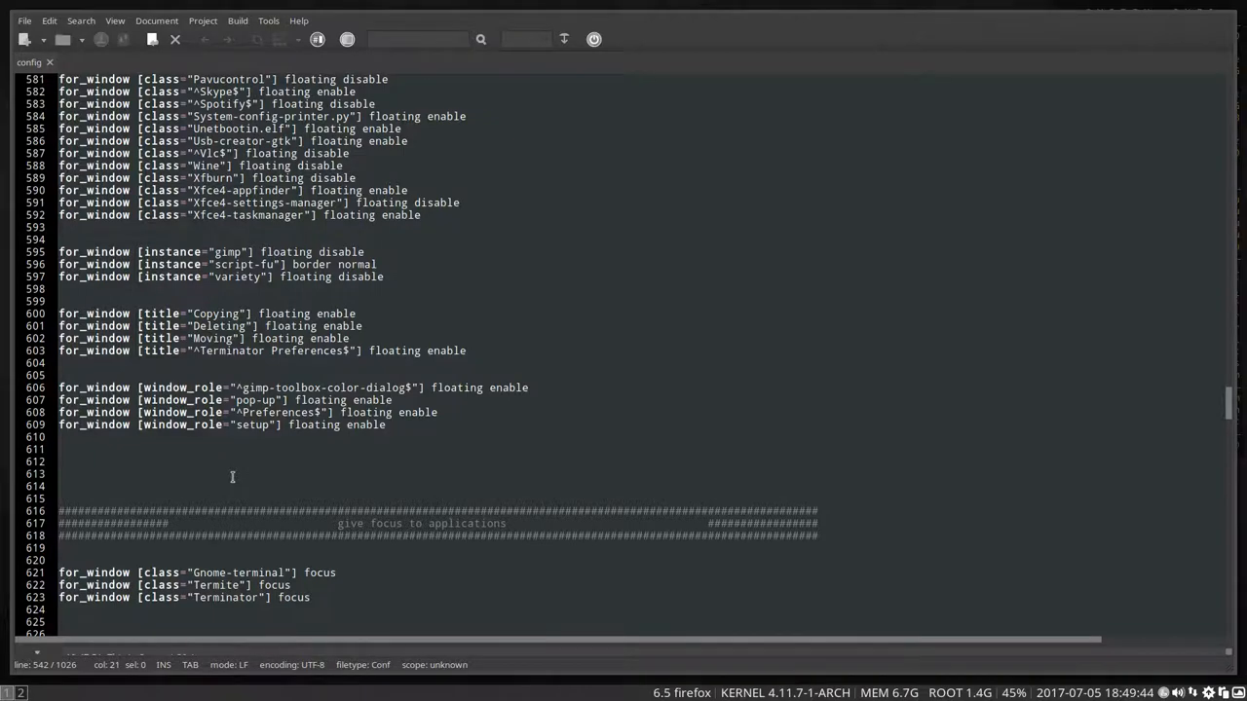
{"action": "scroll", "scroll_direction": "down", "scroll_amount": 3}
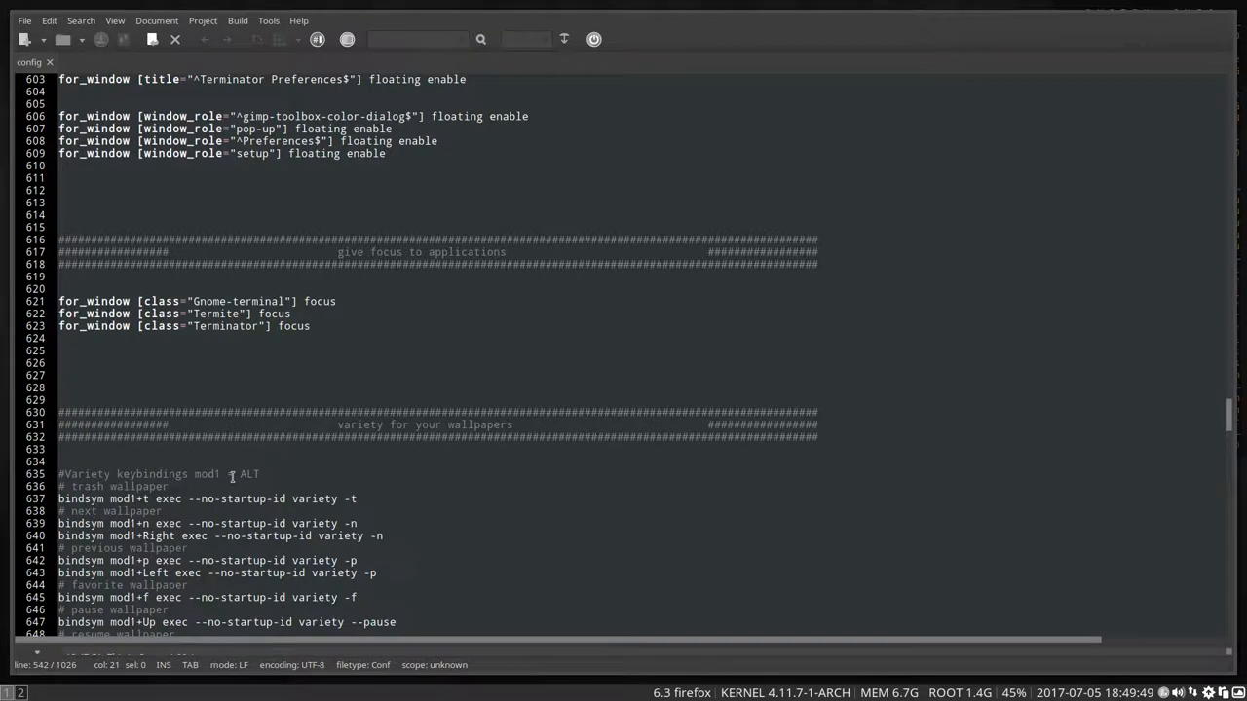
{"action": "scroll", "scroll_direction": "down", "scroll_amount": 3}
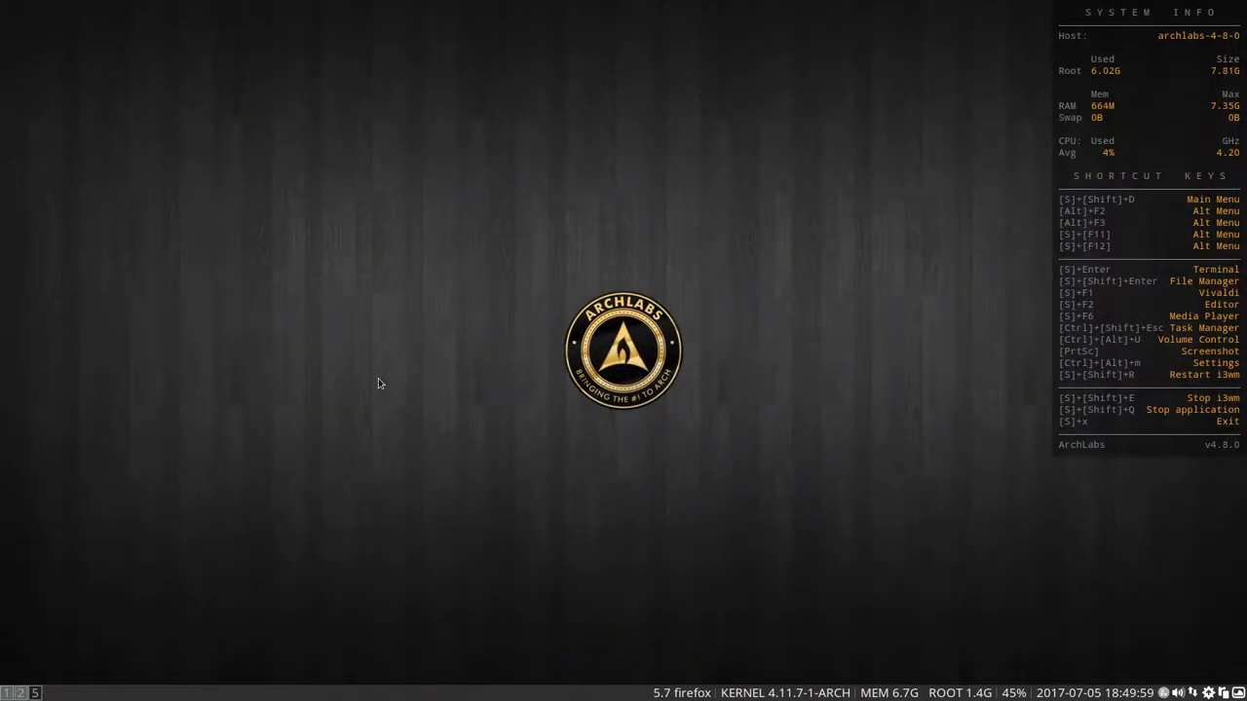
- Change the Variety wallpaper twice with Alt+Right and open a terminal beside Geany with Super+Return
{"action": "key", "text": "Alt+Right"}
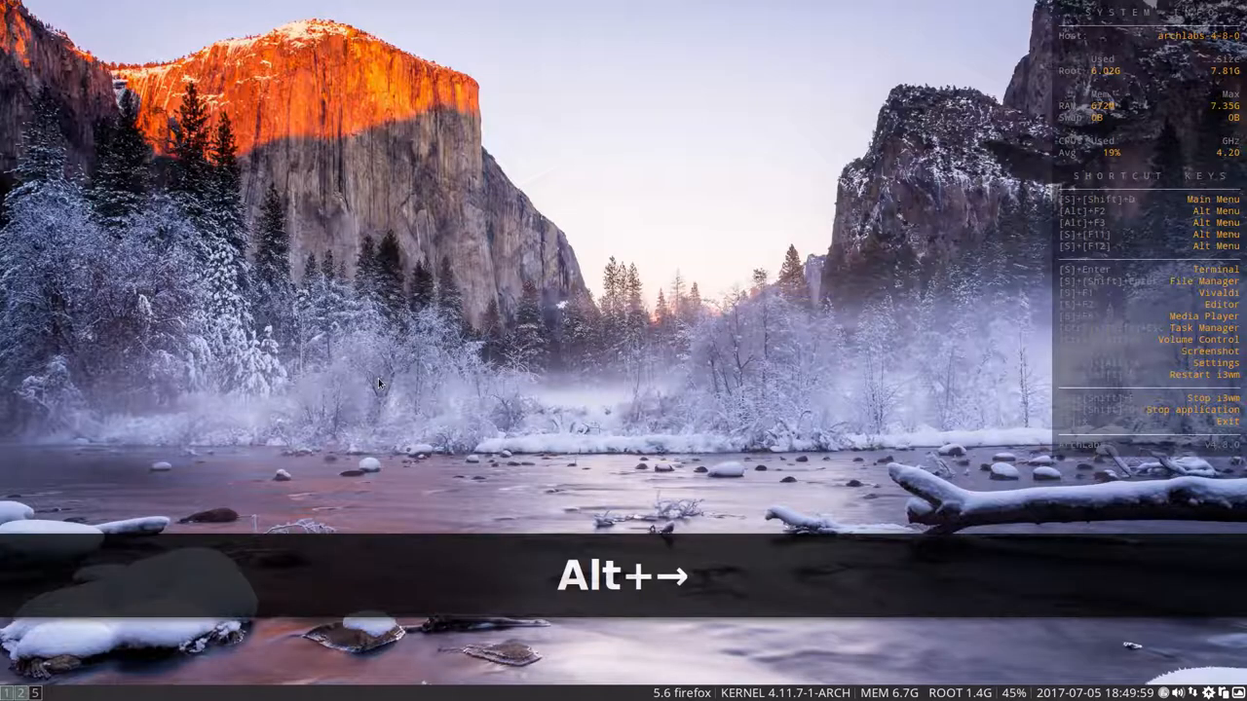
{"action": "key", "text": "Alt+Right"}
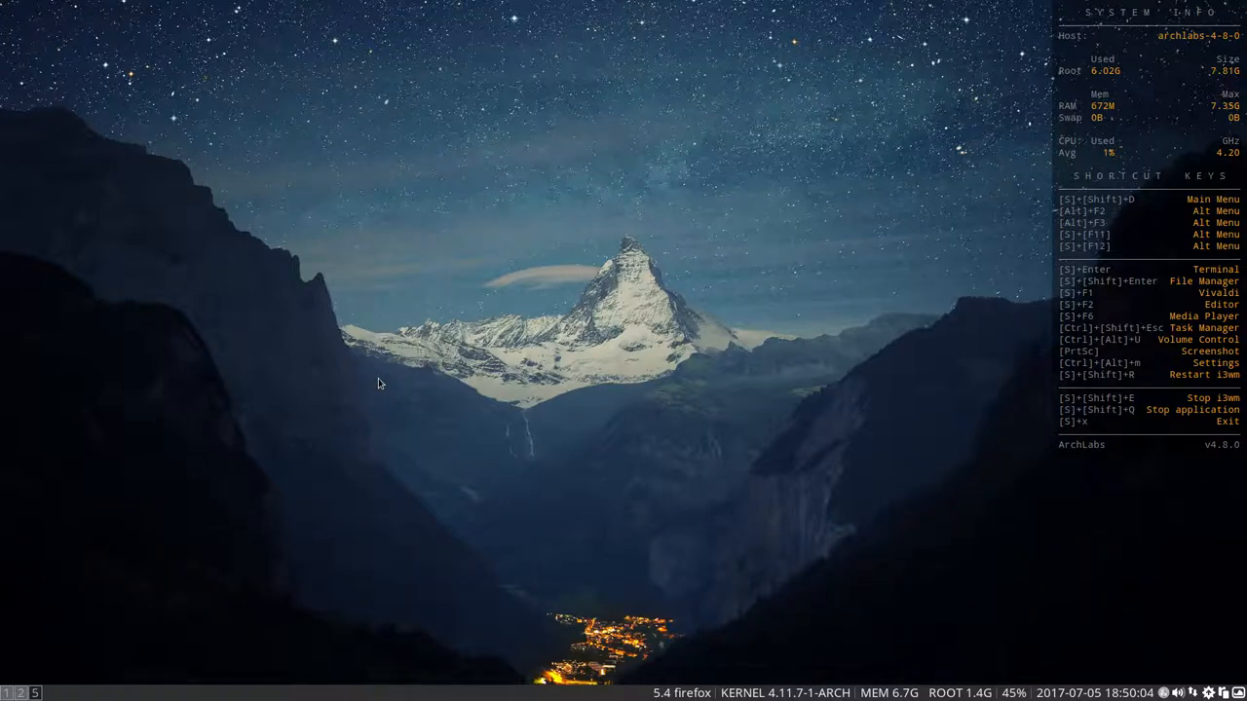
{"action": "mouse_move", "coordinate": [28, 680]}
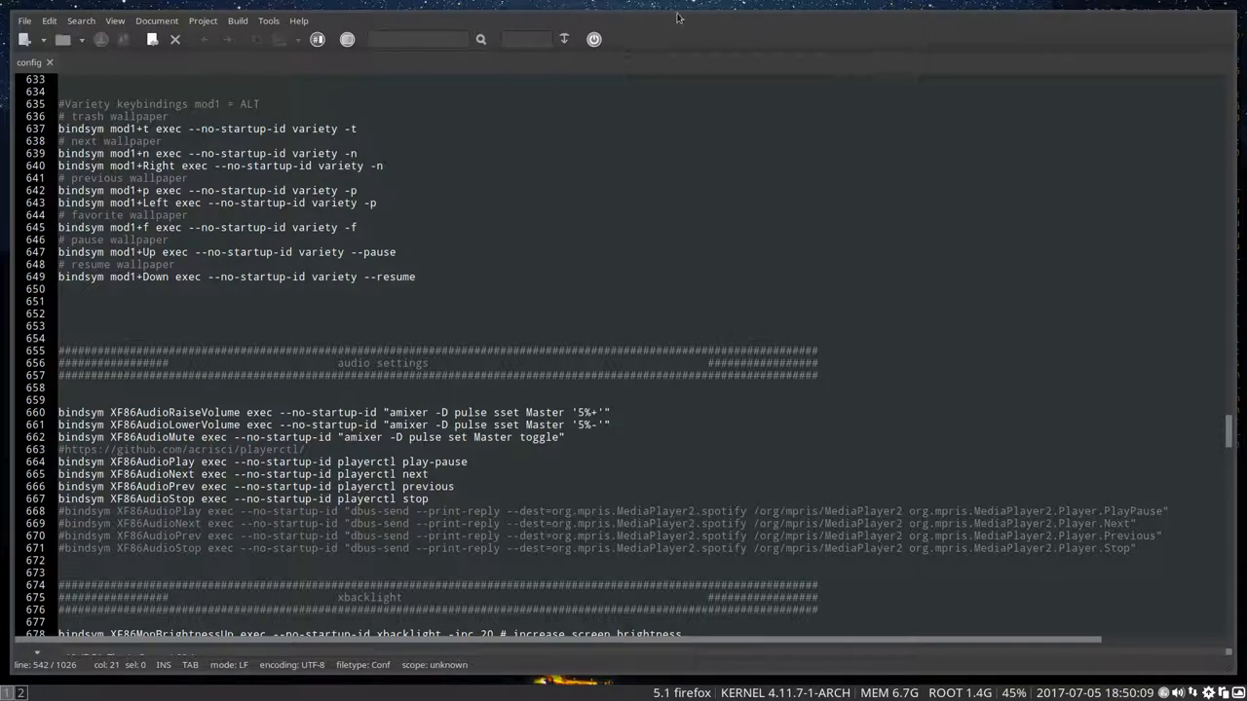
{"action": "key", "text": "Super+Return"}
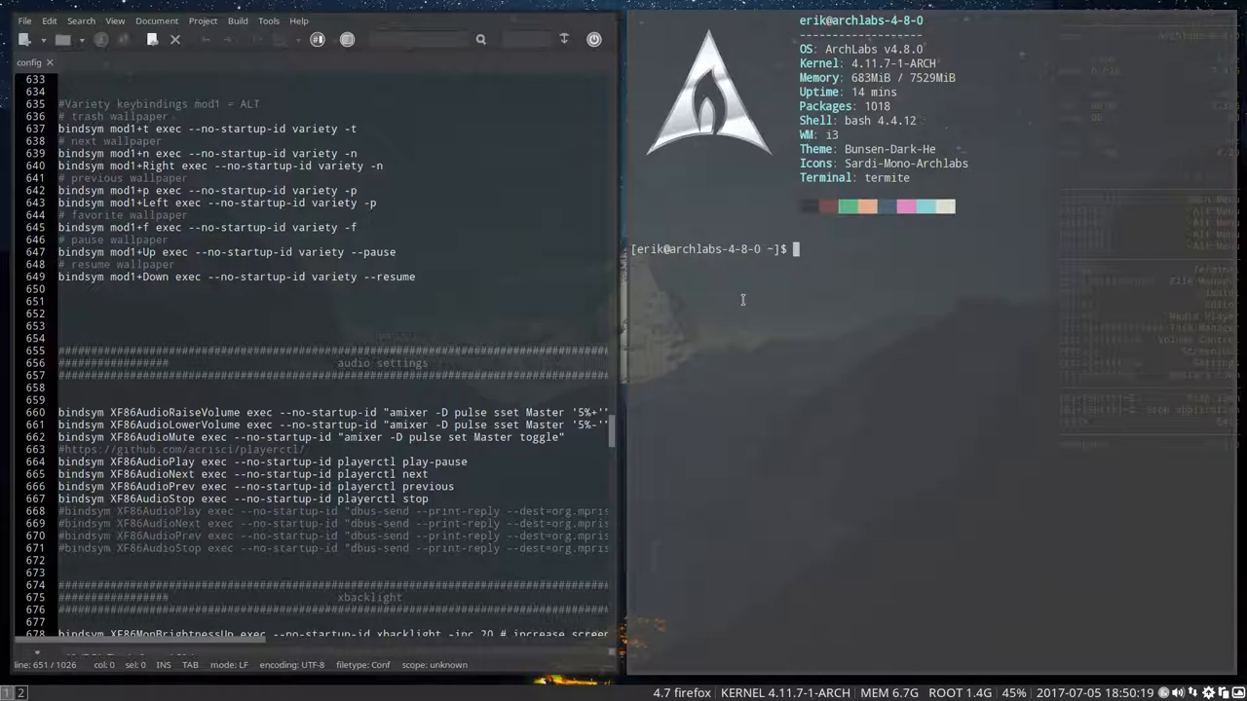
- Switch the wallpaper again and scroll the config through the audio, backlight, gaps and compton sections
{"action": "key", "text": "Alt+Right"}
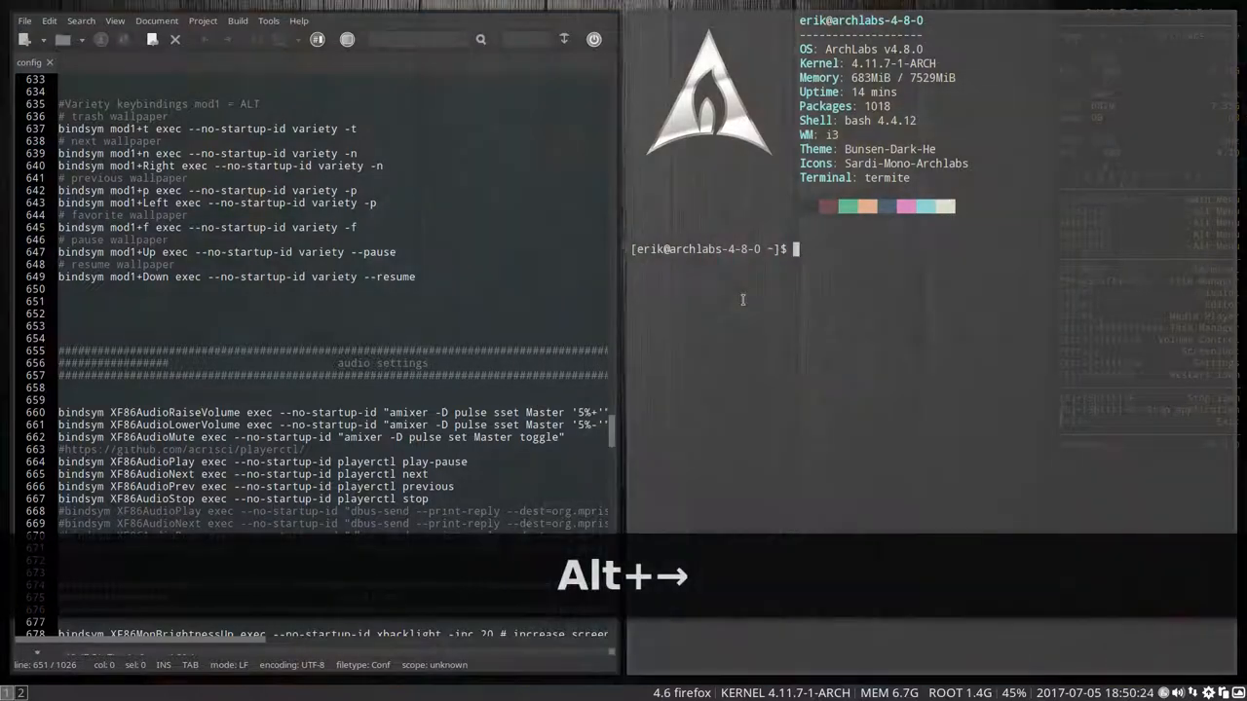
{"action": "key", "text": "Alt+Right"}
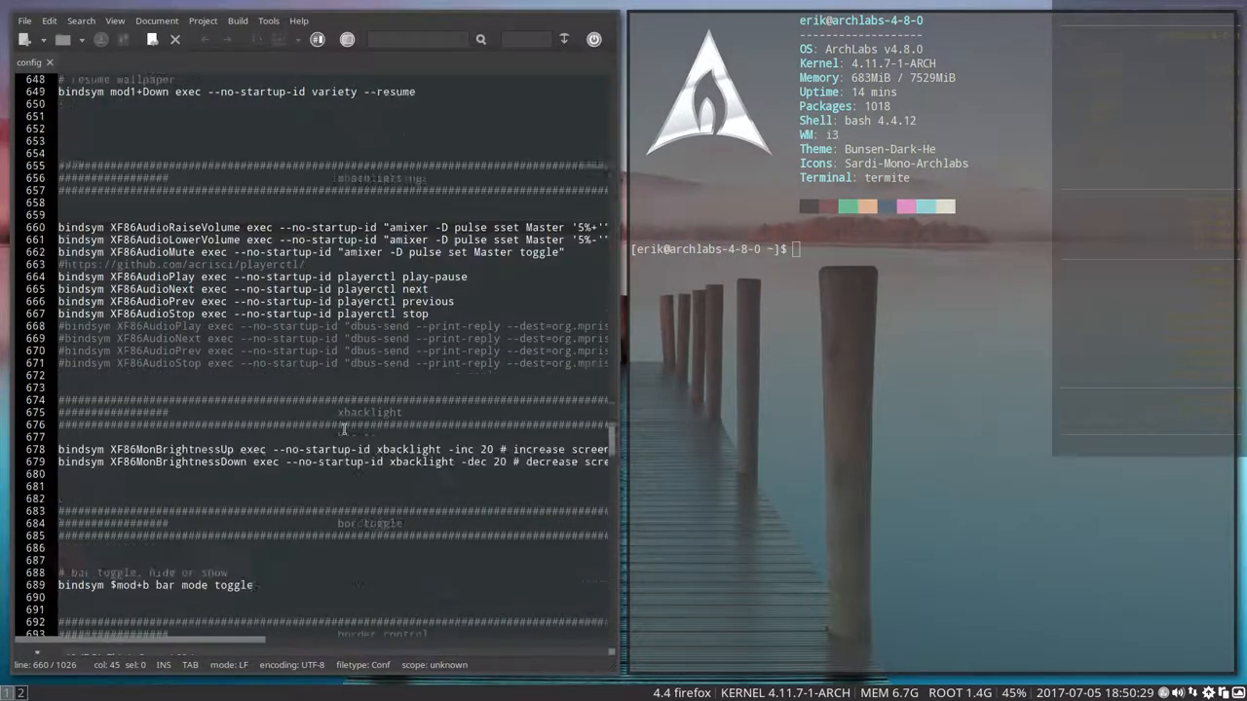
{"action": "scroll", "scroll_direction": "down", "scroll_amount": 3}
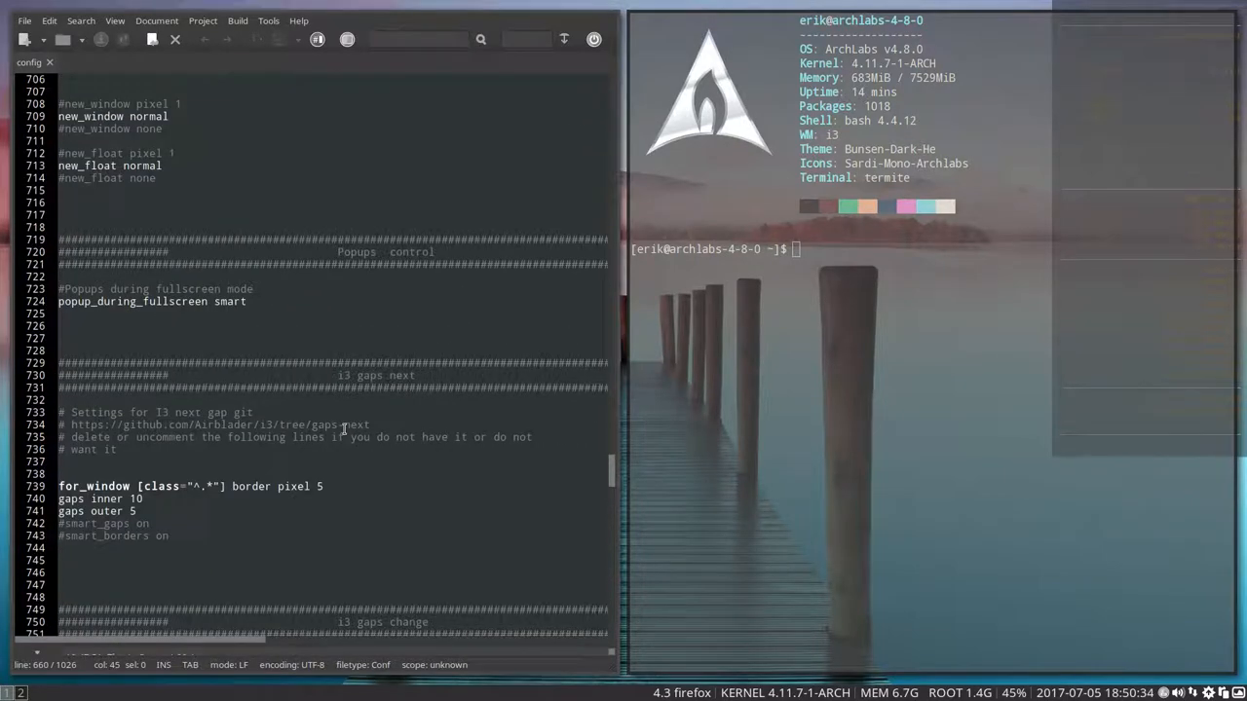
{"action": "scroll", "scroll_direction": "down", "scroll_amount": 3}
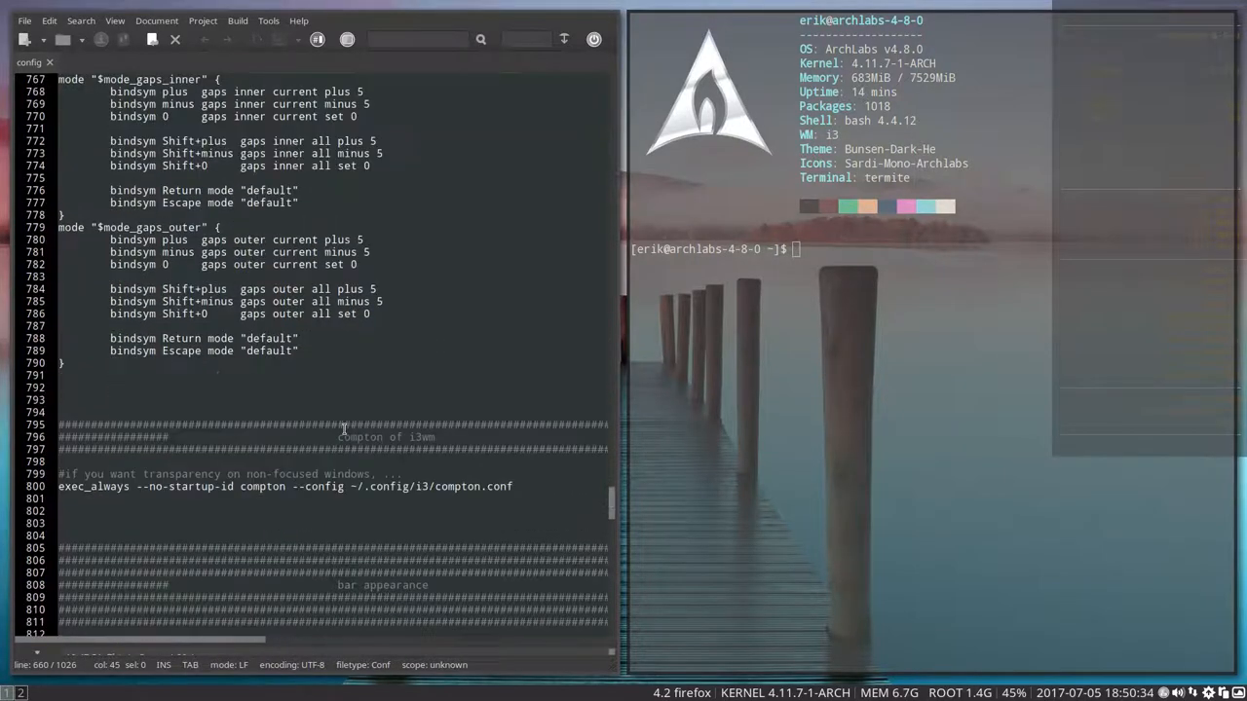
{"action": "scroll", "scroll_direction": "down", "scroll_amount": 3}
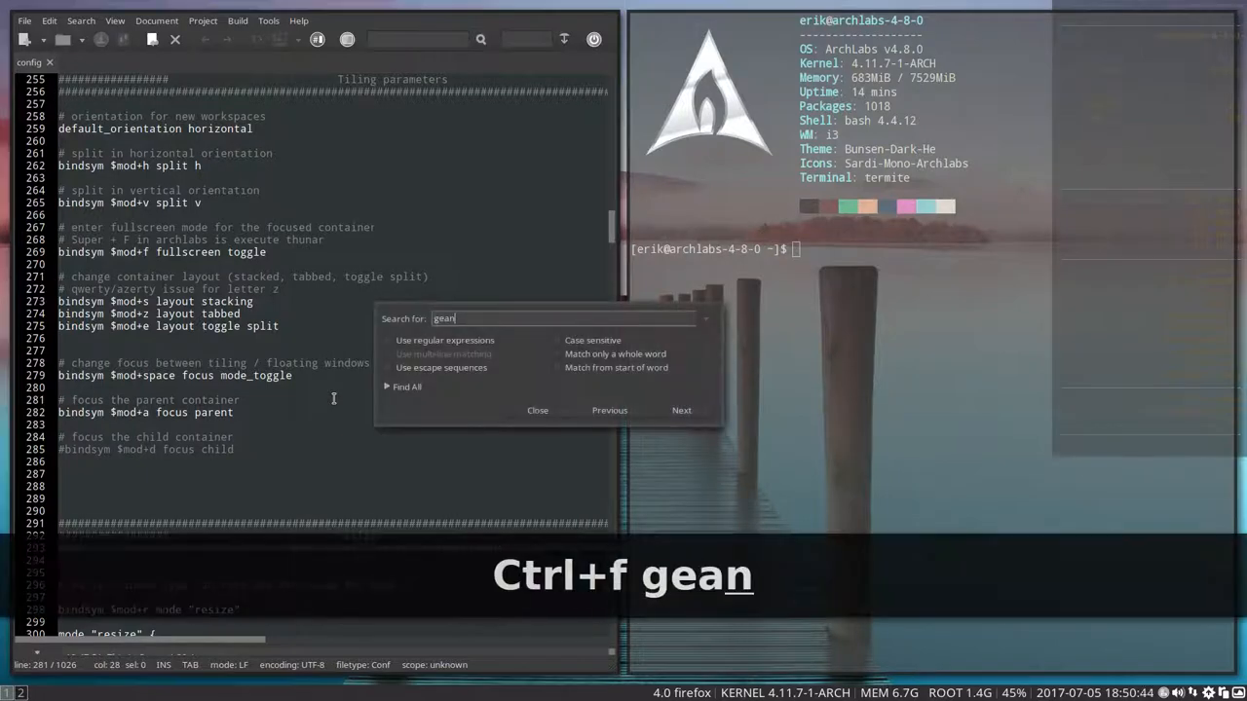
- Jump through the 'geany' matches (workspace, autostart, workspace 2 shortcut) and close the Find dialog
{"action": "type", "text": "y"}
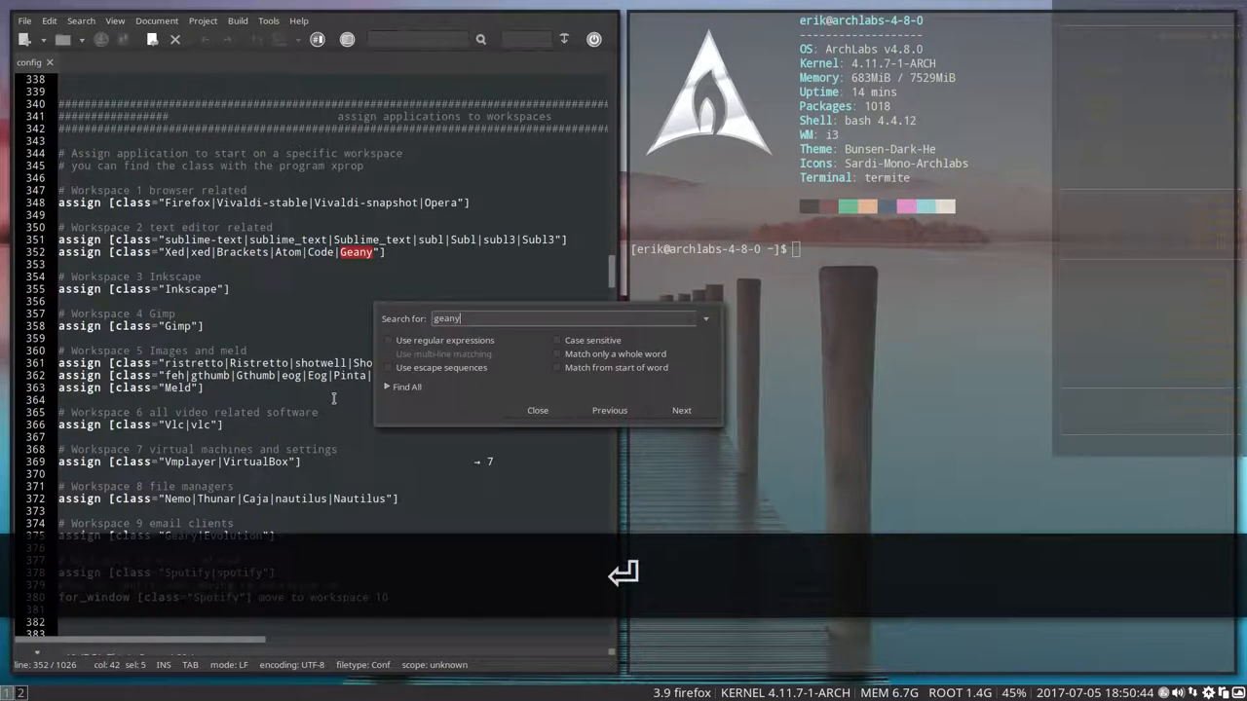
{"action": "left_click", "coordinate": [682, 409]}
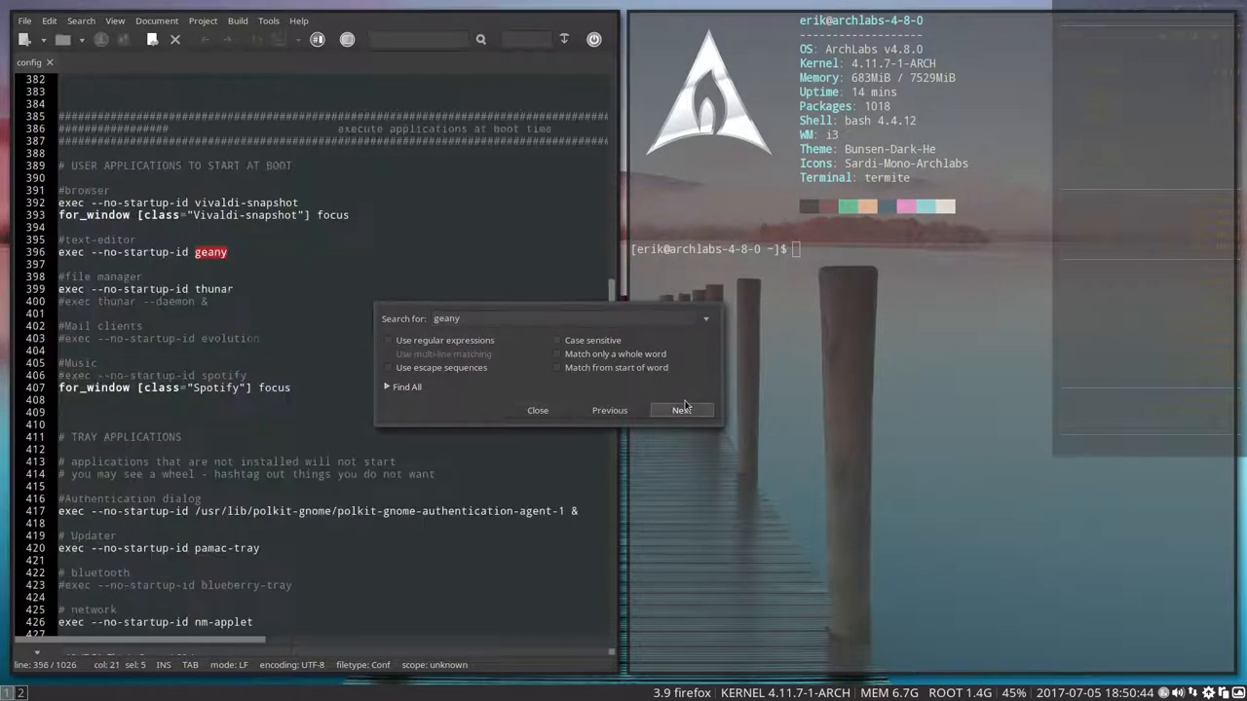
{"action": "left_click", "coordinate": [682, 410]}
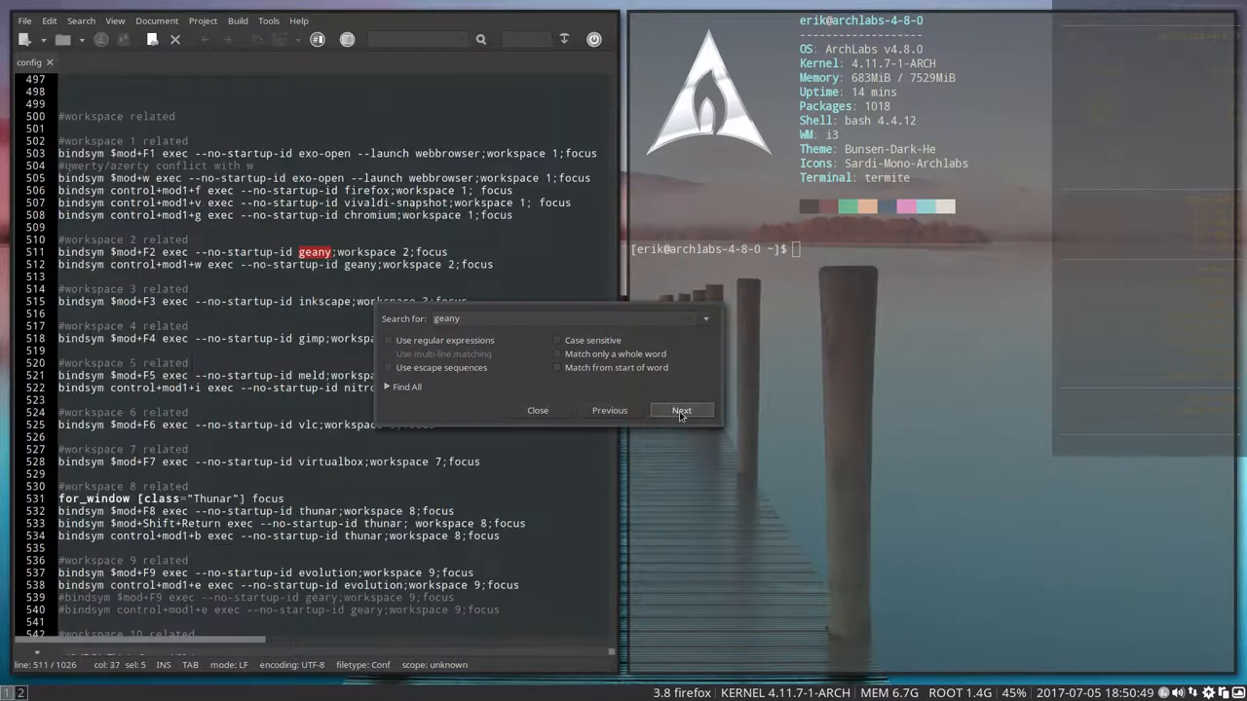
{"action": "left_click", "coordinate": [682, 409]}
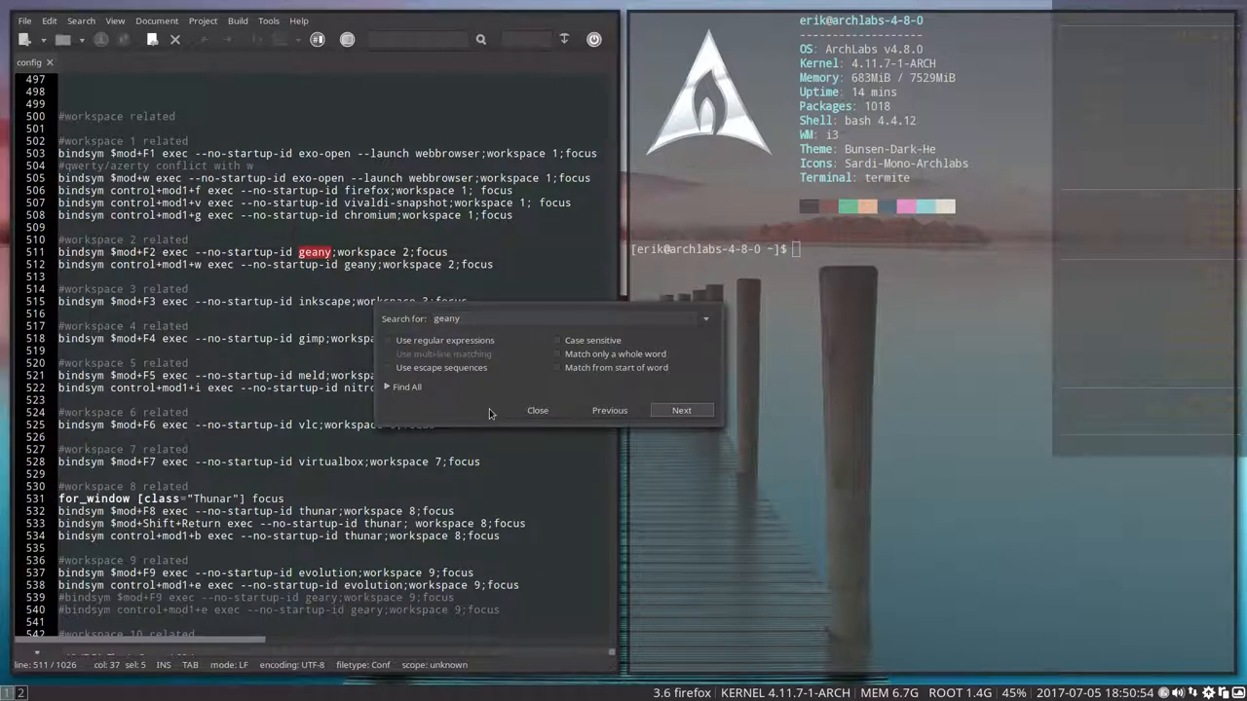
{"action": "left_click", "coordinate": [538, 409]}
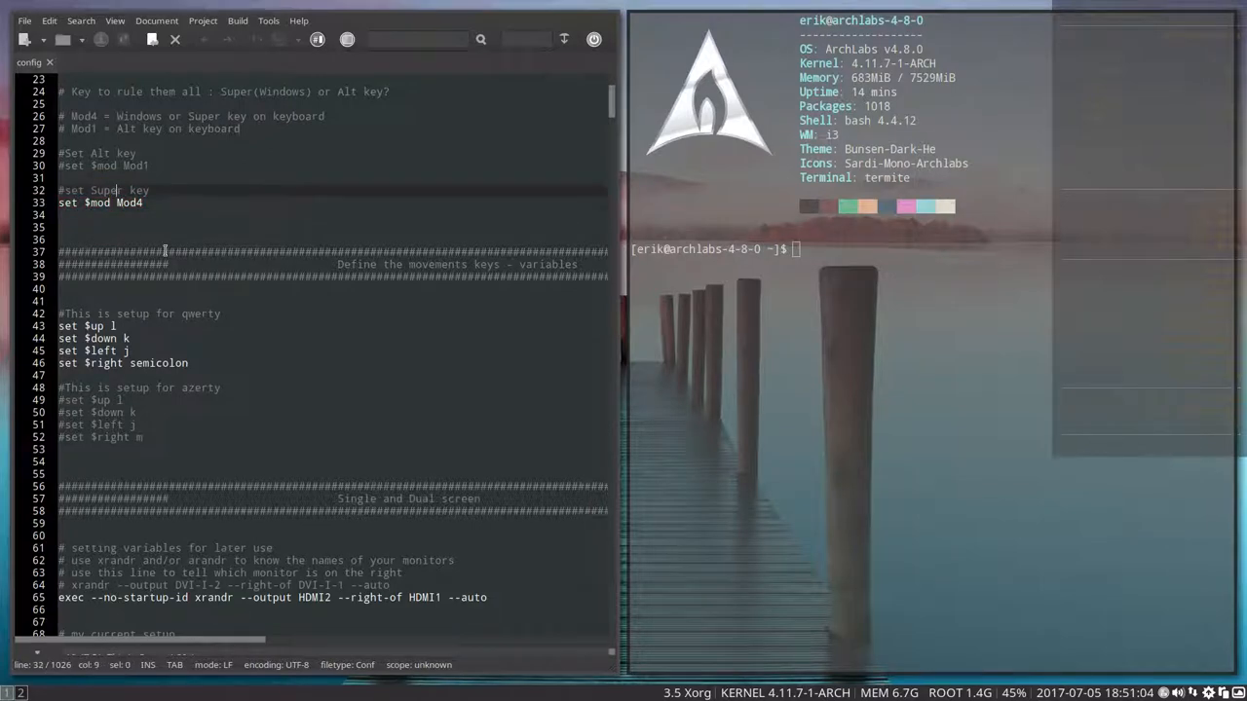
- Scroll to the workspace-switching bindings, spawn a blank editor window, then make the config editor fill the screen
{"action": "scroll", "scroll_direction": "down", "scroll_amount": 3}
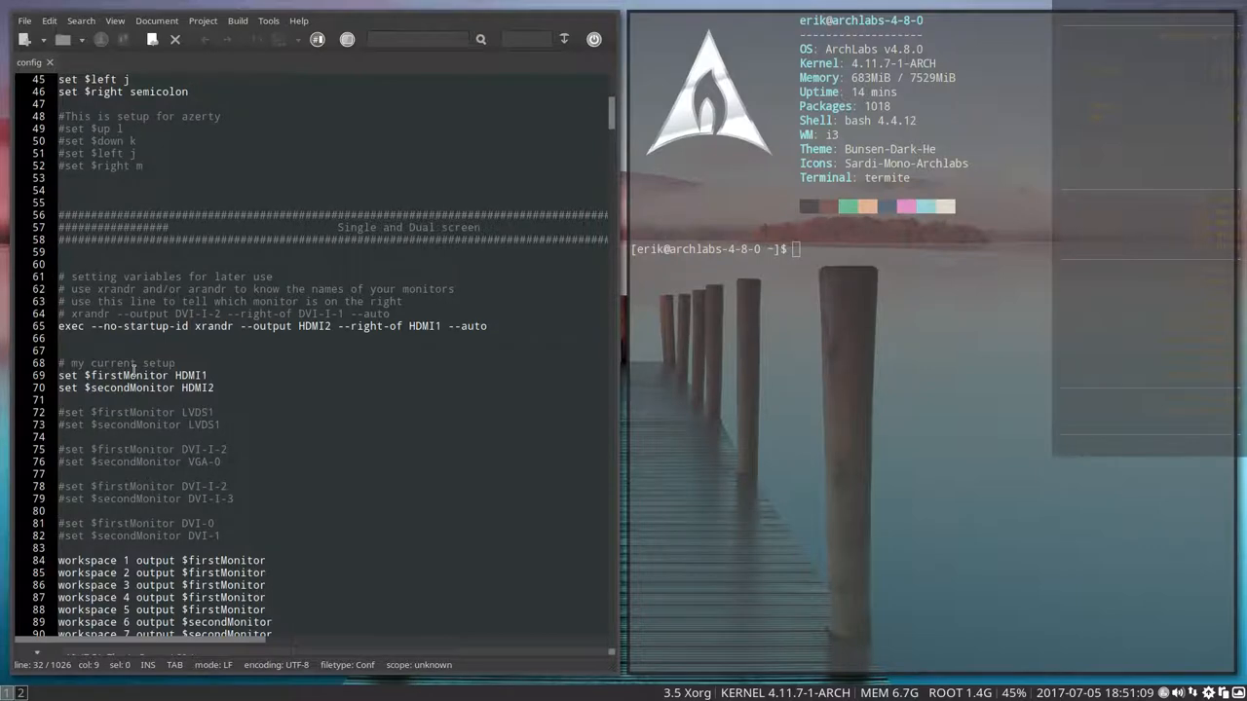
{"action": "scroll", "scroll_direction": "down", "scroll_amount": 3}
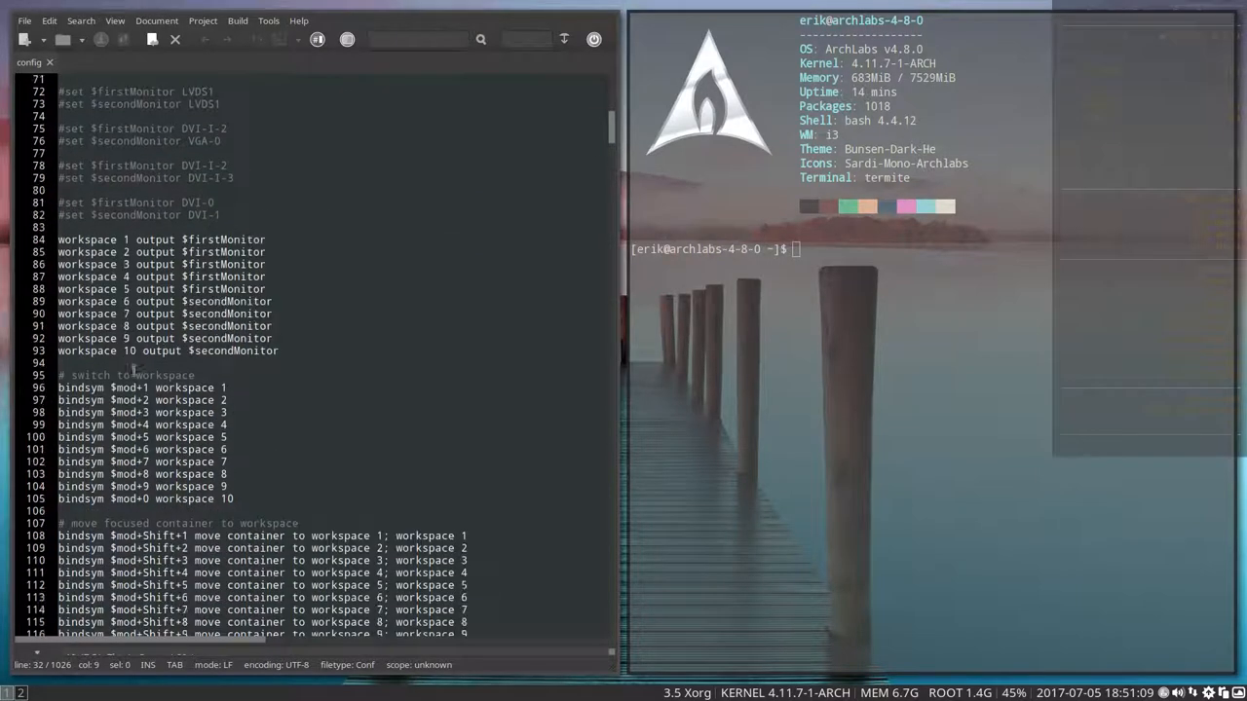
{"action": "key", "text": "Super+F2"}
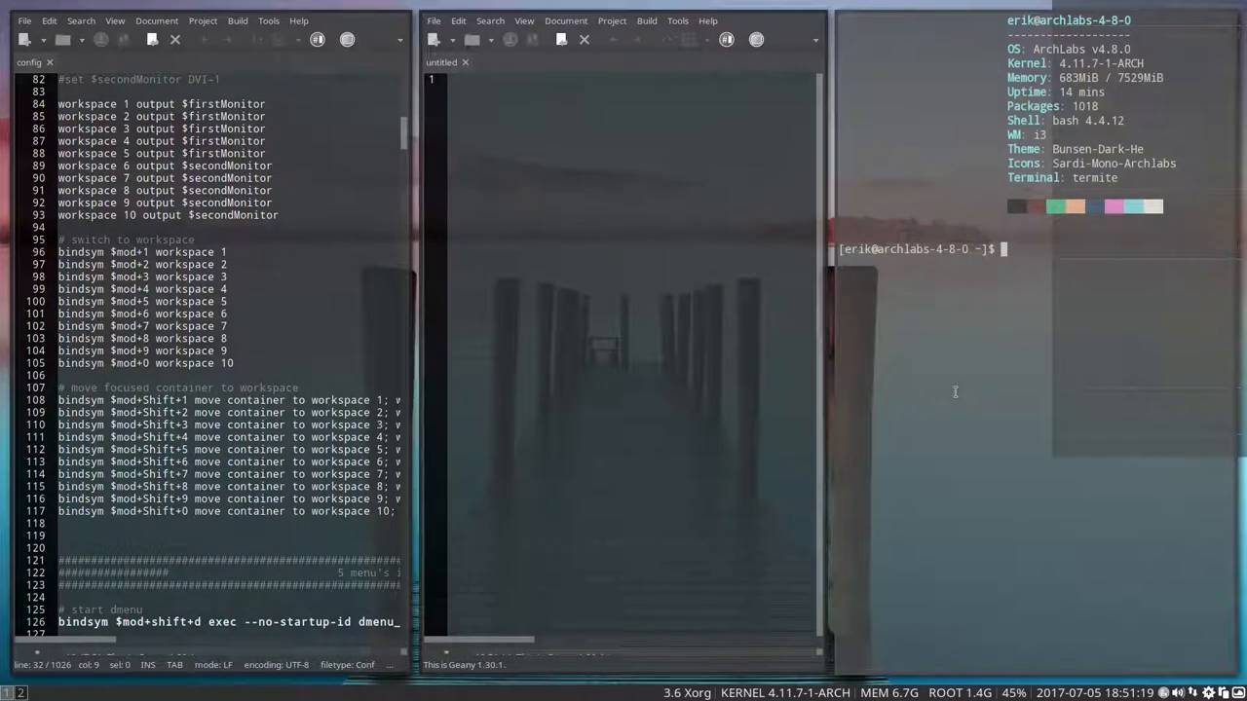
{"action": "key", "text": "Super+Shift+q"}
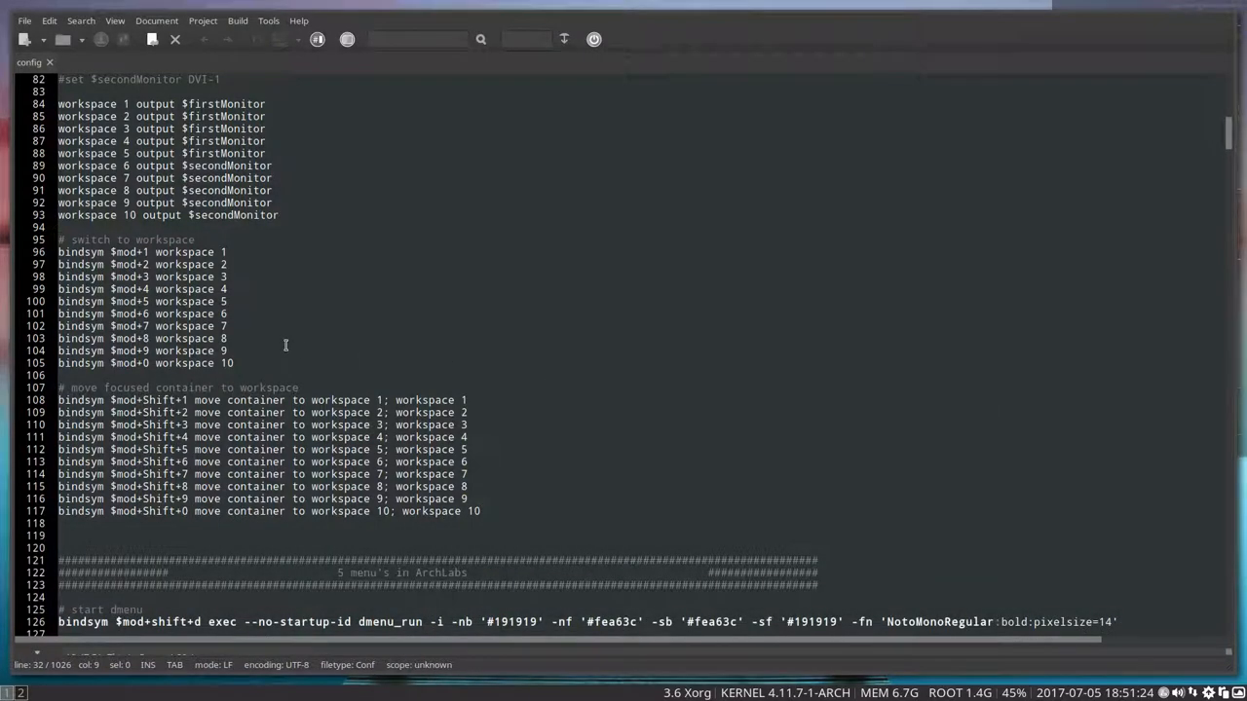
- Scroll the config from the movement and resize settings through menus, reload and focus sections
{"action": "scroll", "scroll_direction": "up", "scroll_amount": 3}
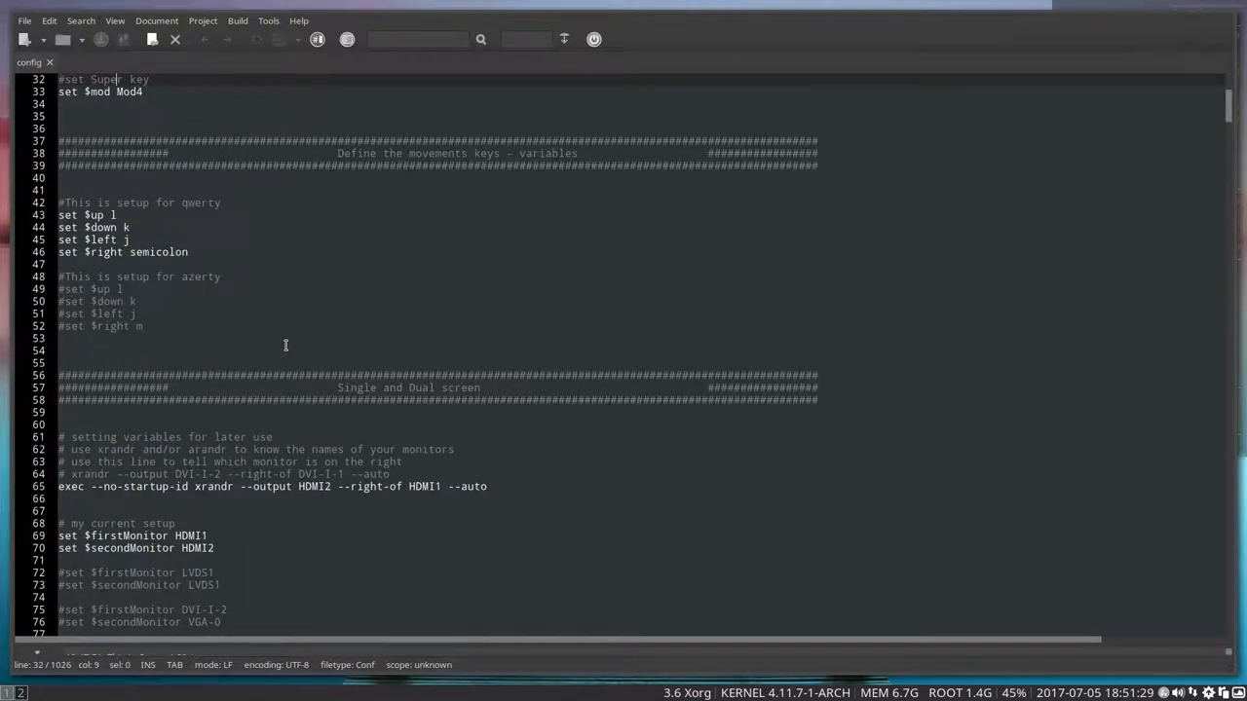
{"action": "scroll", "scroll_direction": "down", "scroll_amount": 3}
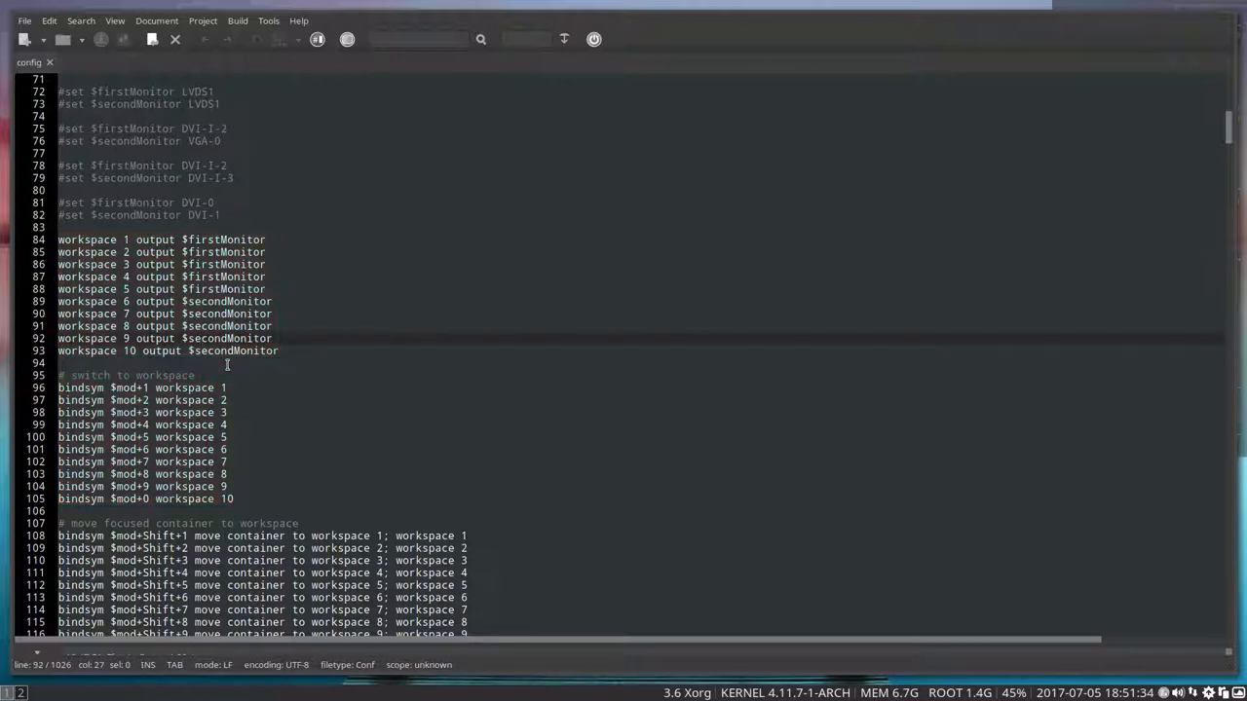
{"action": "scroll", "scroll_direction": "up", "scroll_amount": 3}
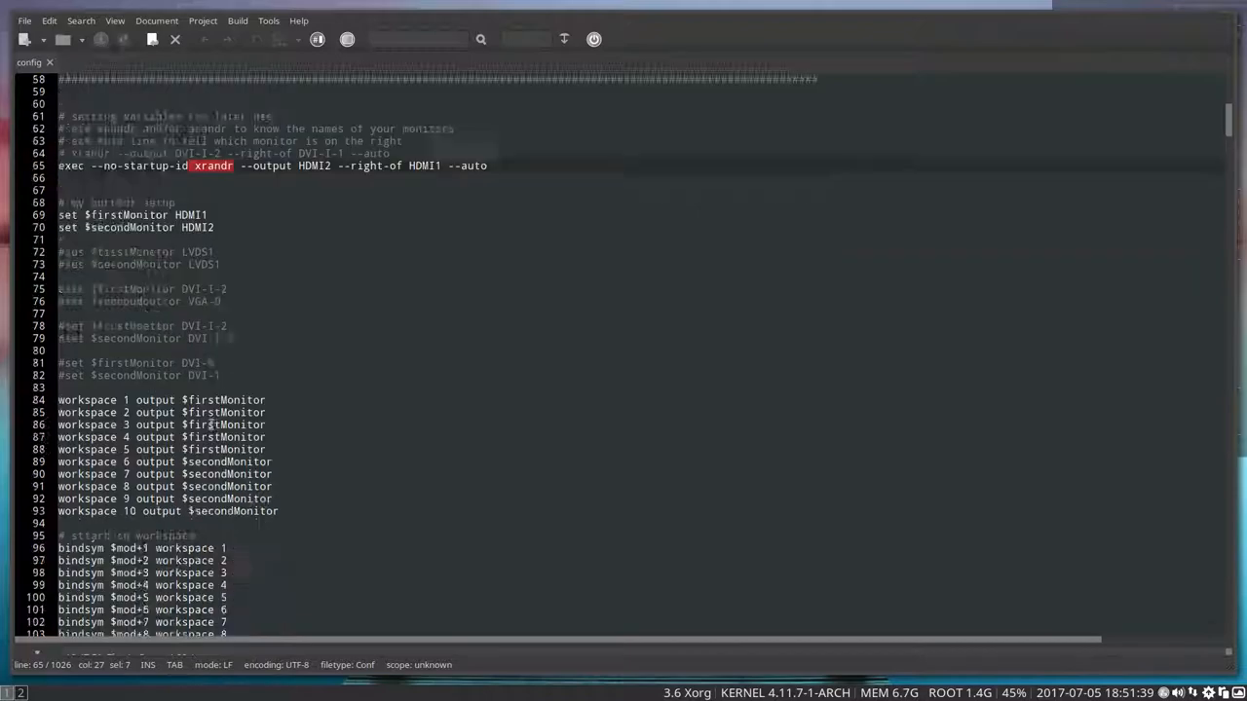
{"action": "scroll", "scroll_direction": "down", "scroll_amount": 3}
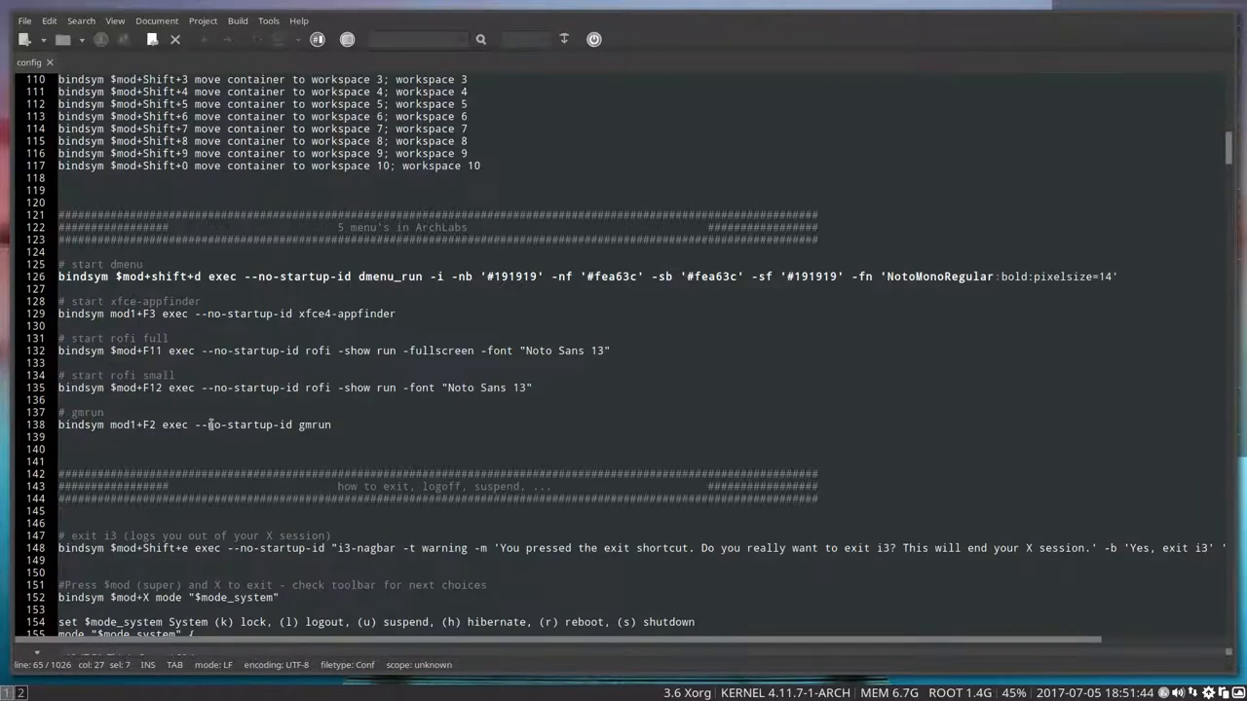
{"action": "scroll", "scroll_direction": "down", "scroll_amount": 3}
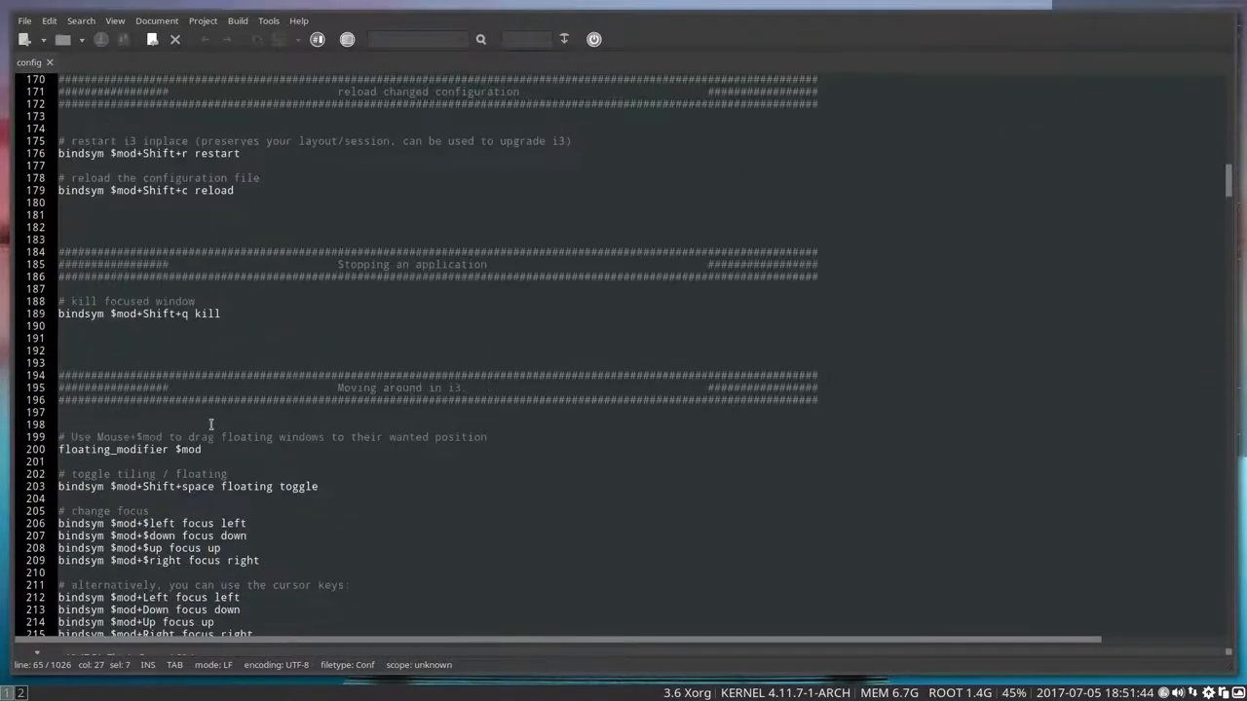
{"action": "scroll", "scroll_direction": "down", "scroll_amount": 3}
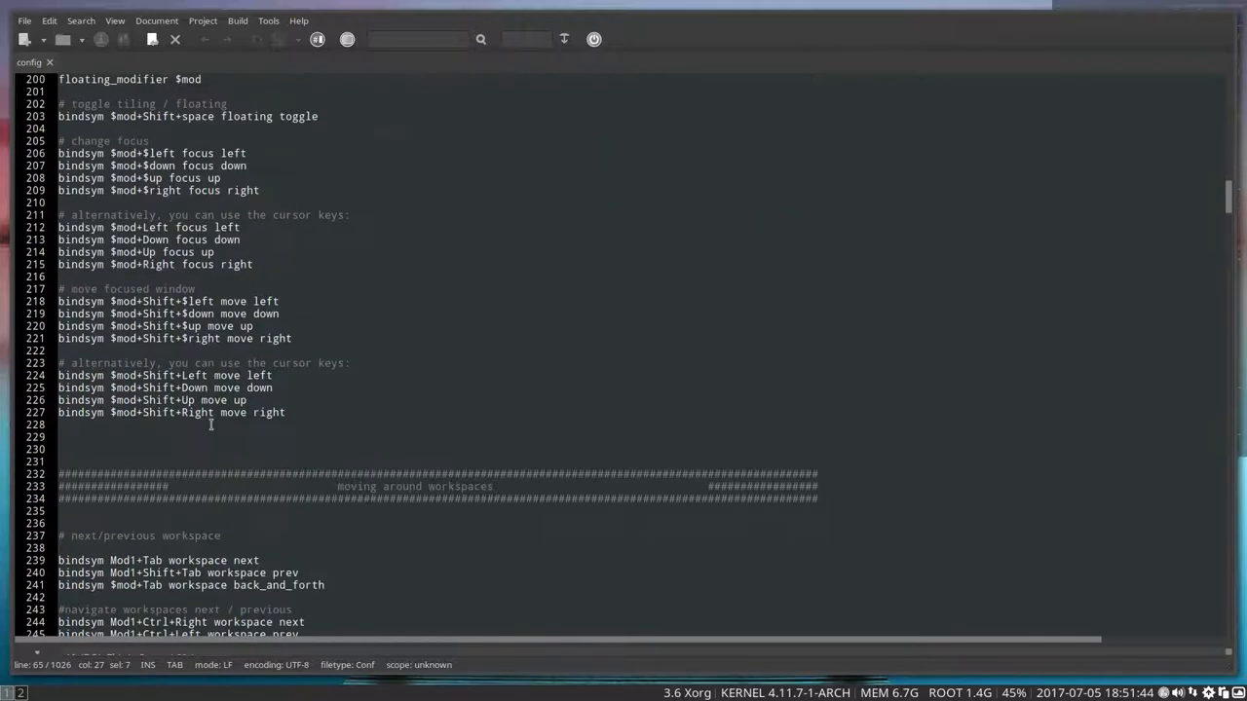
{"action": "scroll", "scroll_direction": "down", "scroll_amount": 3}
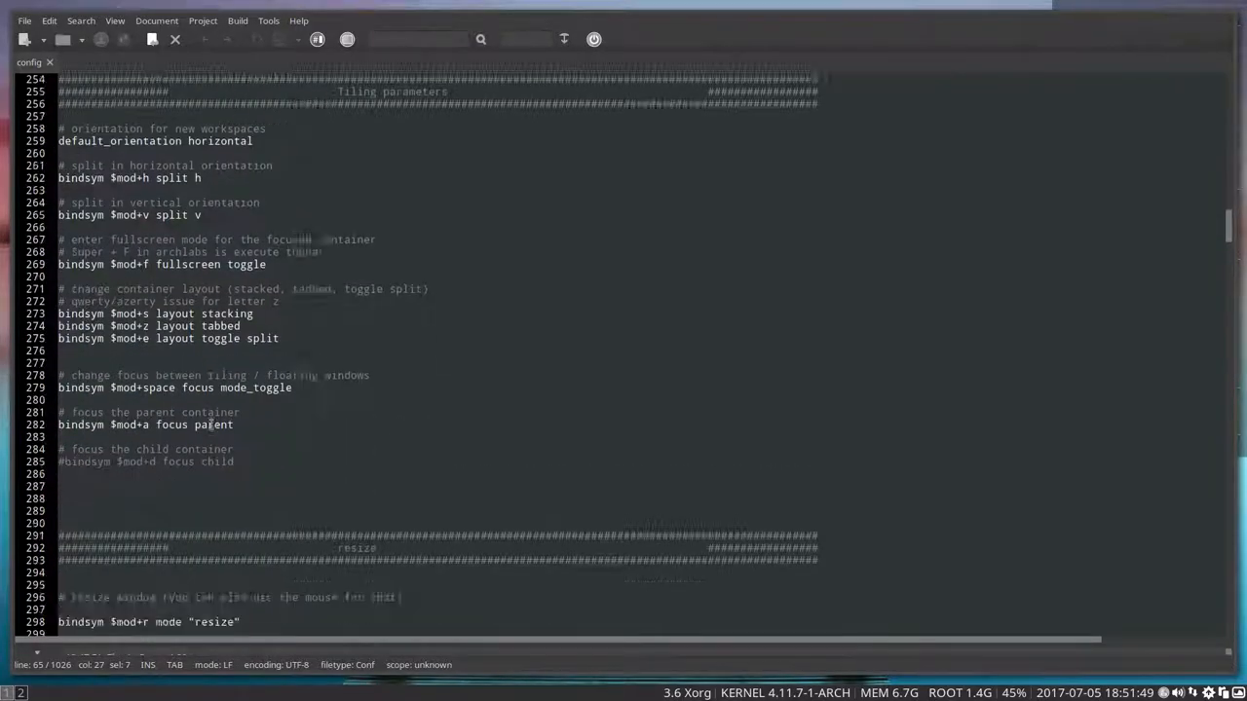
- Continue down past workspace assignments, autostart and shortcuts to the floating-window rules
{"action": "scroll", "scroll_direction": "down", "scroll_amount": 3}
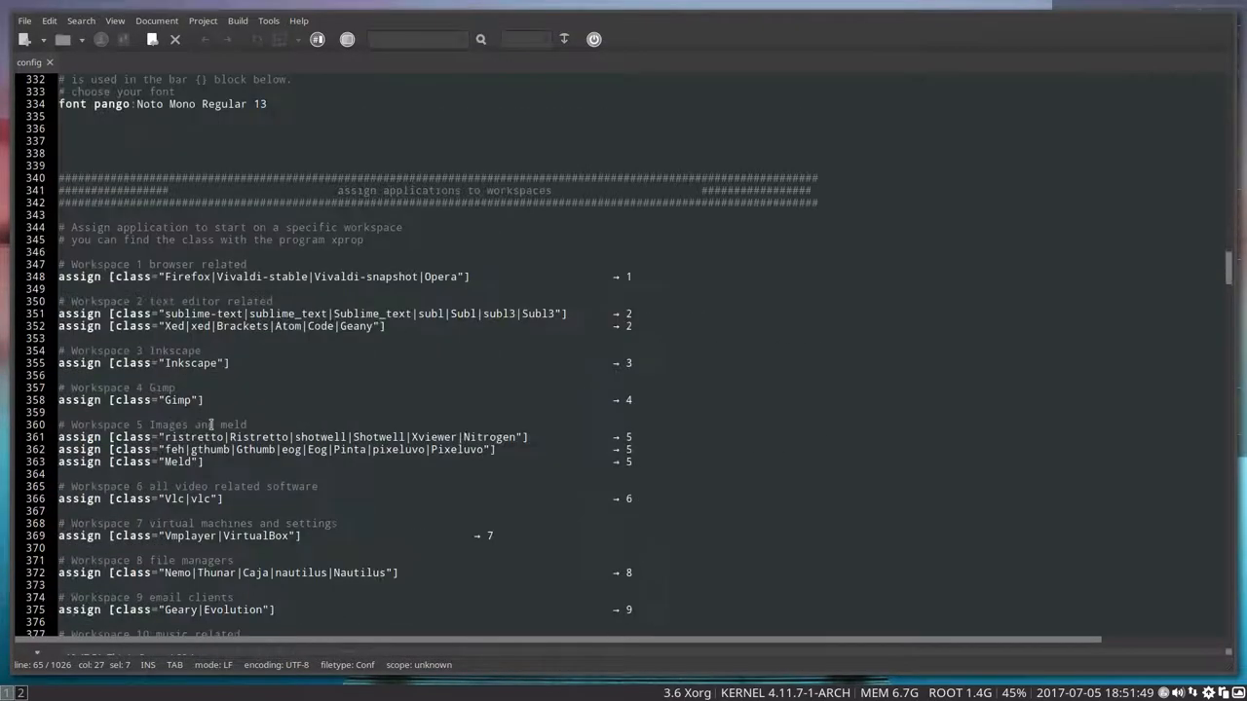
{"action": "scroll", "scroll_direction": "down", "scroll_amount": 3}
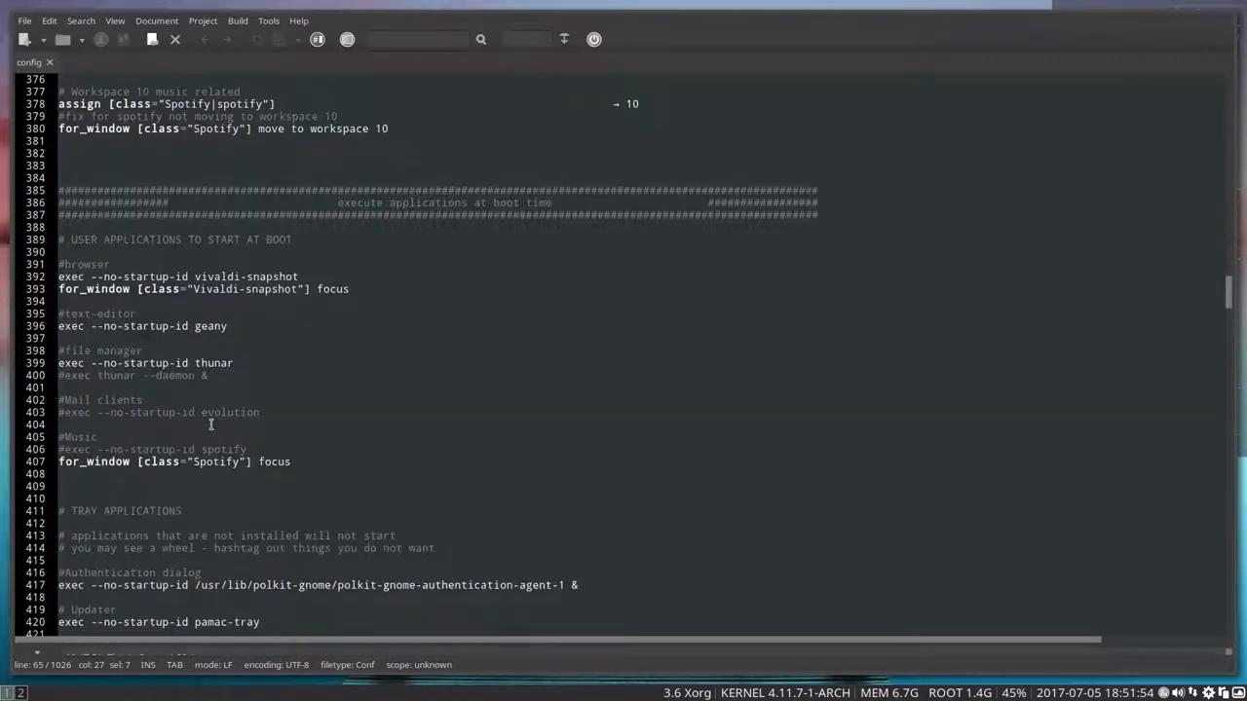
{"action": "scroll", "scroll_direction": "down", "scroll_amount": 3}
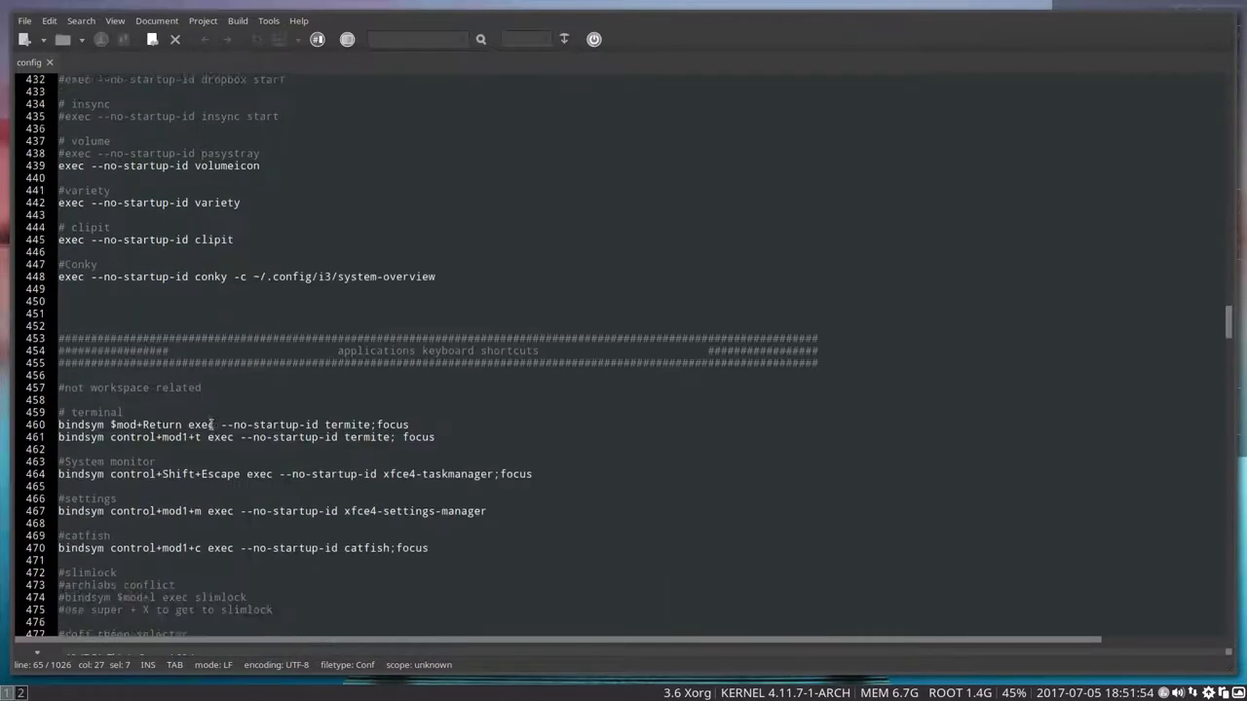
{"action": "scroll", "scroll_direction": "down", "scroll_amount": 3}
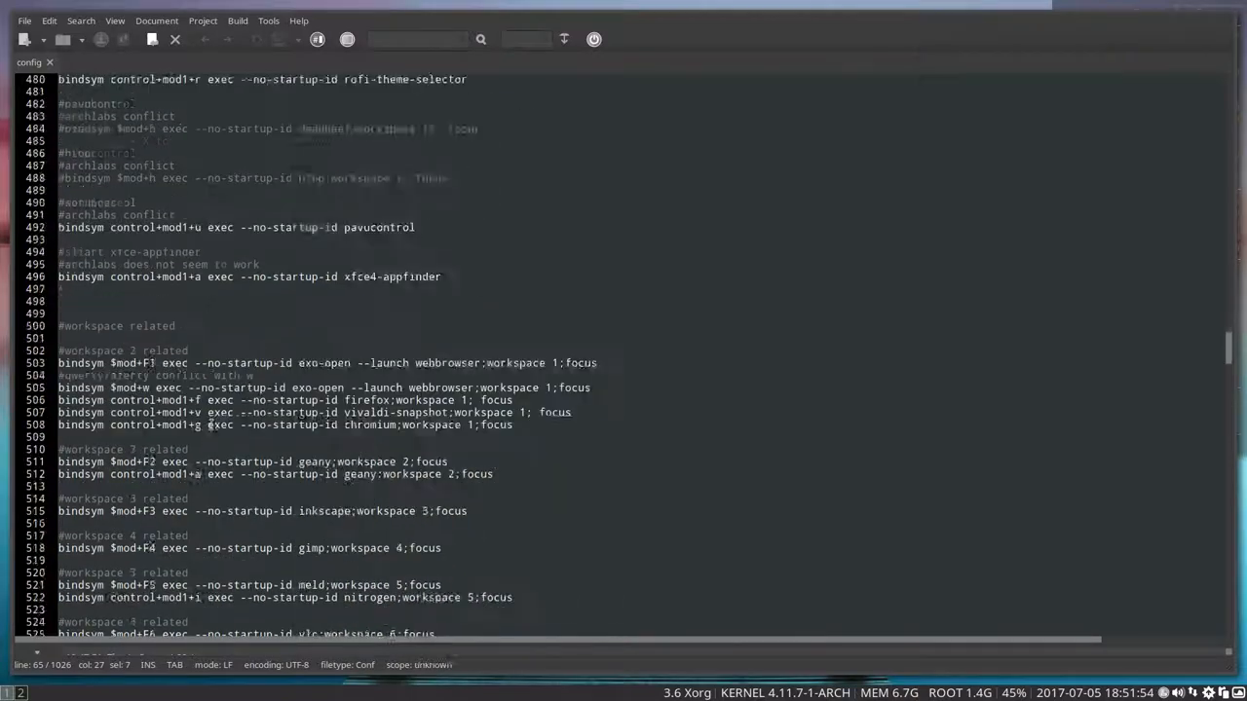
{"action": "scroll", "scroll_direction": "down", "scroll_amount": 3}
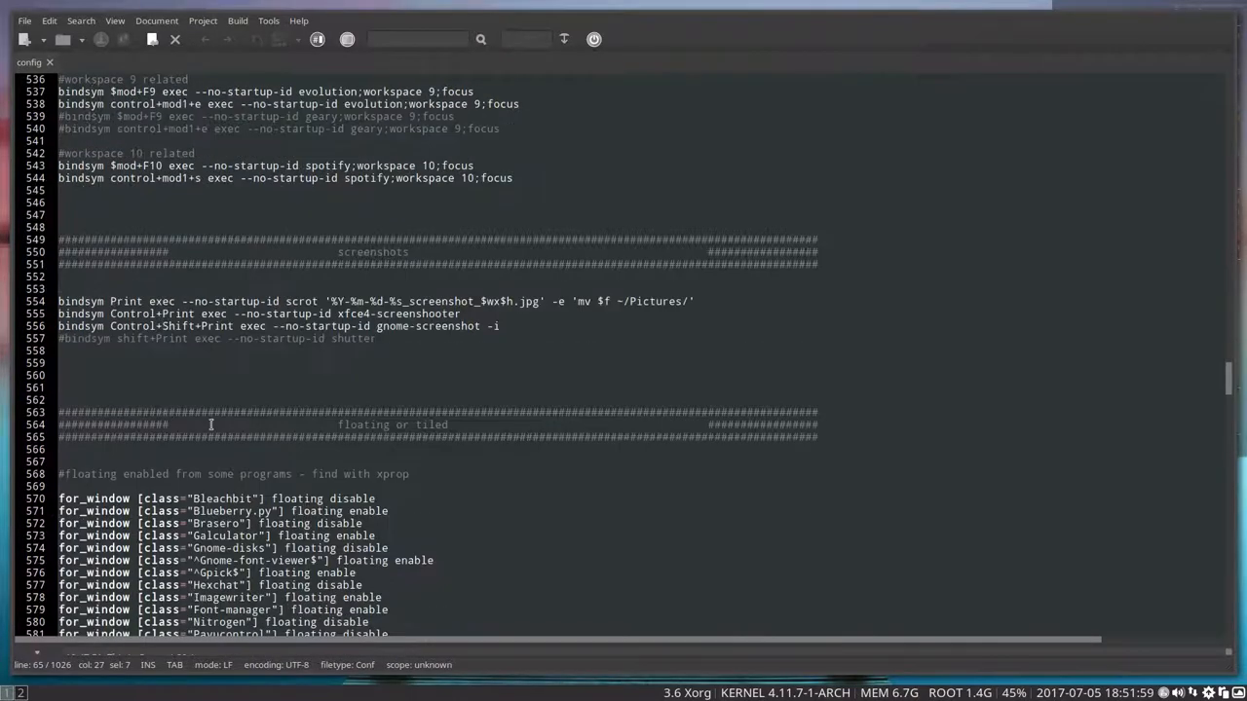
{"action": "scroll", "scroll_direction": "down", "scroll_amount": 3}
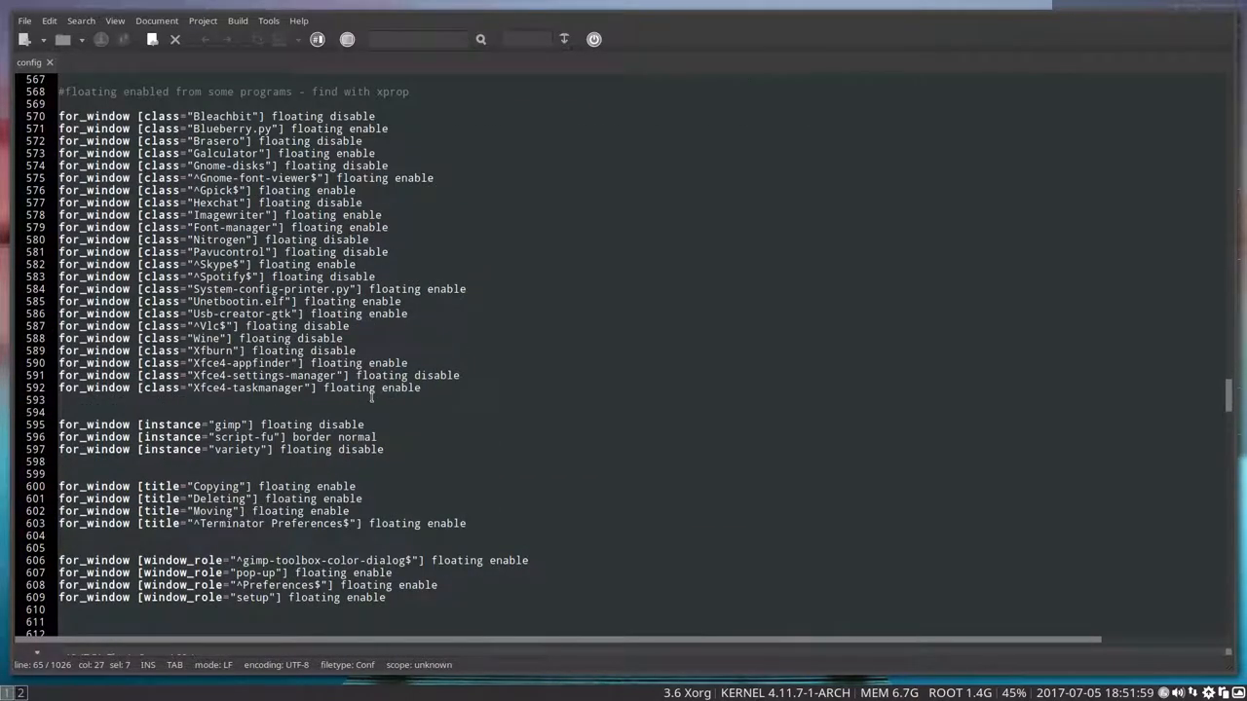
{"action": "left_click", "coordinate": [359, 388]}
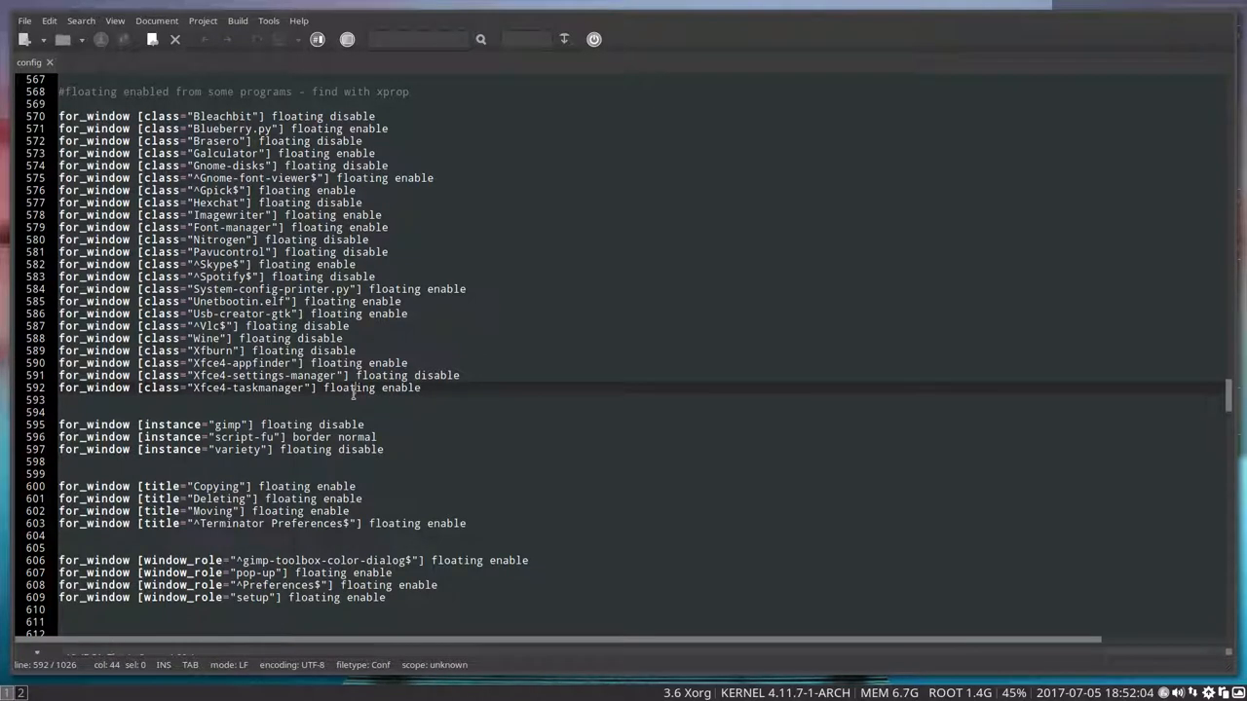
- Restore the editor beside the terminal, launch Gpick to confirm it floats, close it, and highlight its 'enable' rule
{"action": "key", "text": "Super+Return"}
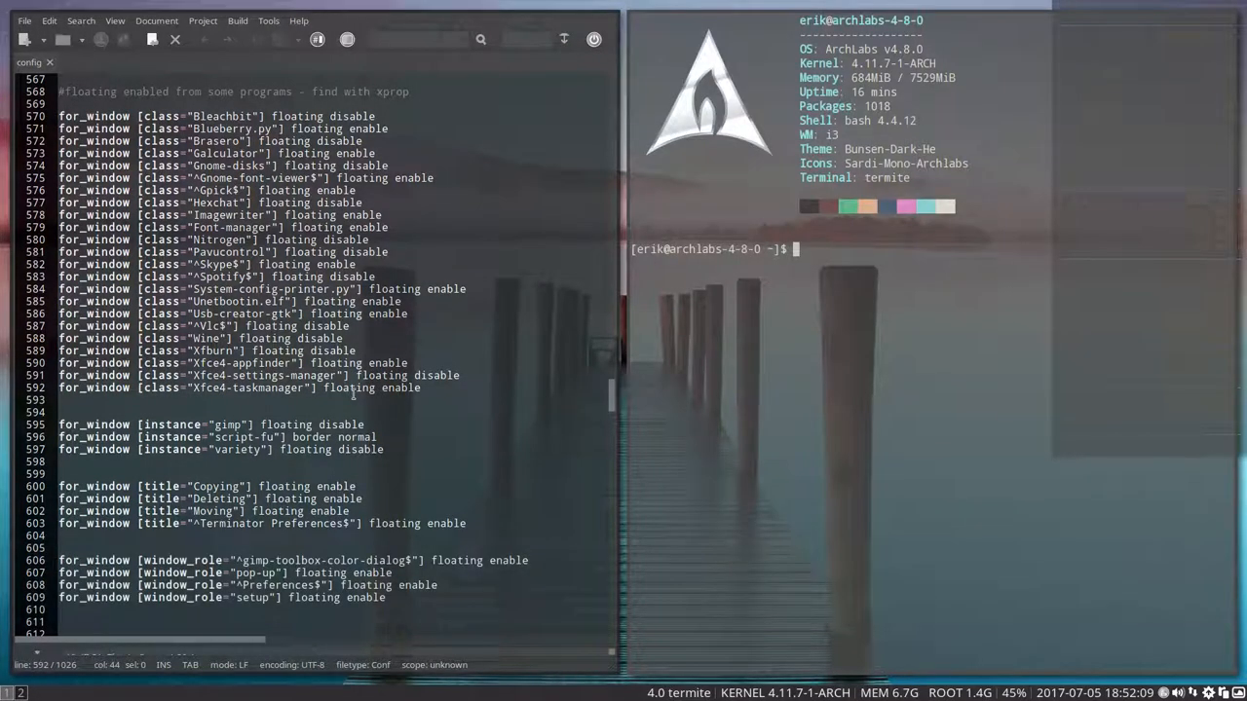
{"action": "key", "text": "super+space"}
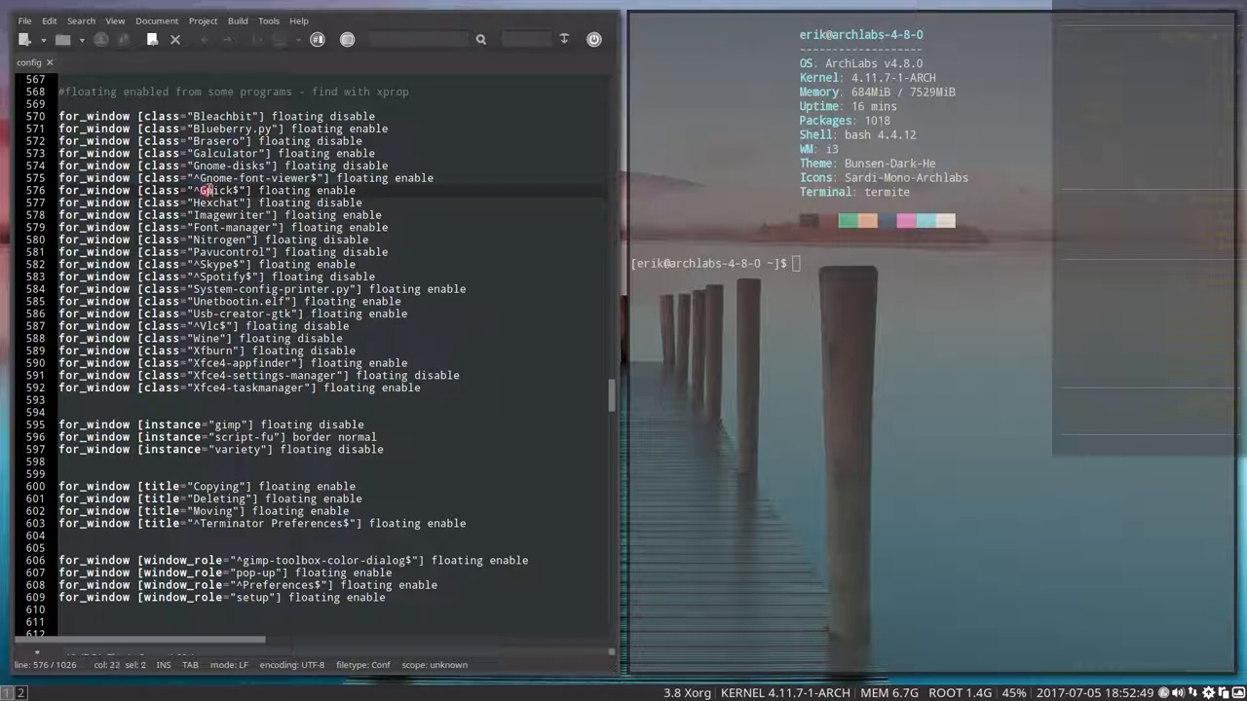
{"action": "double_click", "coordinate": [215, 191]}
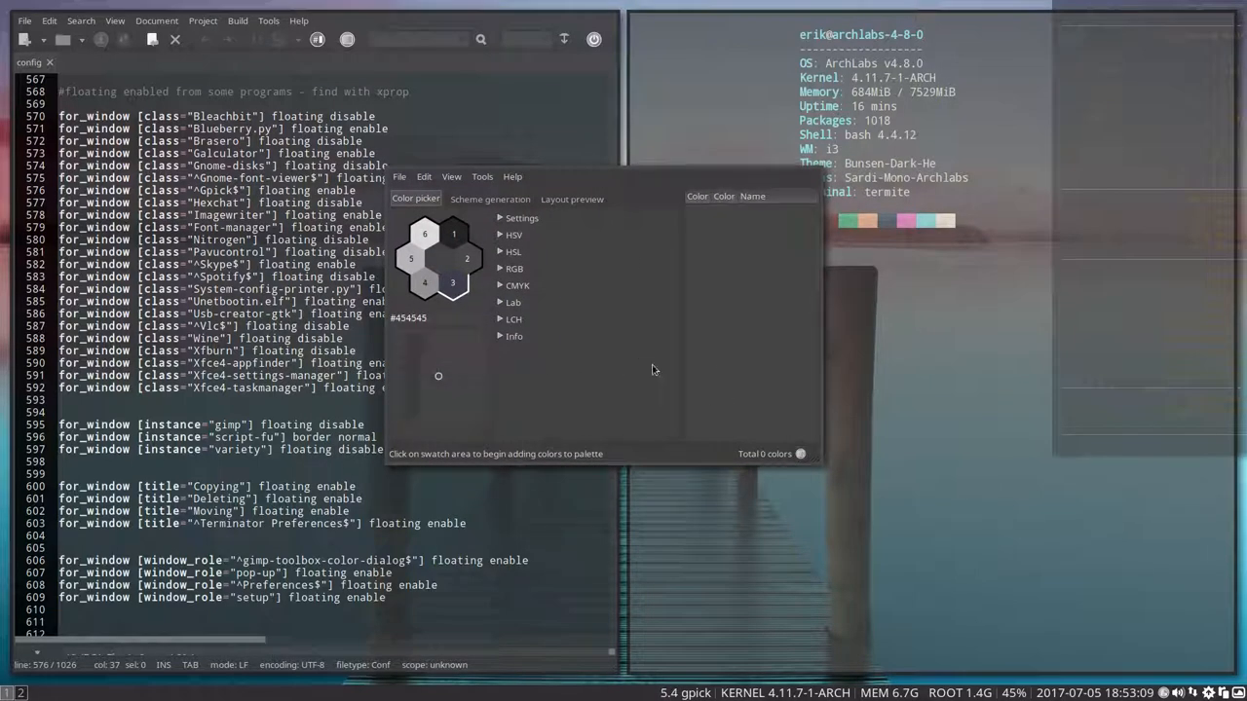
{"action": "key", "text": "Super+Shift+Q"}
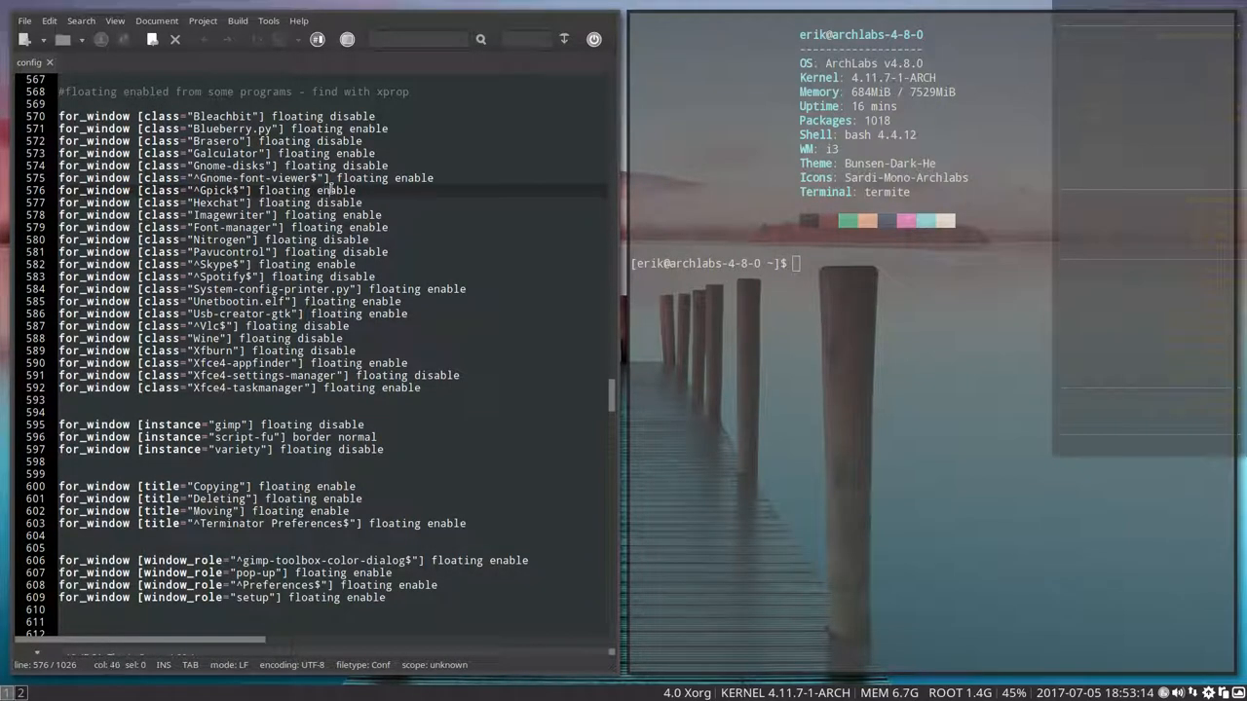
{"action": "double_click", "coordinate": [337, 191]}
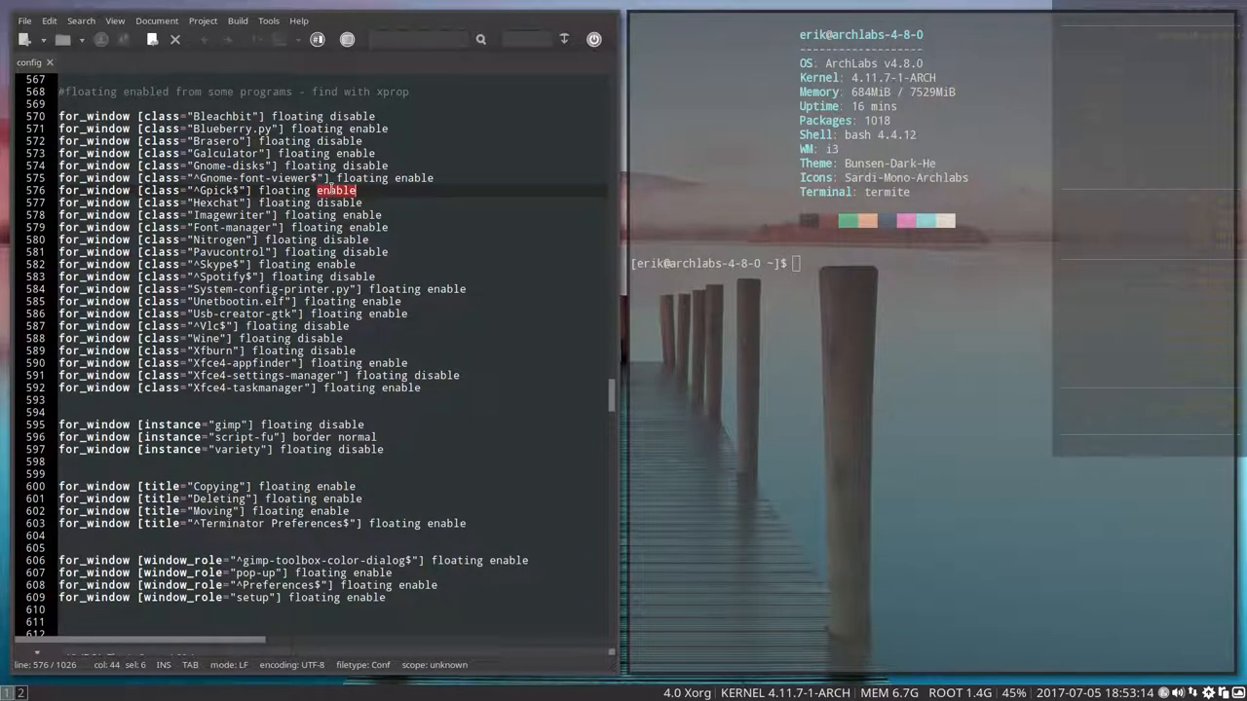
- Scroll past the wallpaper, audio, backlight, border, gaps and colour sections to the bar's status command options
{"action": "scroll", "scroll_direction": "down", "scroll_amount": 3}
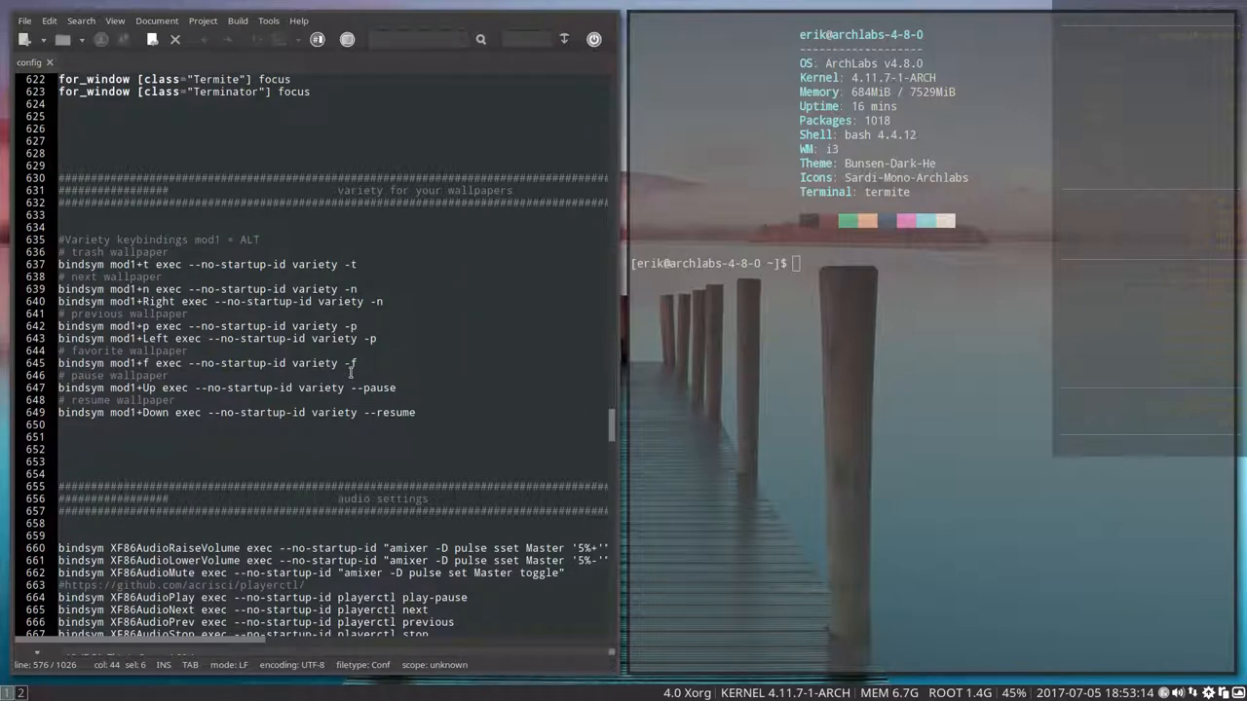
{"action": "scroll", "scroll_direction": "down", "scroll_amount": 3}
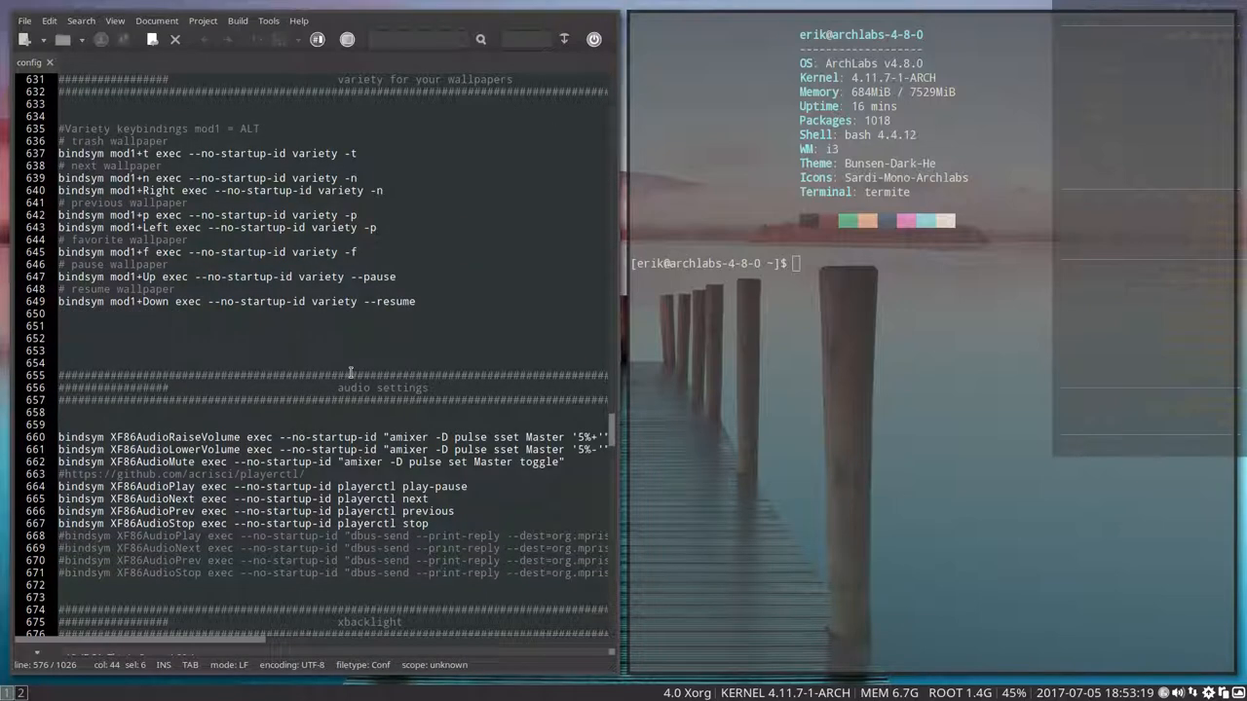
{"action": "scroll", "scroll_direction": "down", "scroll_amount": 3}
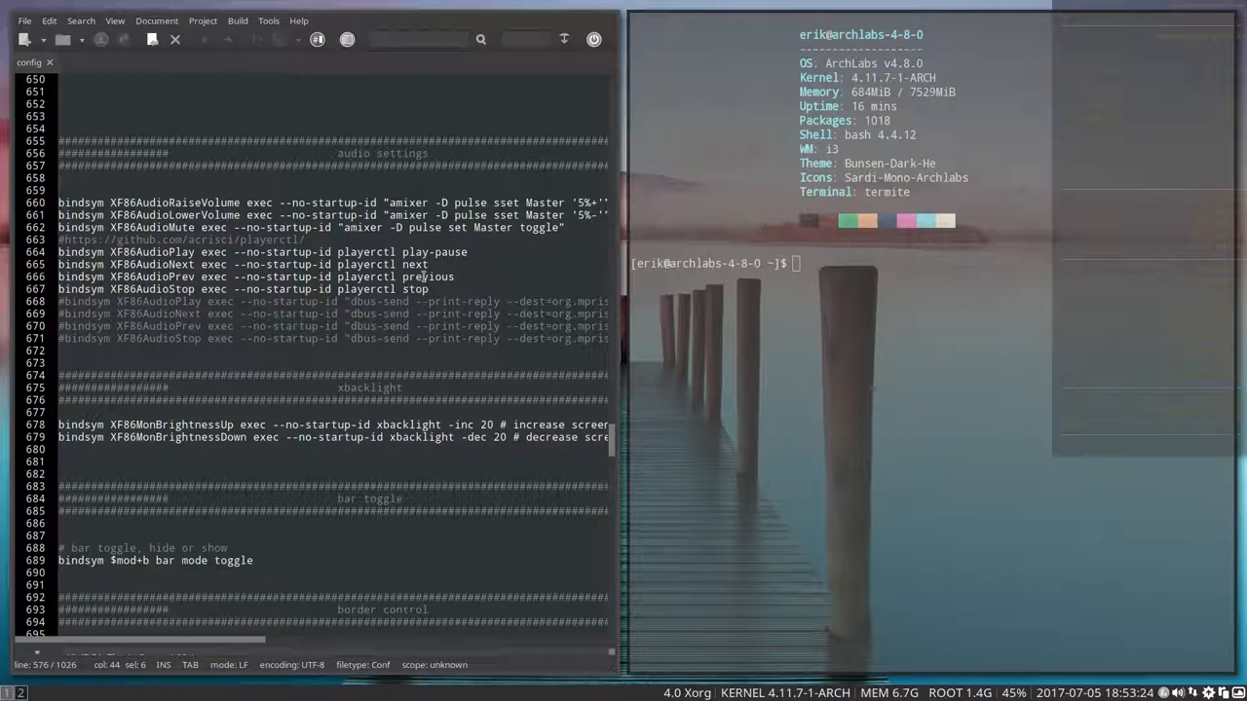
{"action": "scroll", "scroll_direction": "down", "scroll_amount": 3}
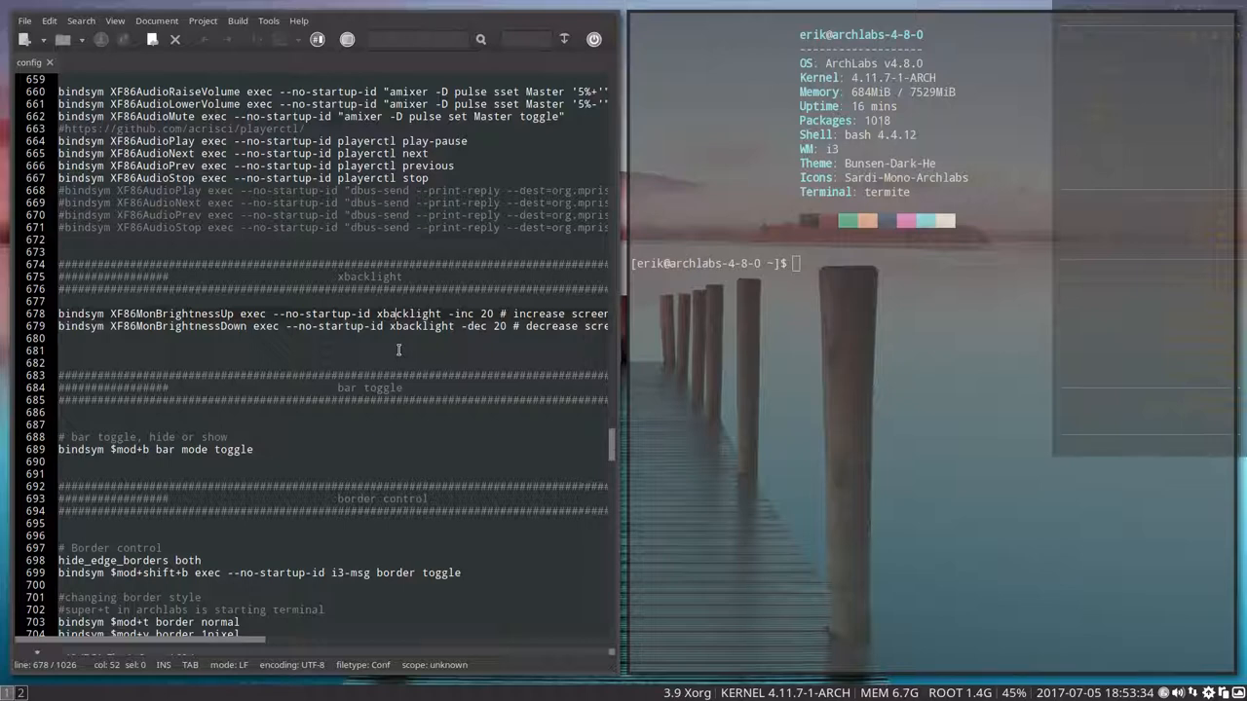
{"action": "scroll", "scroll_direction": "down", "scroll_amount": 3}
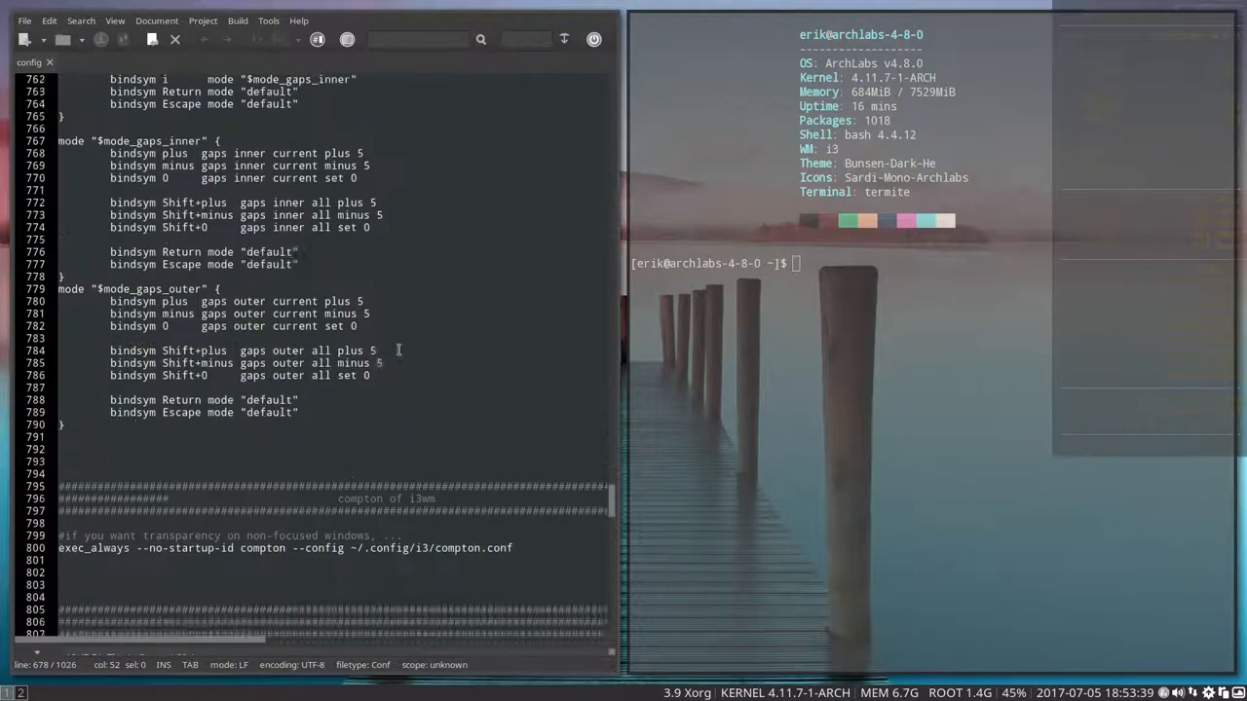
{"action": "scroll", "scroll_direction": "down", "scroll_amount": 3}
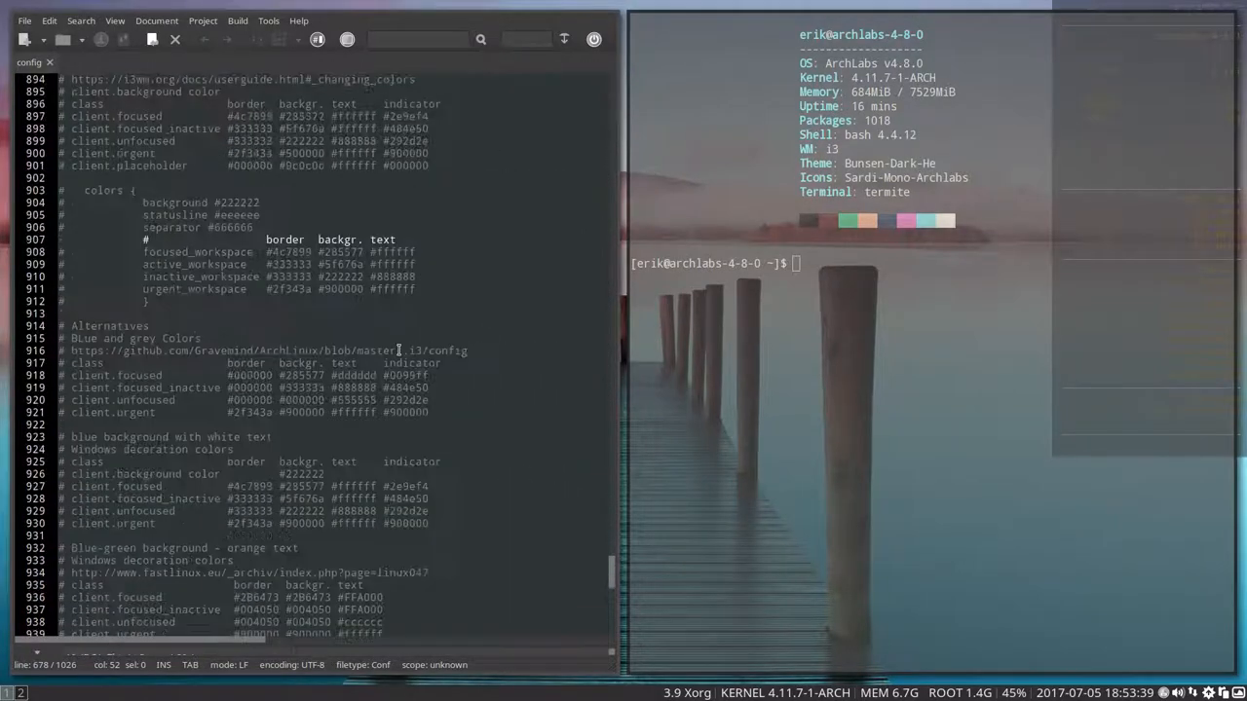
{"action": "scroll", "scroll_direction": "down", "scroll_amount": 3}
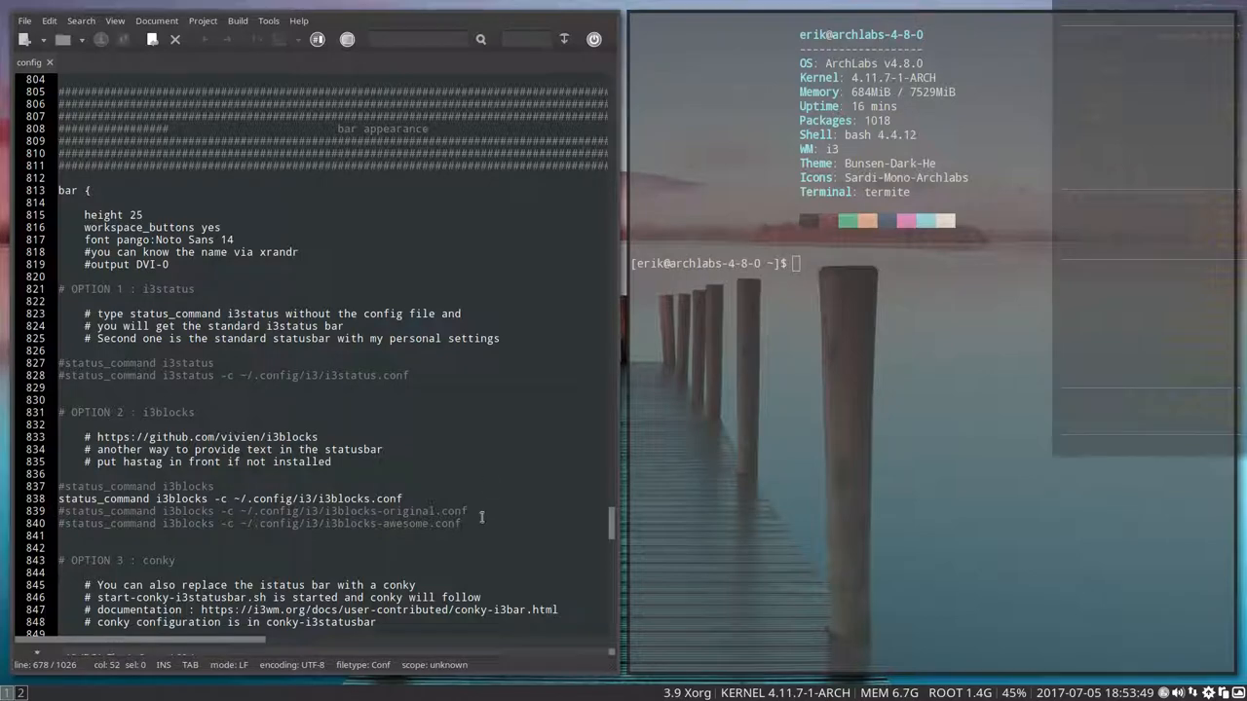
{"action": "mouse_move", "coordinate": [567, 664]}
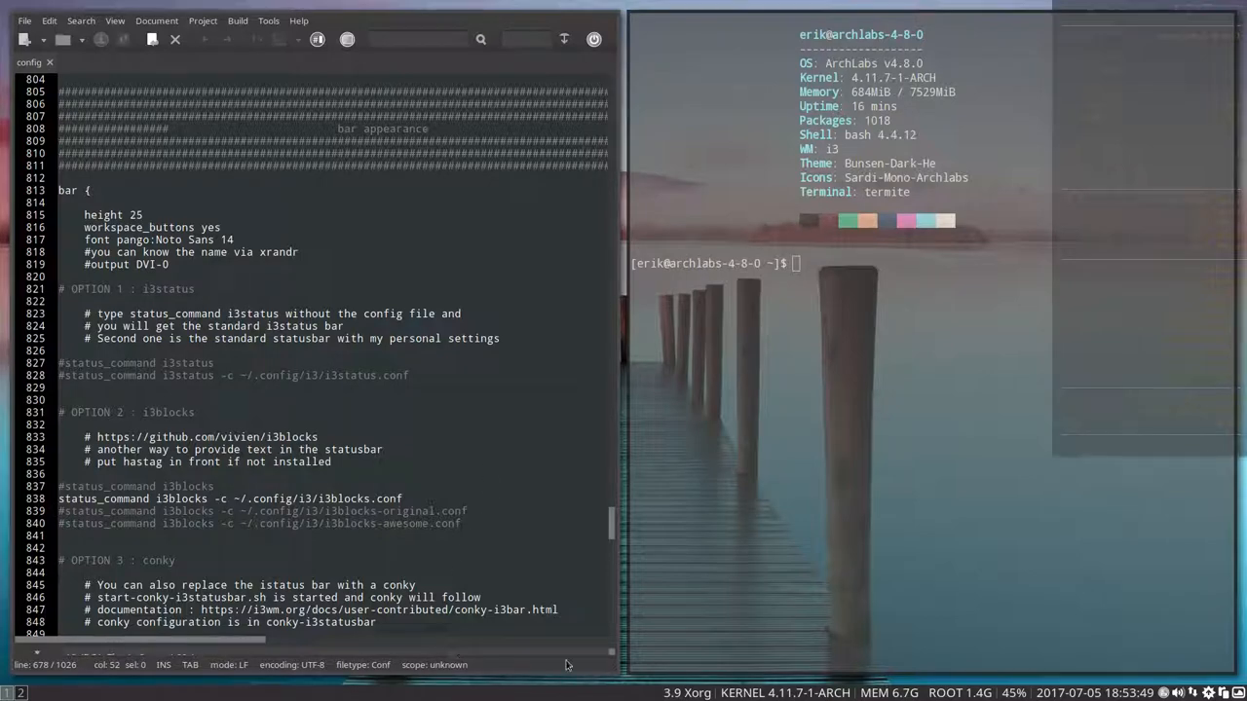